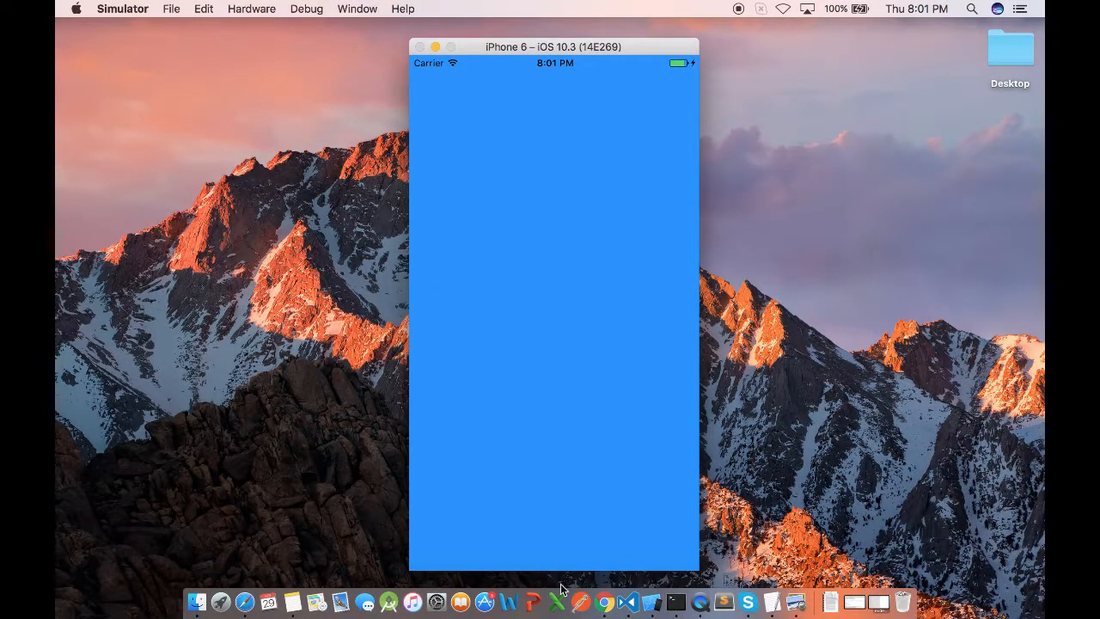
mouse_move(563, 570)
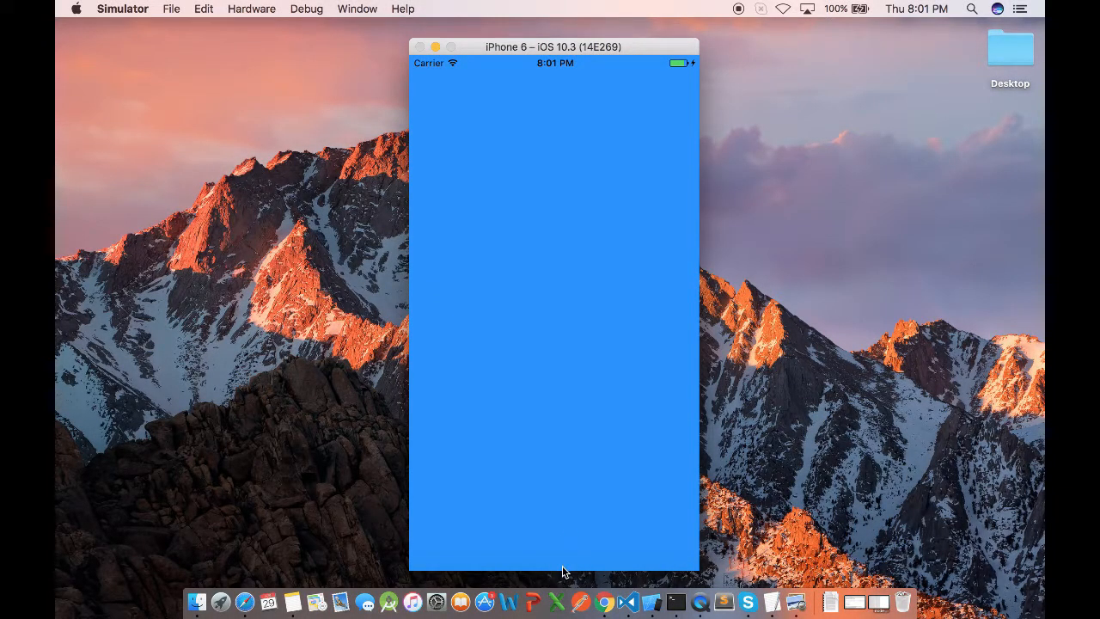
mouse_move(403, 554)
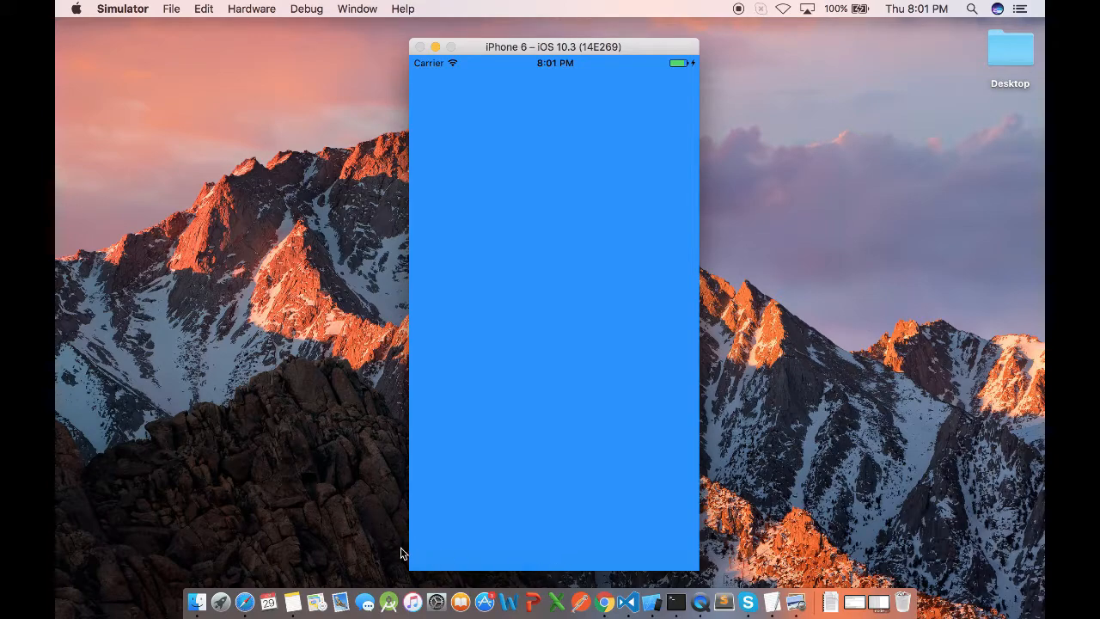
mouse_move(696, 560)
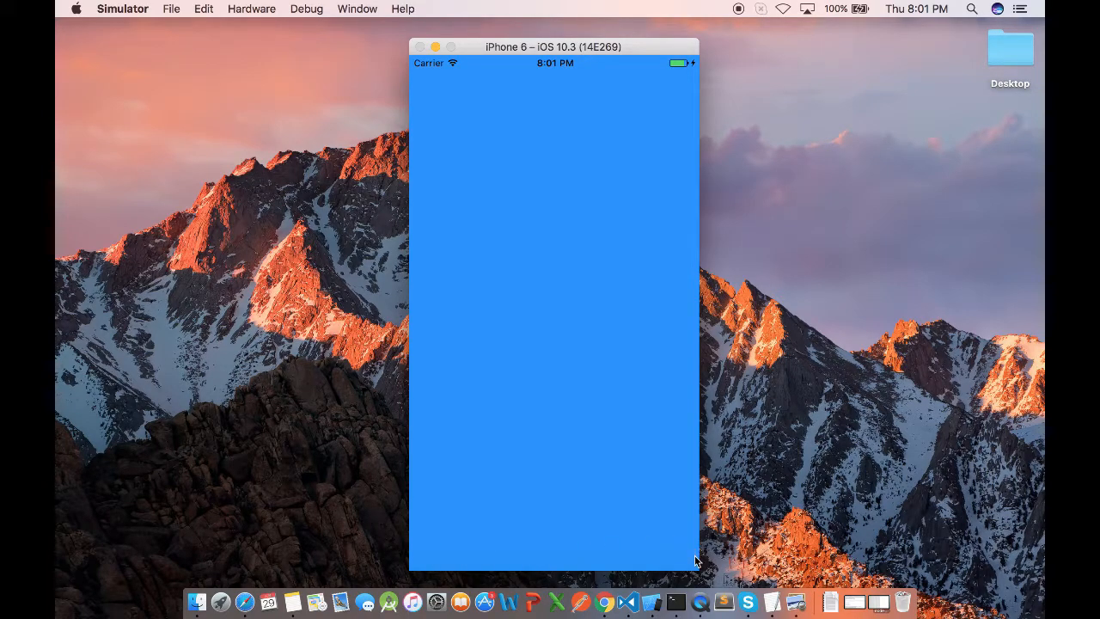
mouse_move(765, 539)
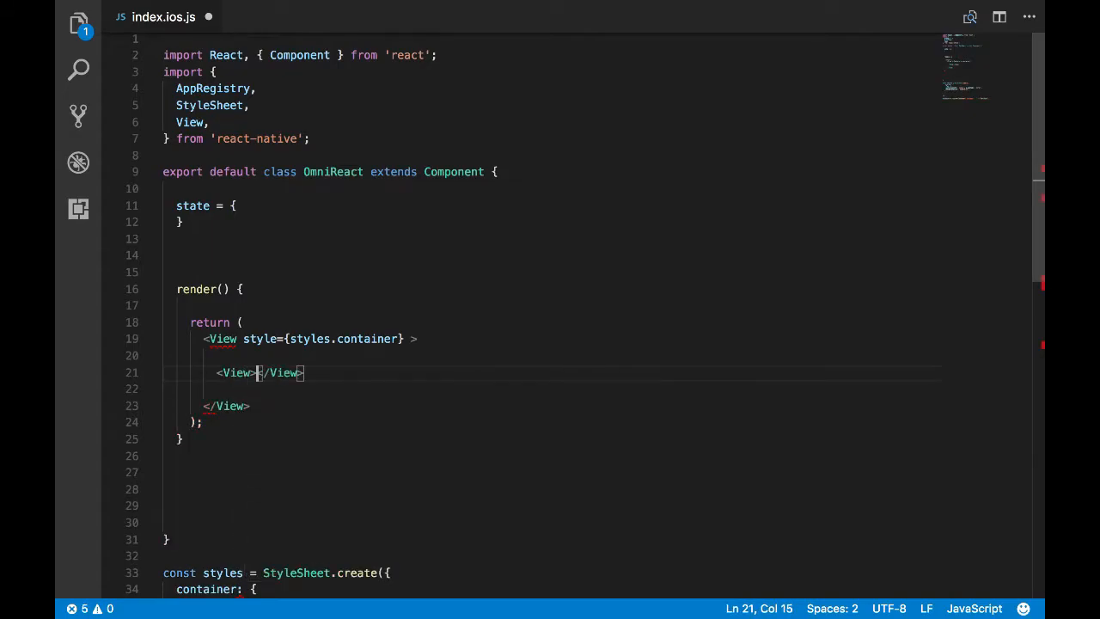
- Add Text elements reading Message and UNDO inside a new inner View
type("Text>Me</Text>")
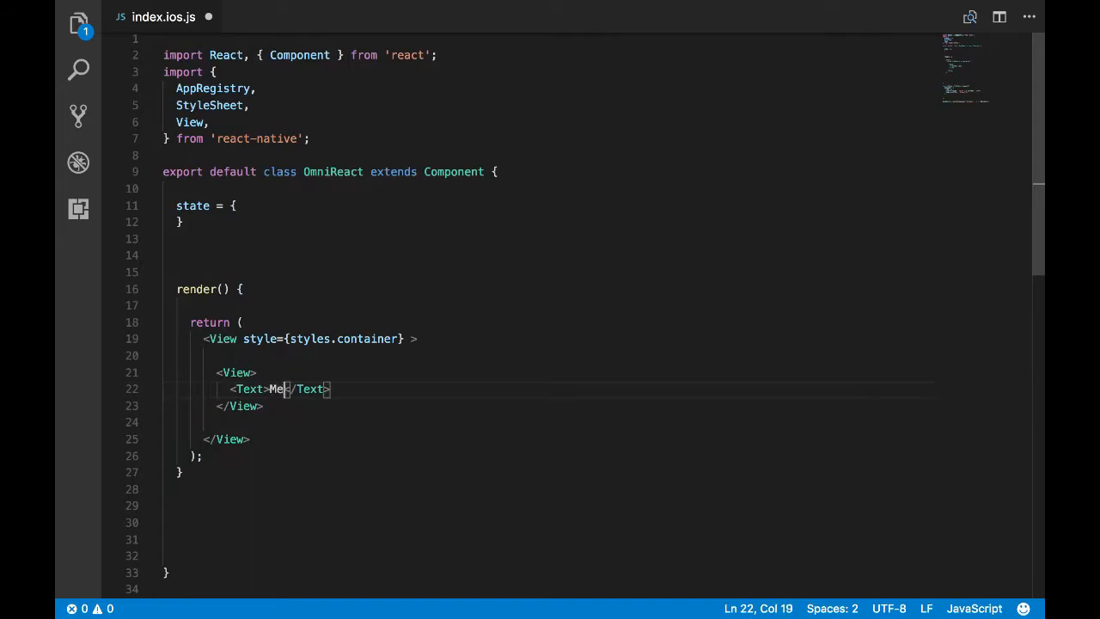
type("ssage")
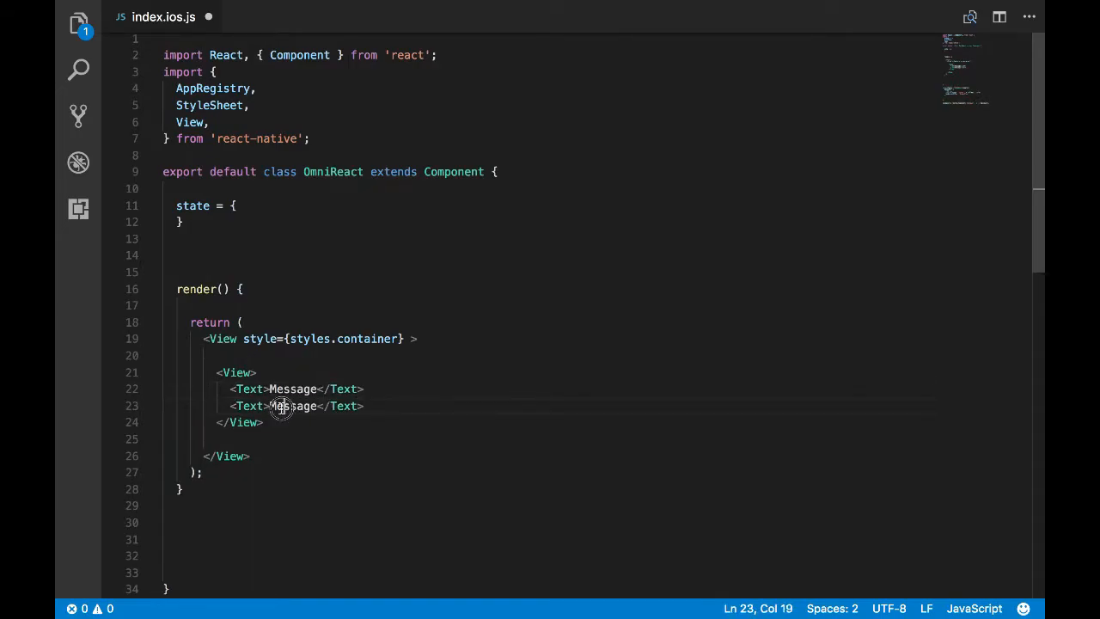
type("UNDO")
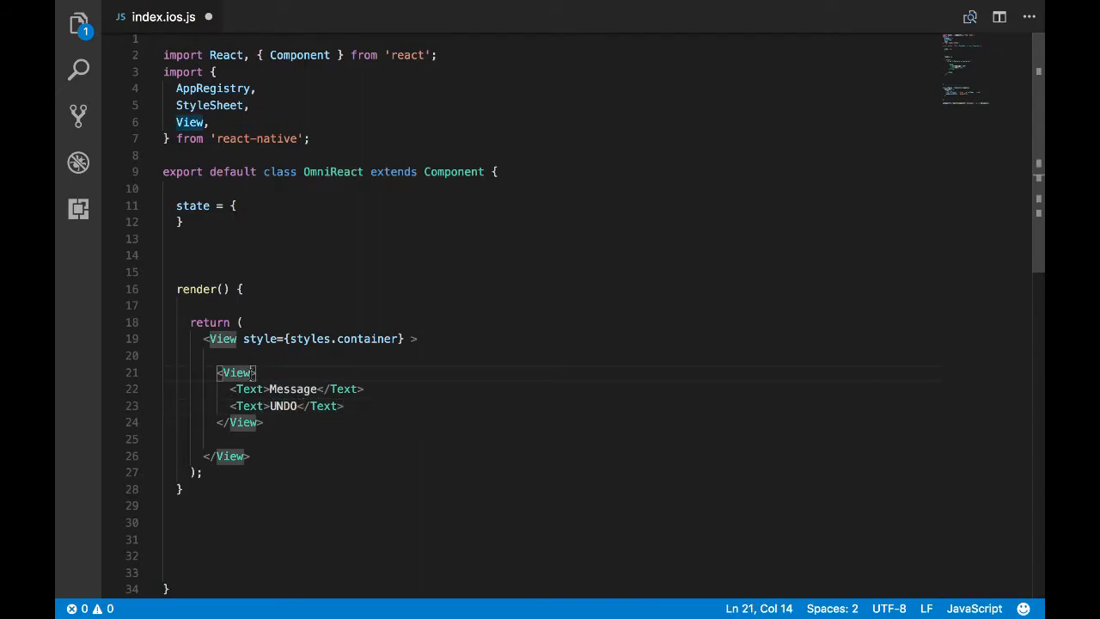
- Give the inner View an inline style with backgroundColor 'black' and flex 1
type("style={{}}>")
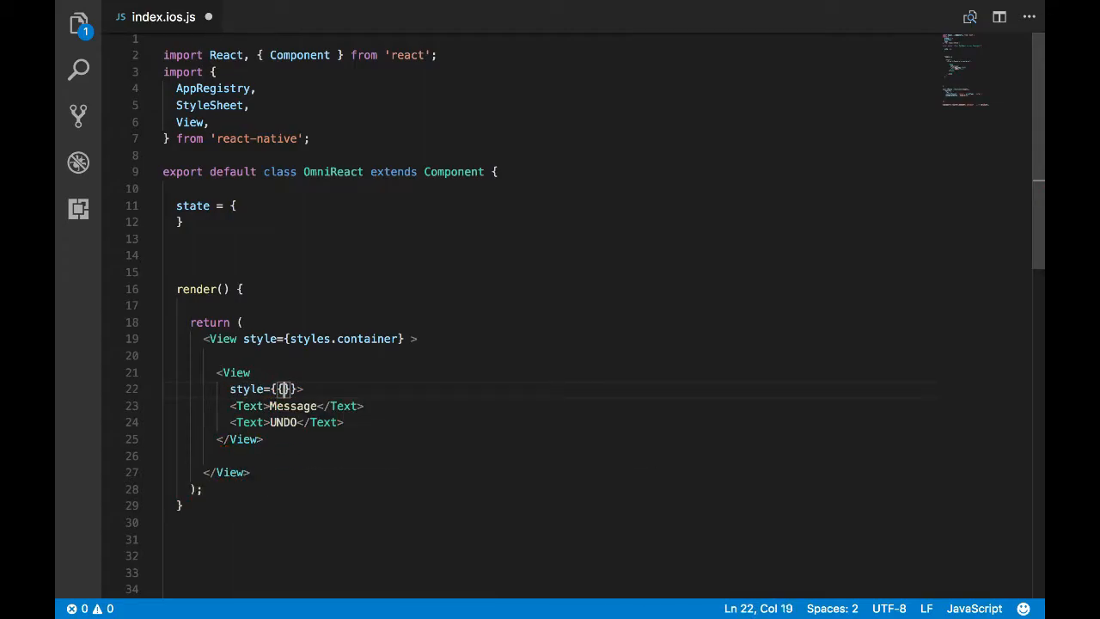
type("backgroundColor")
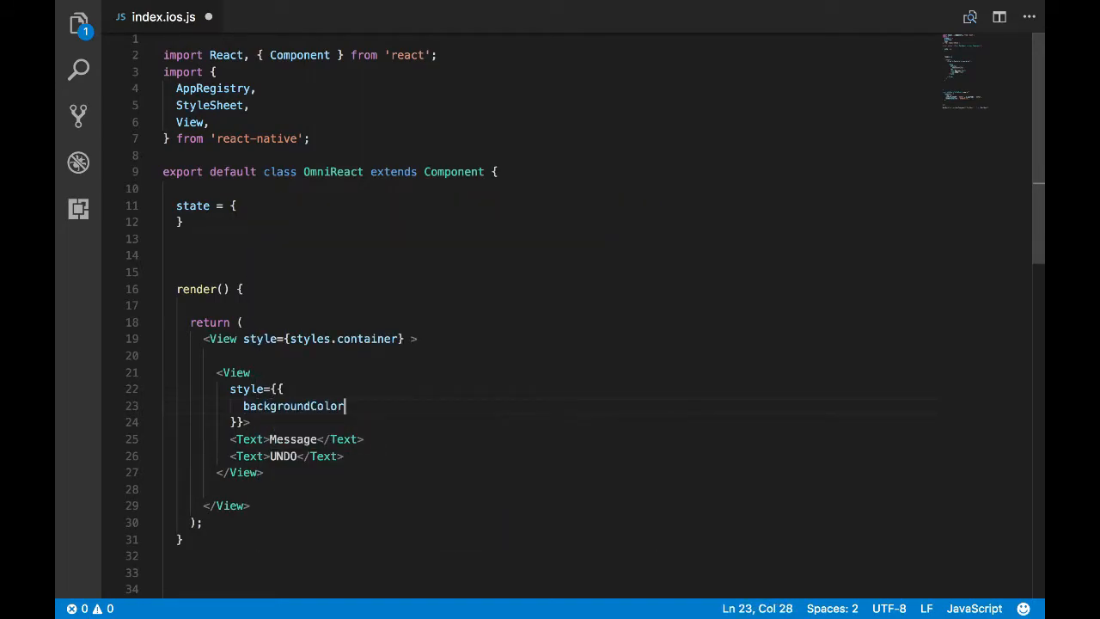
type(":'b")
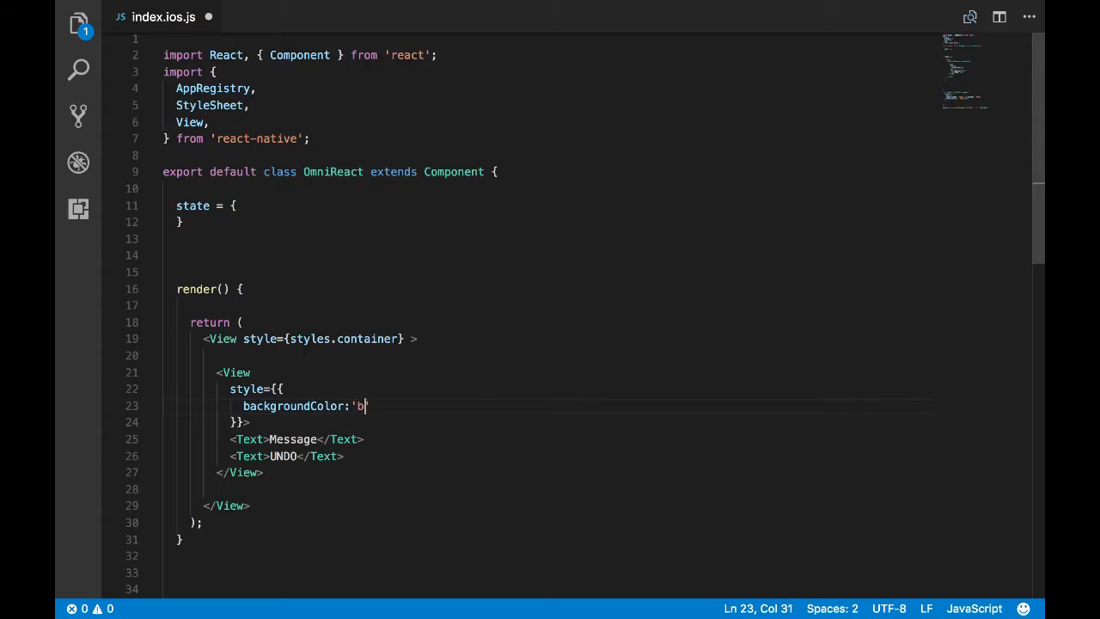
type("lack'")
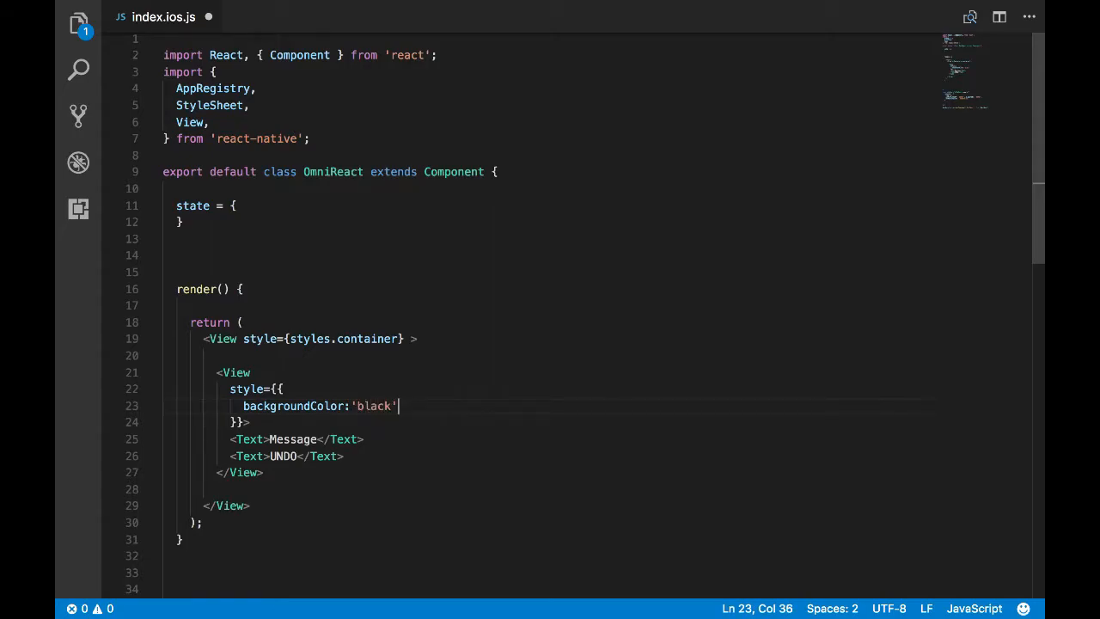
type(",")
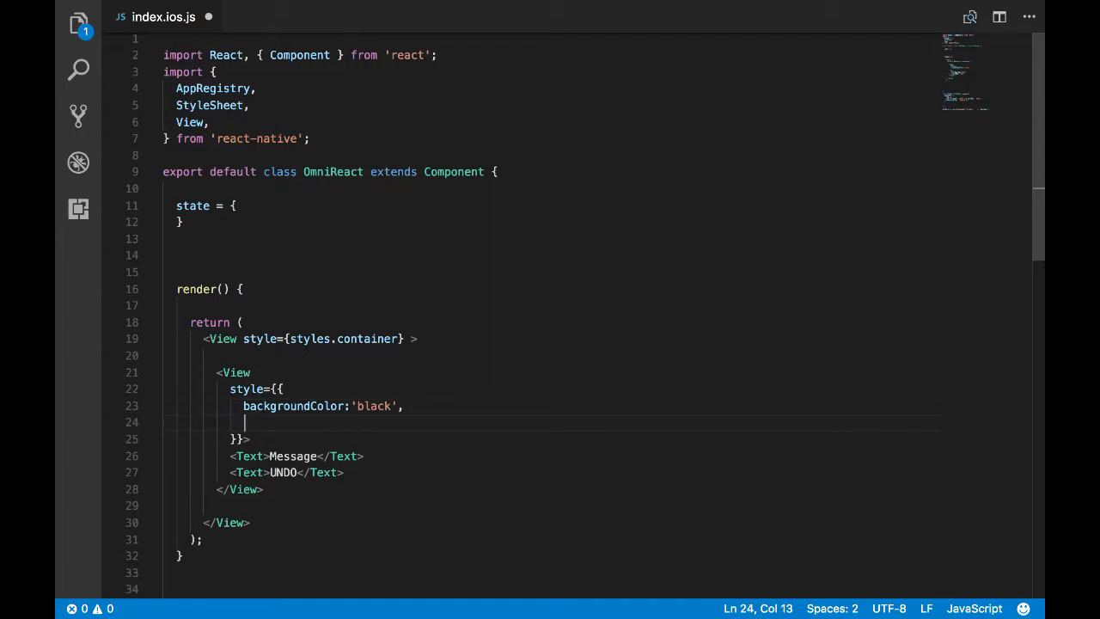
type("flex:1,")
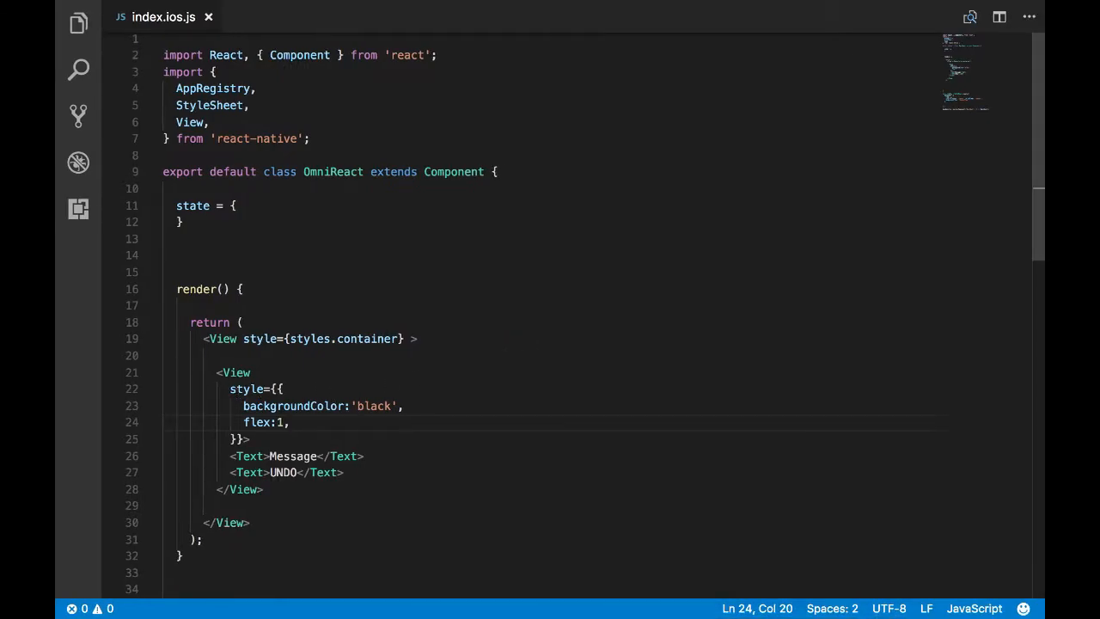
- Set the inner View's flexDirection to 'row'
type("flexDirection:'")
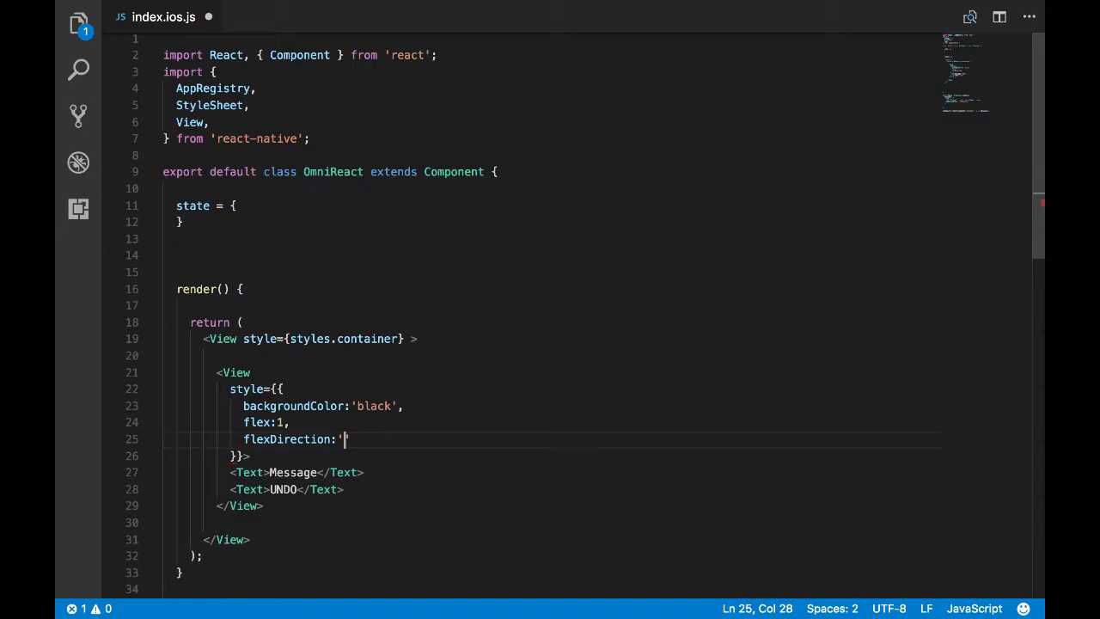
type("row")
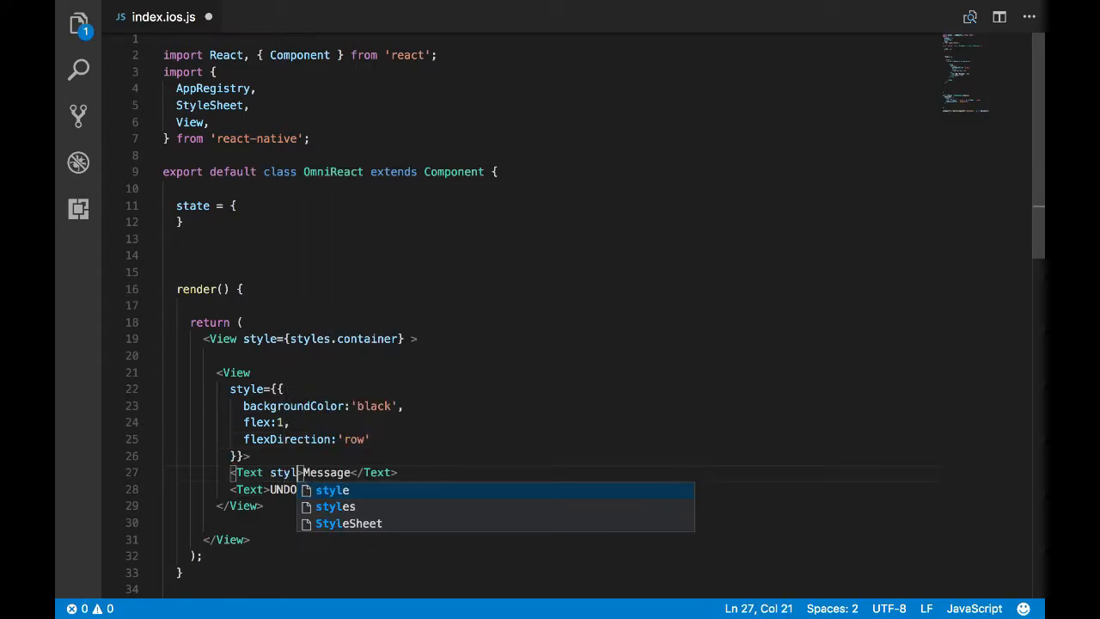
- Style the Message text white, fontSize 16, fontWeight bold
type("e={{}}")
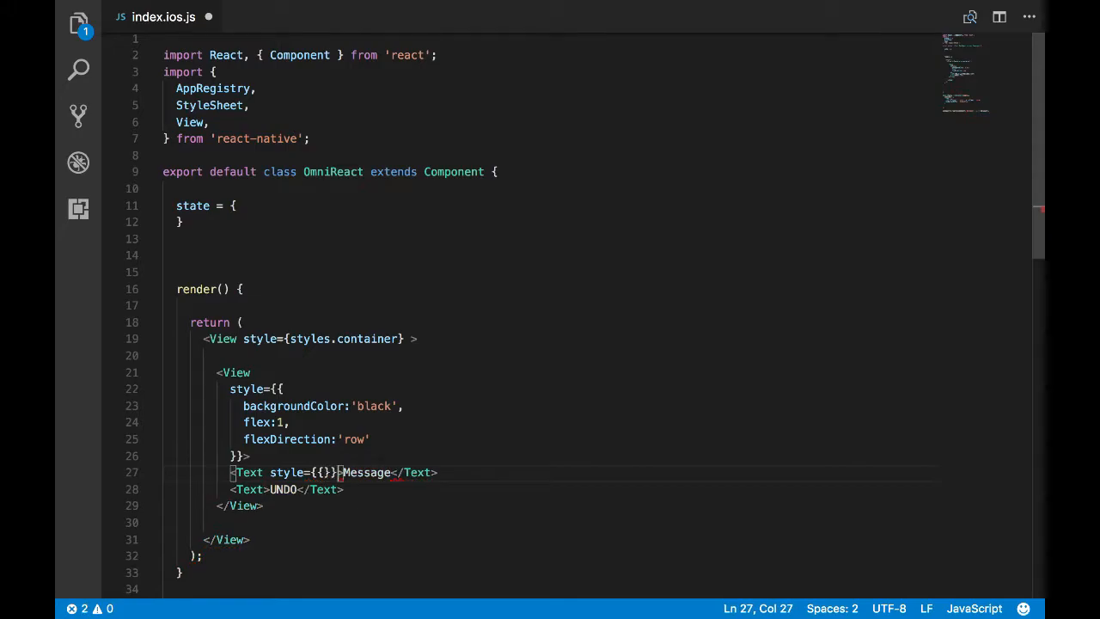
type("colo")
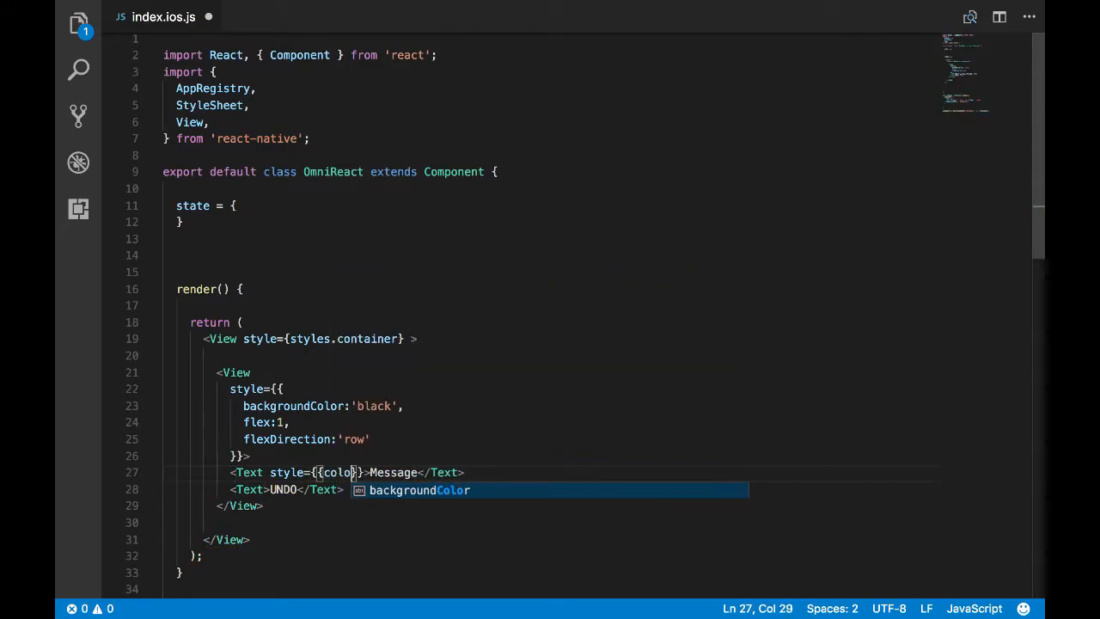
type(":'w")
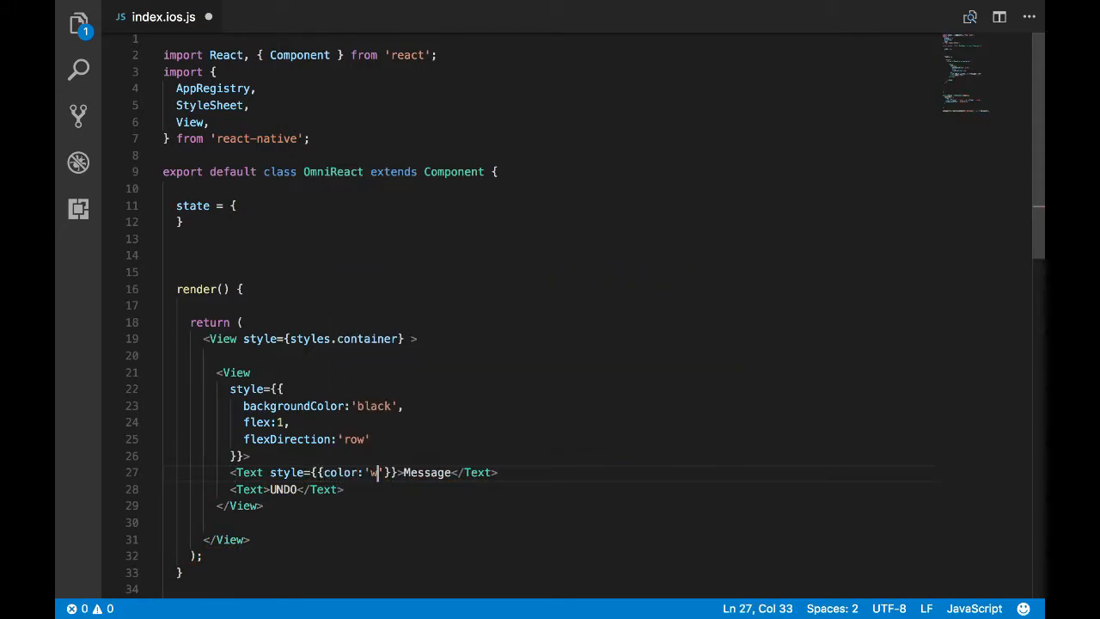
type("hite")
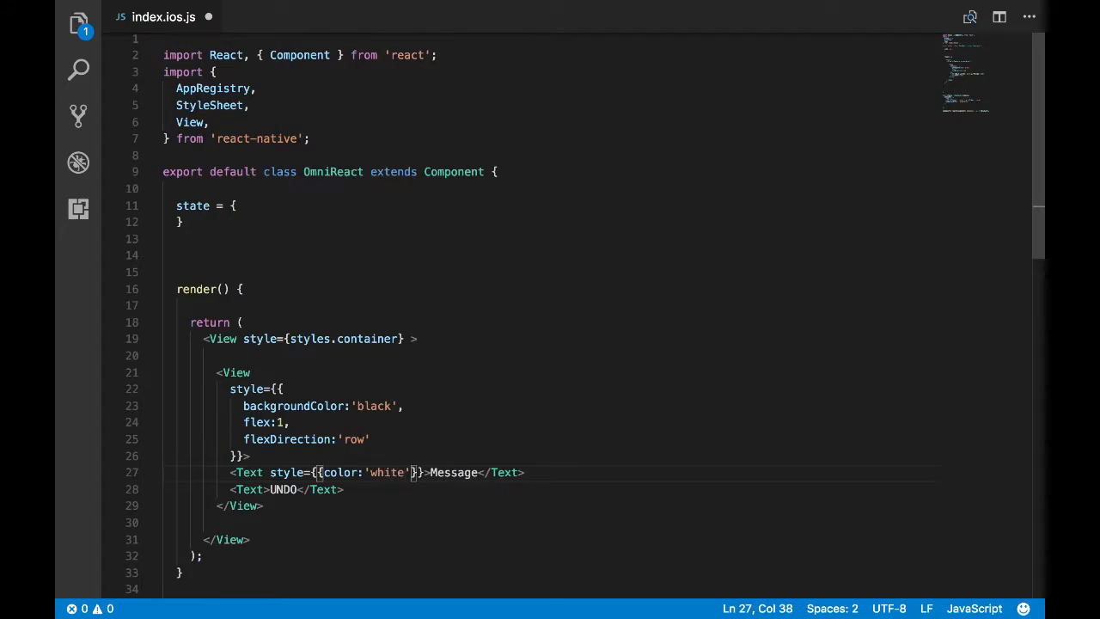
type(",font")
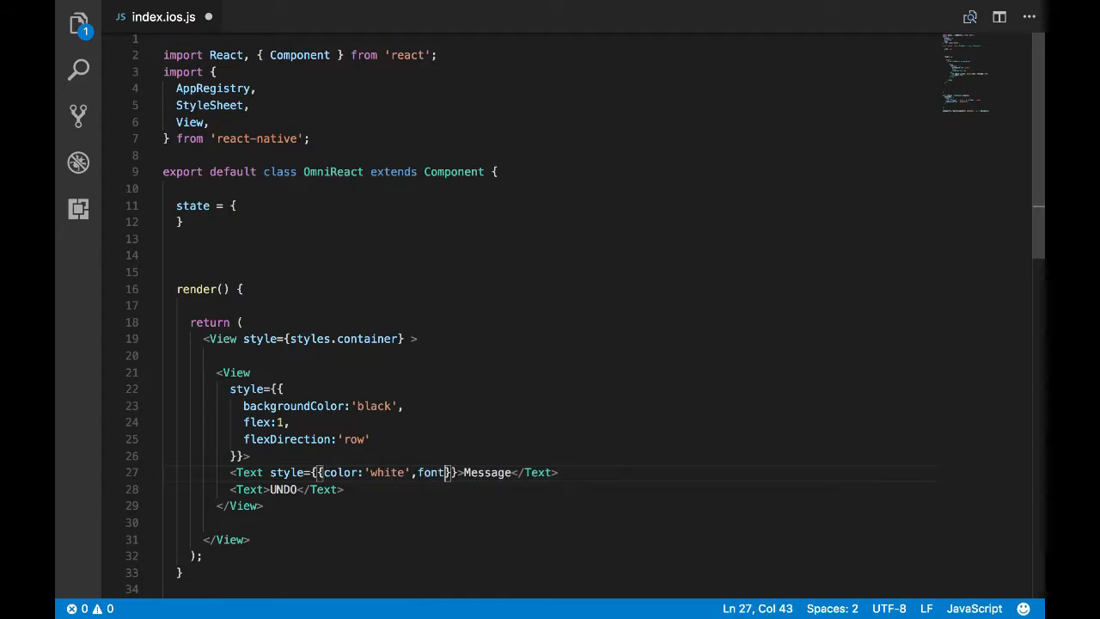
type("Size:")
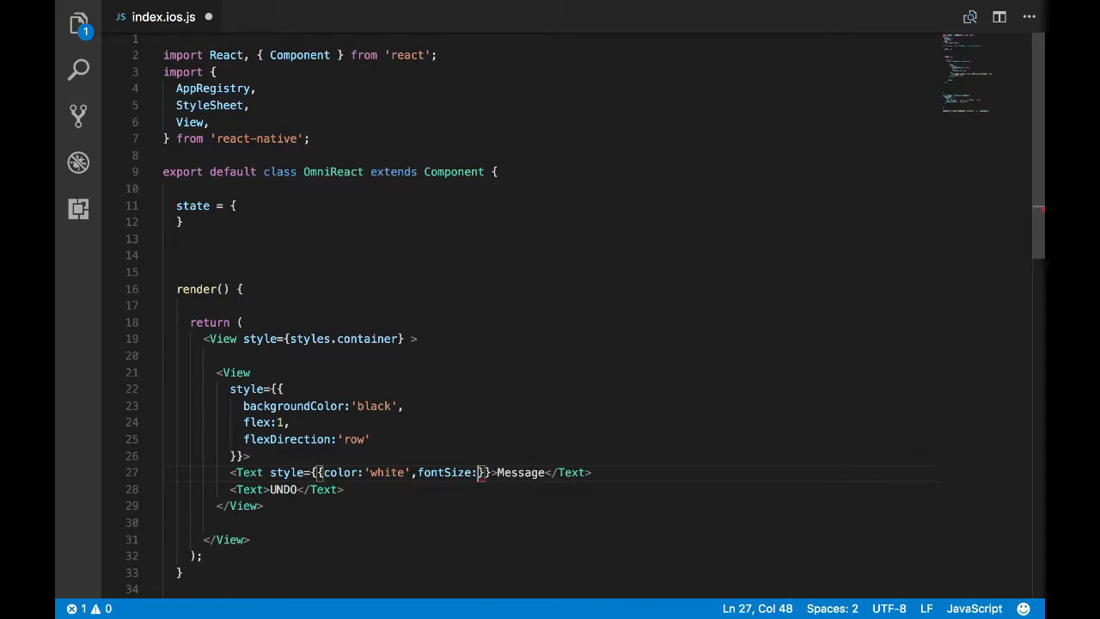
type("16,")
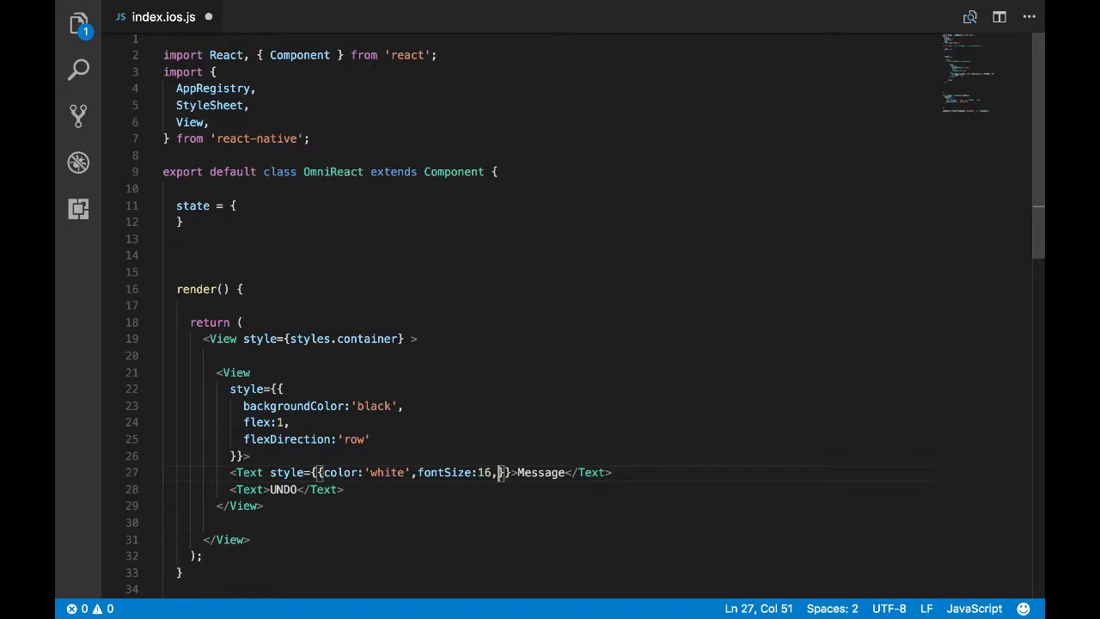
type("fonr")
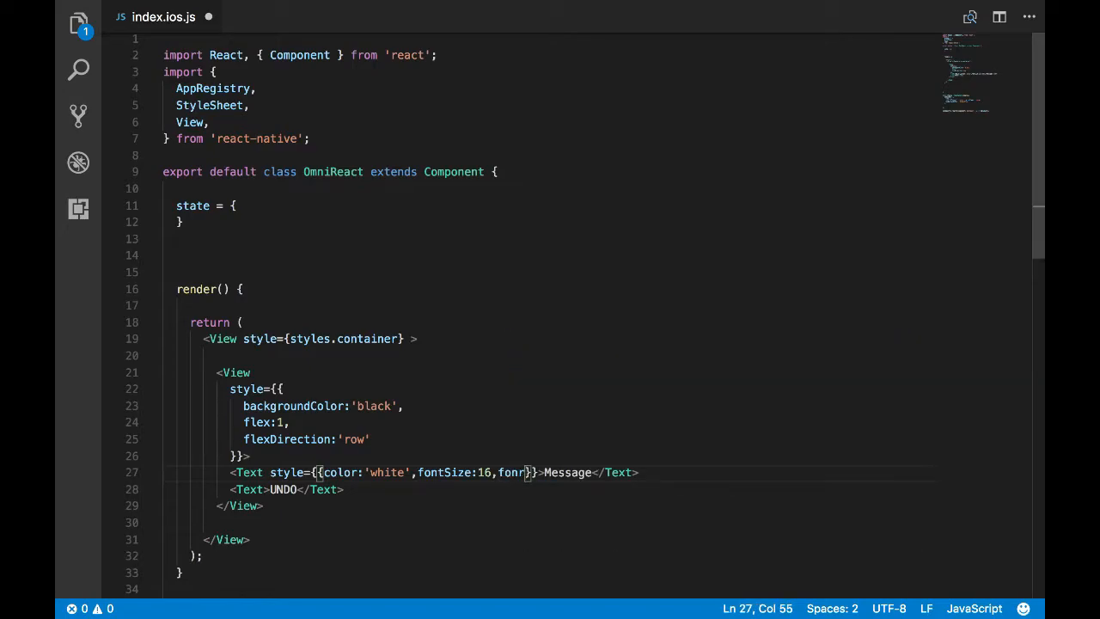
type("W")
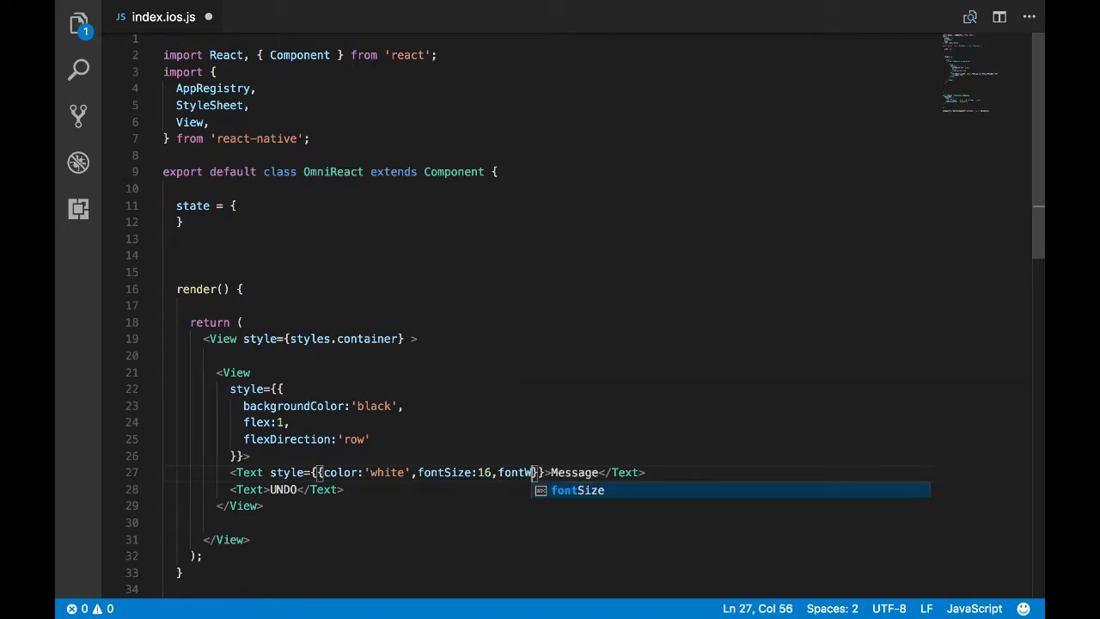
type("eight:''")
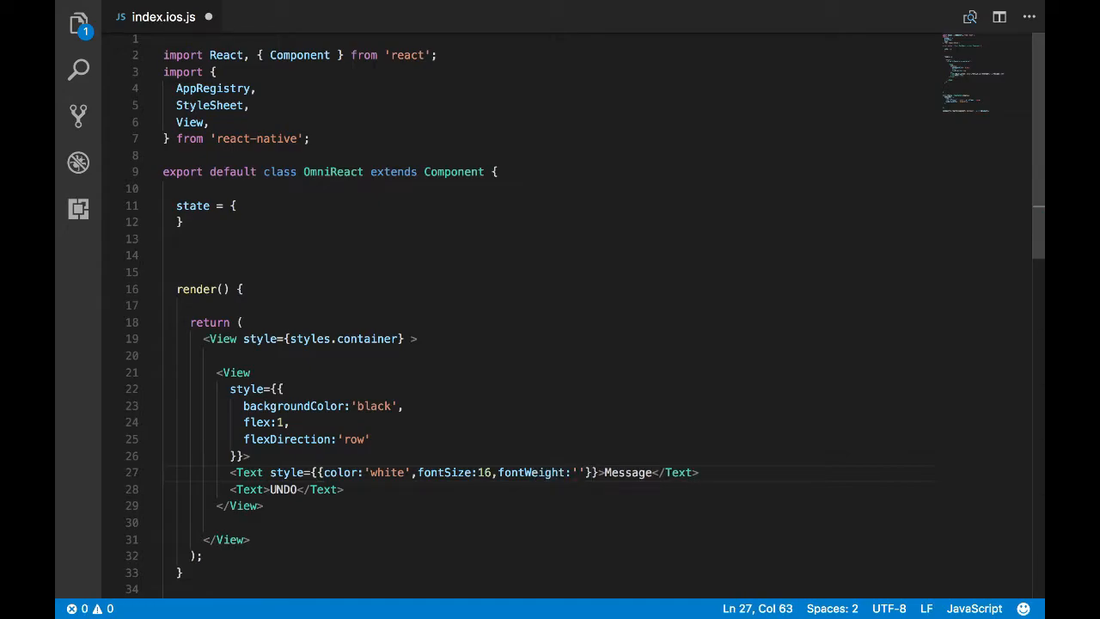
type("bold")
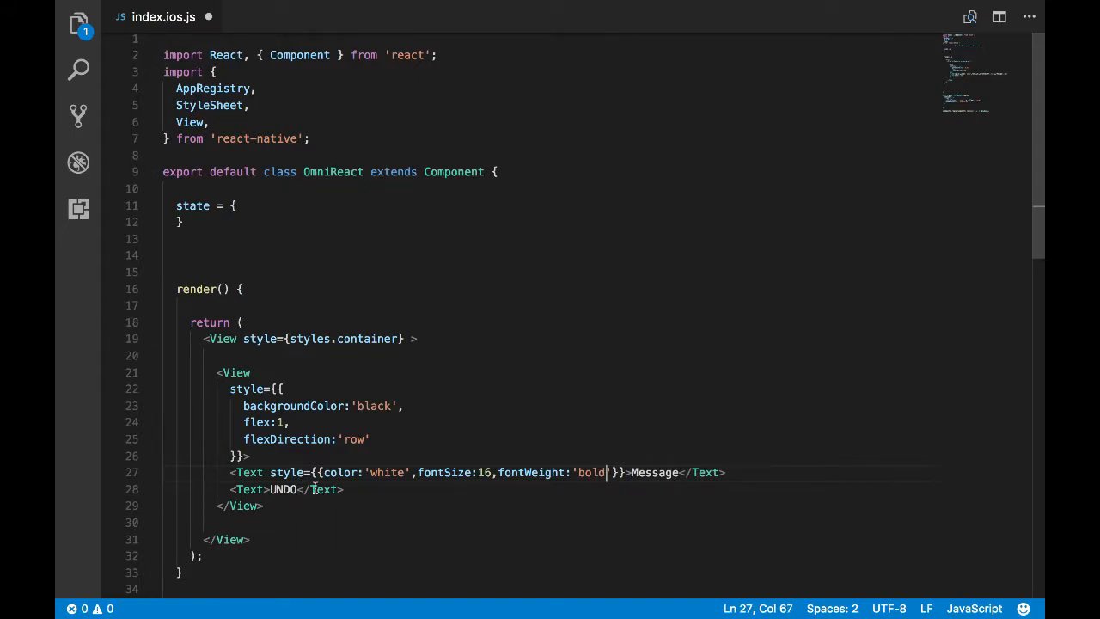
- Reuse that style on UNDO, adding paddingLeft 24 and color green
left_click_drag(268, 470, 632, 471)
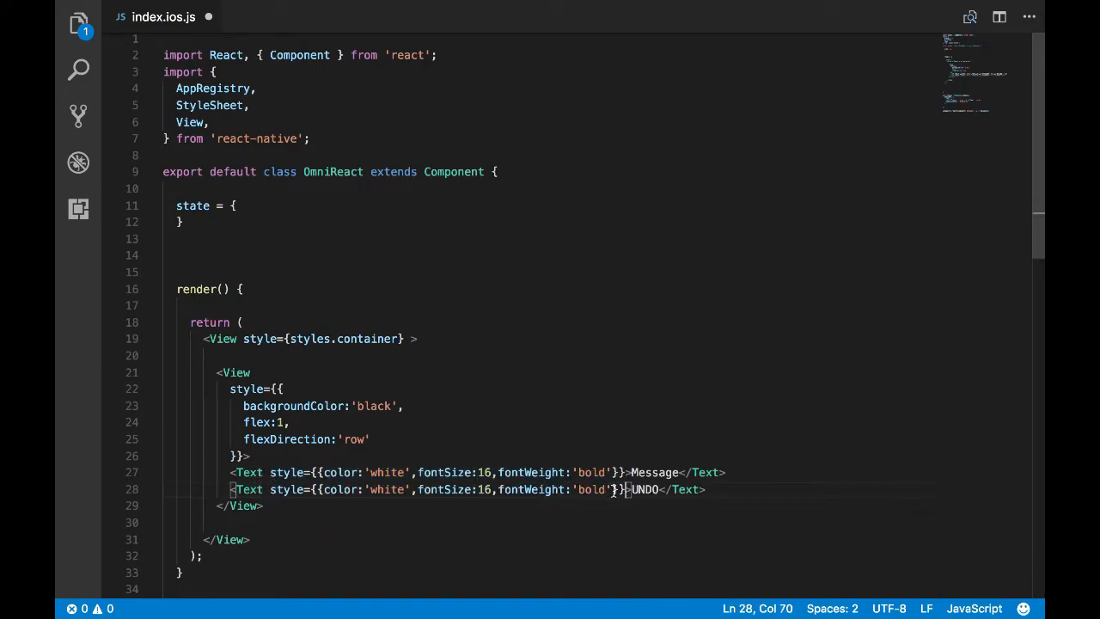
type(",paddingLe")
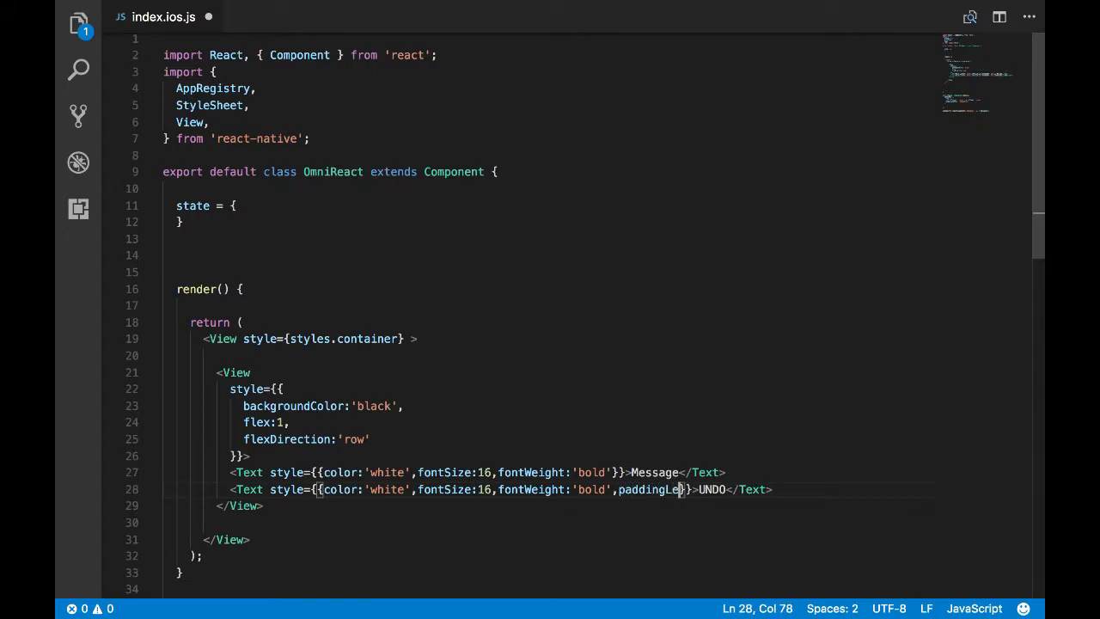
type(":24")
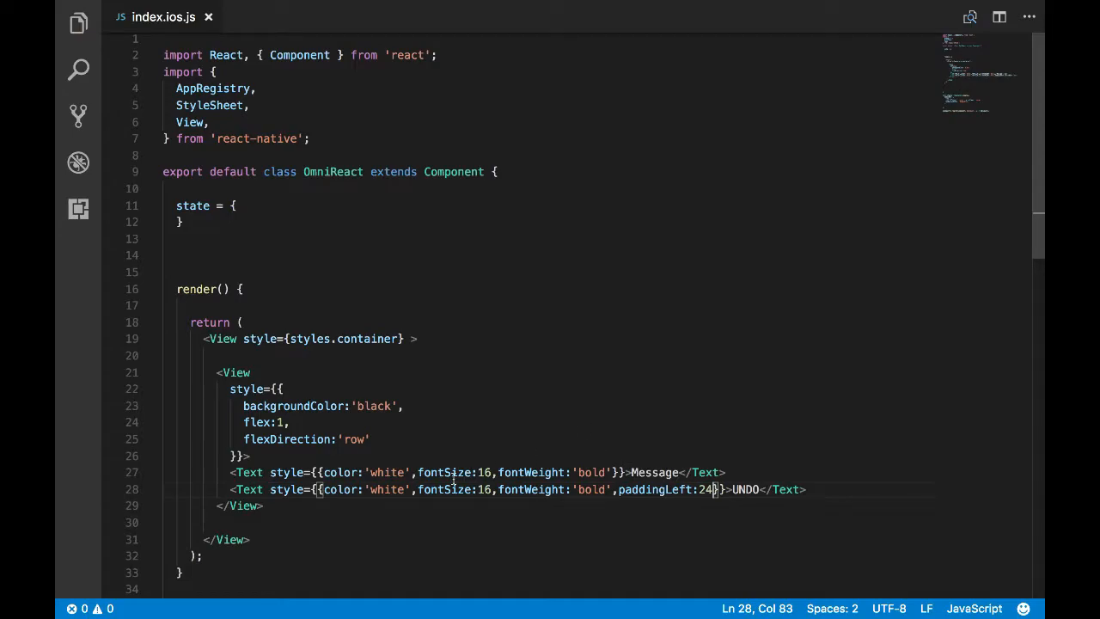
type("green")
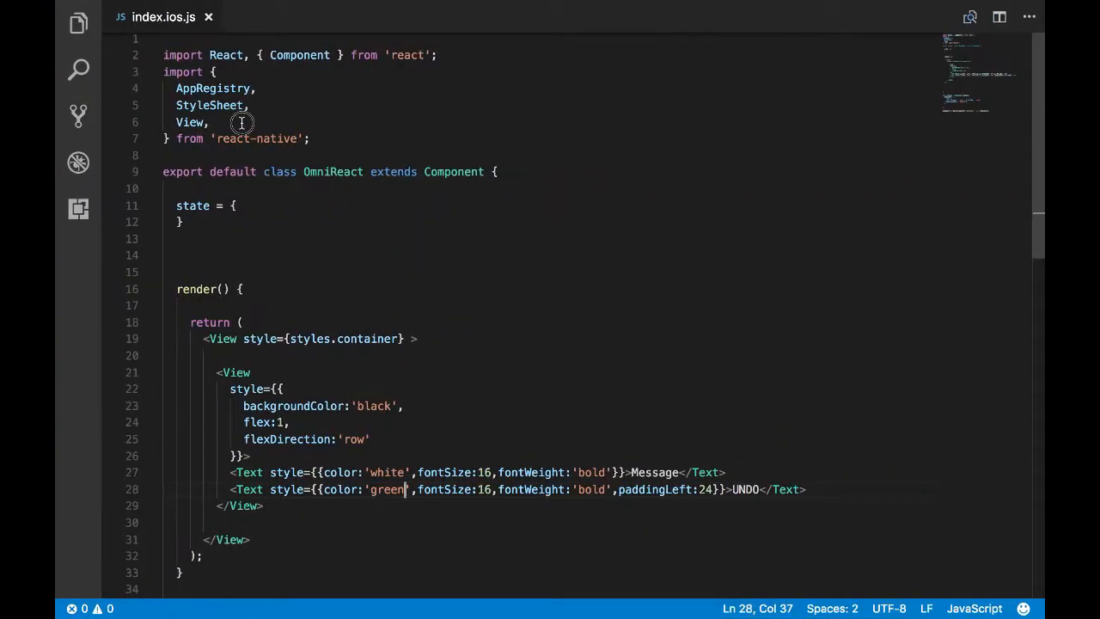
- Add Text to the react-native import list to fix the missing-variable error
type("Text")
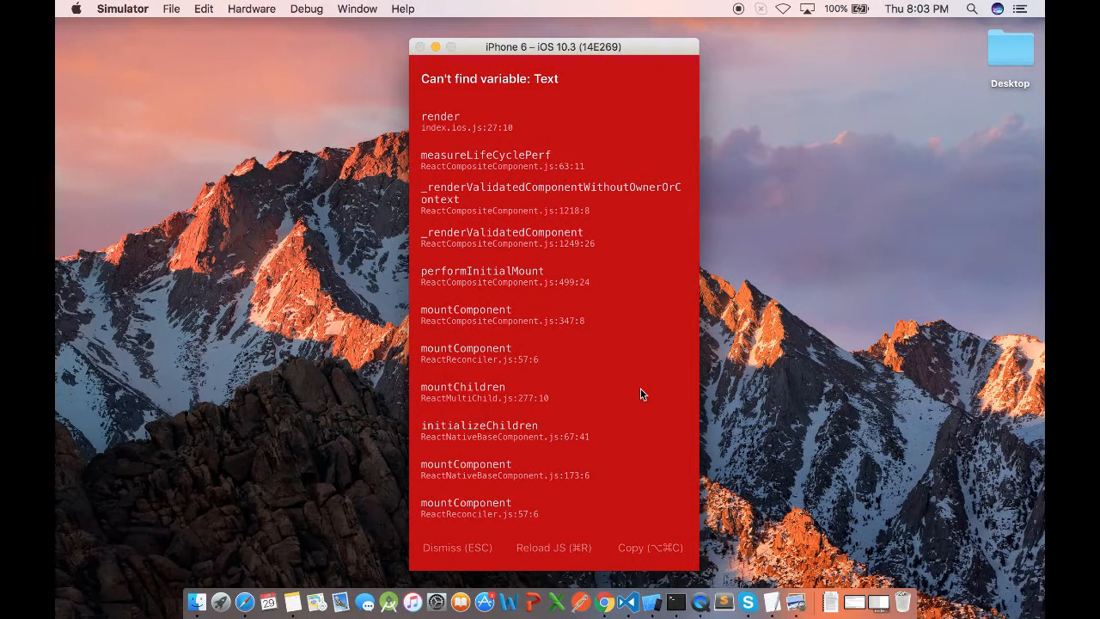
left_click(553, 547)
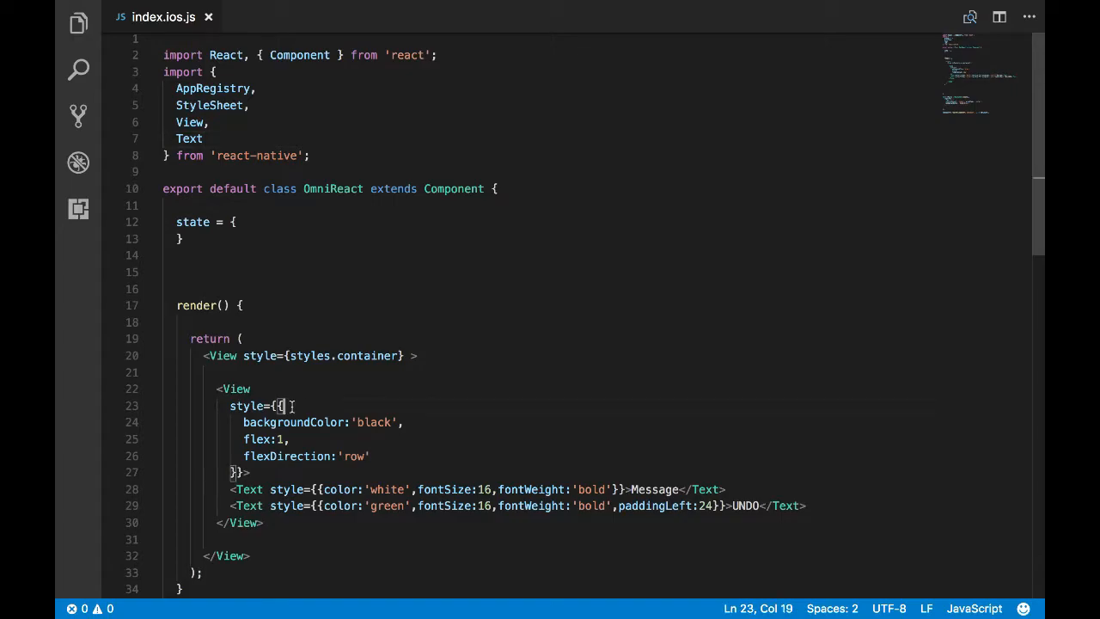
mouse_move(406, 404)
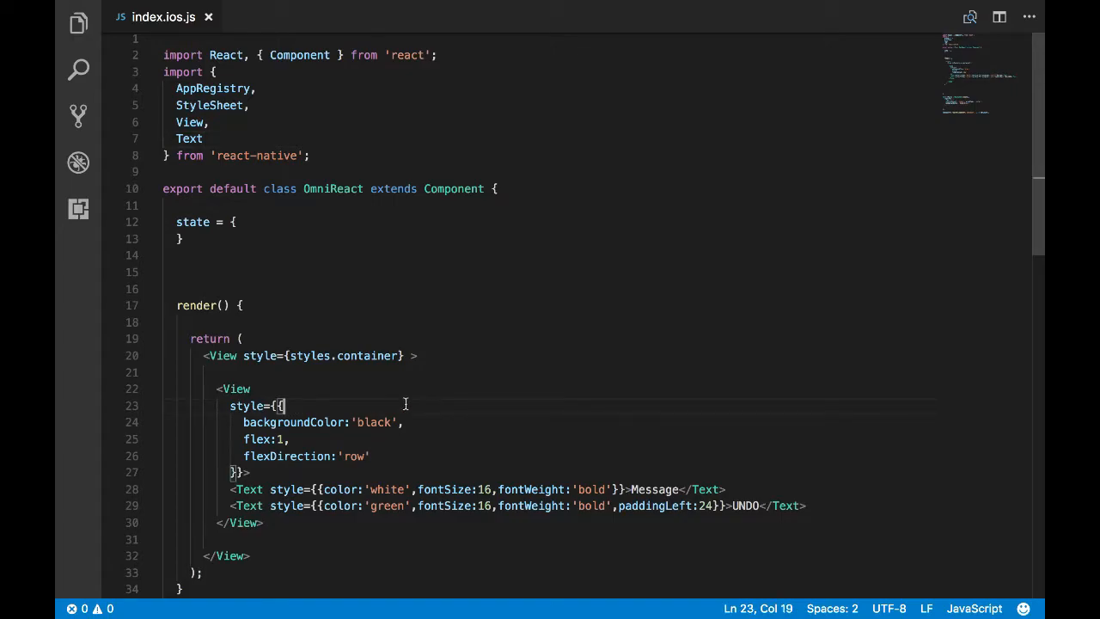
- Give the bar style position 'absolute' and bottom 0
type("position:'abs")
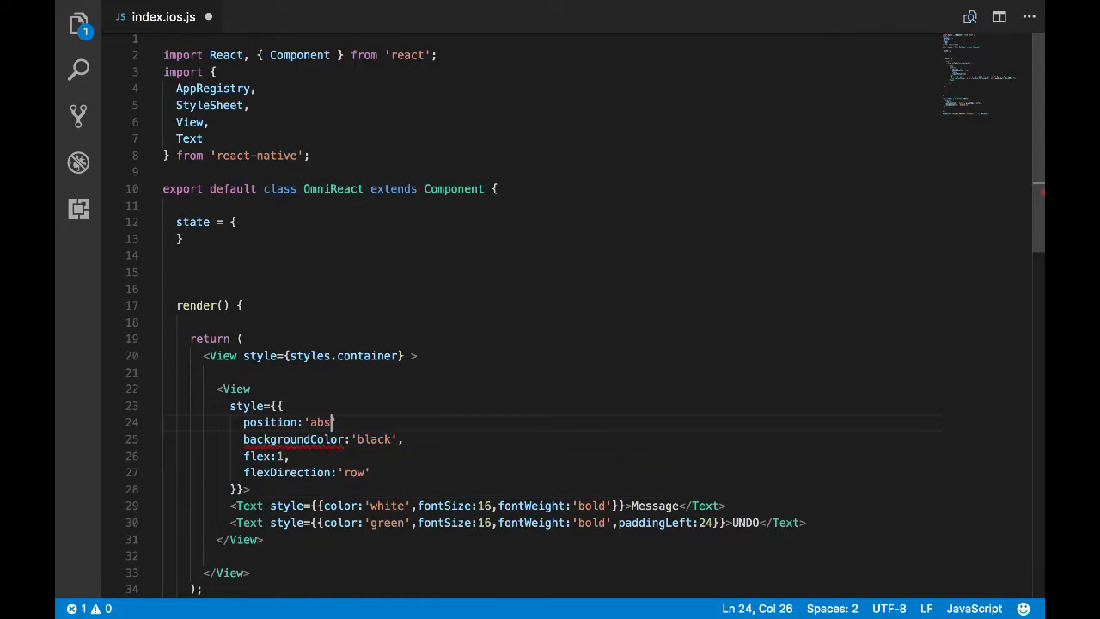
type("olute'")
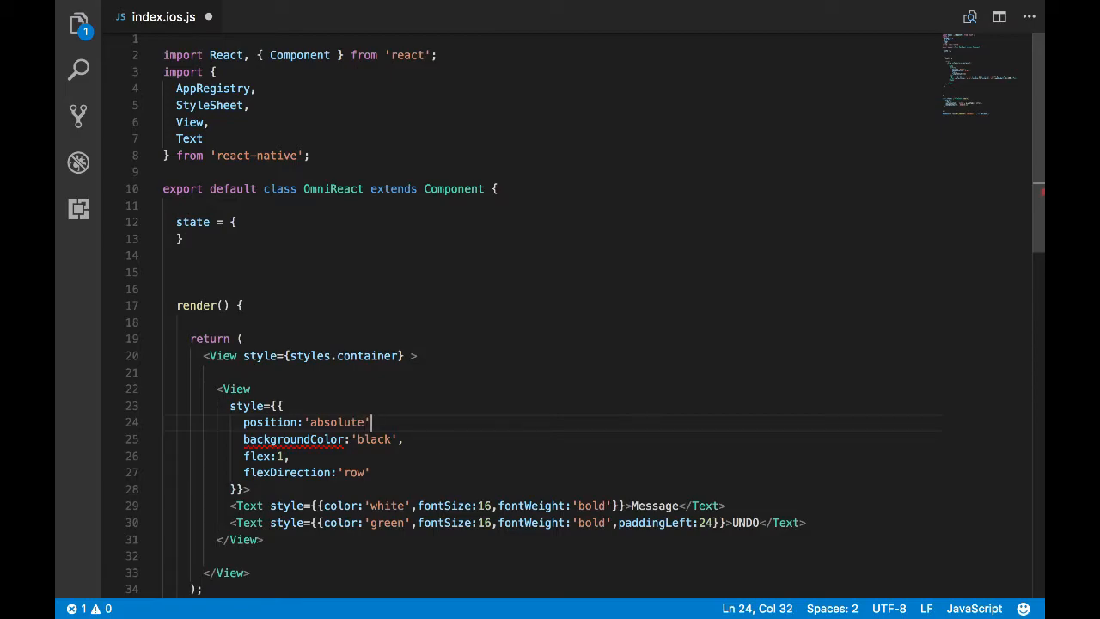
key("Enter")
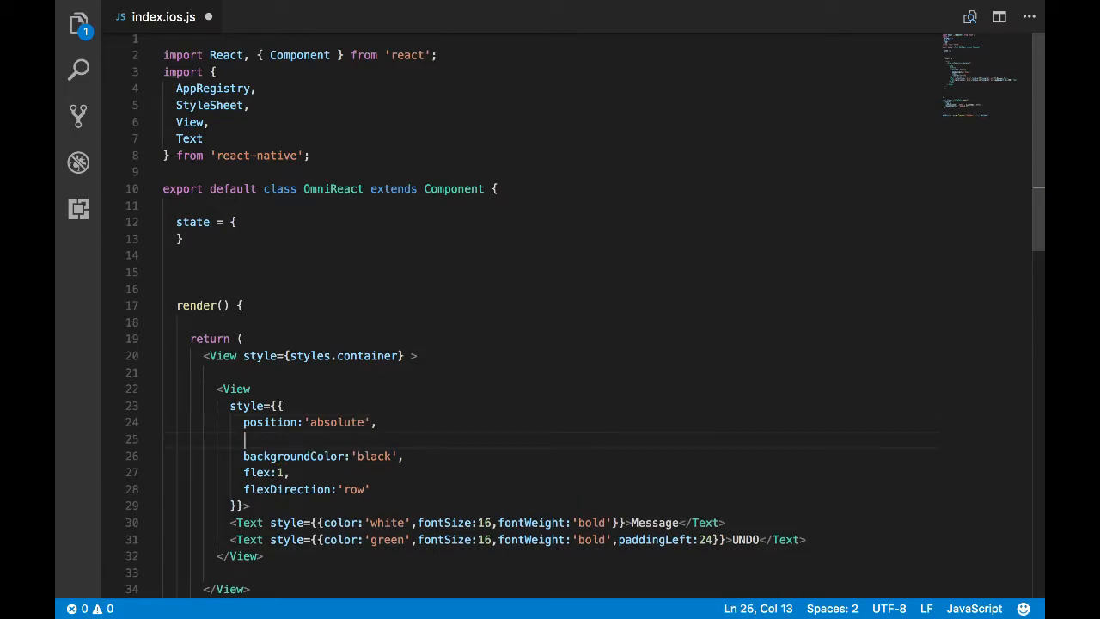
type("bottom")
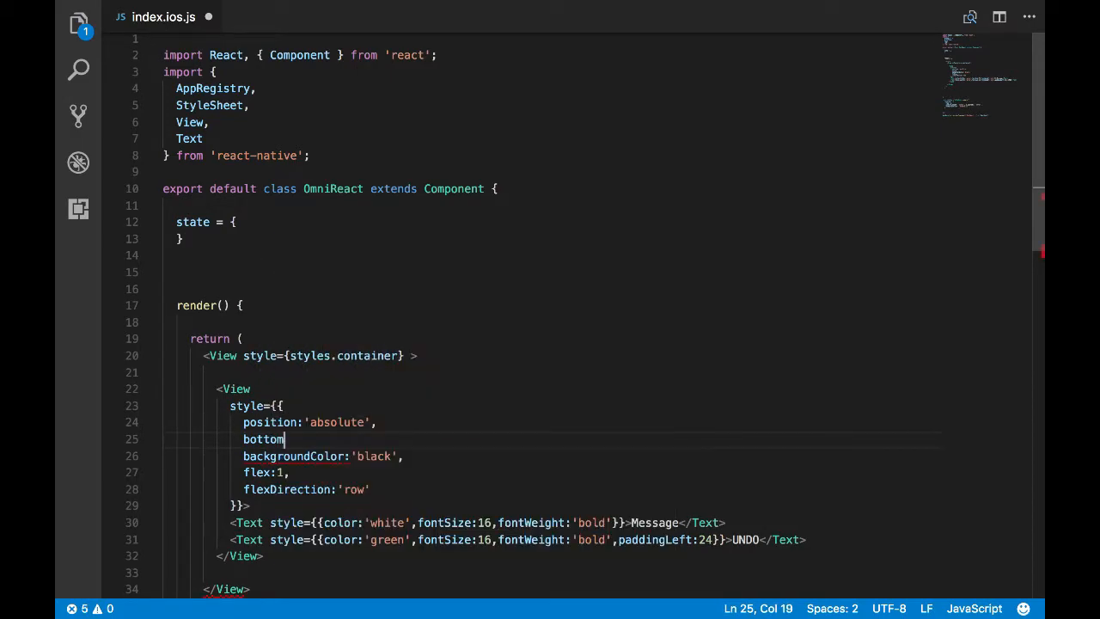
type(":")
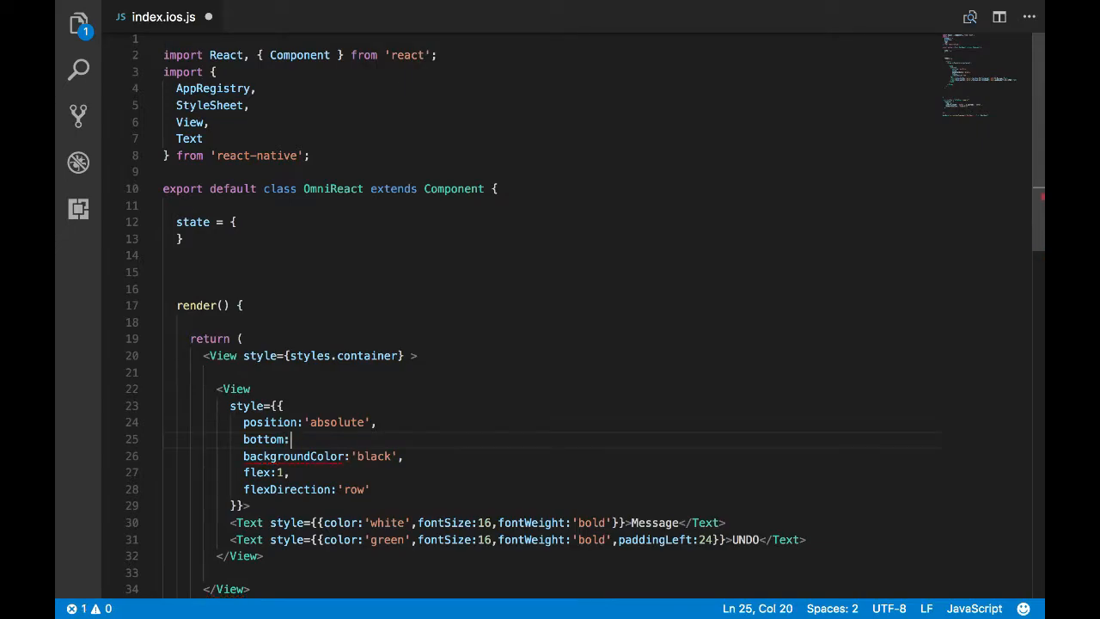
type("0,")
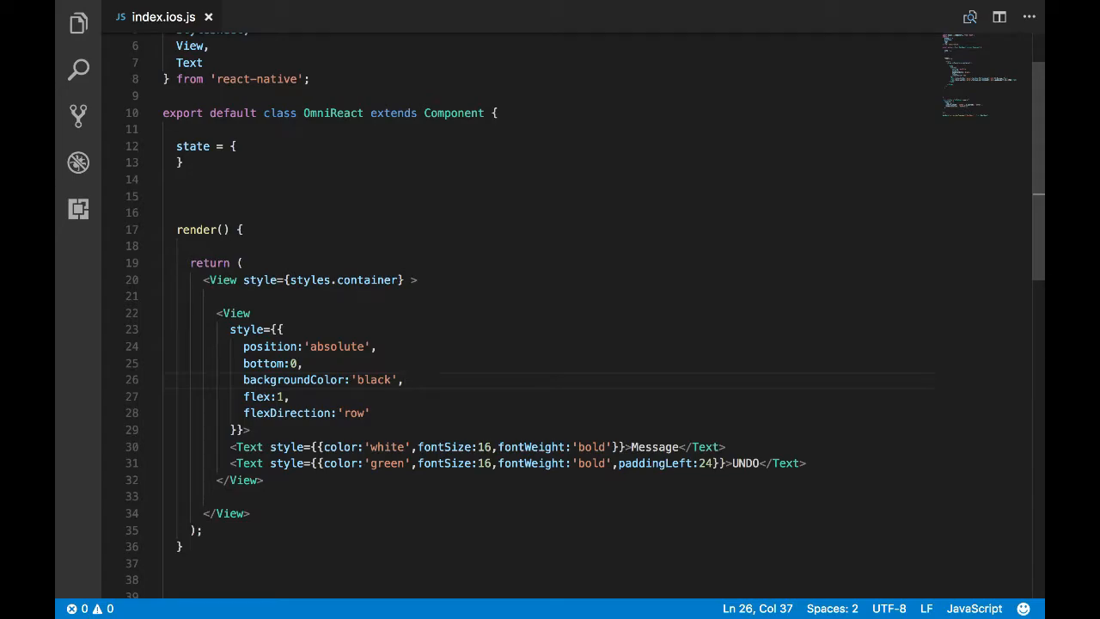
- Add paddingHorizontal 24 and paddingVertical 14 to the bar style
type("padin")
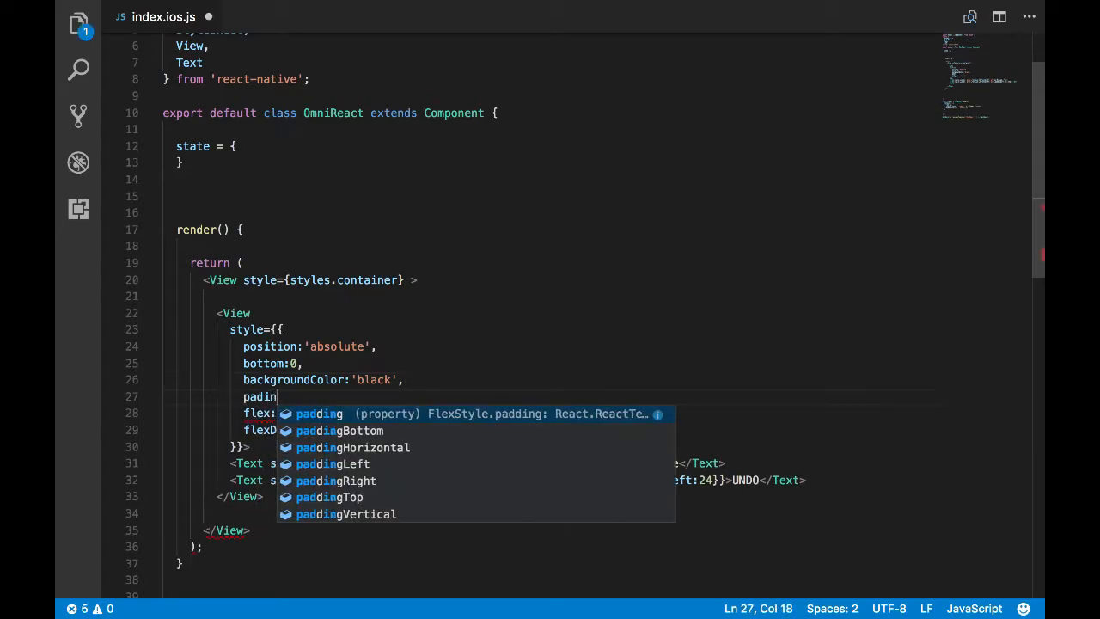
type("paddingHorizontal:'")
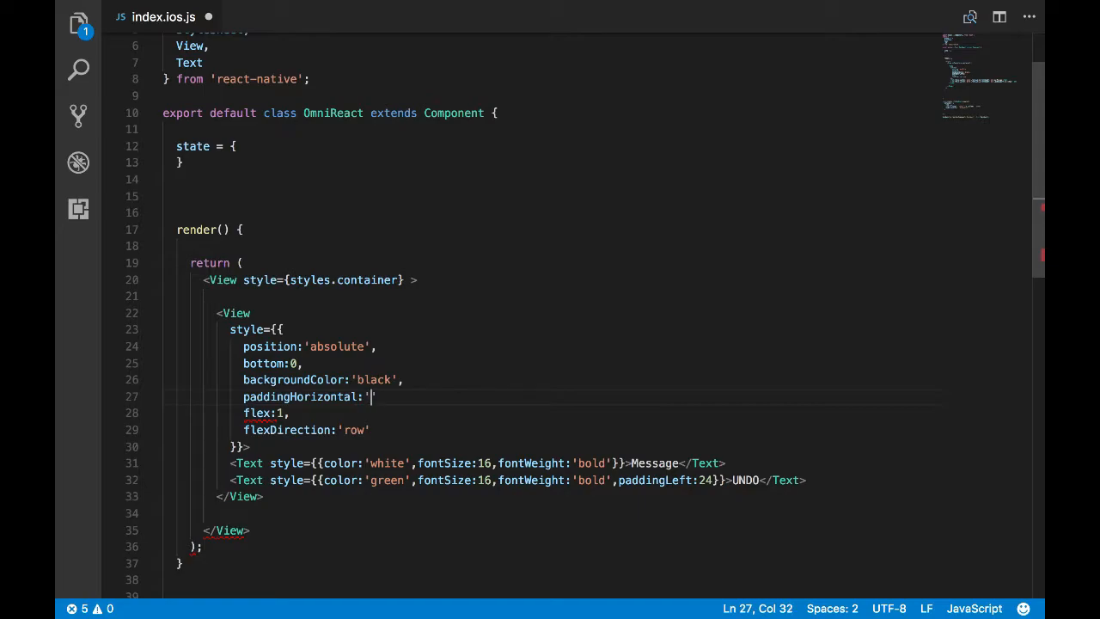
key("Backspace")
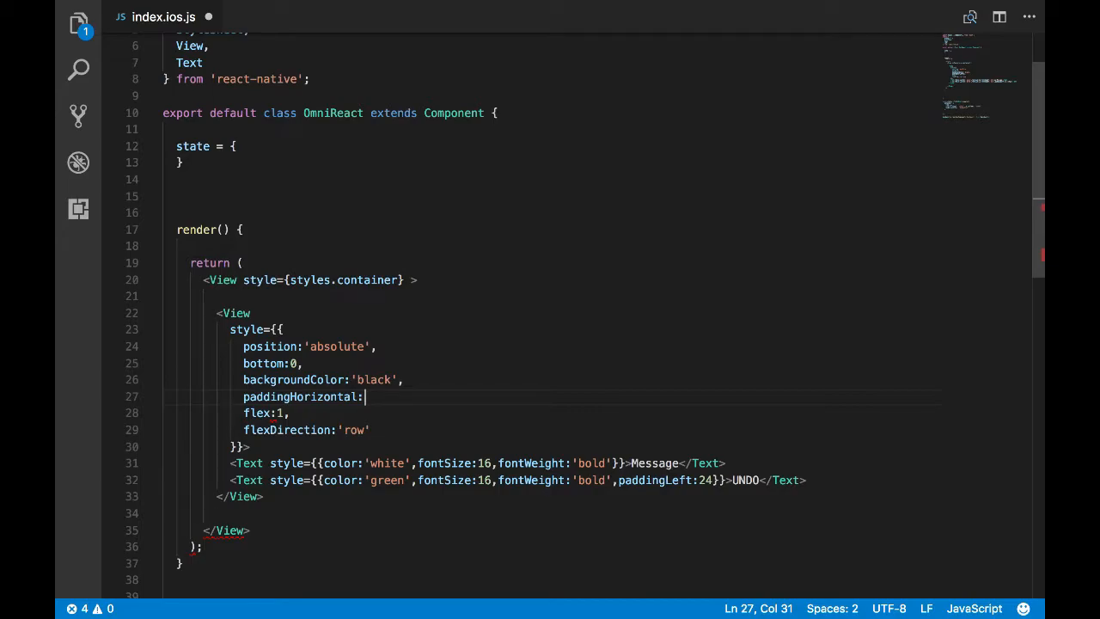
type("24,")
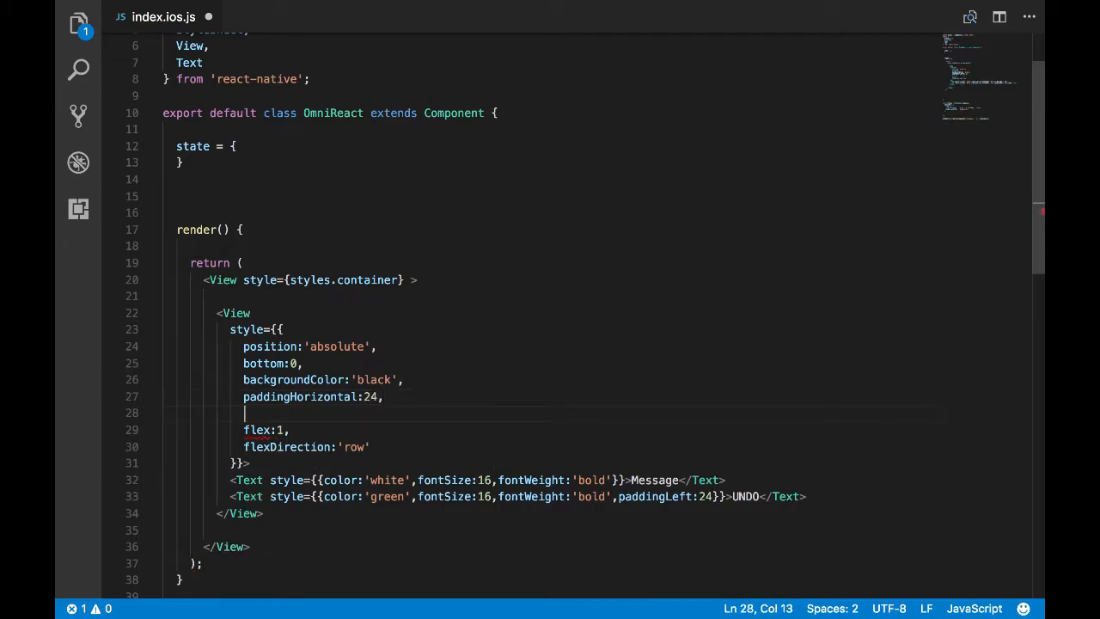
type("padingVertical")
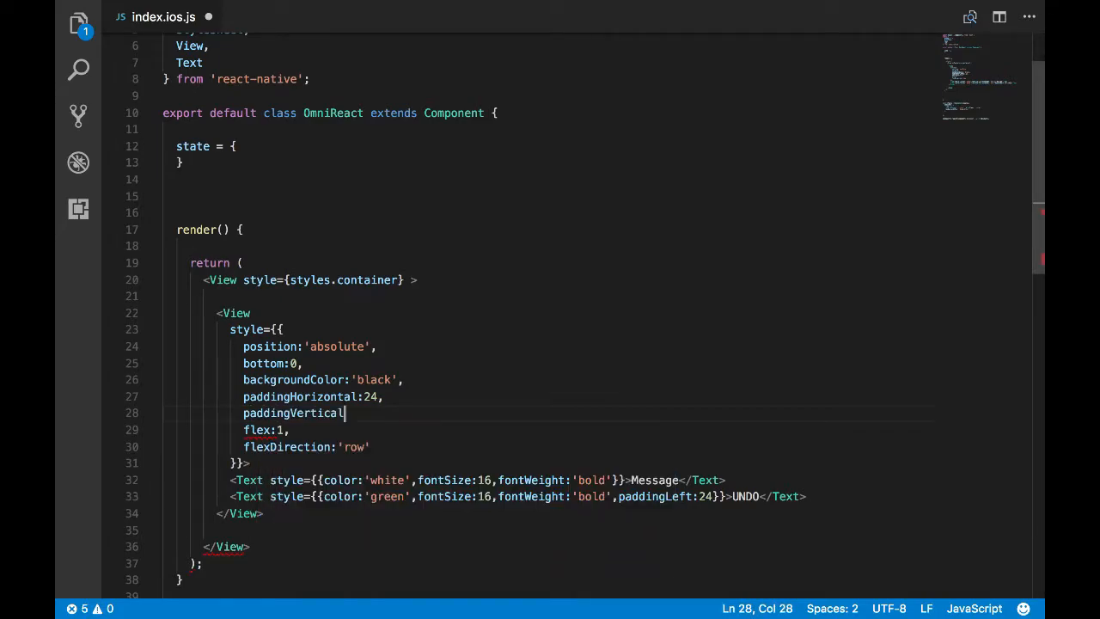
type(":14,")
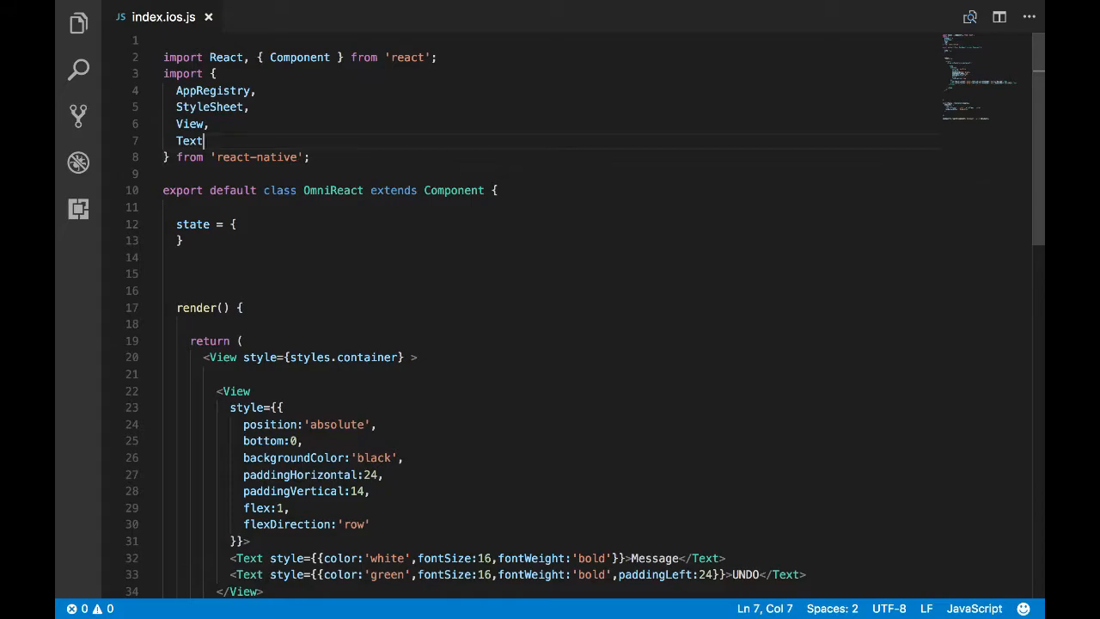
- Import Dimensions and declare const width = Dimensions.get('window').width
type("Dimensions")
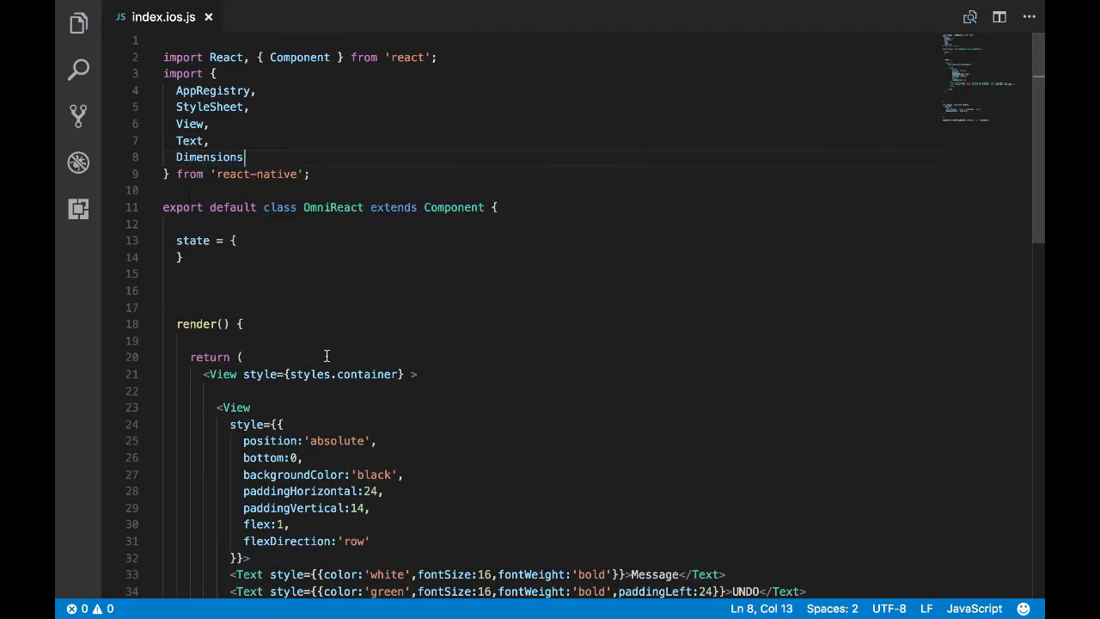
scroll("down", 3)
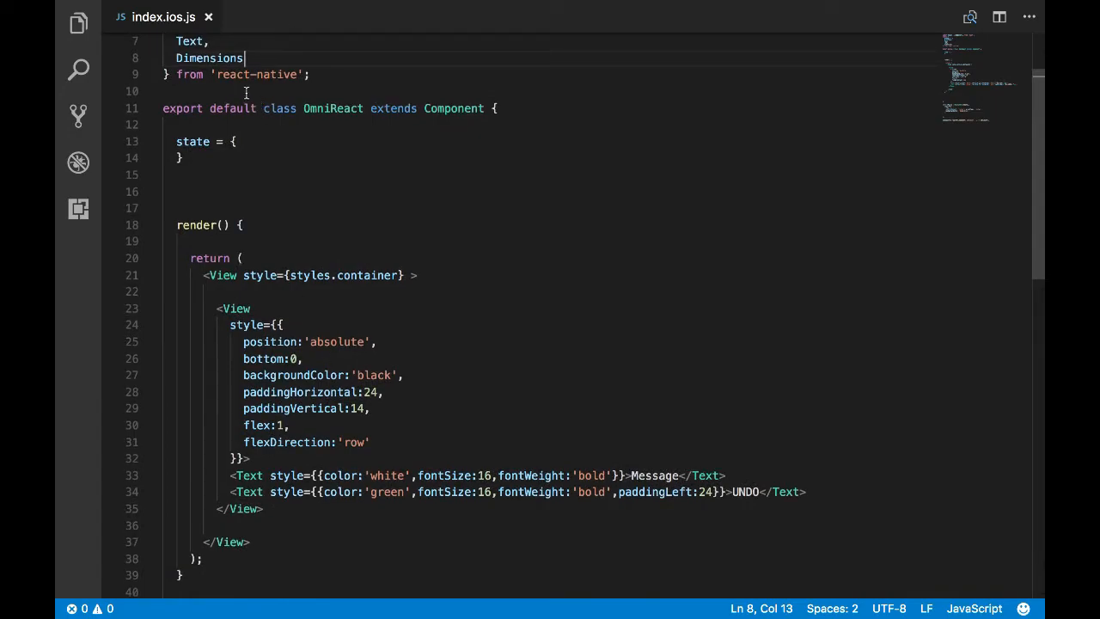
type("const")
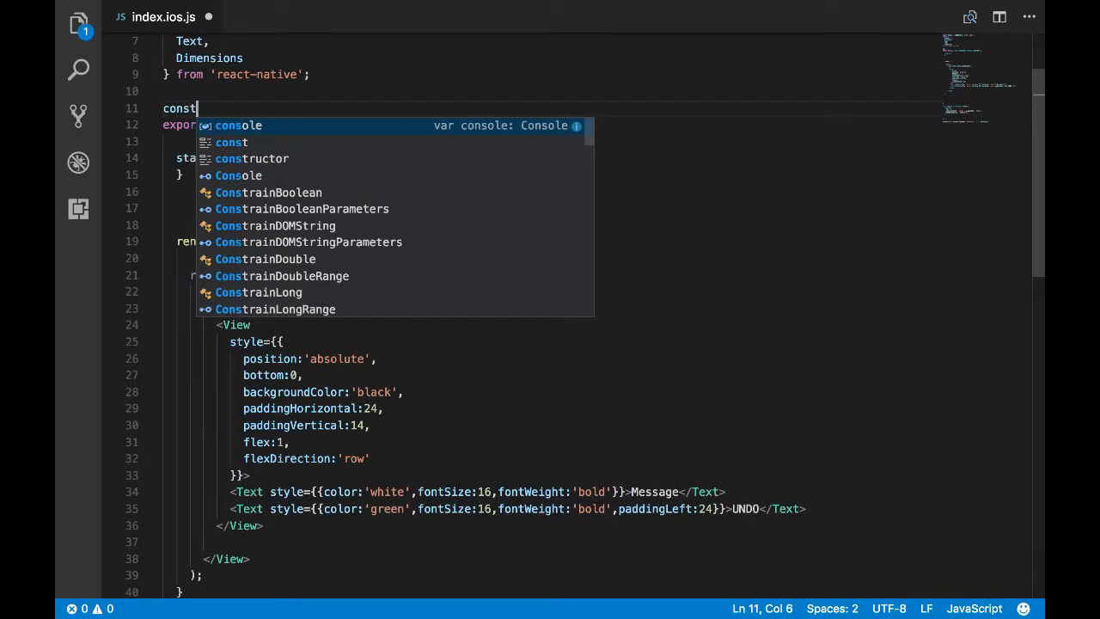
type("width")
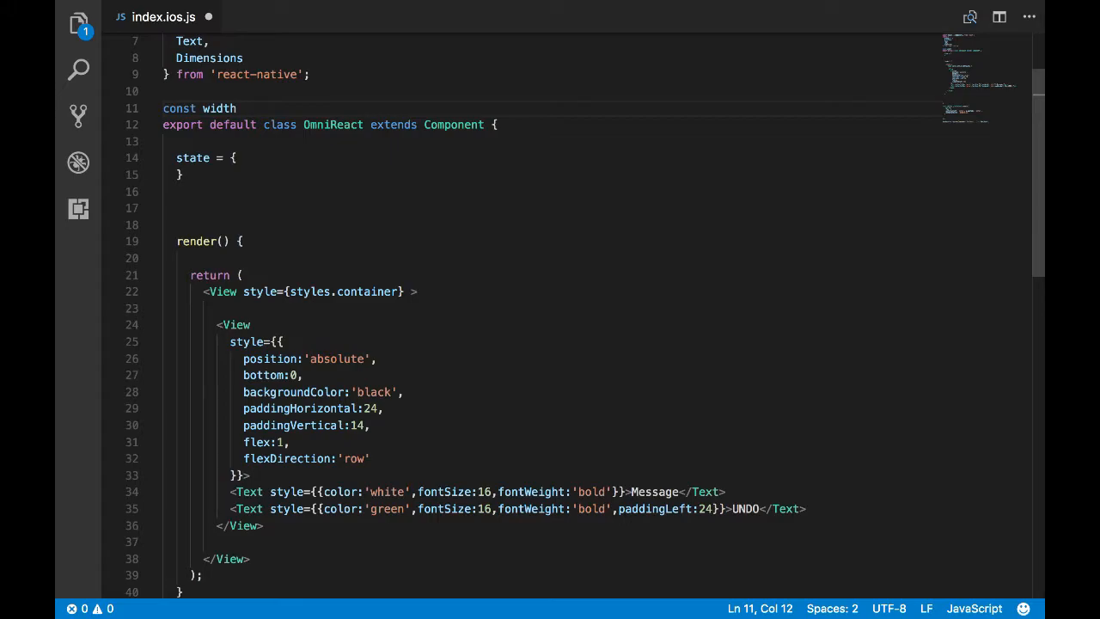
type("=")
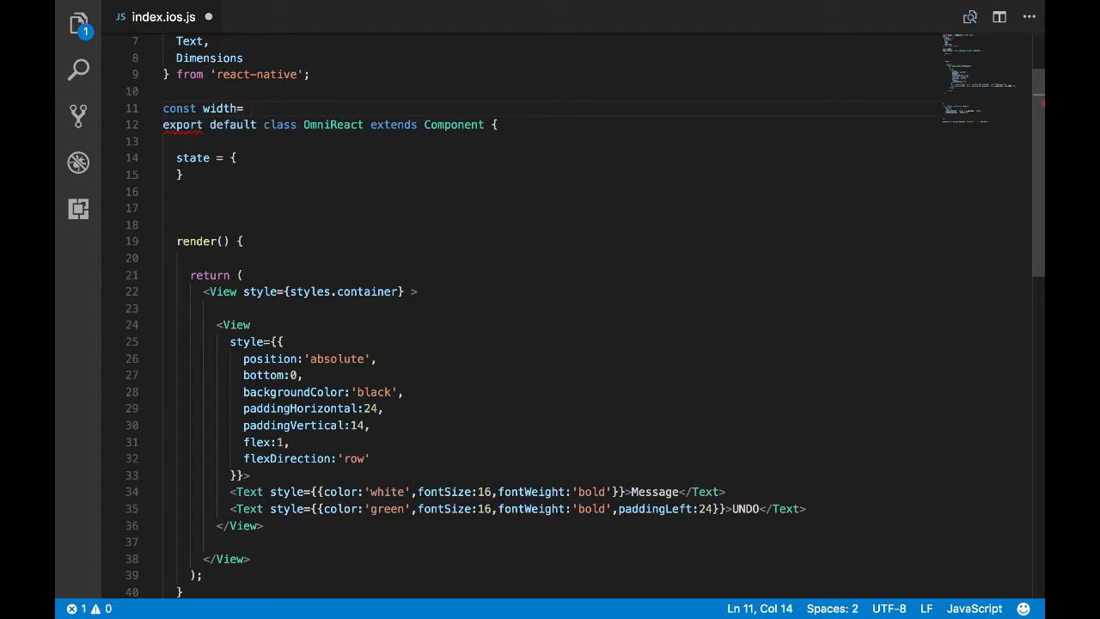
type("Dimensions.")
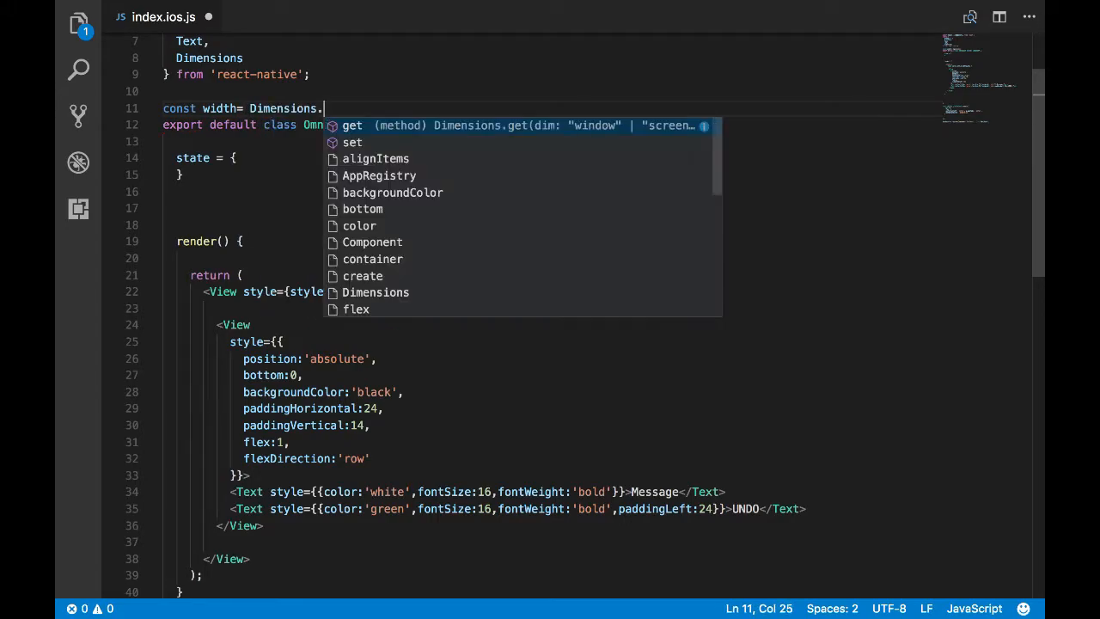
type("get('W")
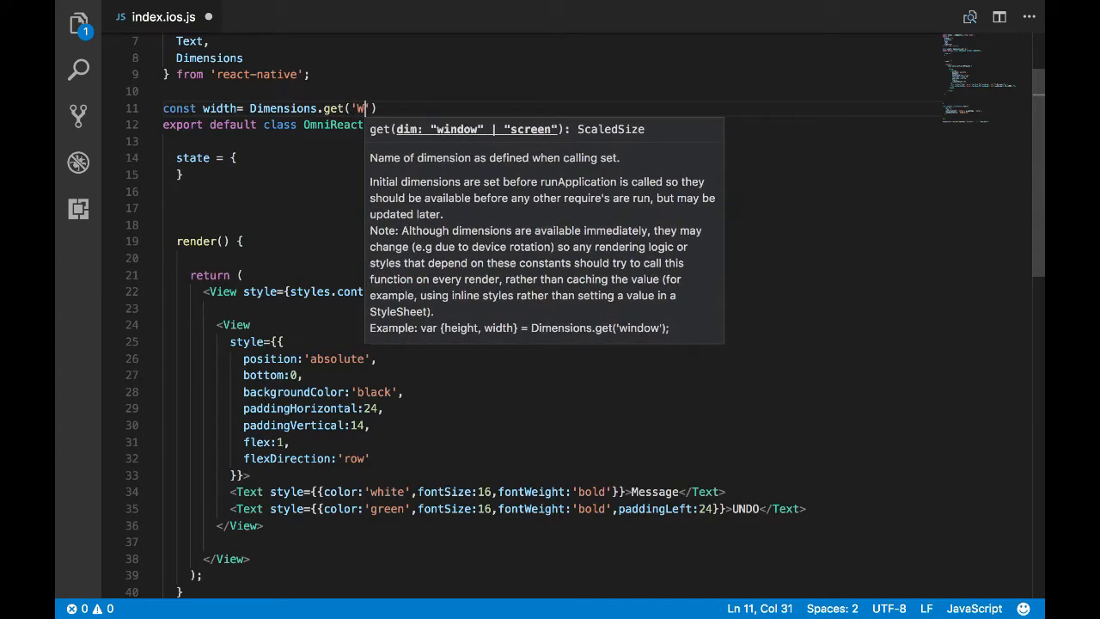
type("indo")
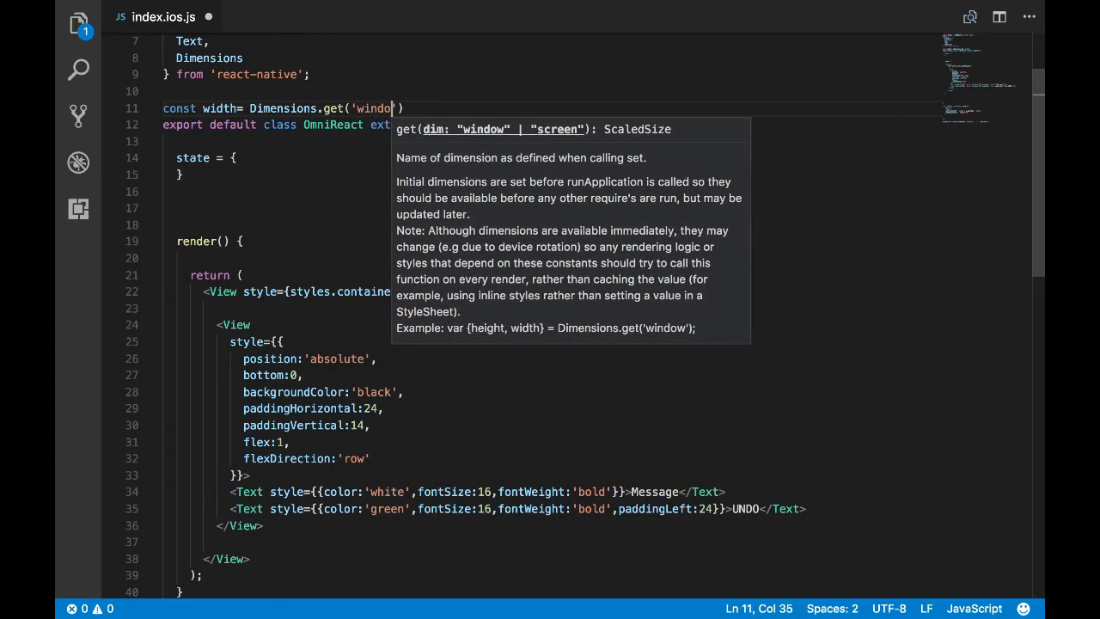
type("w'")
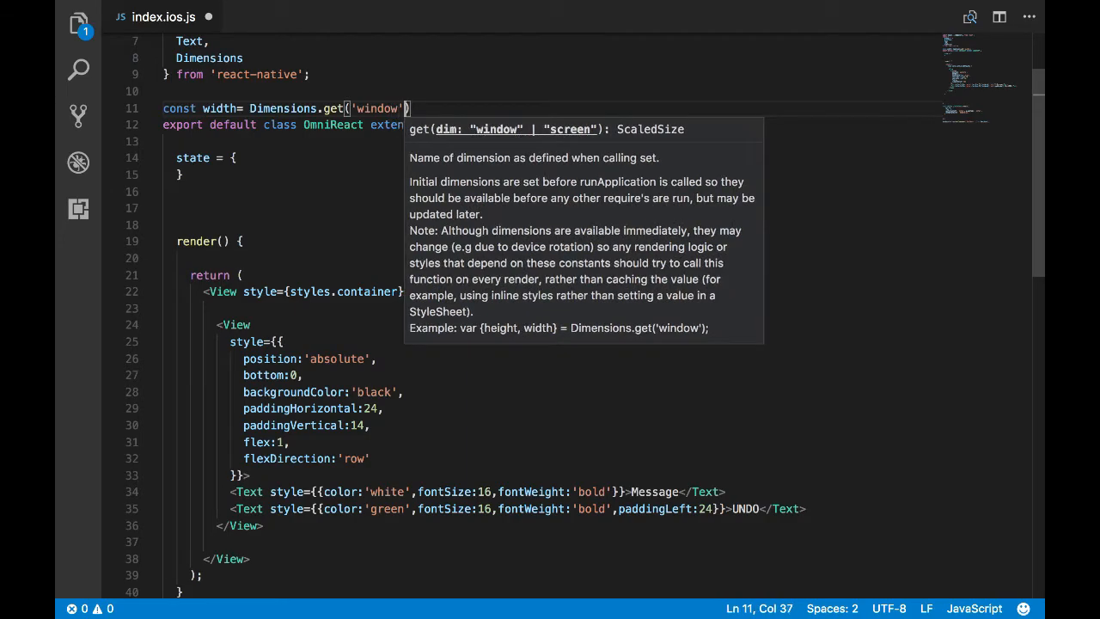
type(".width")
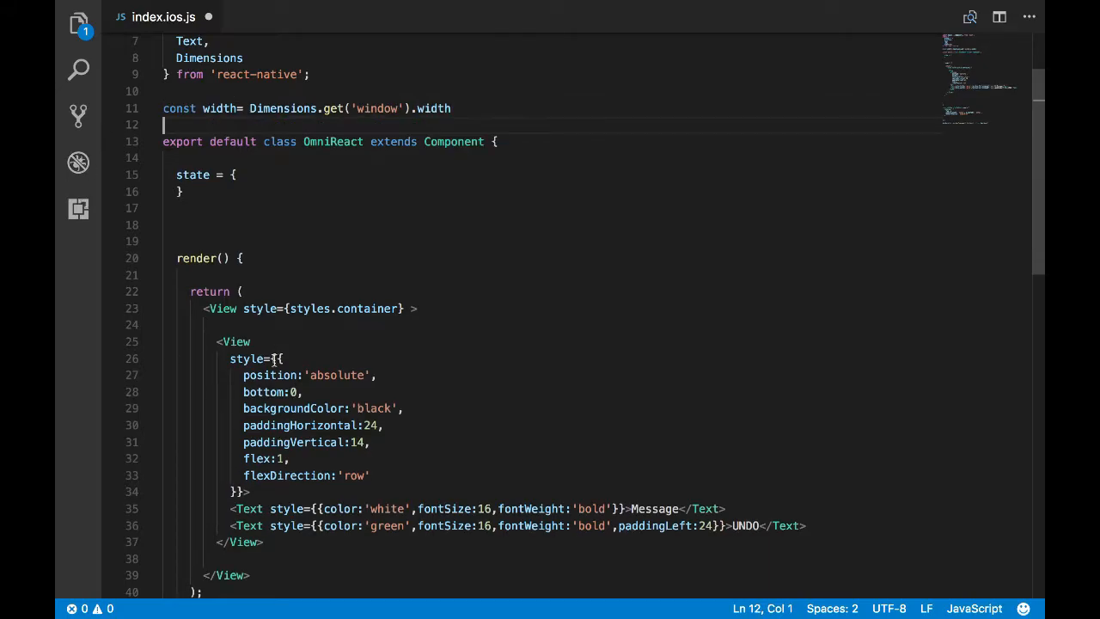
- Add width:width to the bar's style
type("width")
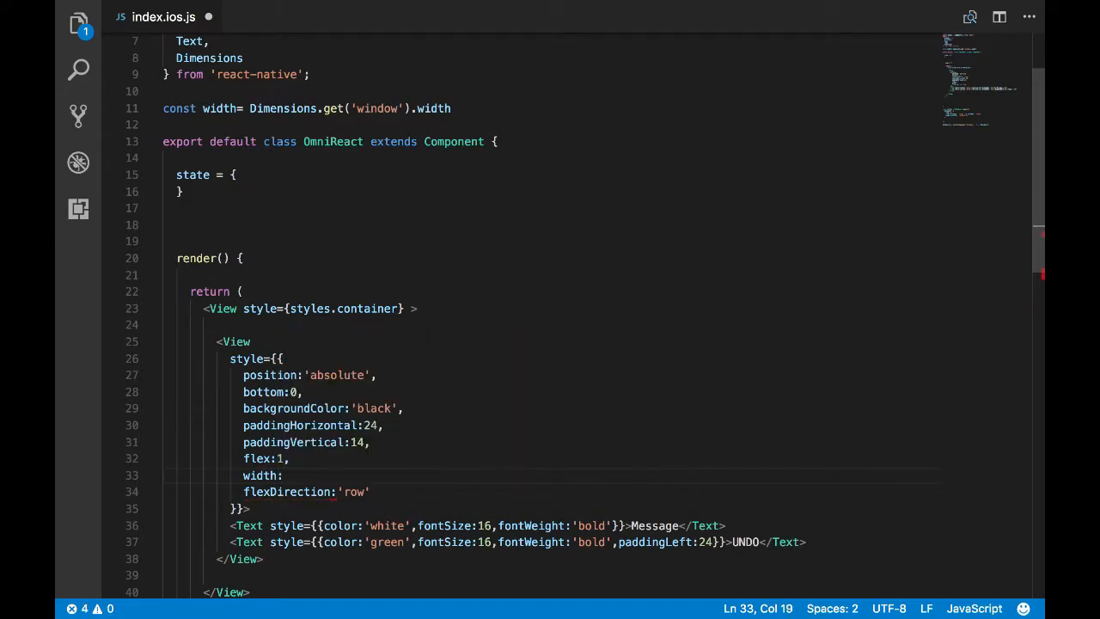
type(":width,")
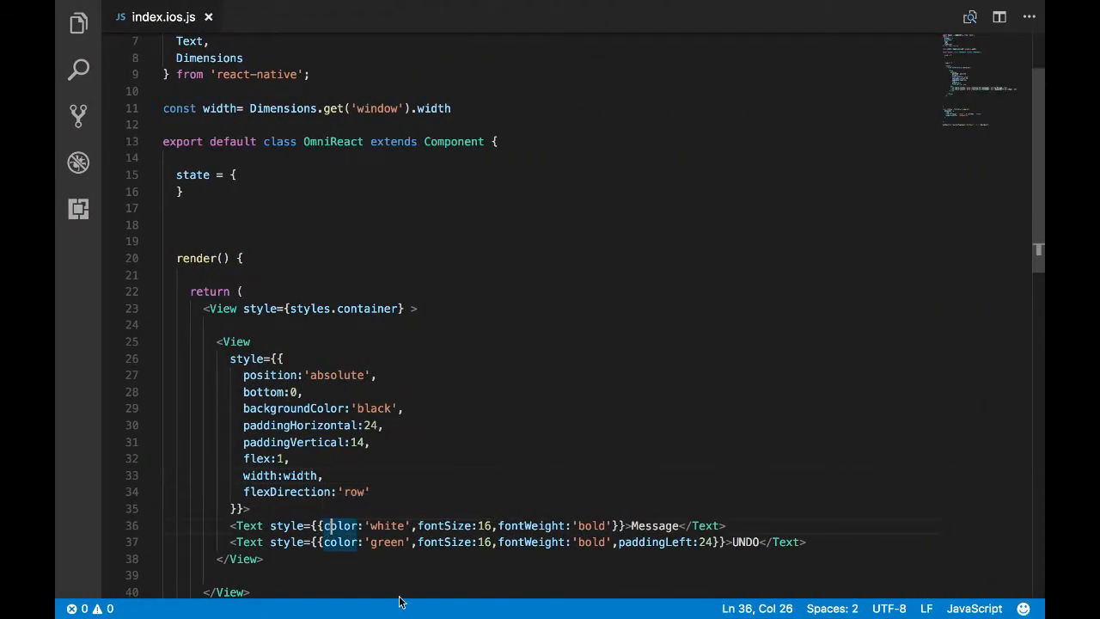
- Adjust the flex style so the full-width bar renders at the screen bottom
type("fle")
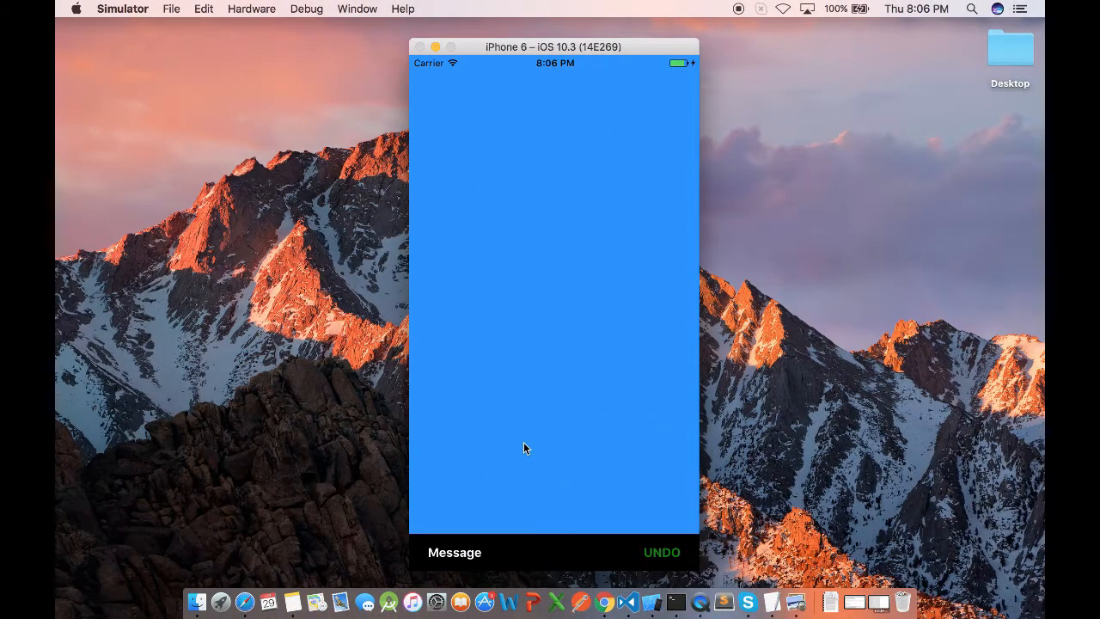
mouse_move(471, 519)
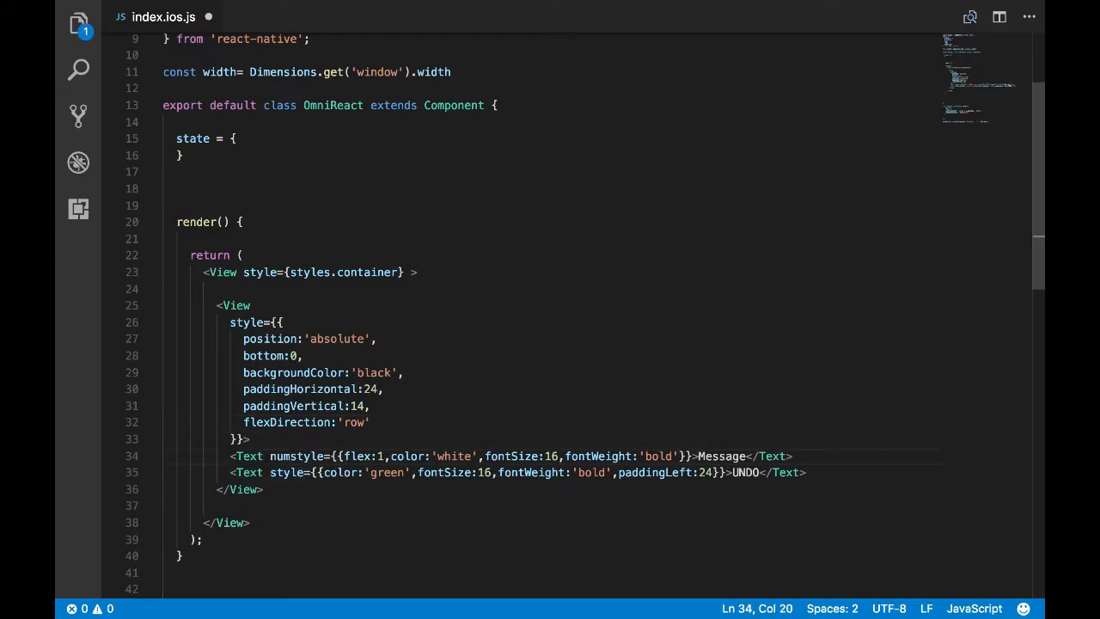
- Add numOfLines={1} to the Message text and place the caret below the state block
type("of")
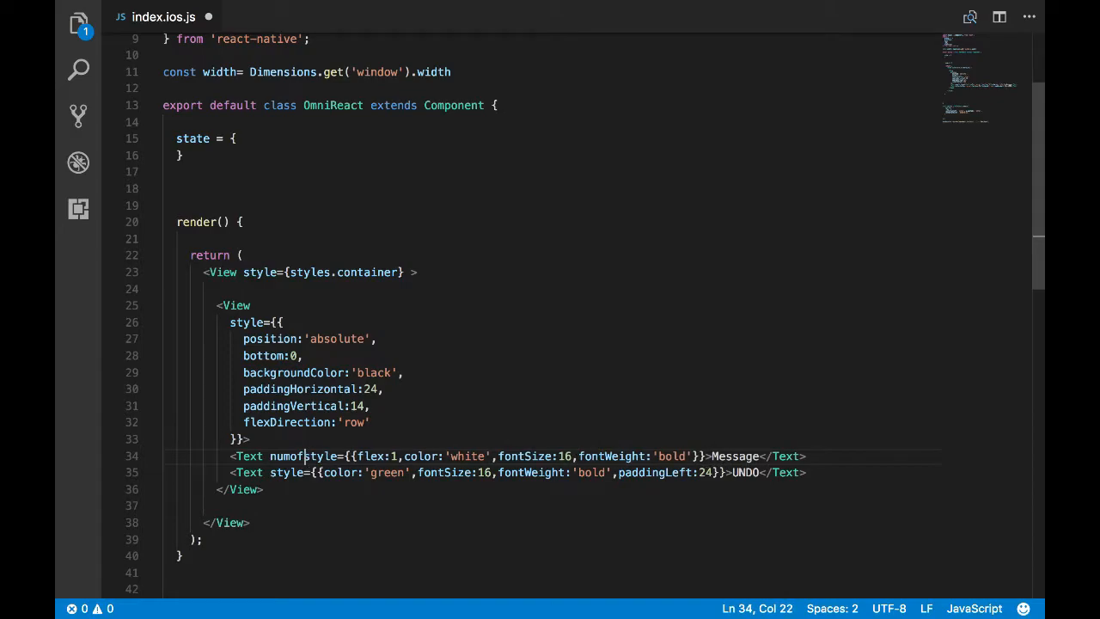
type("Lines={")
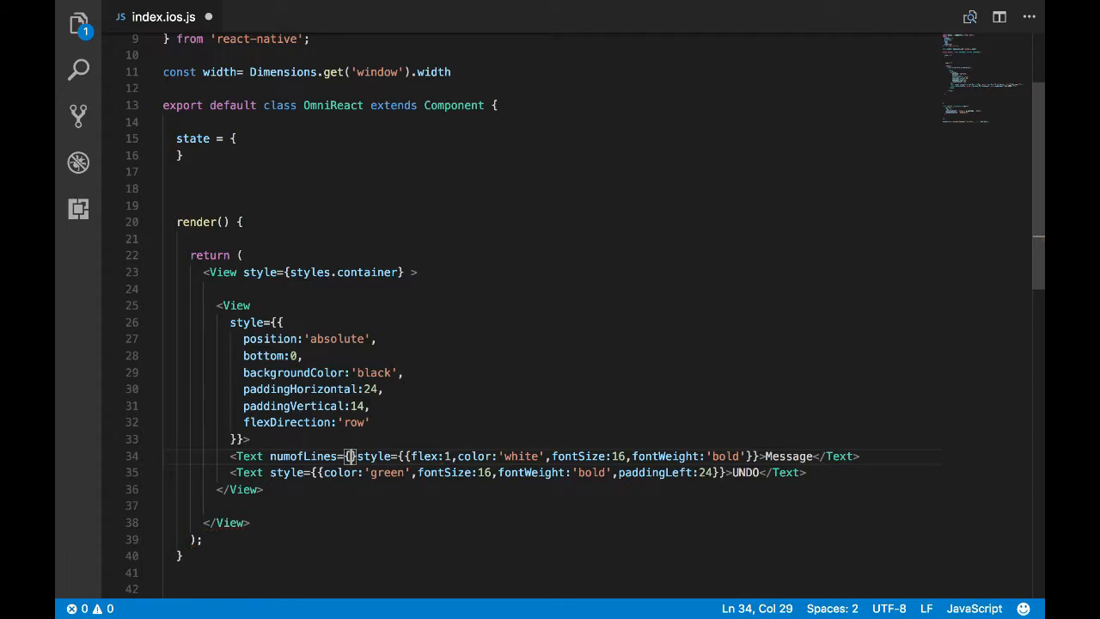
type("1")
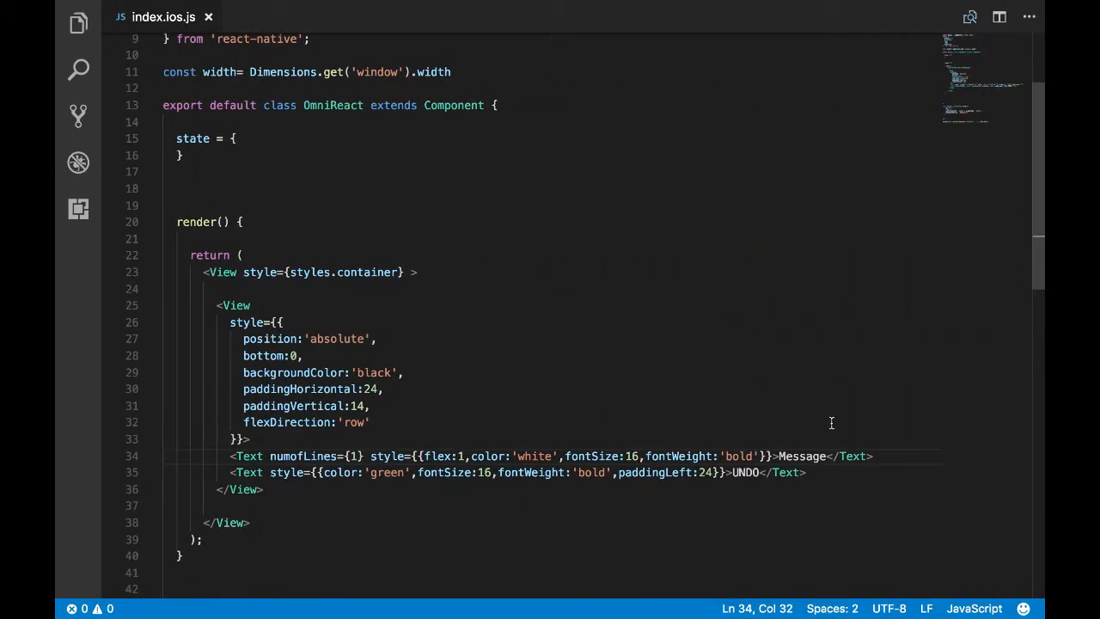
left_click(260, 239)
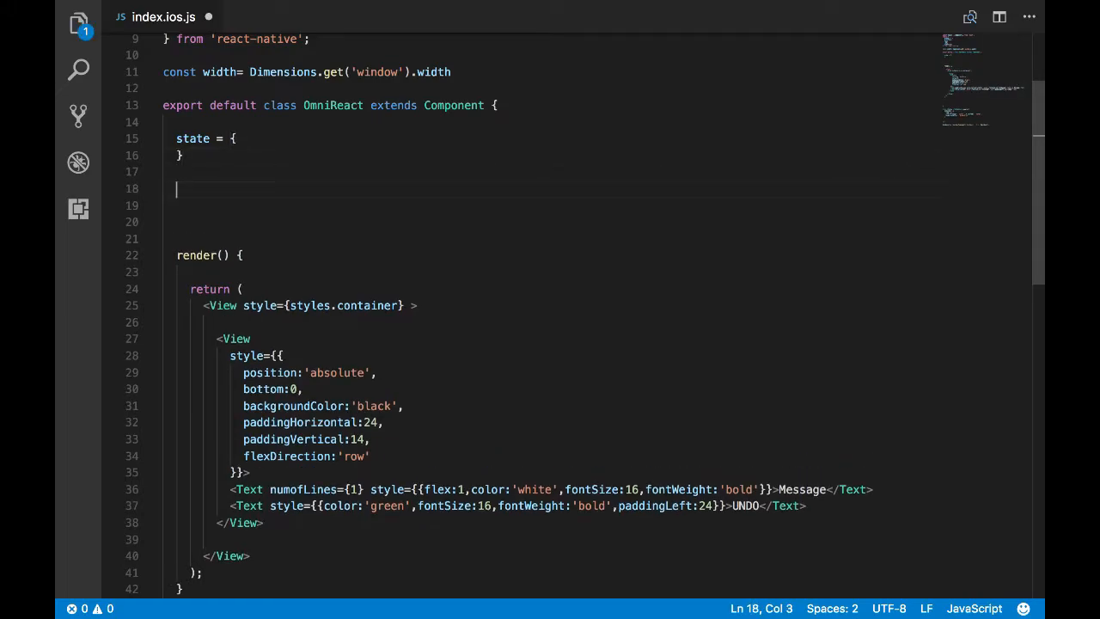
- Add componentDidMount that calls this.toggleBar()
type("componentDi")
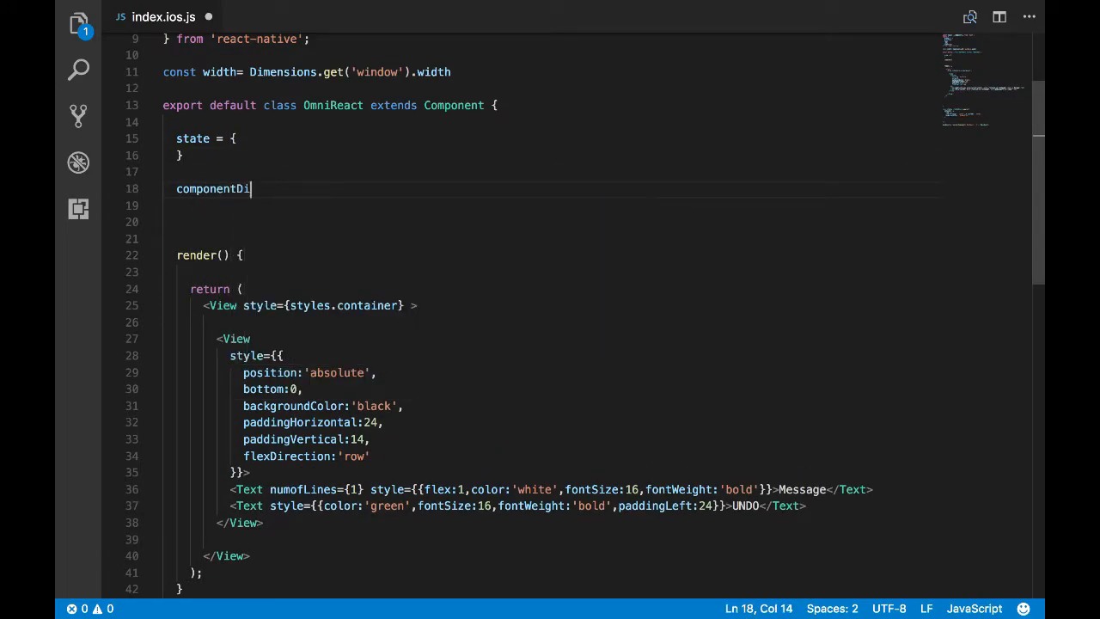
type("dMpunt")
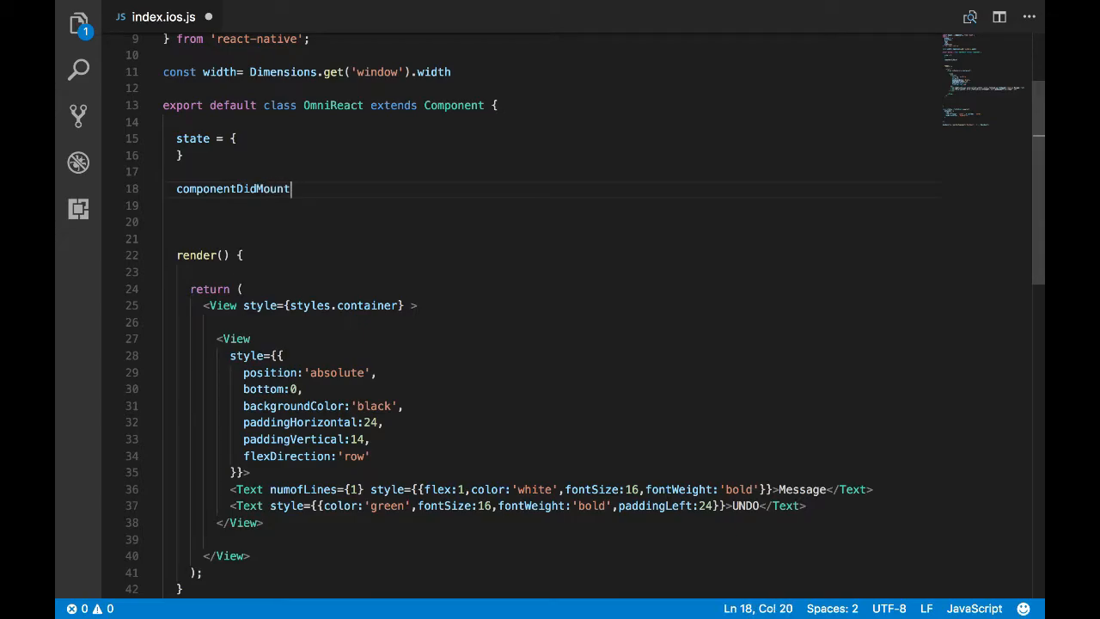
type("(){")
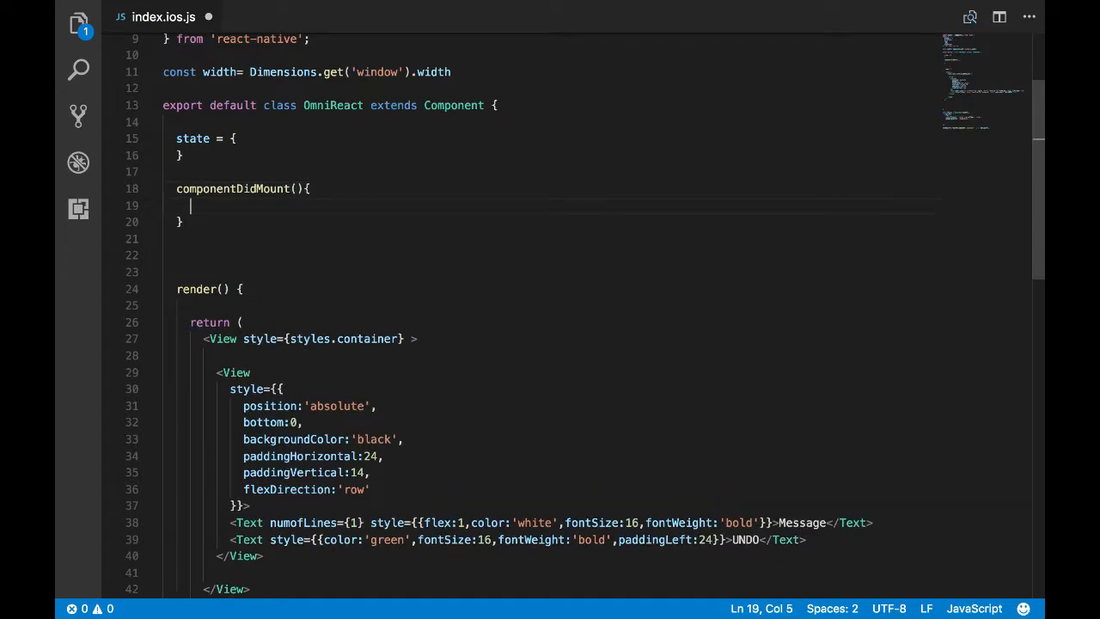
type("toogle")
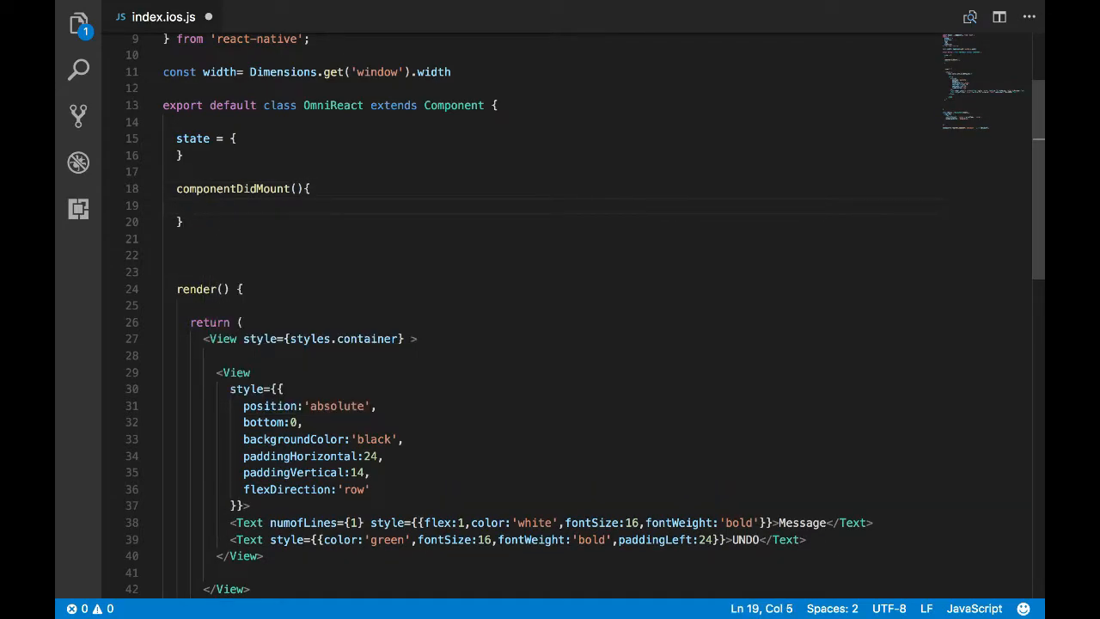
type("this.")
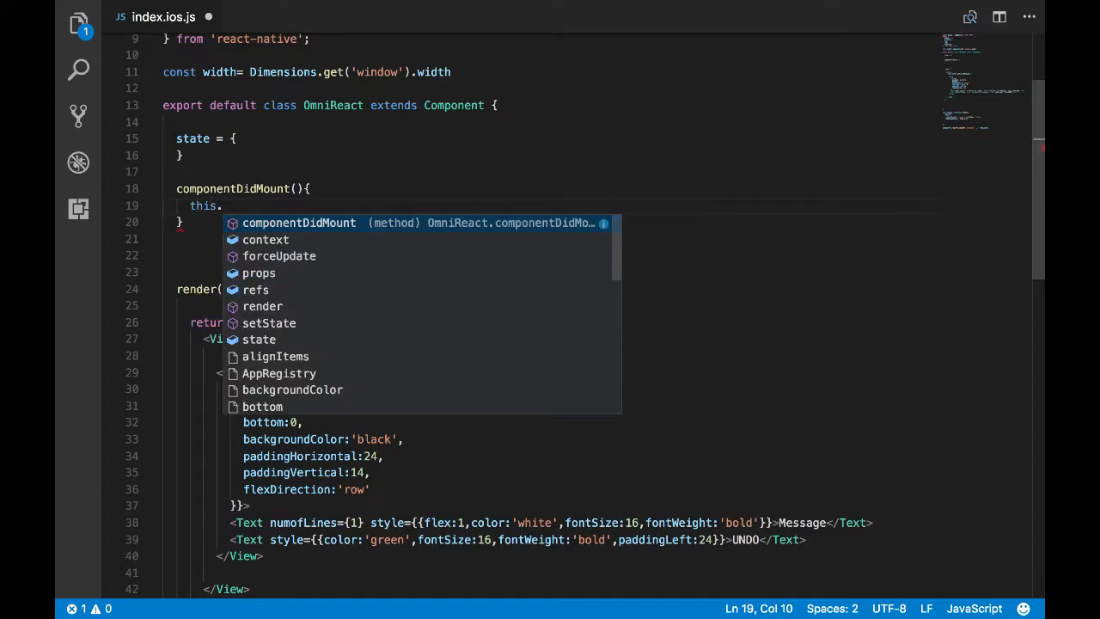
type("toggle")
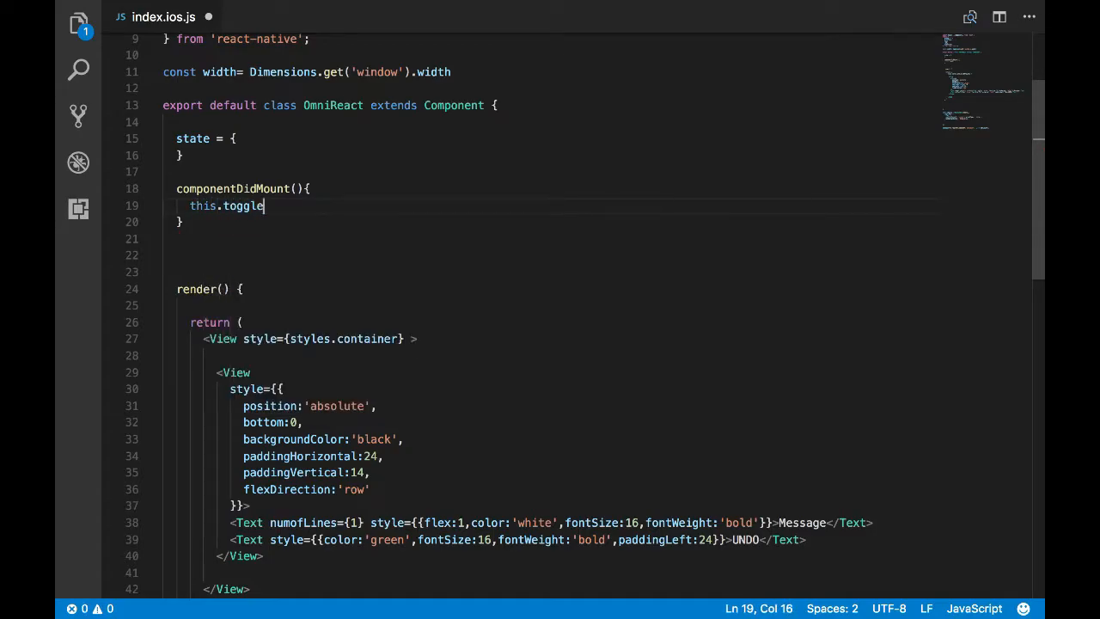
type("Bar()")
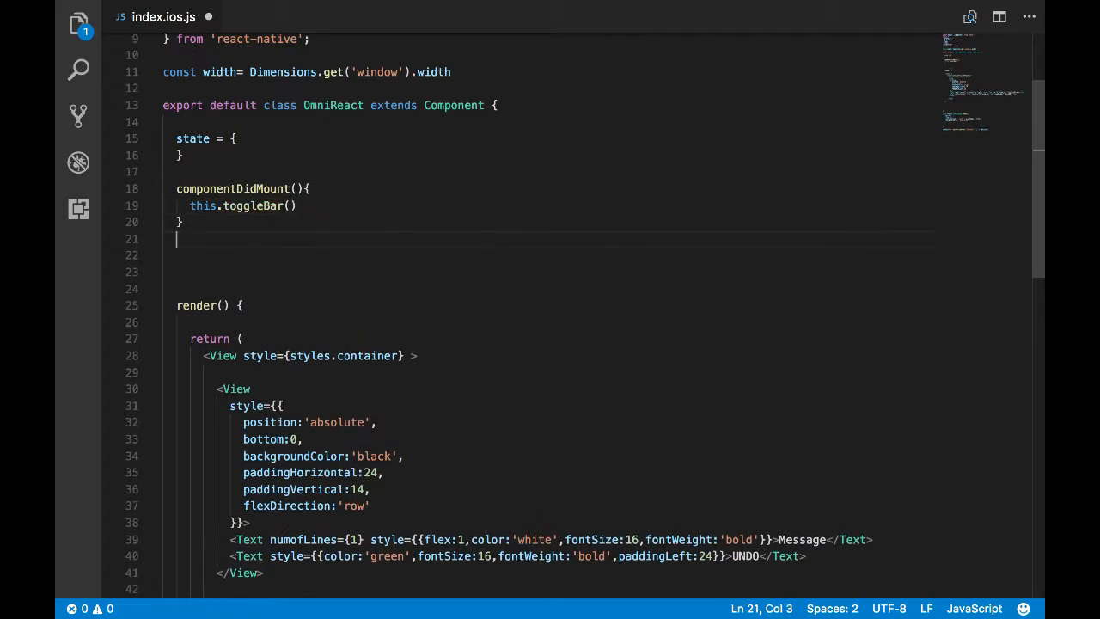
- Declare an empty toggleBar method
type("togg")
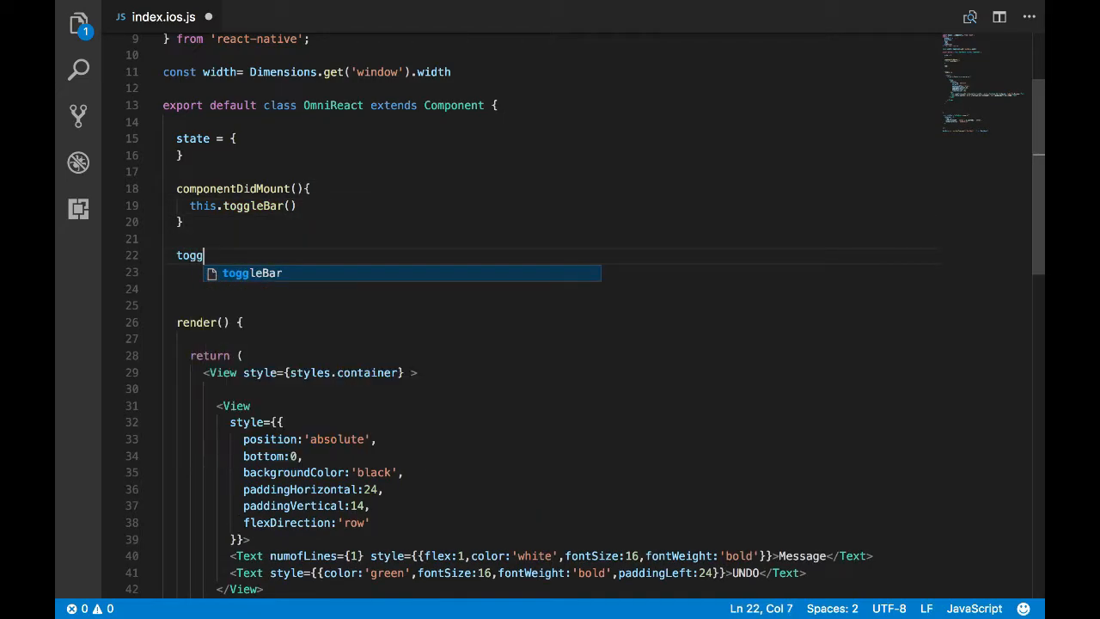
key("Tab")
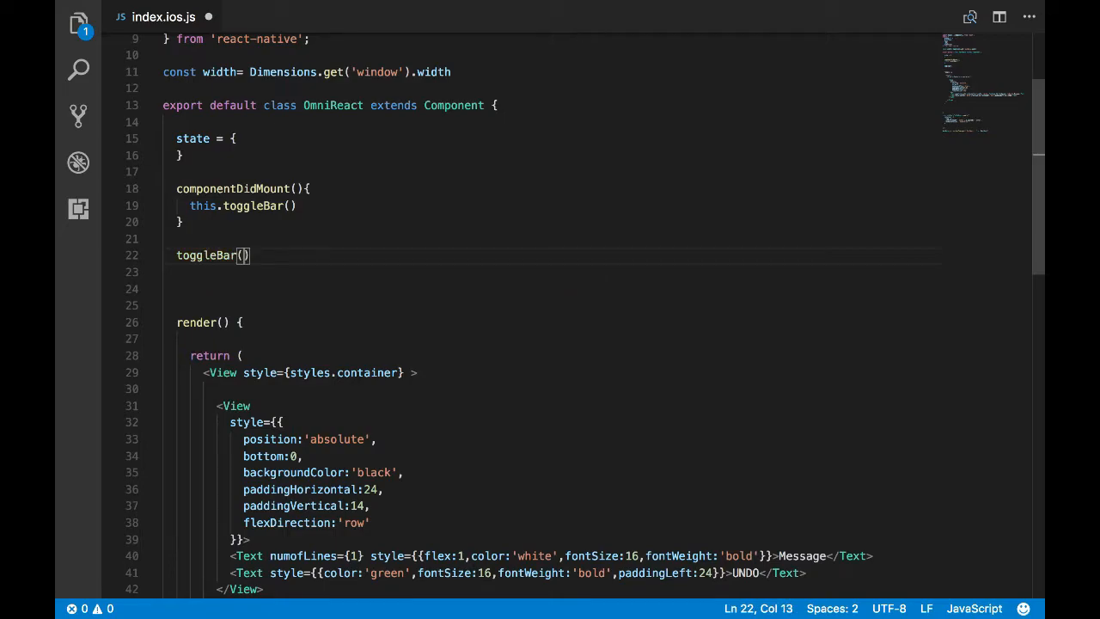
type("{")
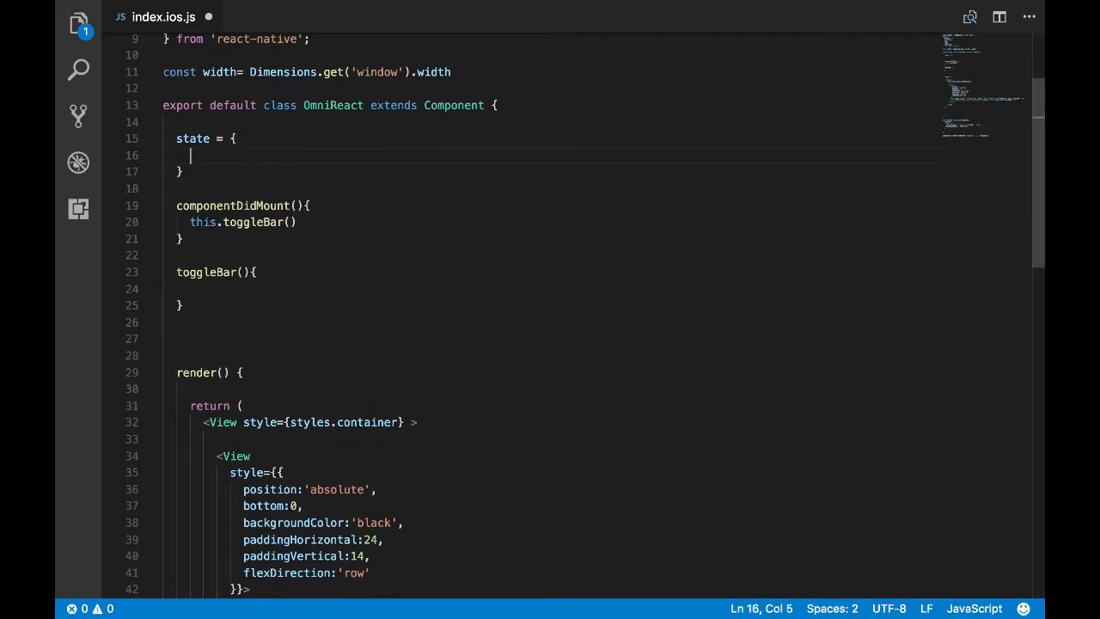
- Add animated: new Animated.Value(0) to the state
type("animated:")
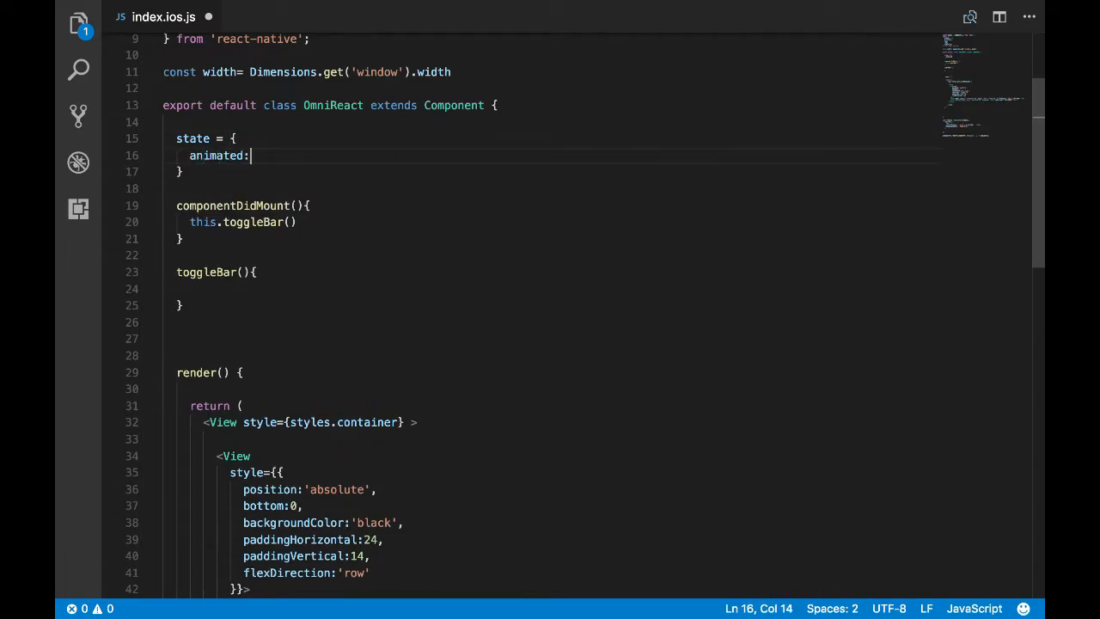
type("new")
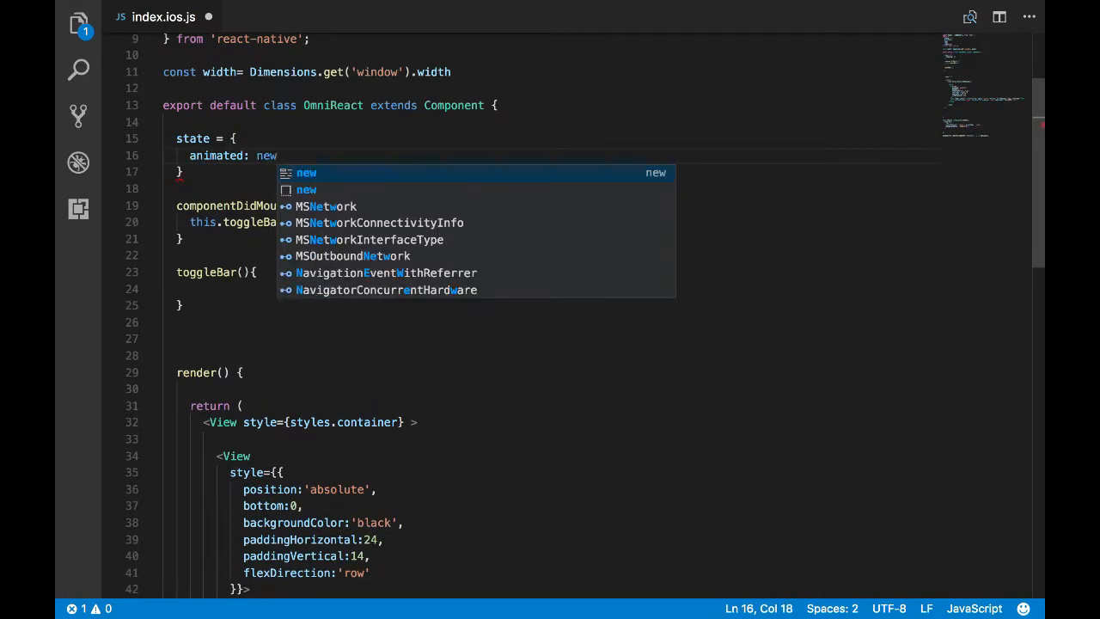
type("SVGAnimatedAngle.Value(")
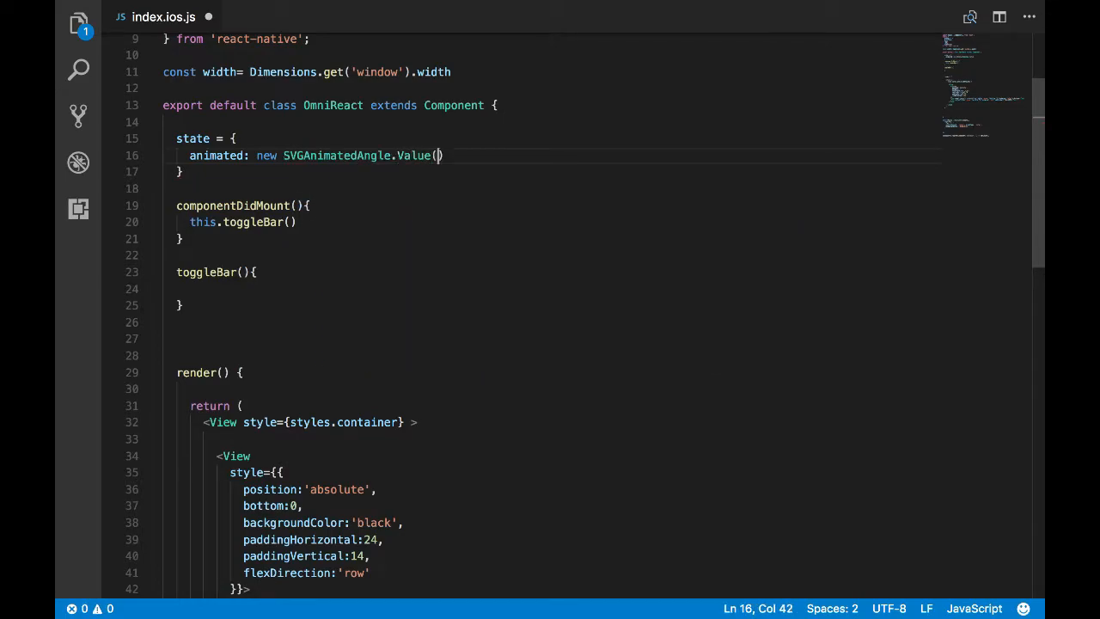
type("0")
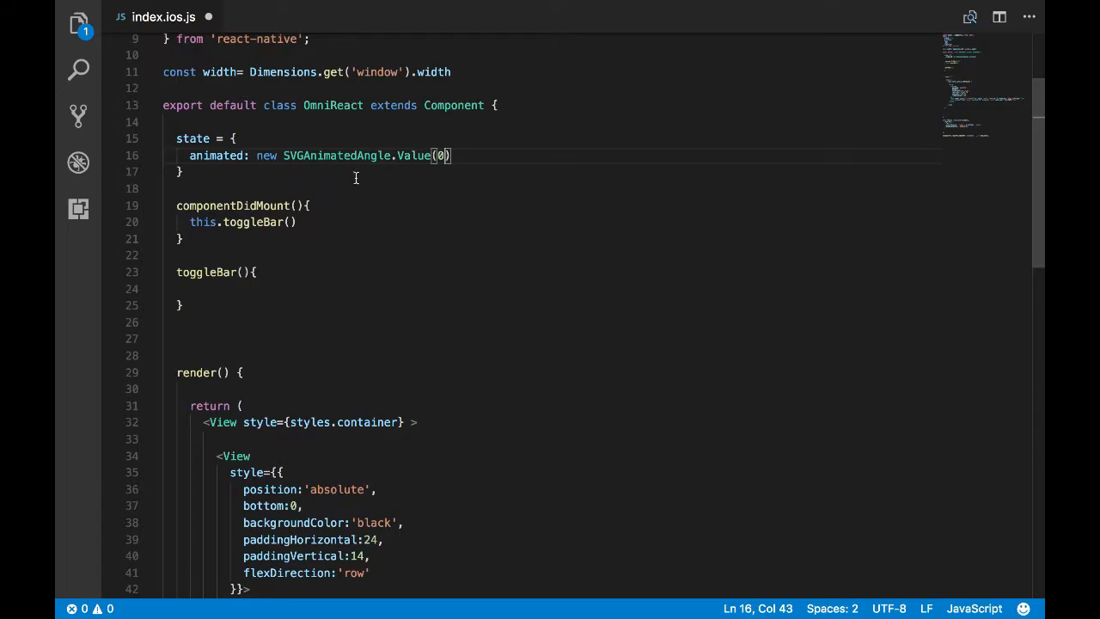
key("BackSpace")
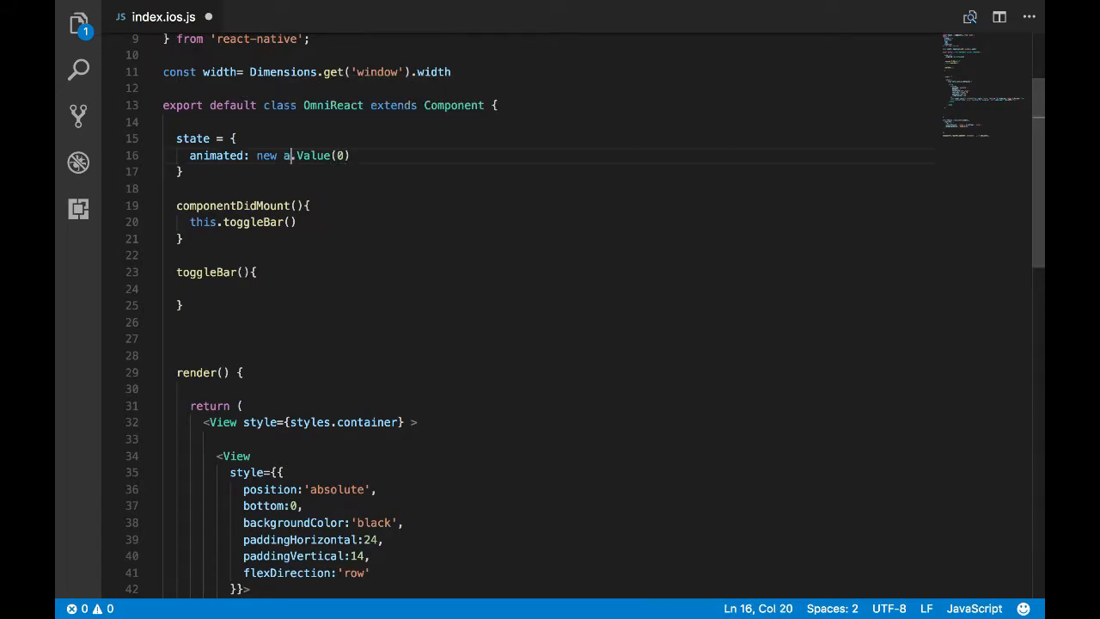
type("nim")
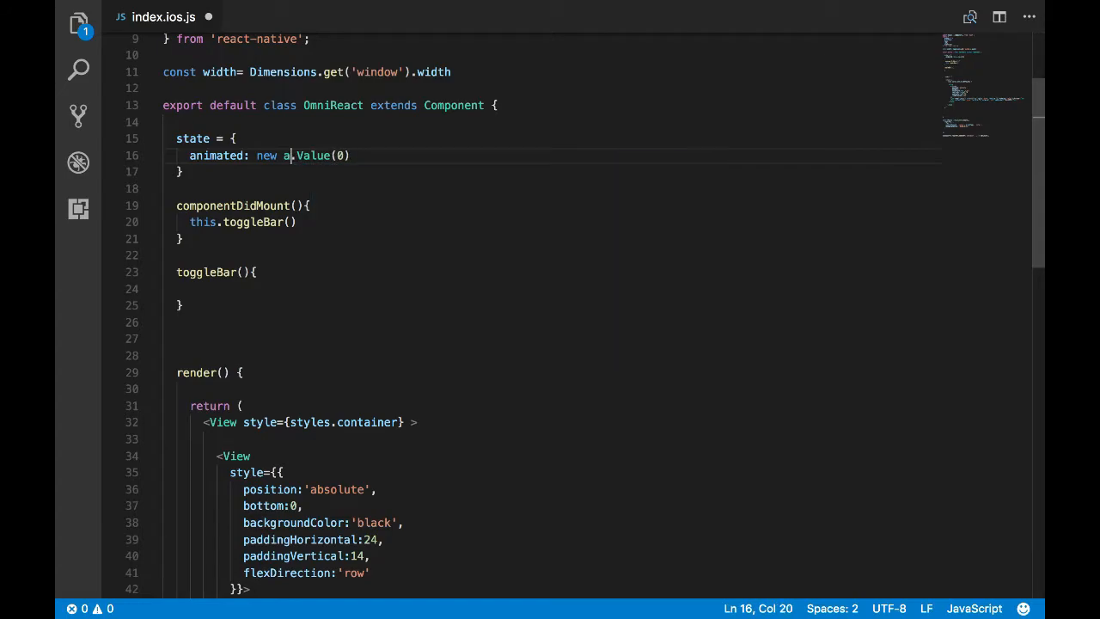
type("nimated")
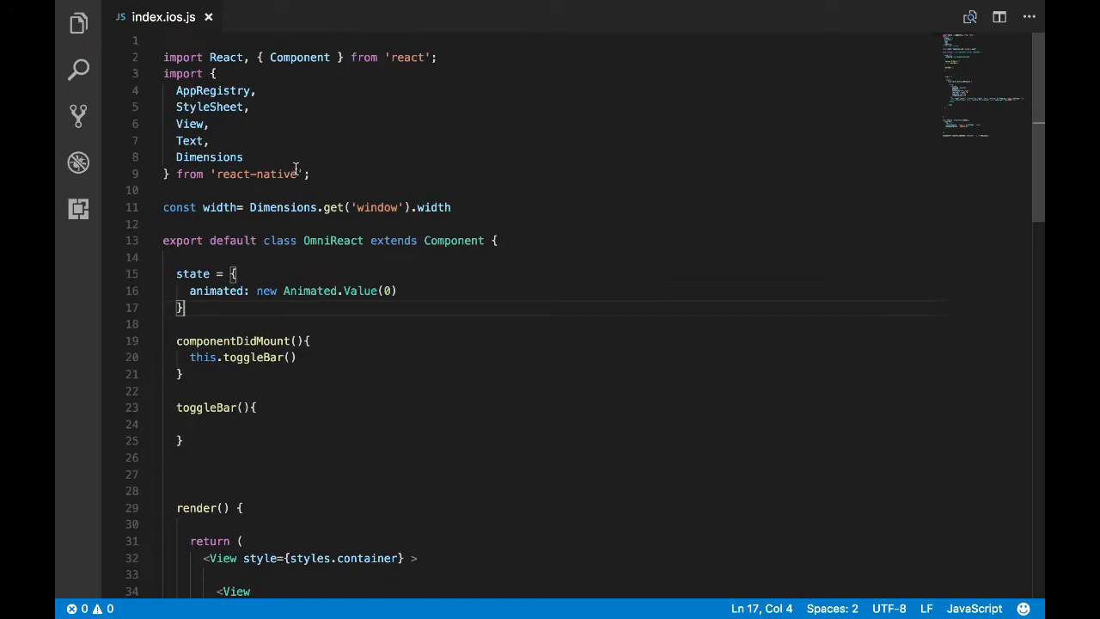
- Call Animated.timing(this.state.animated, ...).start() inside toggleBar
type("Animated")
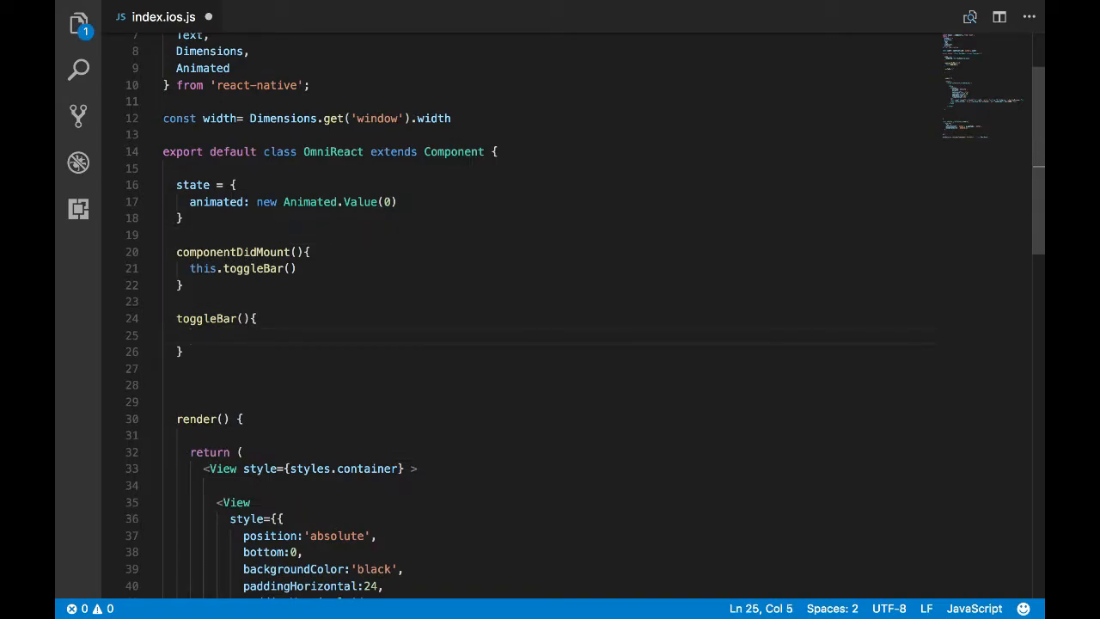
type("Animated")
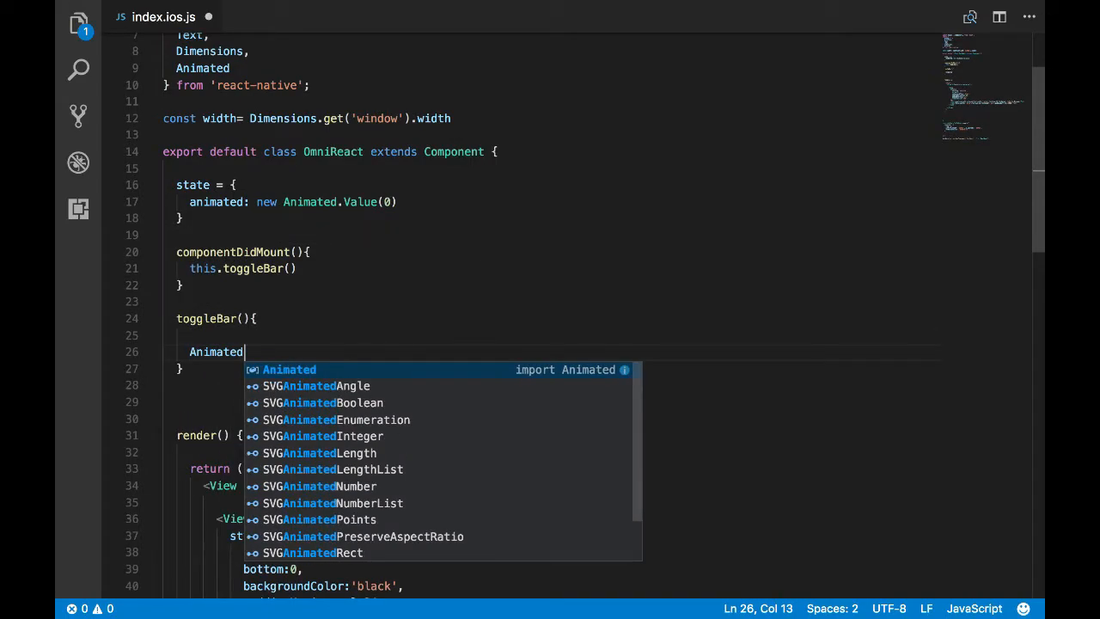
type(".timing")
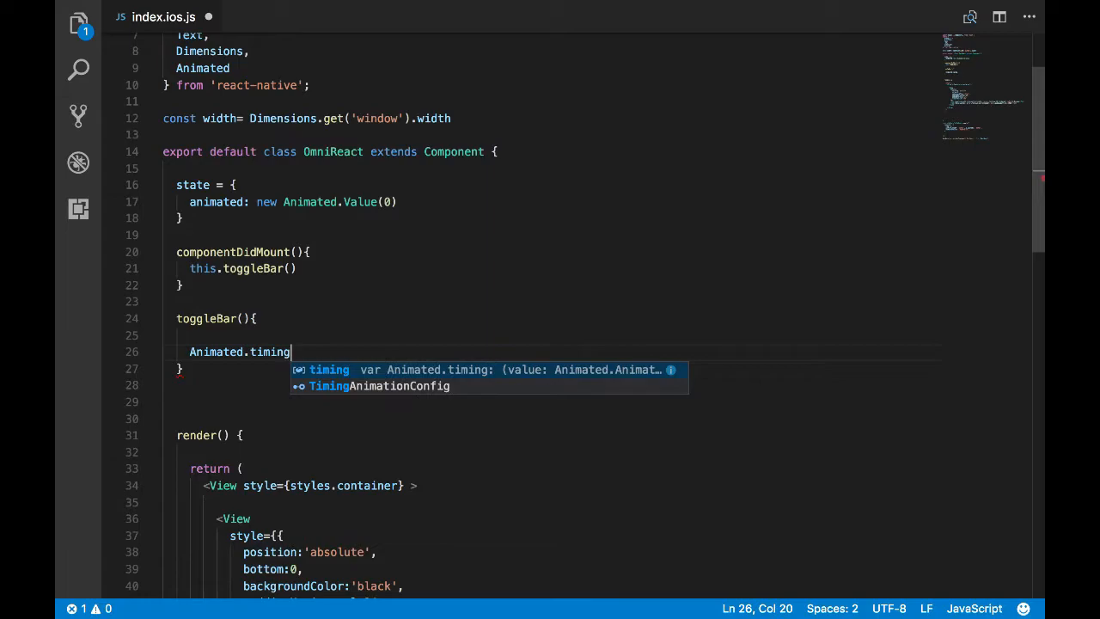
type("(this")
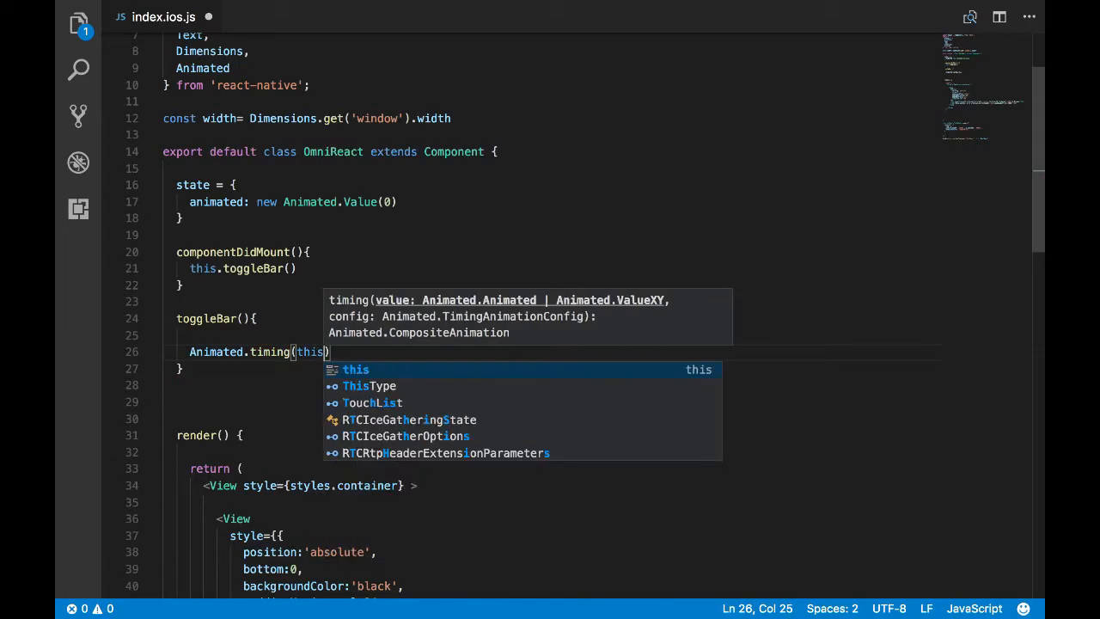
type(".state.")
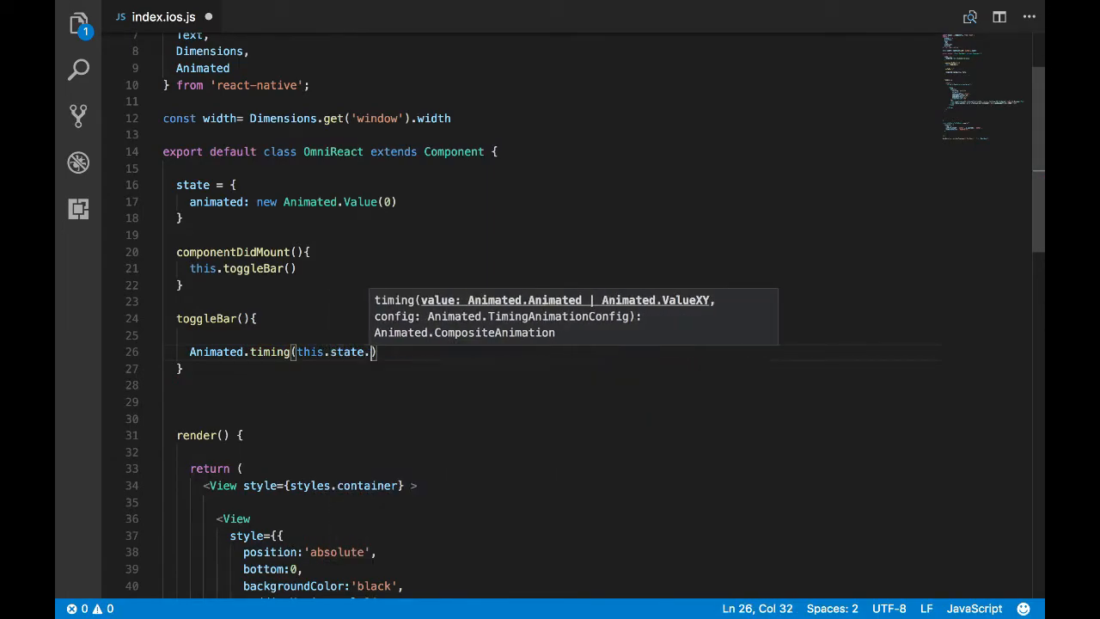
type("animated,{")
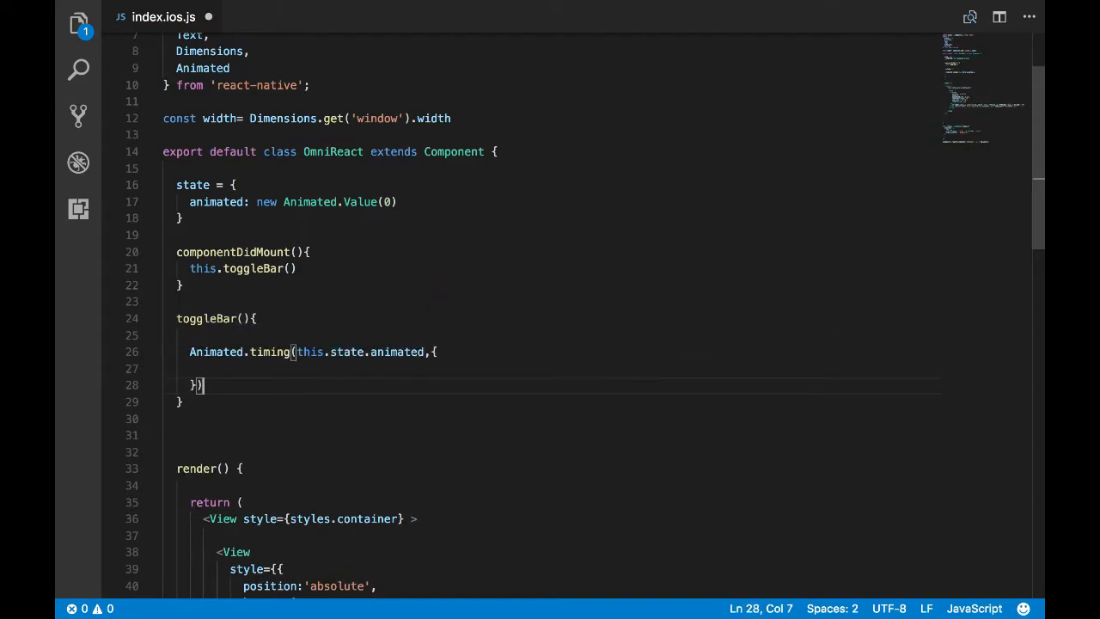
type(".start()")
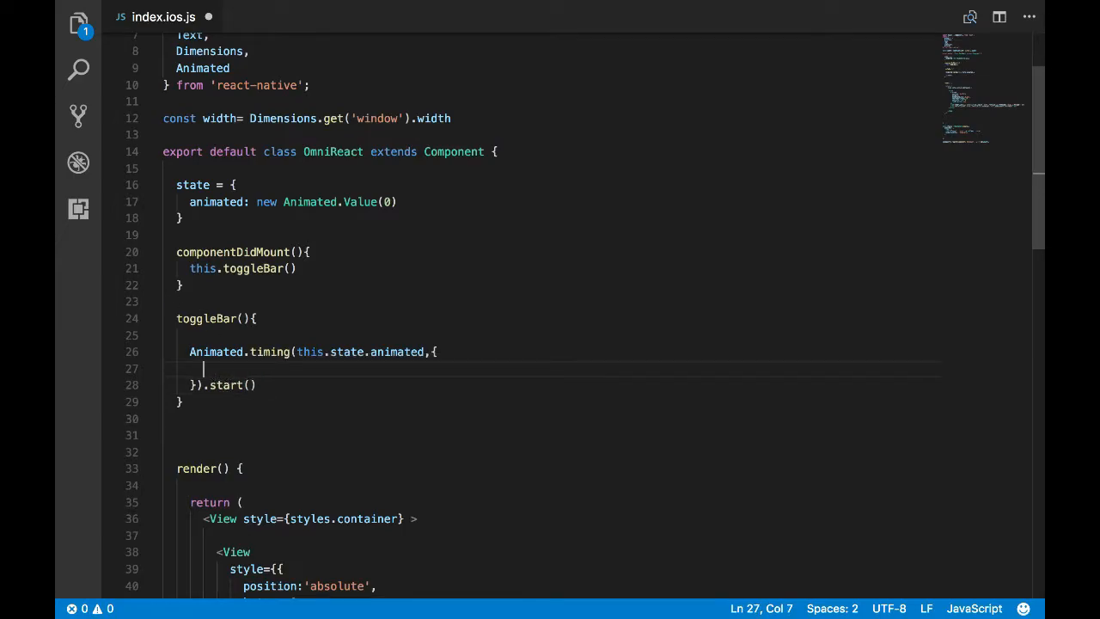
- Give the timing config toValue 1 and duration 500
type("t")
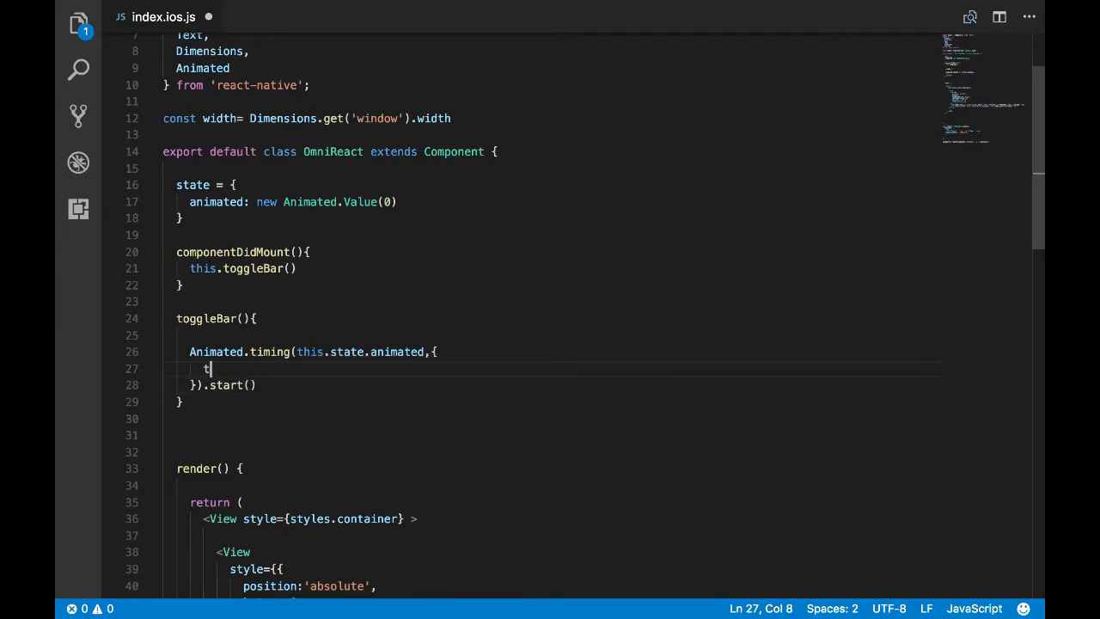
type("oValue")
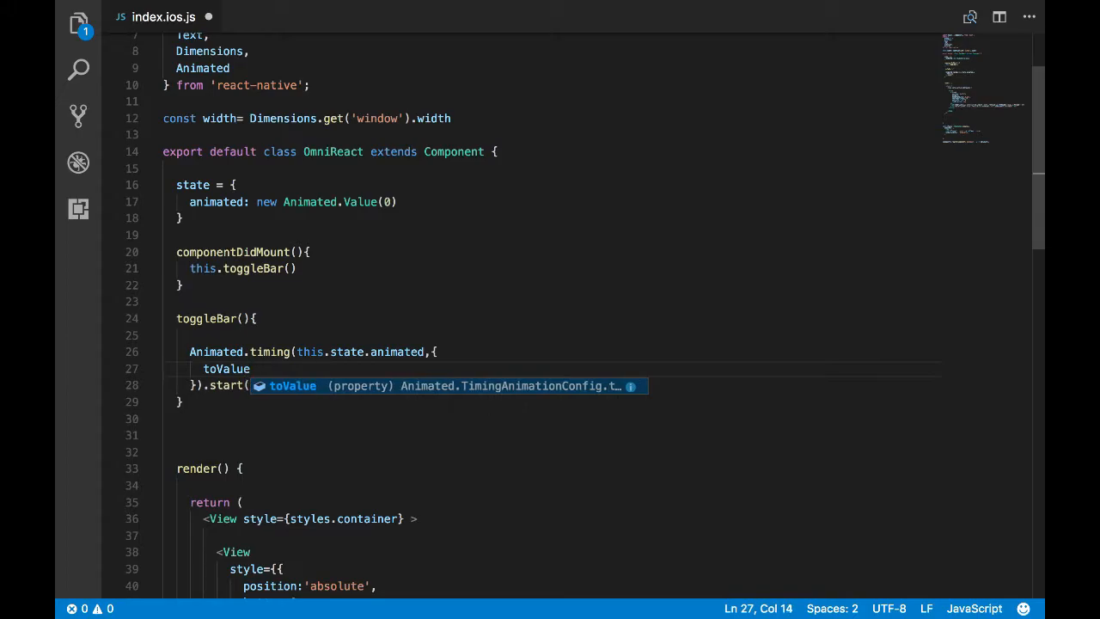
type(":1,")
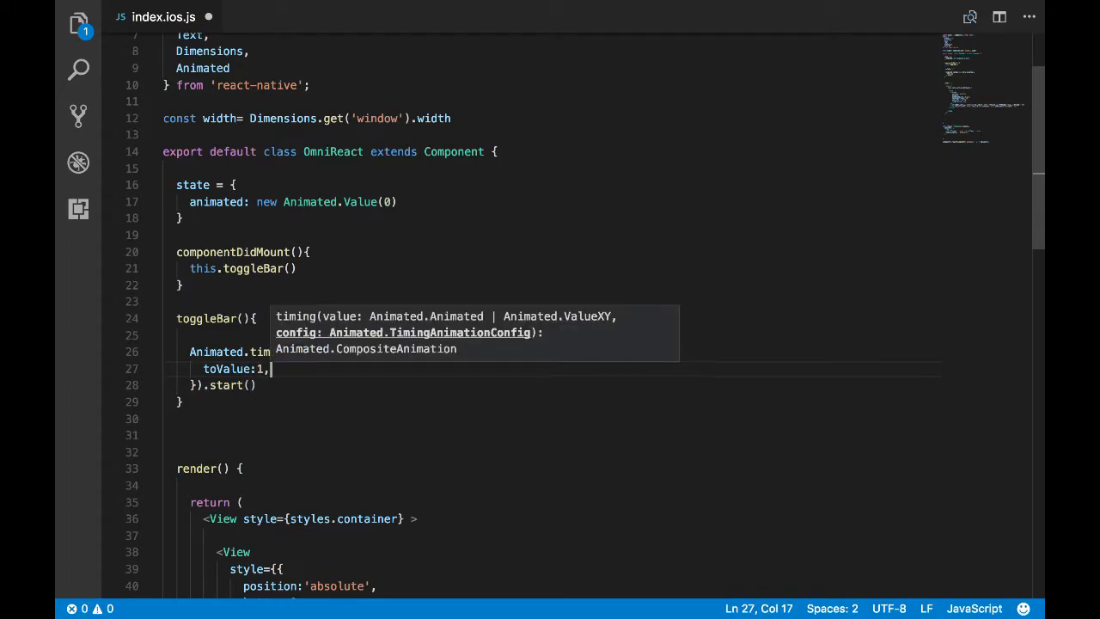
type("duration:")
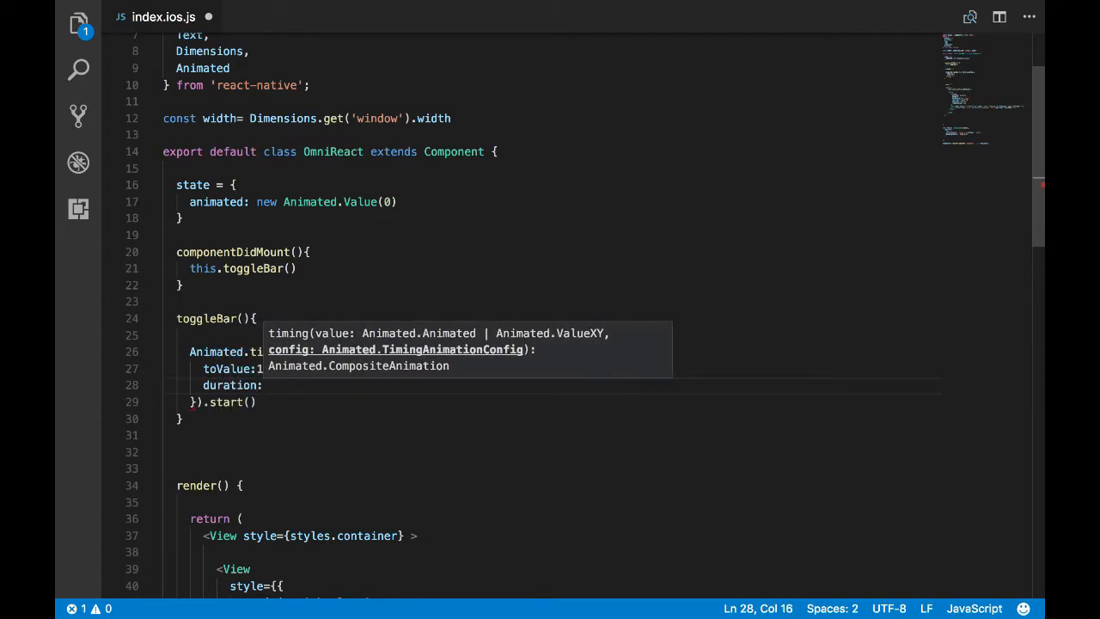
type("500,")
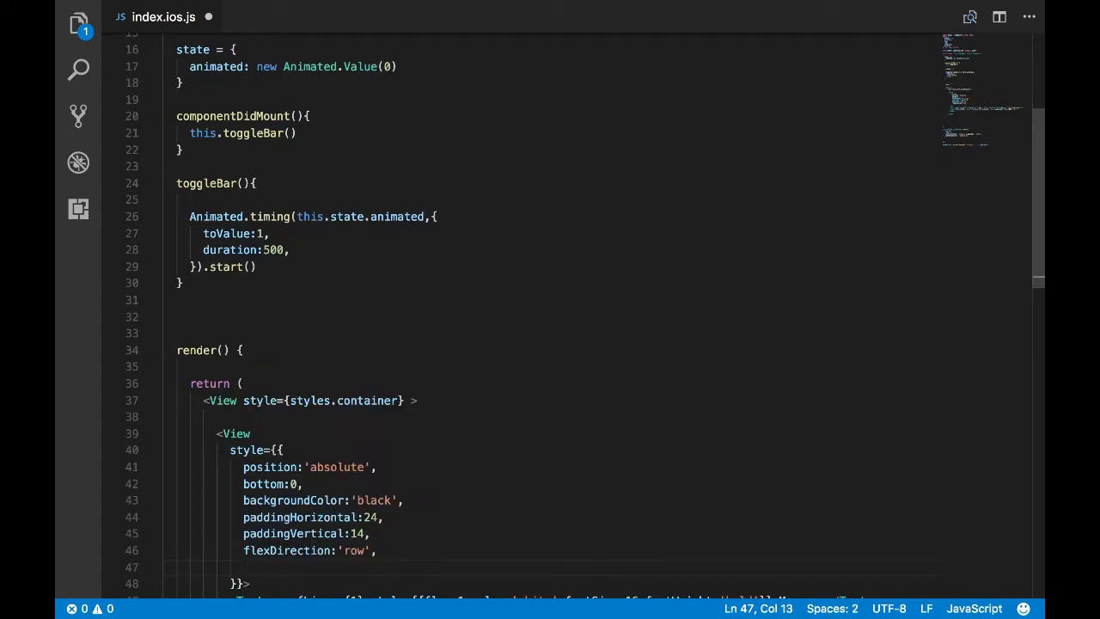
- Add a transform array with a translateY entry to the bar style
type("transform")
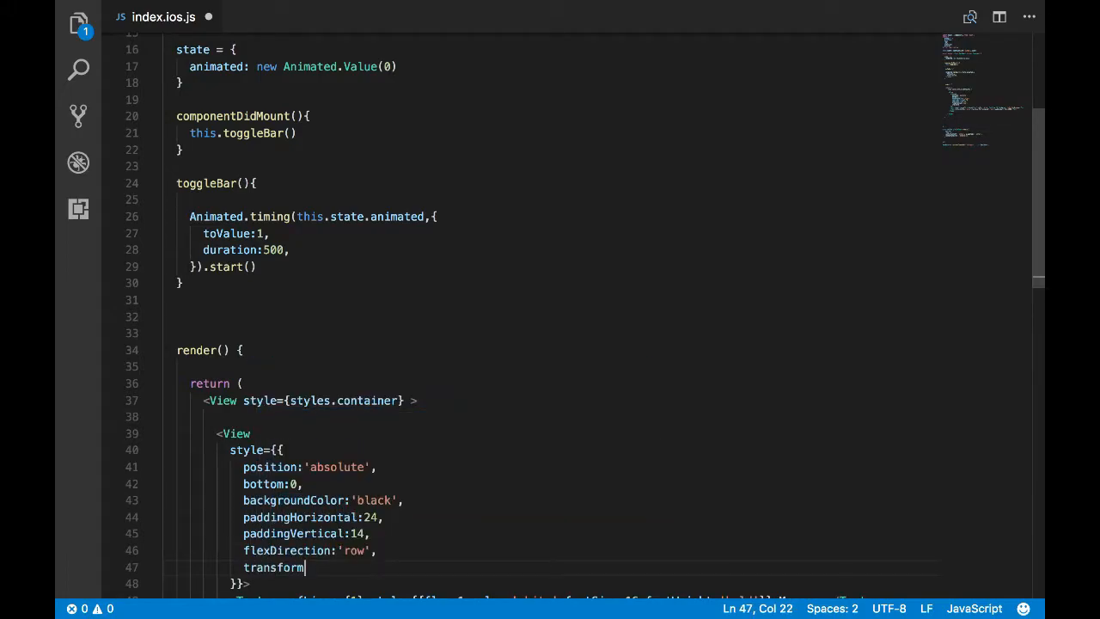
type(":[")
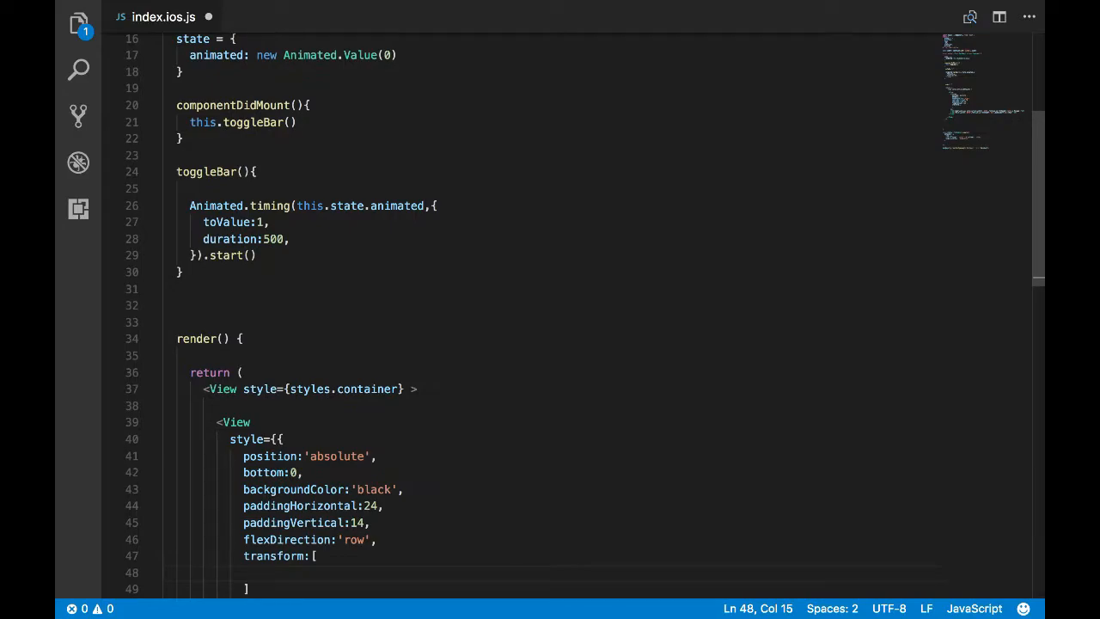
type("tran")
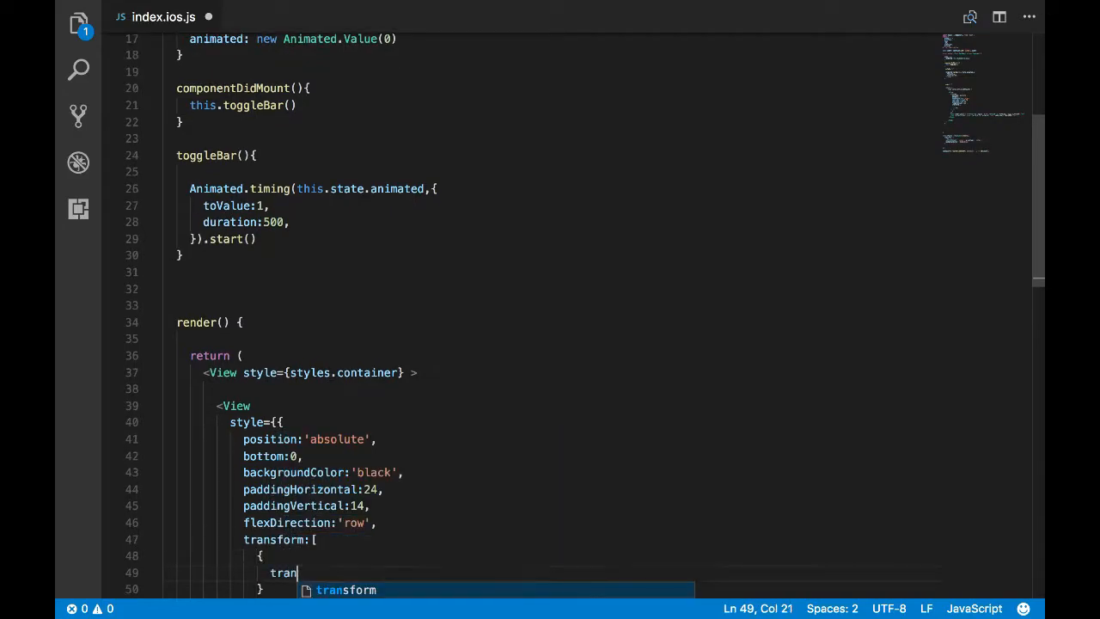
type("sla")
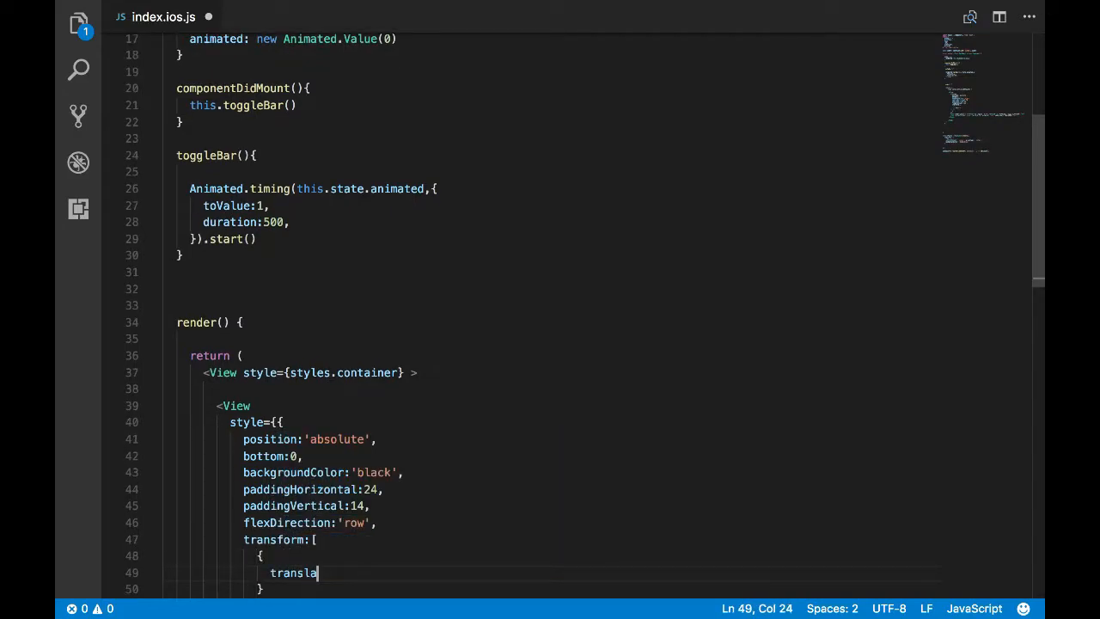
type("teY:[")
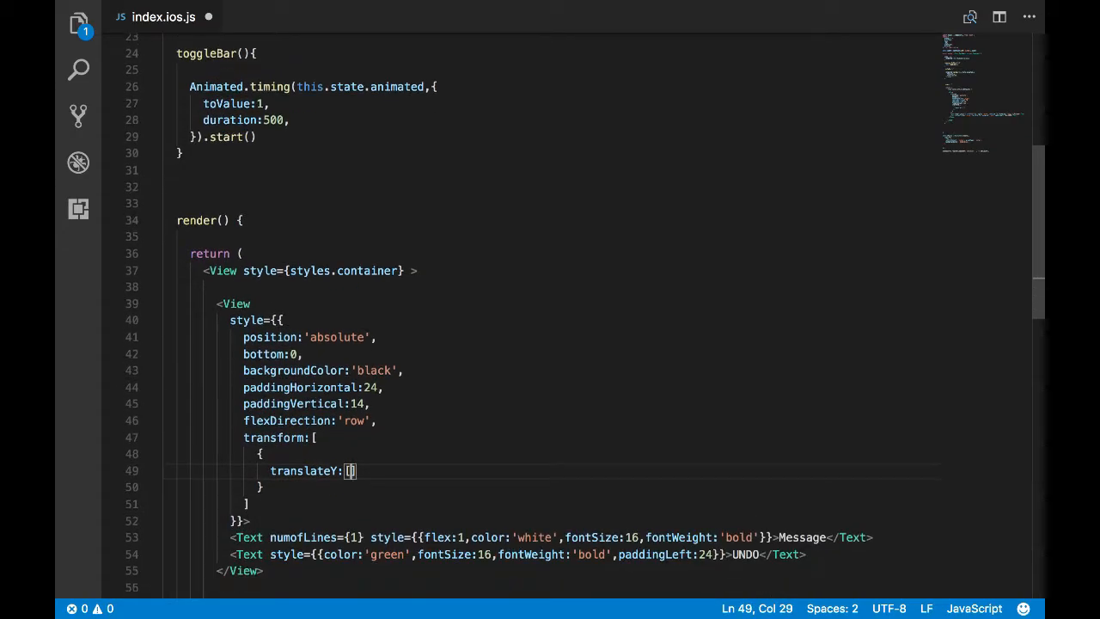
key("BackSpace")
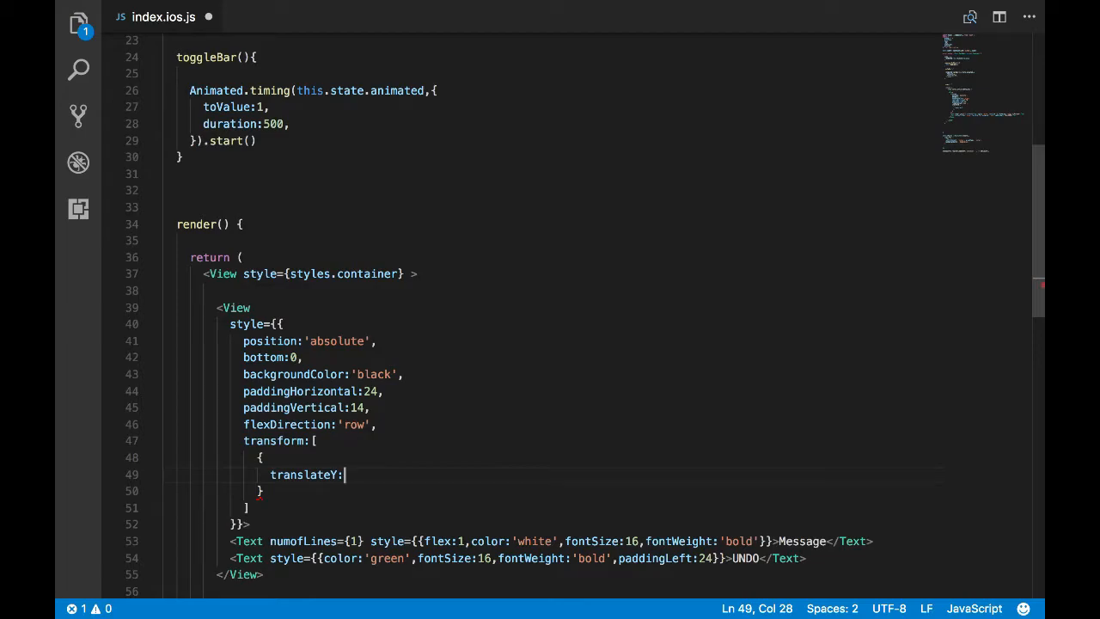
type("{")
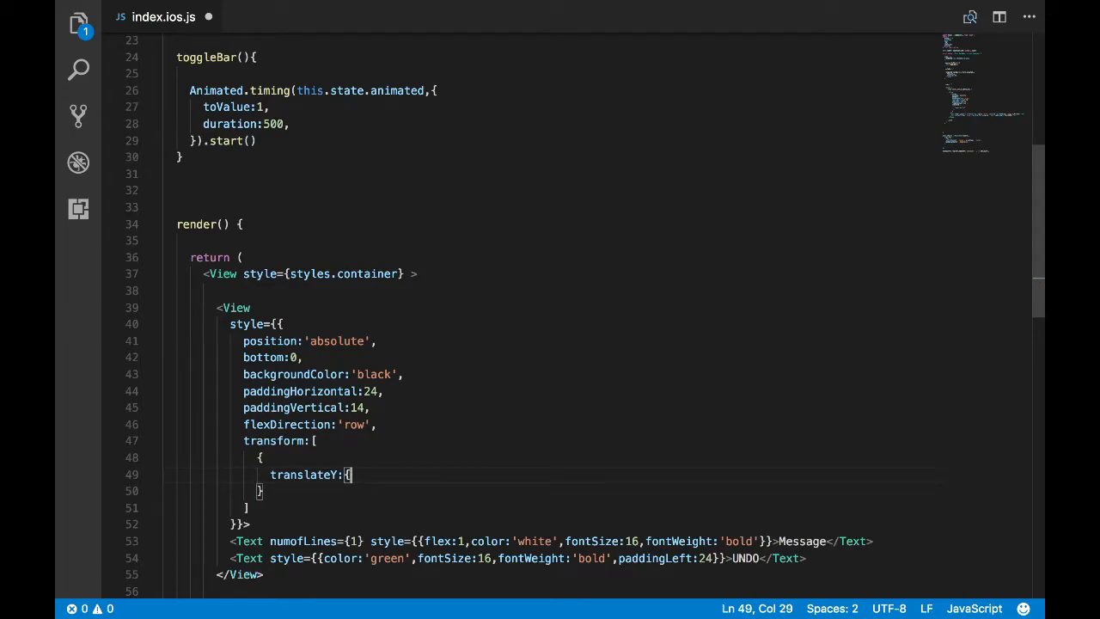
key("Backspace")
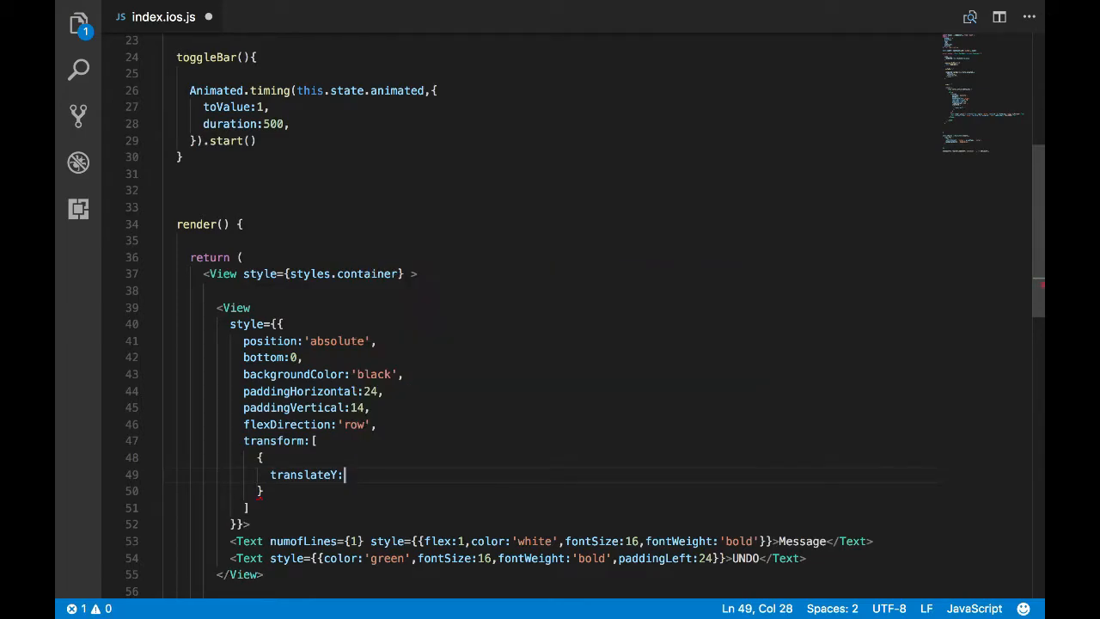
- Set translateY to this.state.animated.interpolate with inputRange [0,1] and outputRange [0,1]
type("this.s")
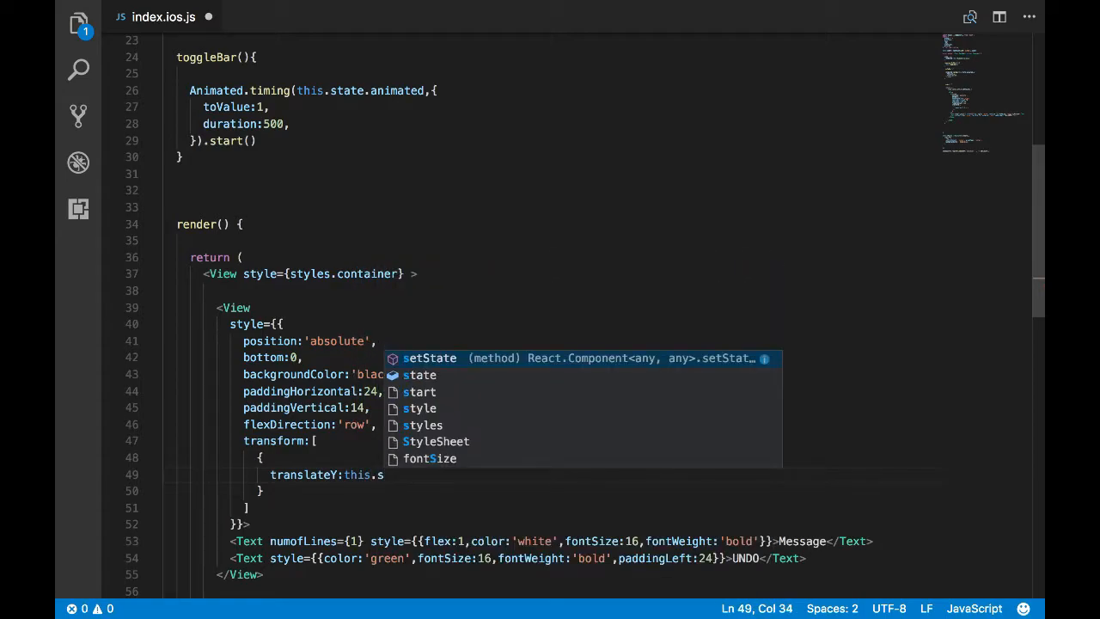
type("tate")
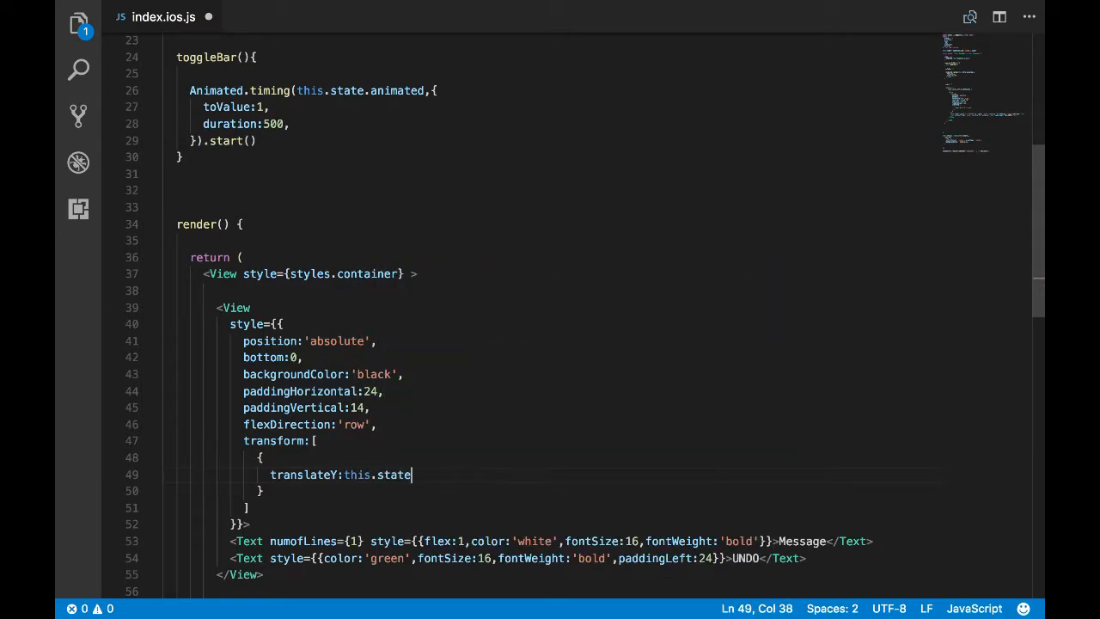
type(".animated.")
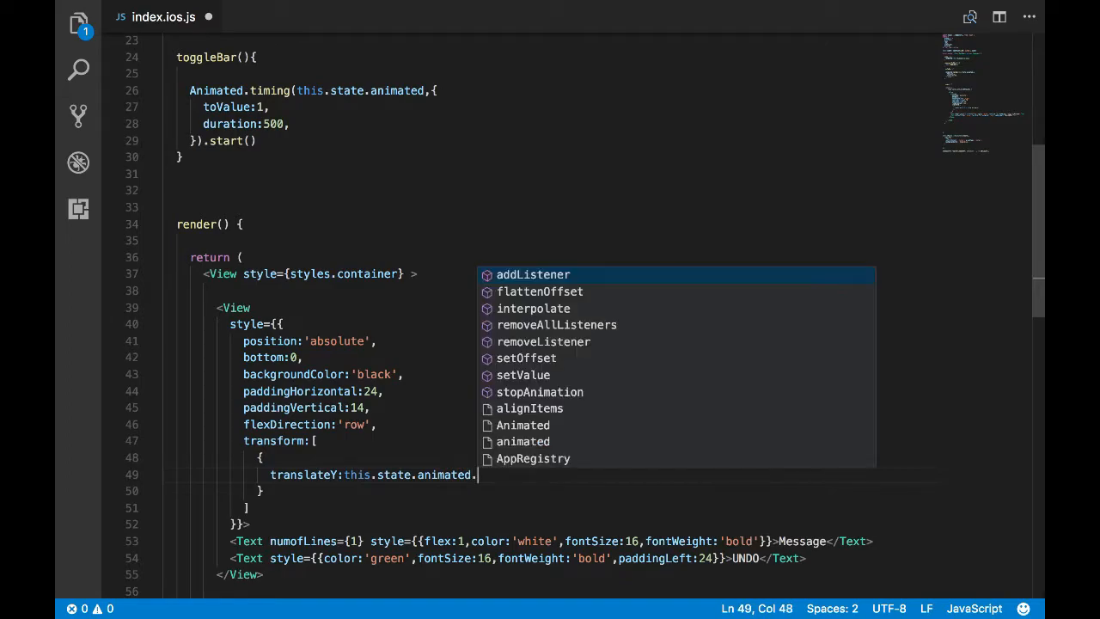
type("interpolate")
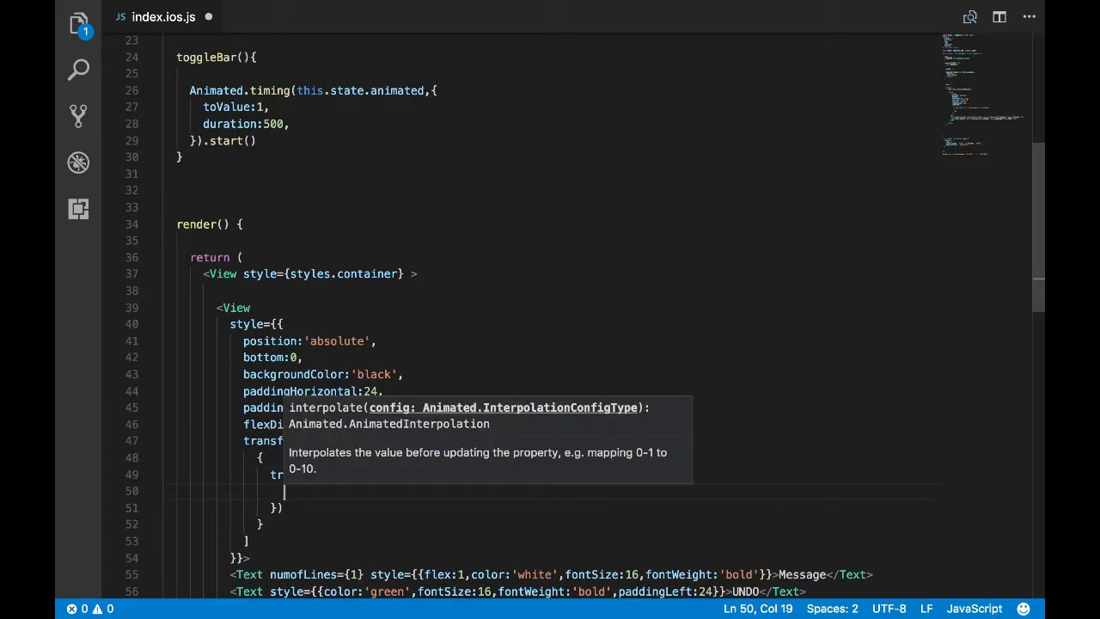
type("inputRange:[")
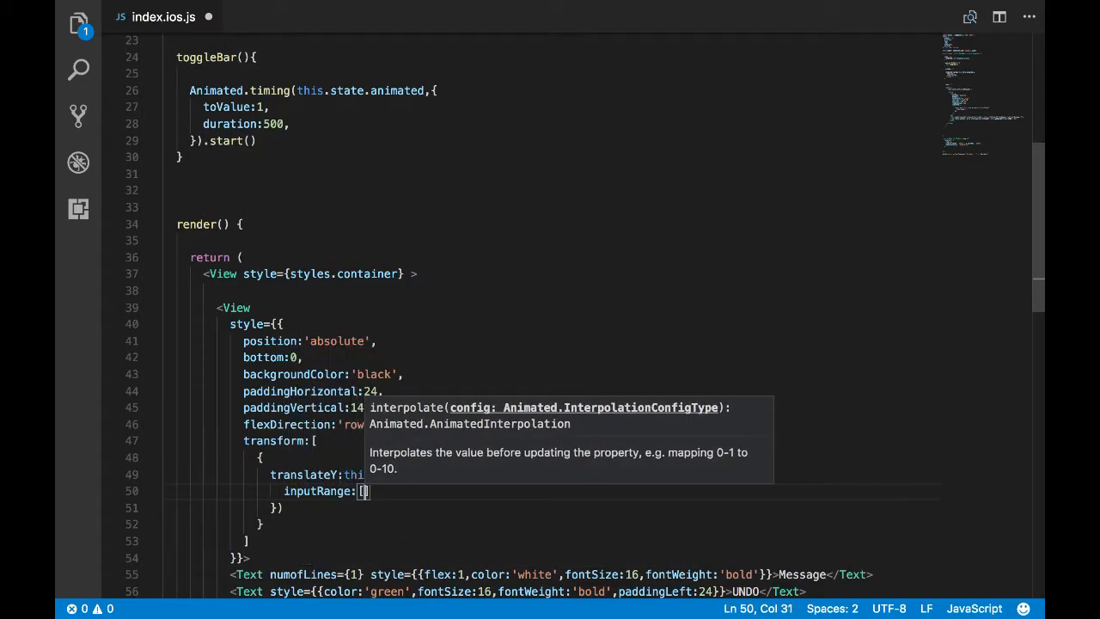
type("0,1")
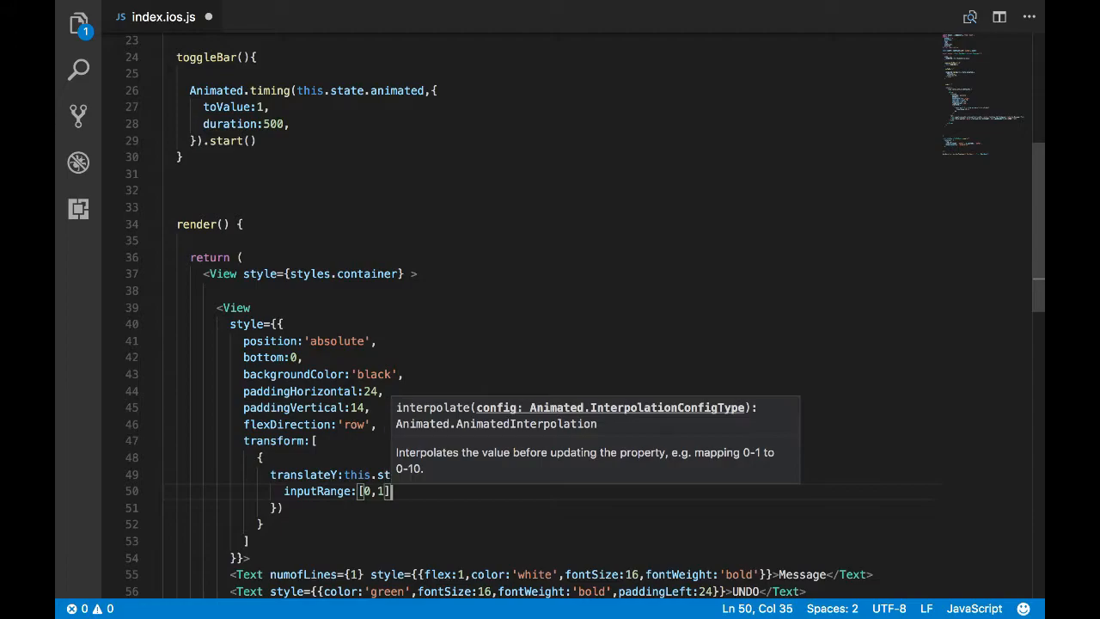
type("ou")
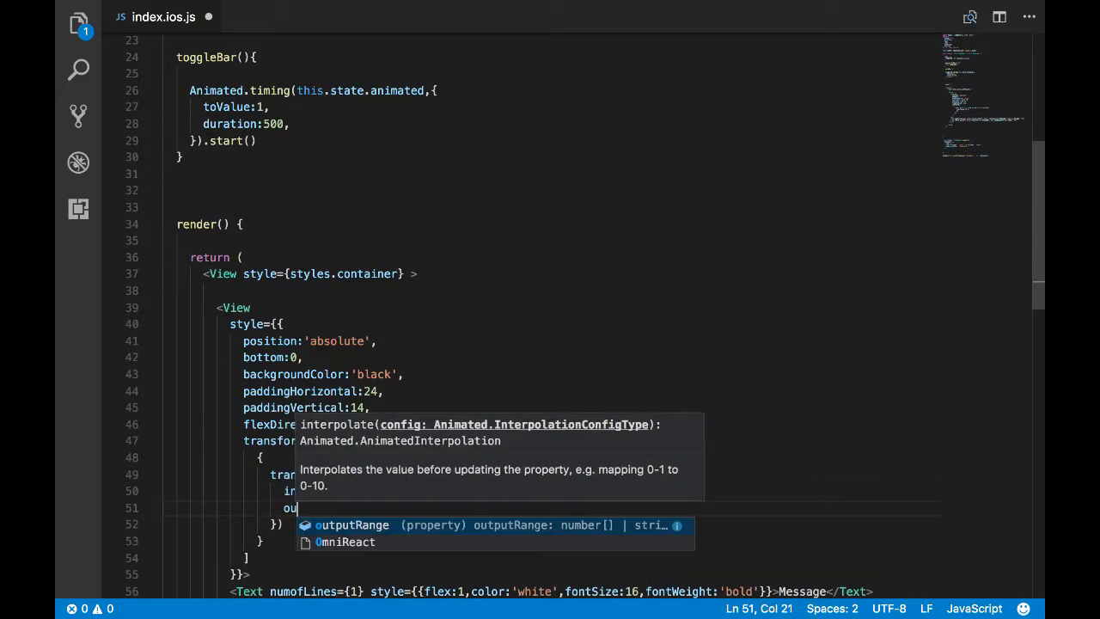
type("outputRange:[]")
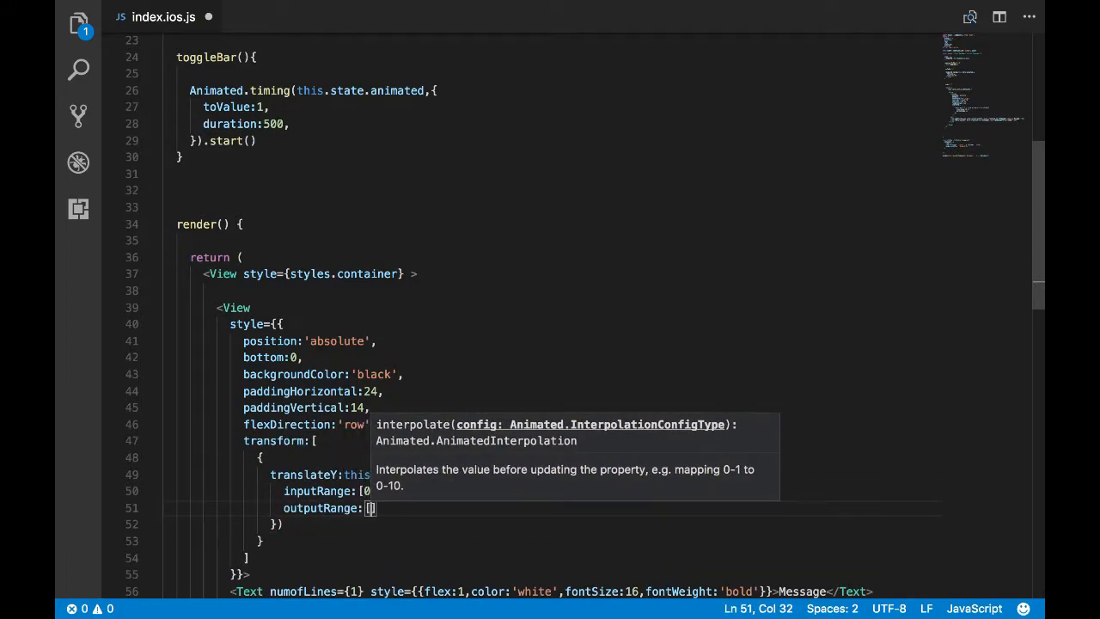
type("0,1")
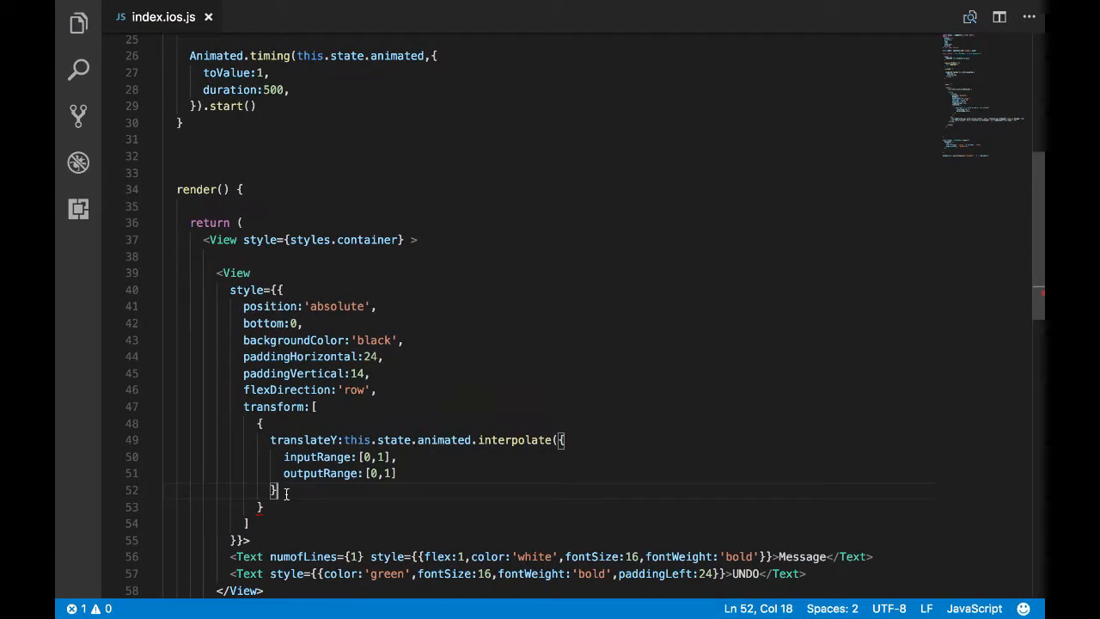
- Wrap the bar in Animated.View and change the translateY outputRange end value to 100
type(")")
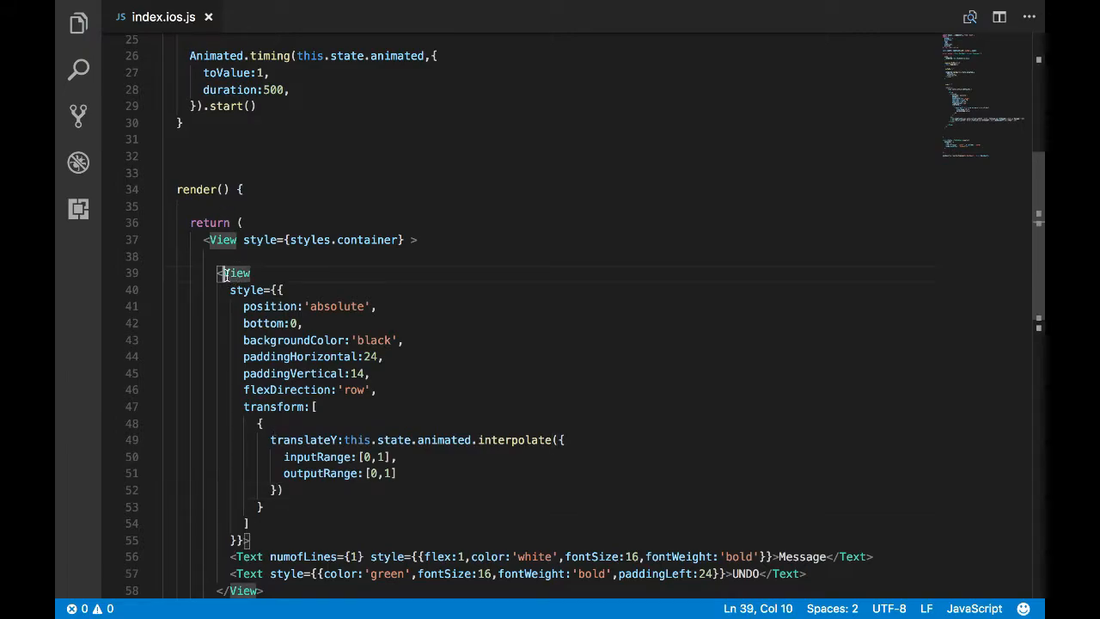
type("Animated.")
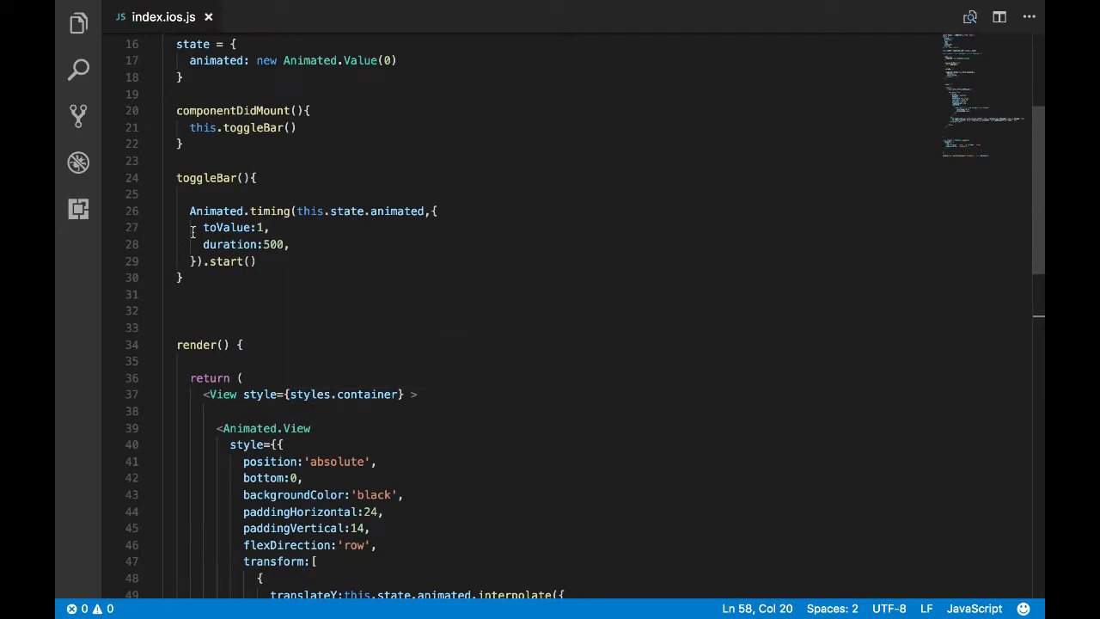
scroll("down", 3)
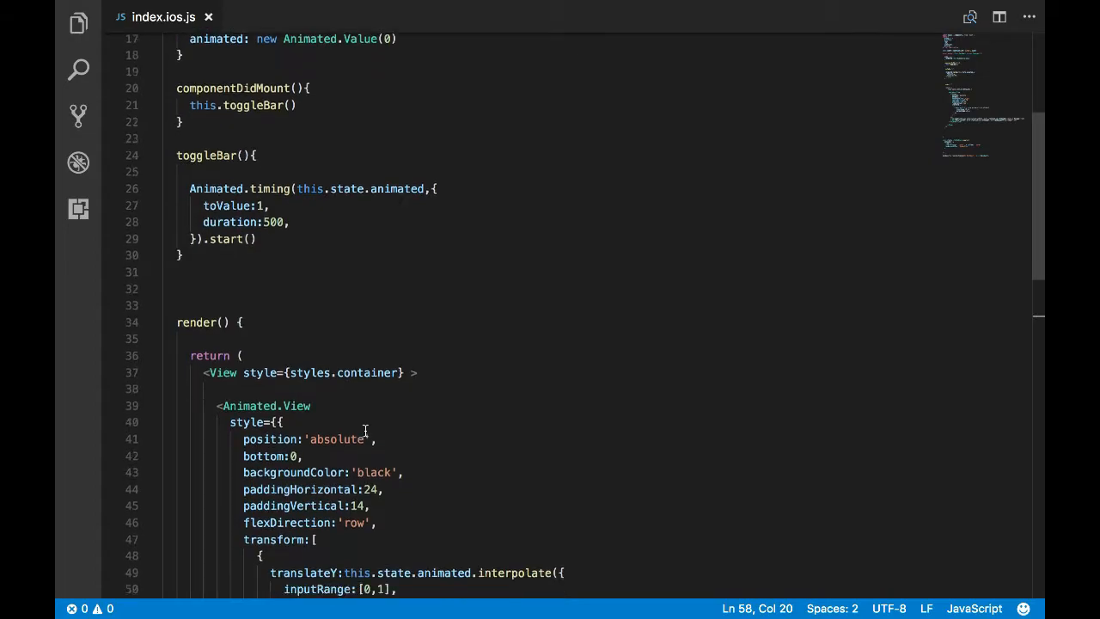
scroll("down", 3)
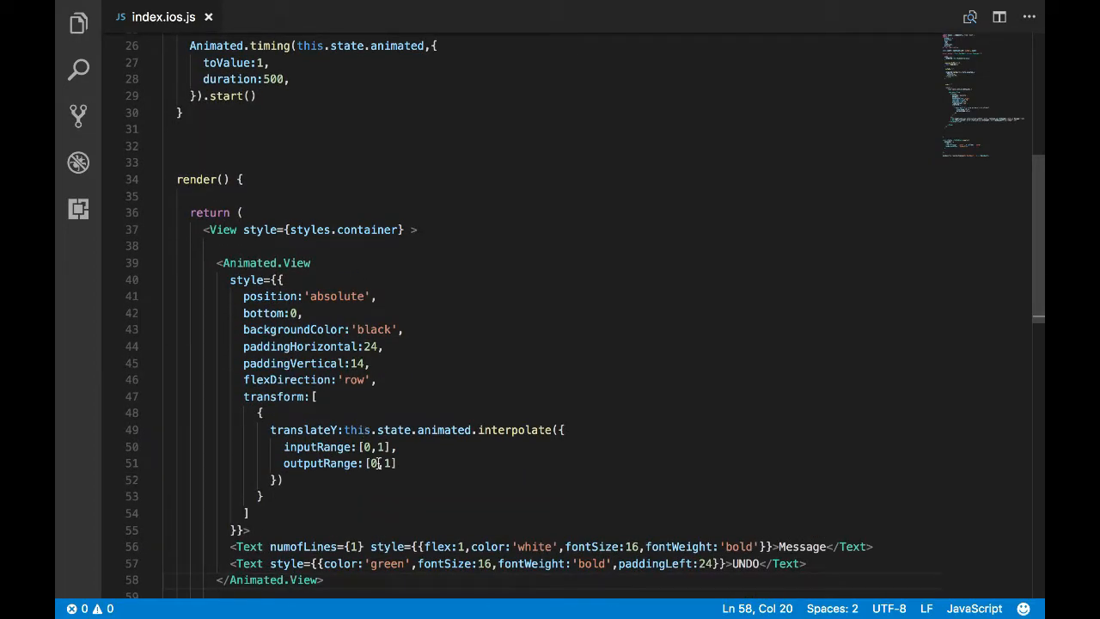
left_click(378, 462)
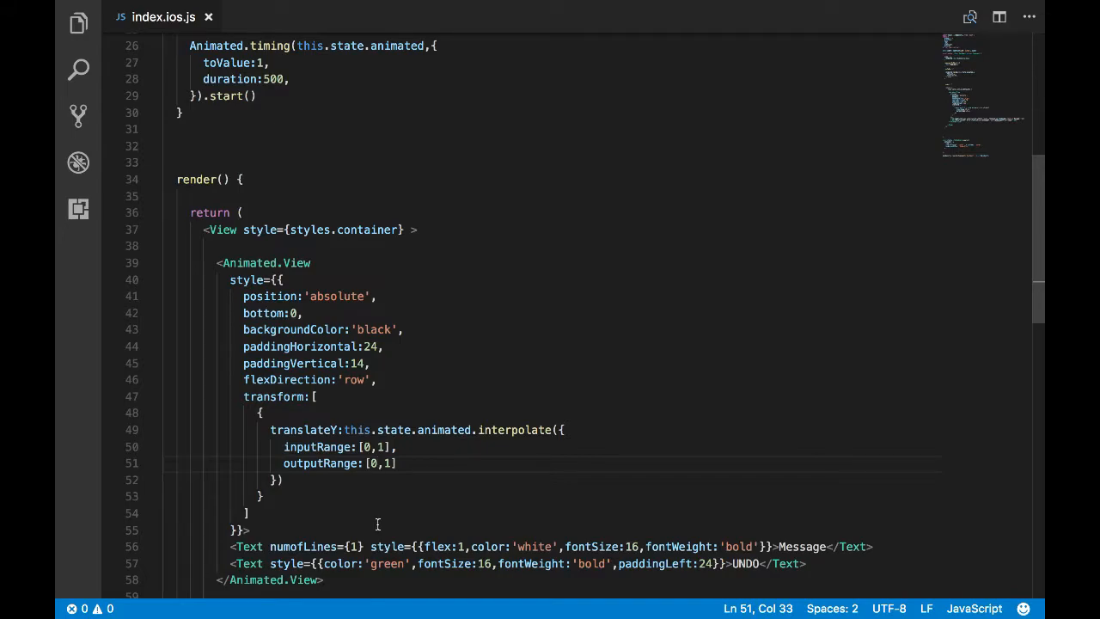
type("100")
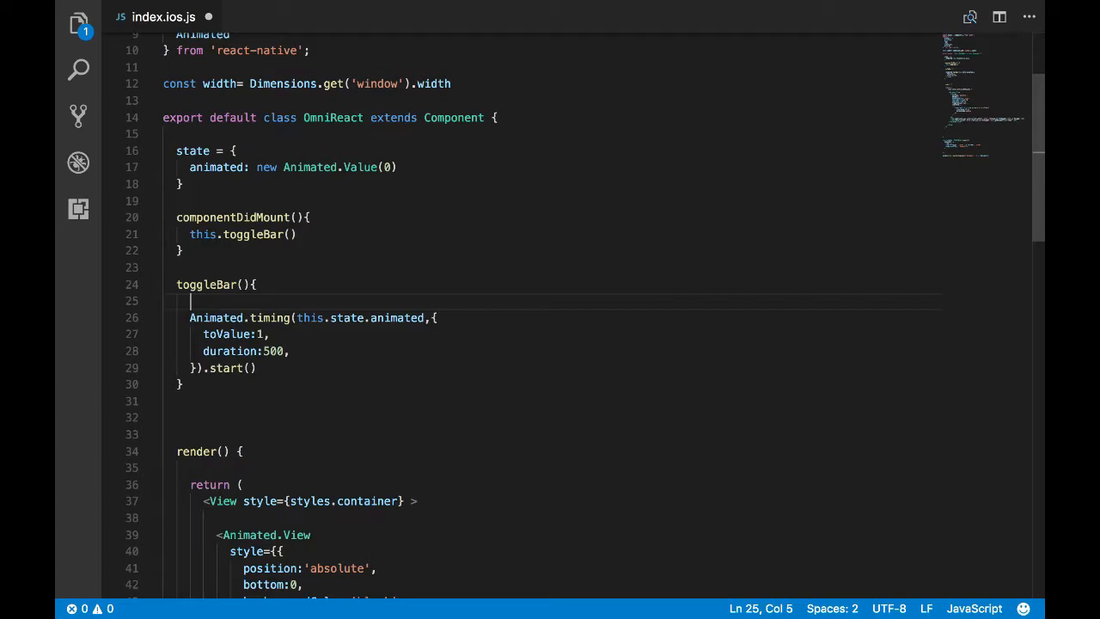
- Add shown: false to state and start deriving const newState from this.state in toggleBar
type("this.")
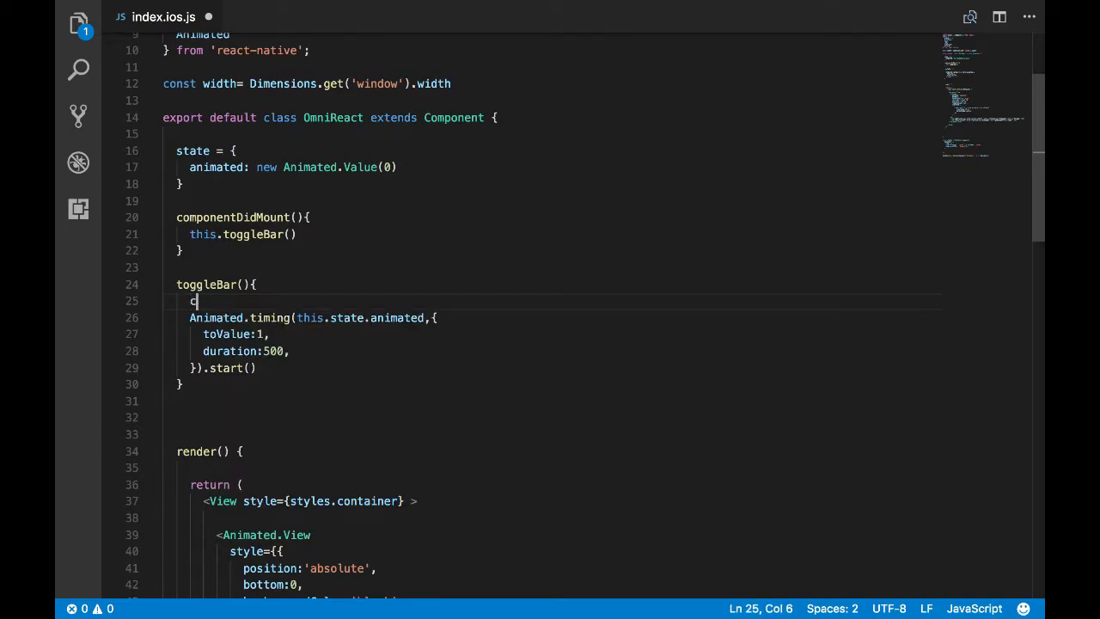
type("onst newState =")
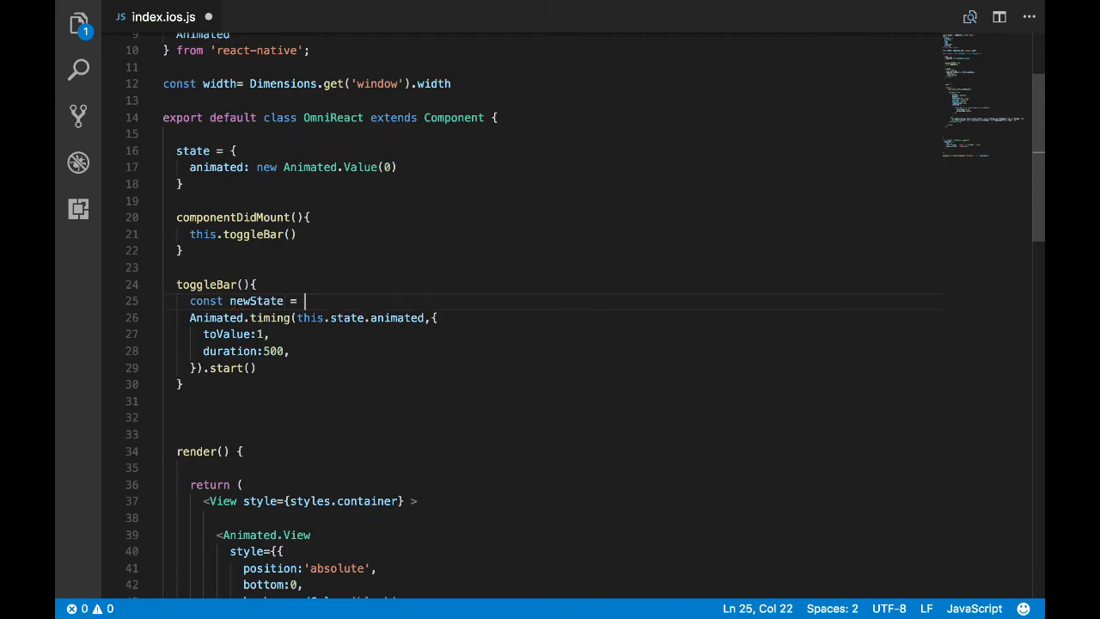
type("th")
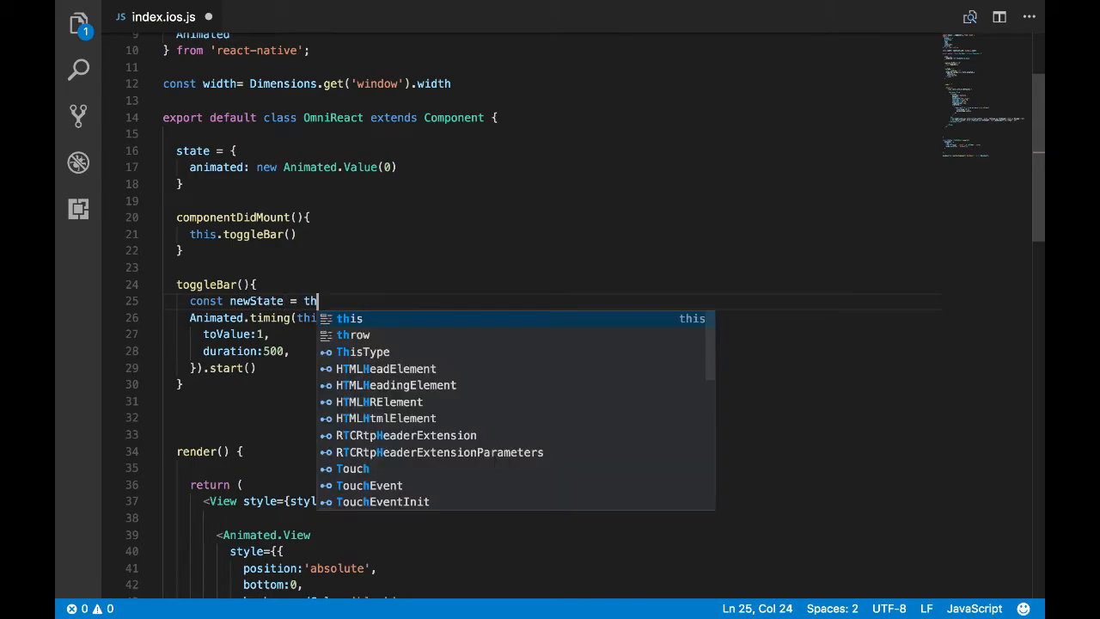
type("is.state")
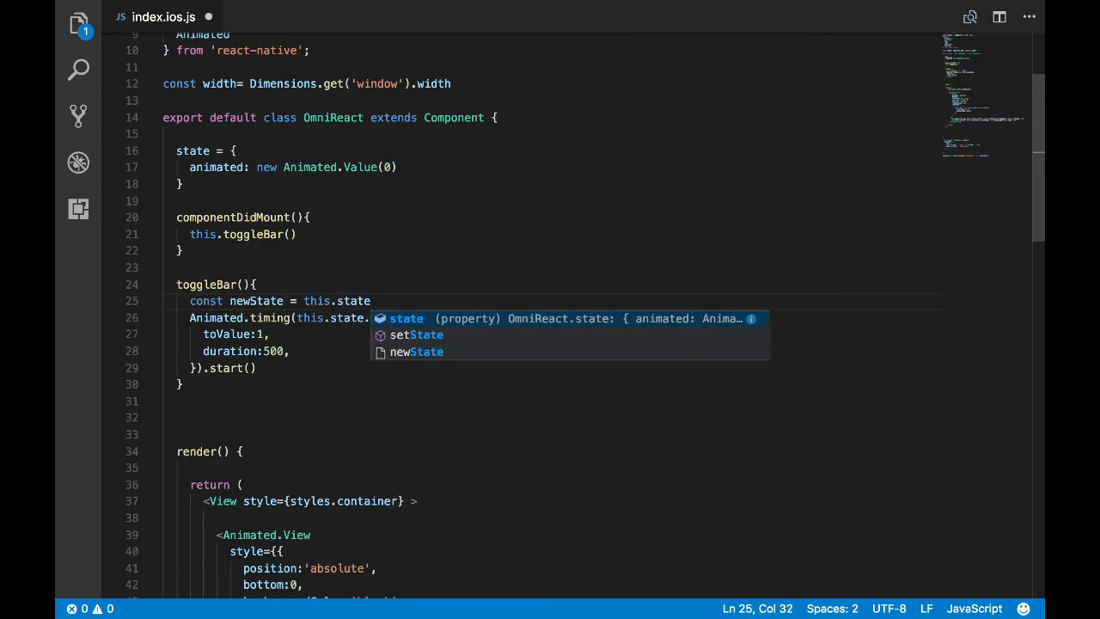
type("a")
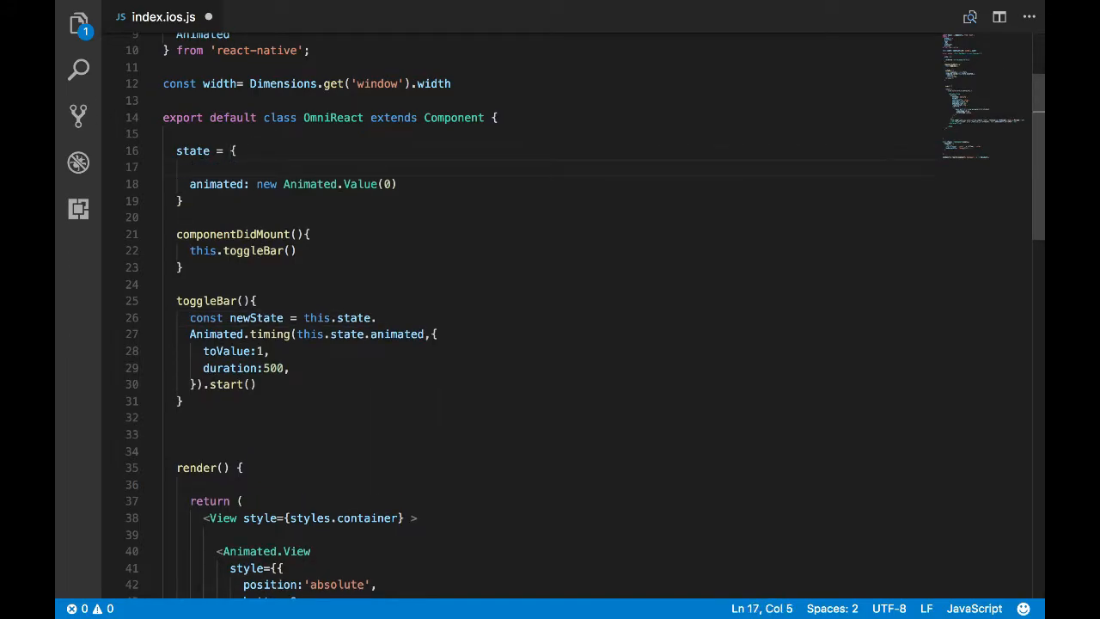
type("shown:")
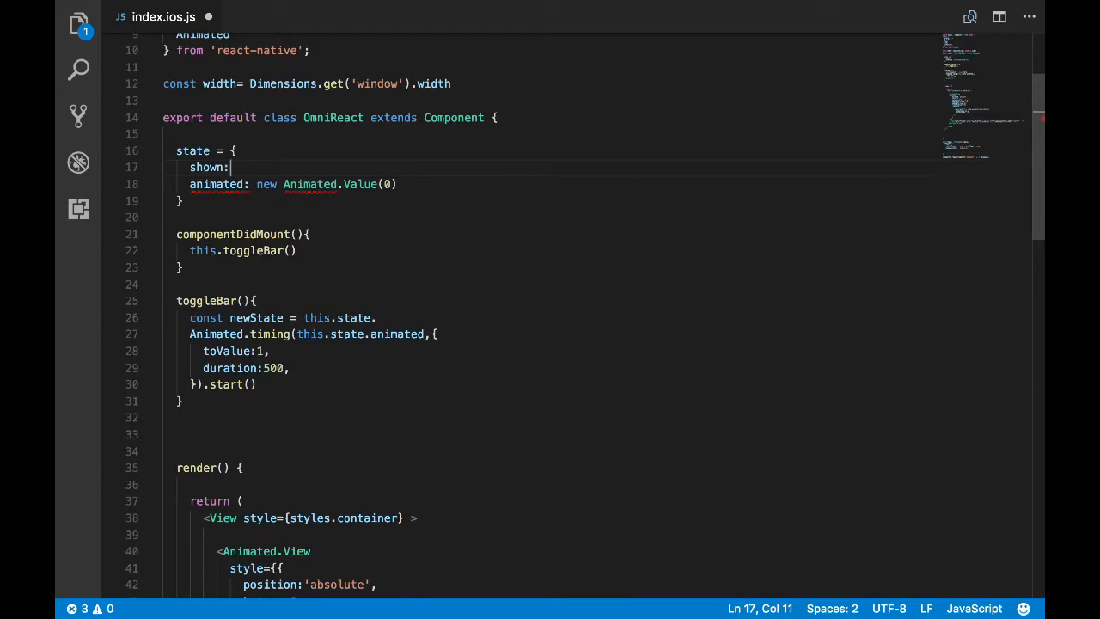
type("false,")
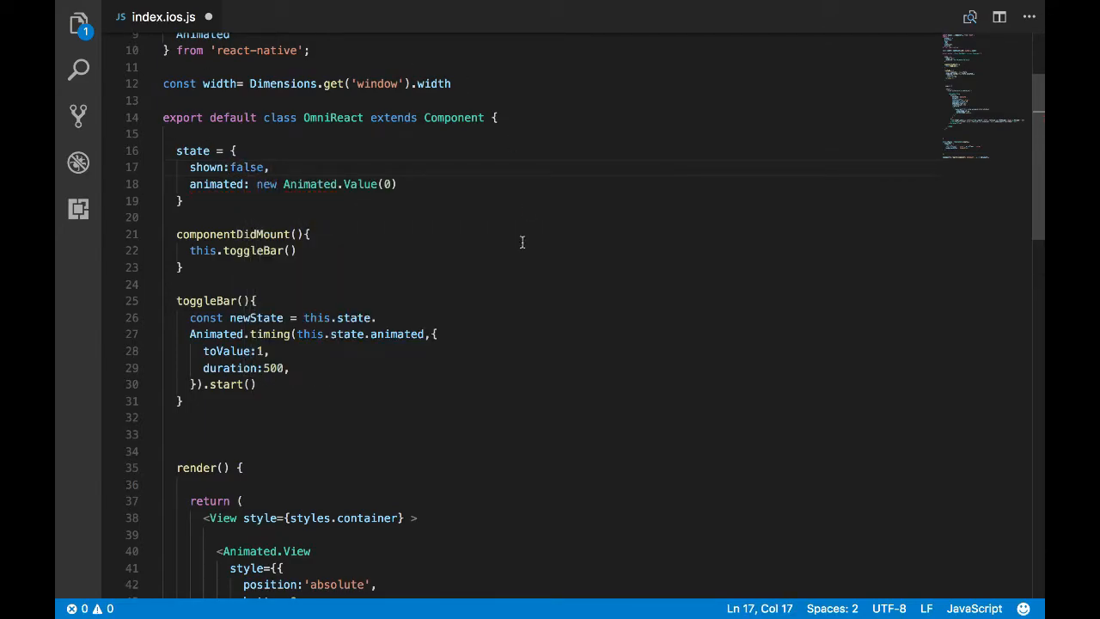
- Set newState = !this.state.shown and animate toValue to newState ? 1 : 0
type("shown")
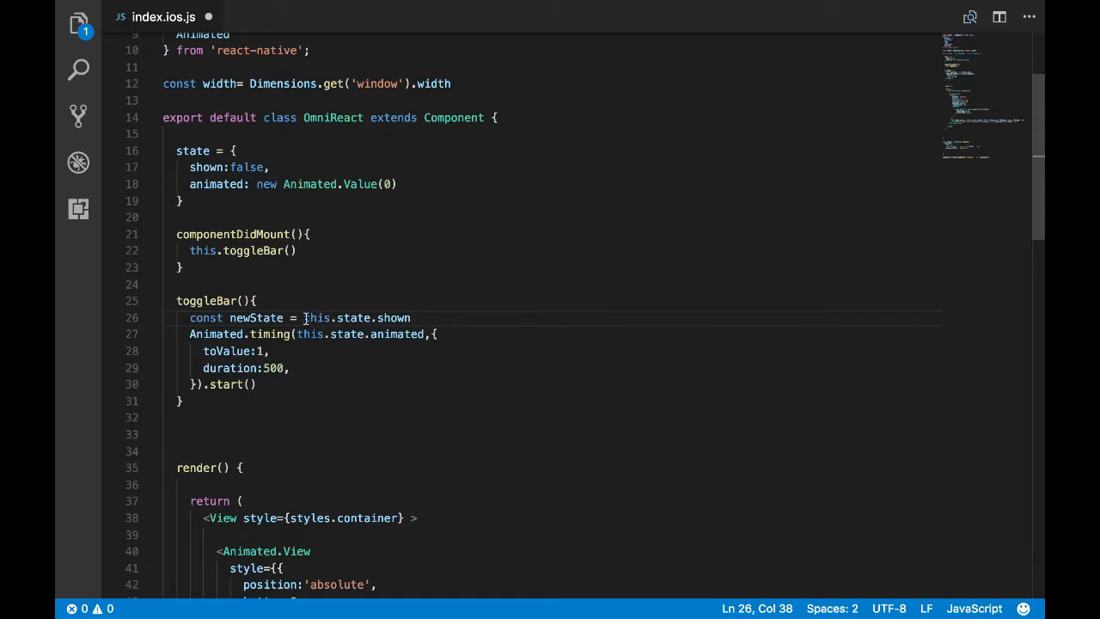
type("!")
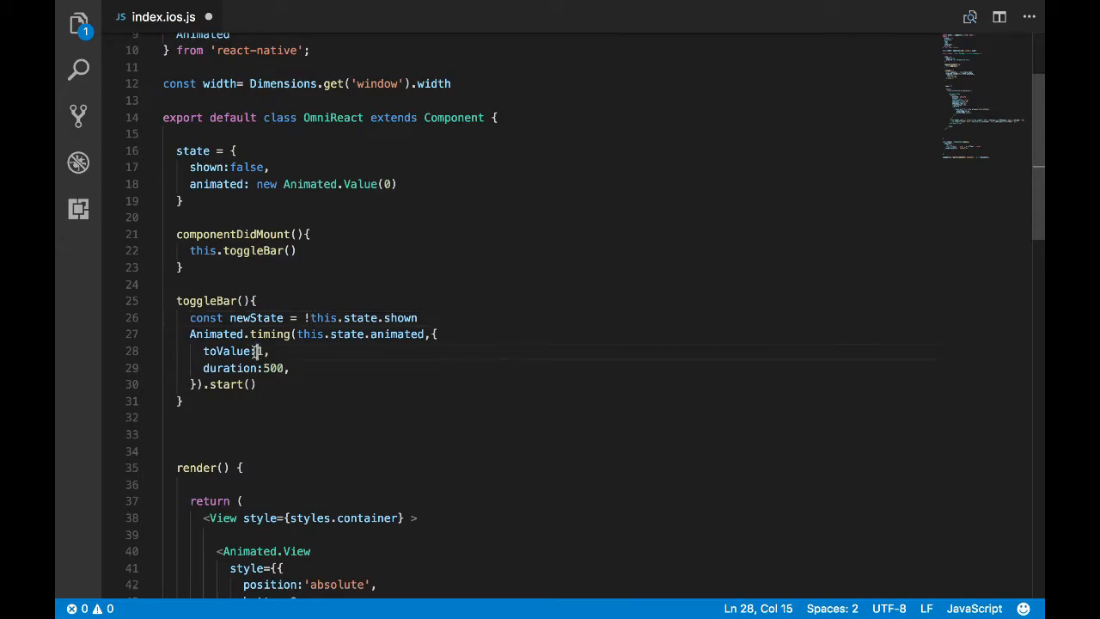
type("newState")
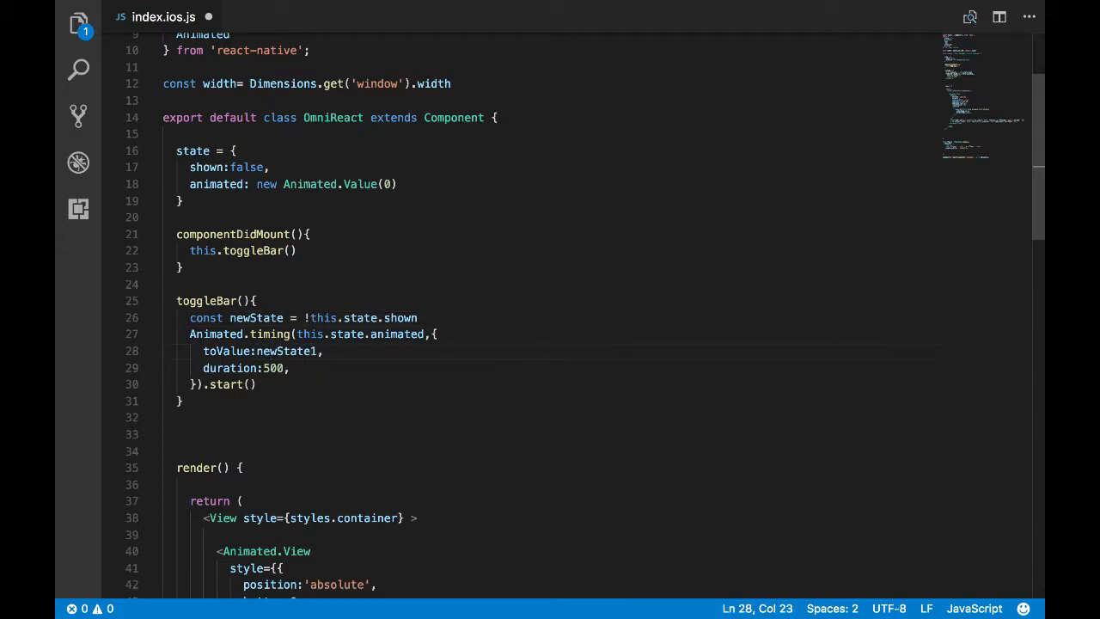
type("?:")
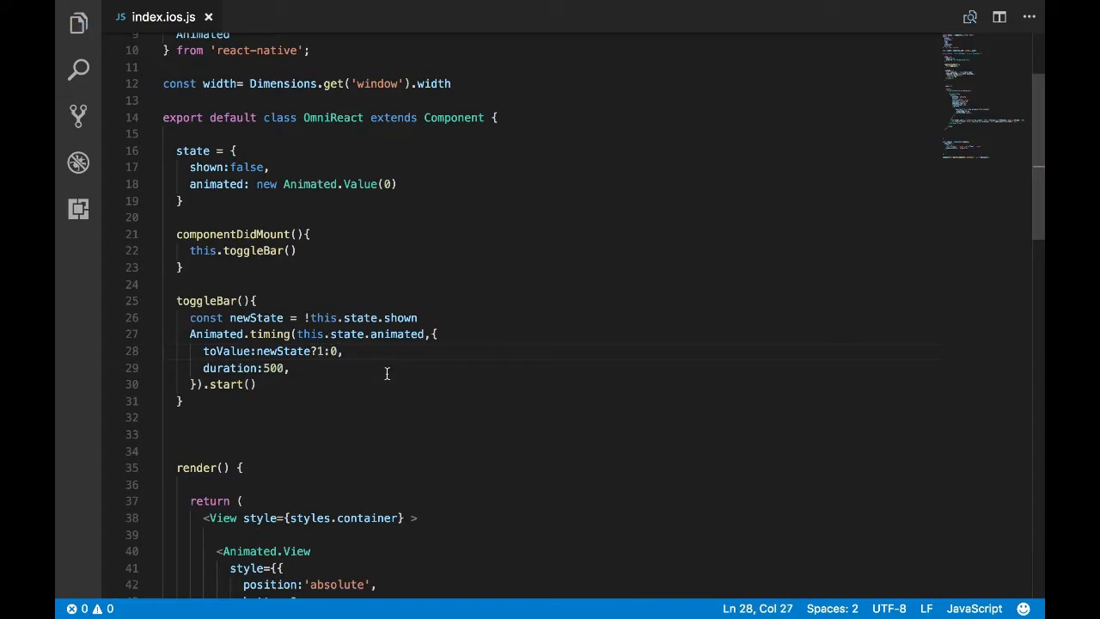
scroll("down", 3)
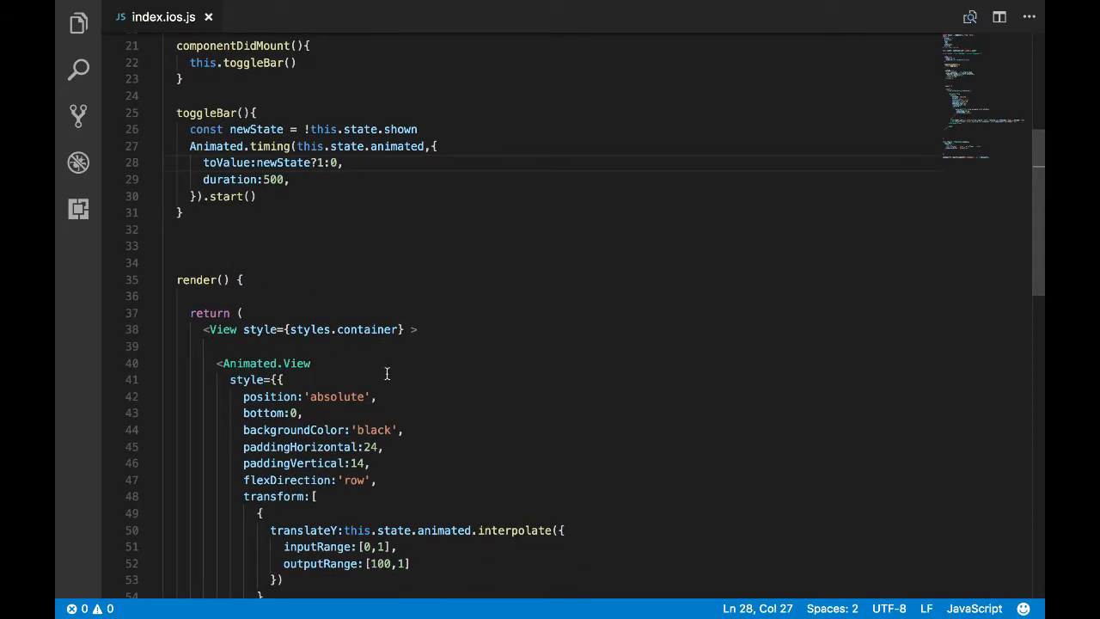
scroll("up", 3)
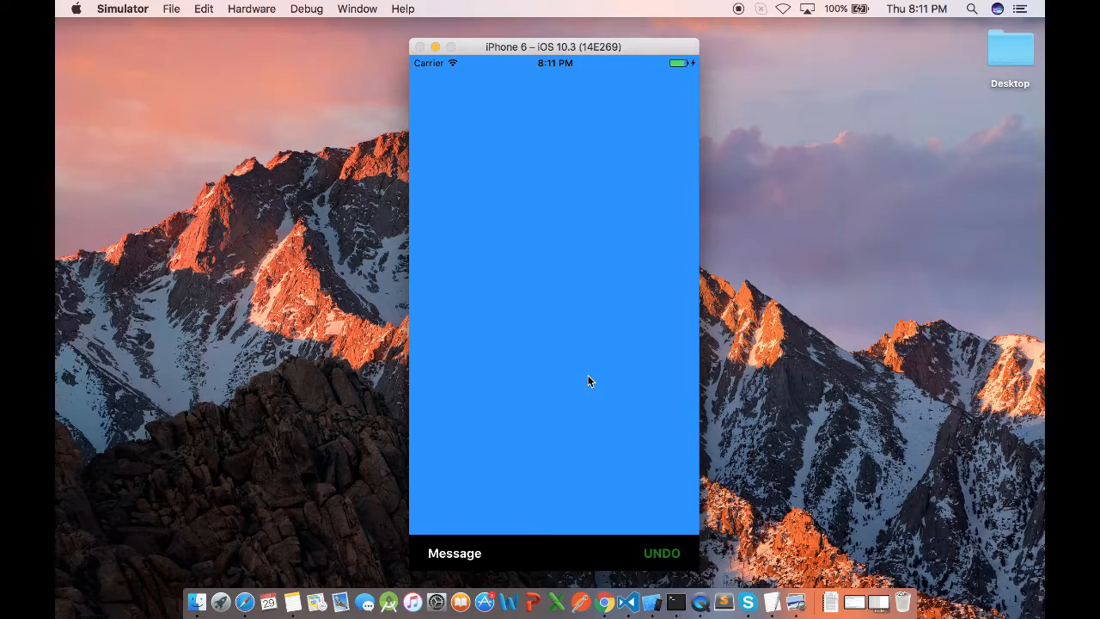
mouse_move(529, 505)
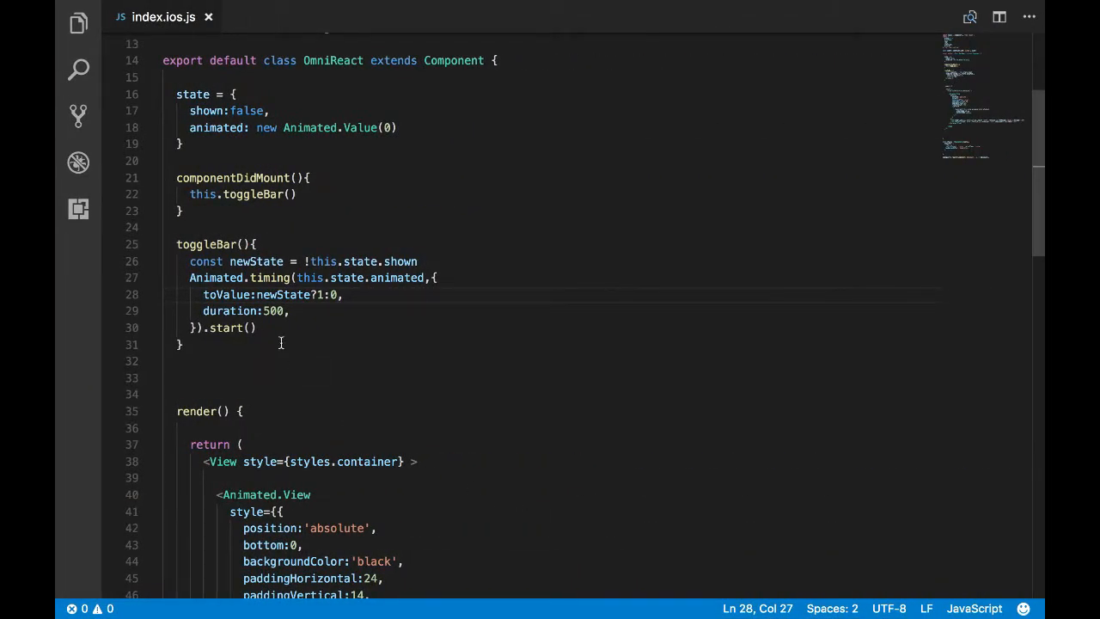
- Make the animation's start callback run newState ? this.hideBar() : null
double_click(227, 327)
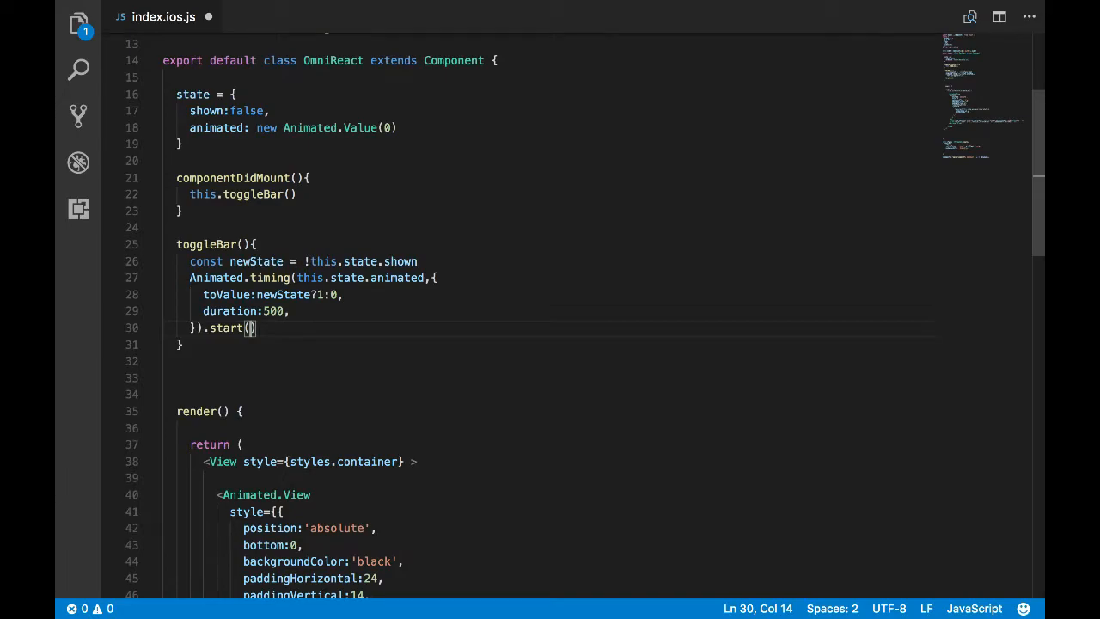
type("hide")
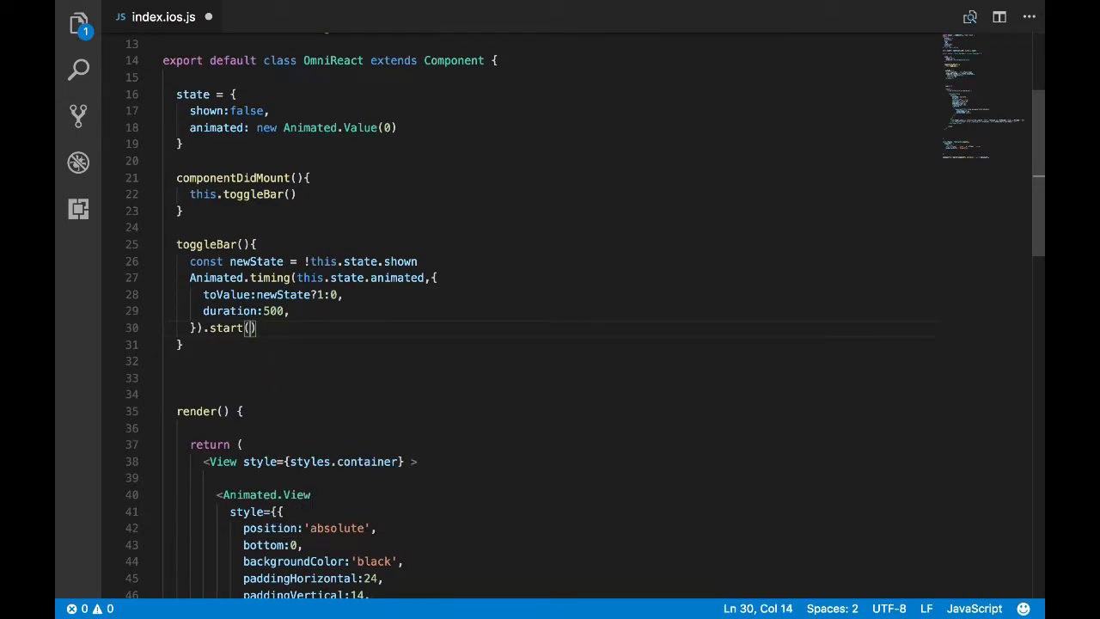
type("n")
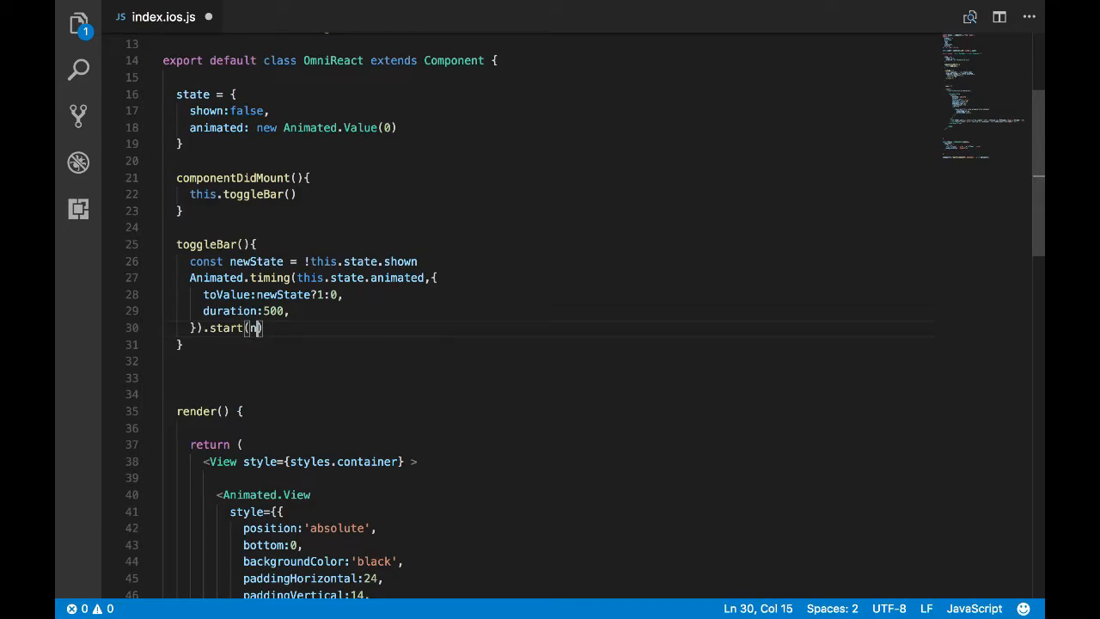
type("ewState")
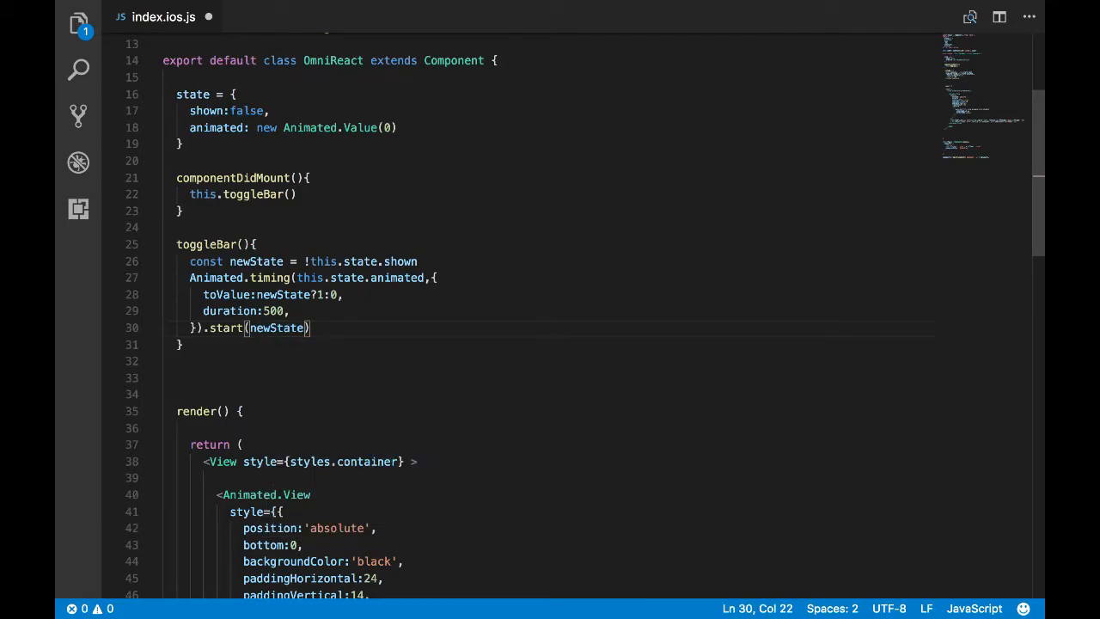
type("?")
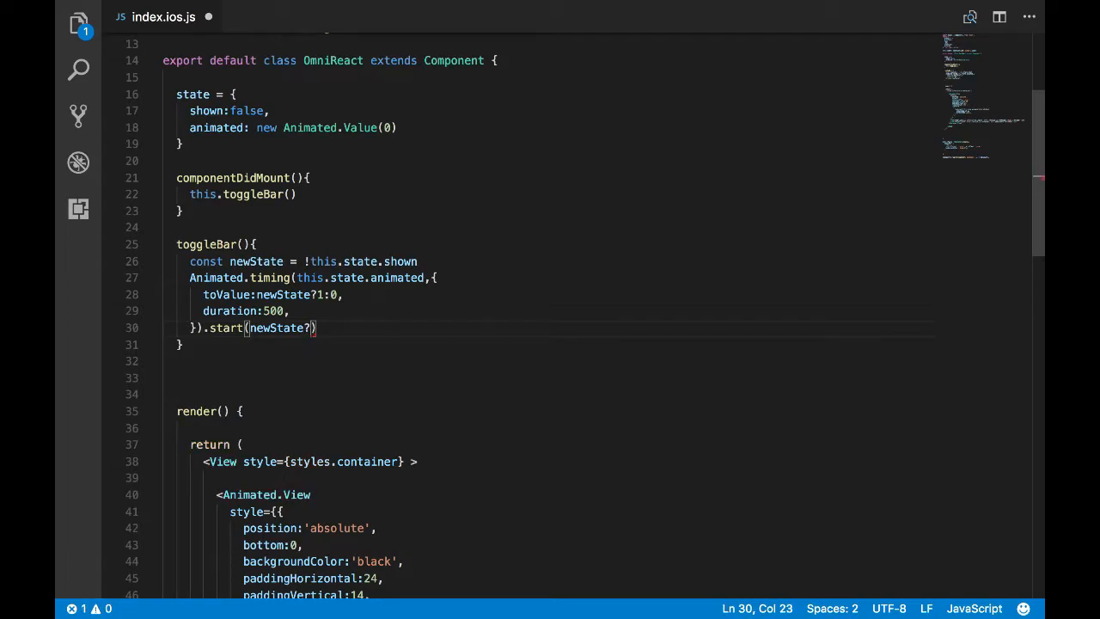
type("this")
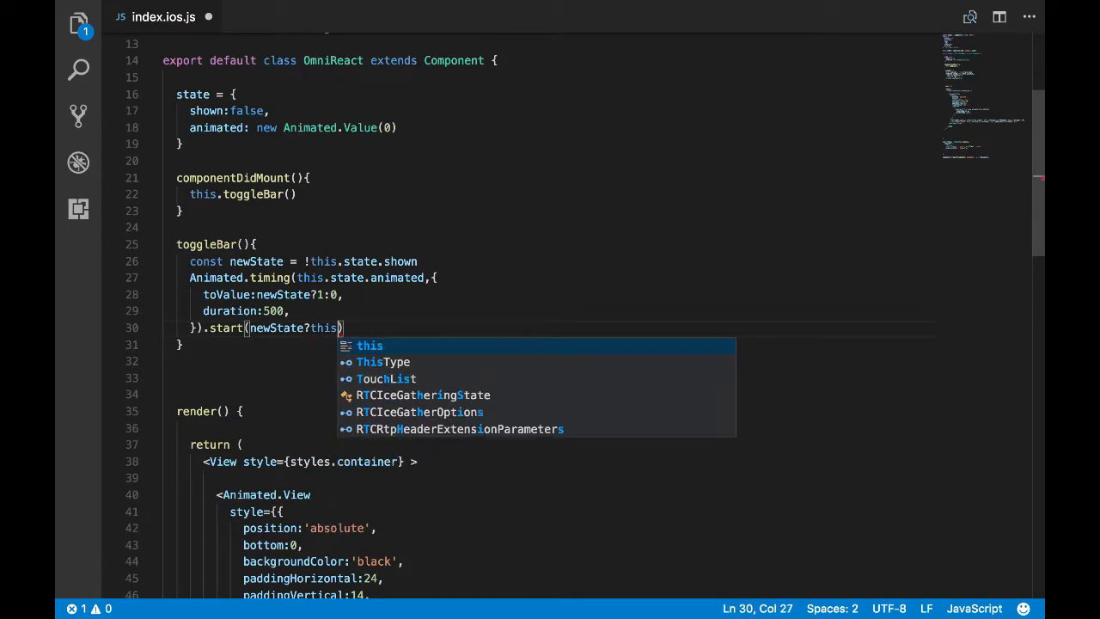
type(".hid")
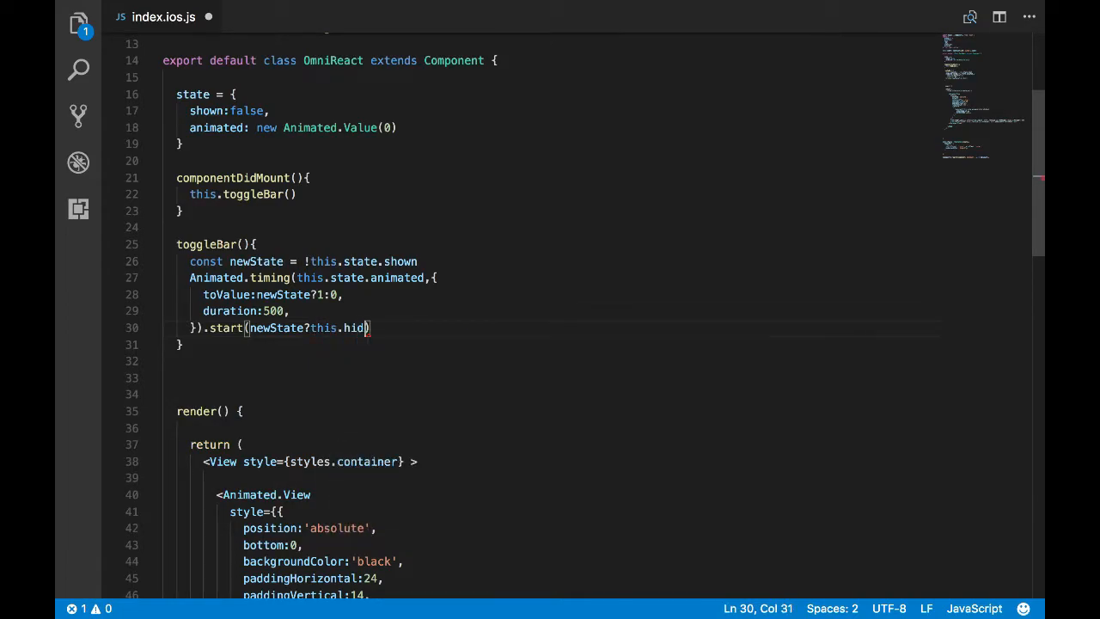
type("eBar")
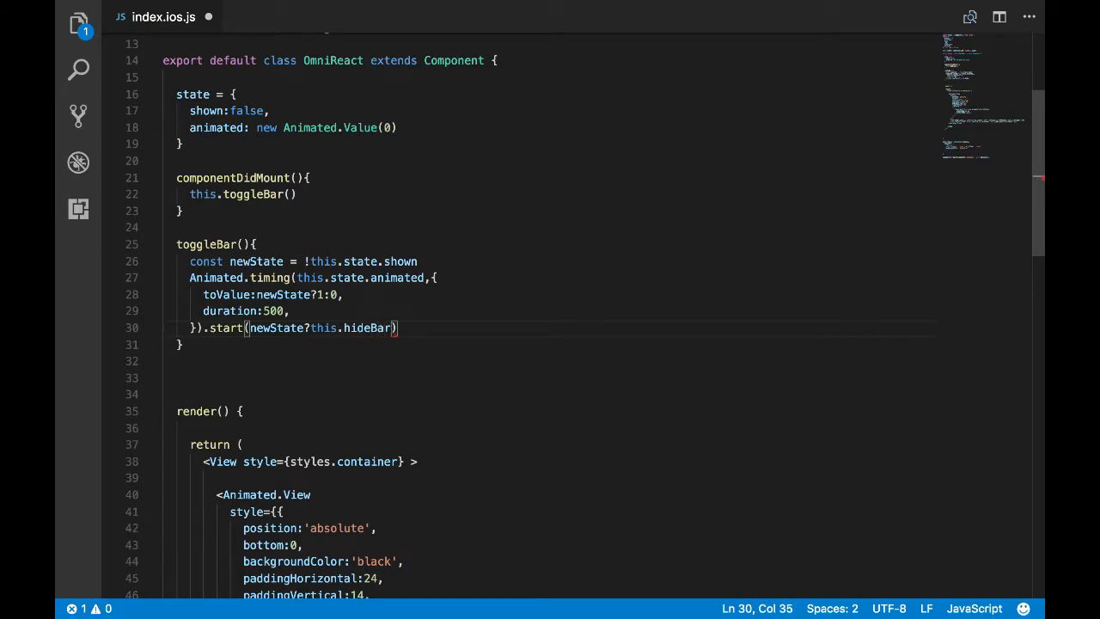
type("()")
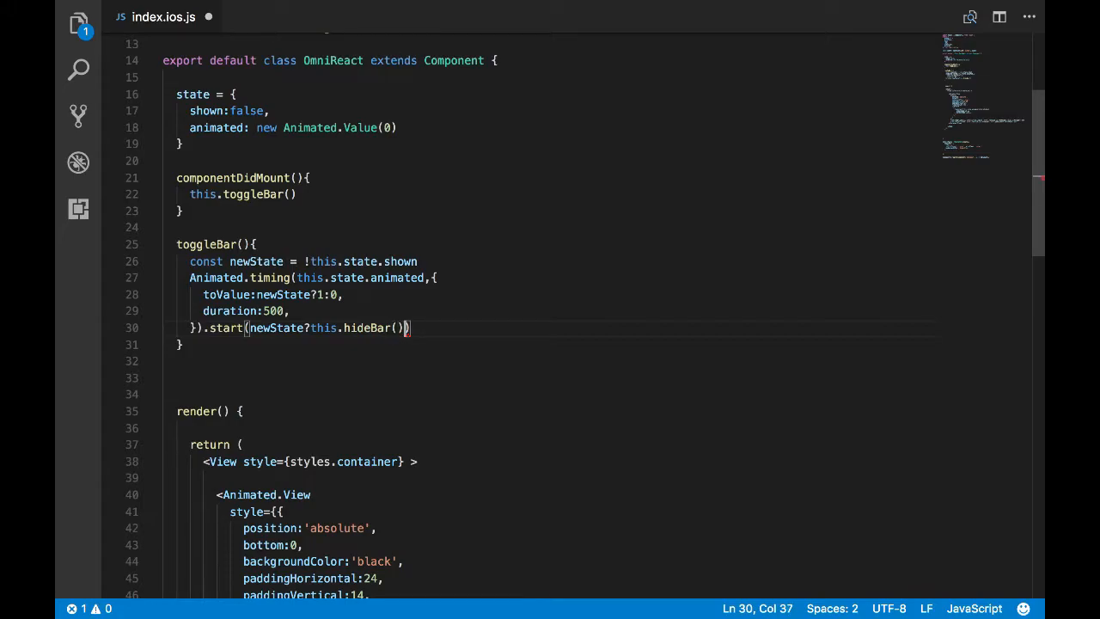
type(":null")
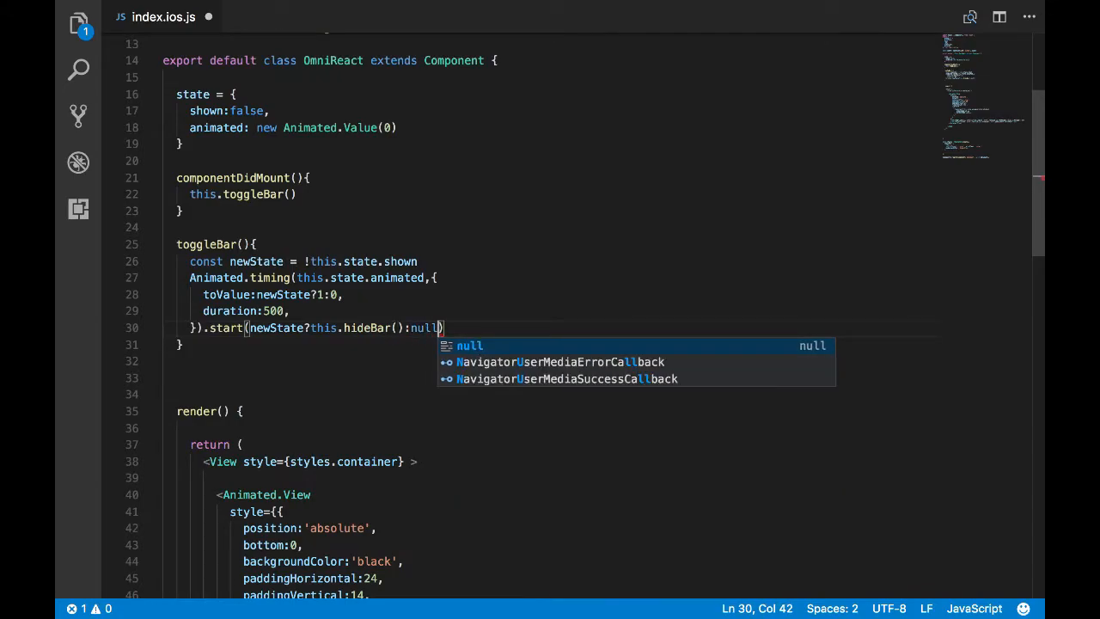
- Add a hideBar method that schedules this.toggleBar via setTimeout after the delay
key("Enter")
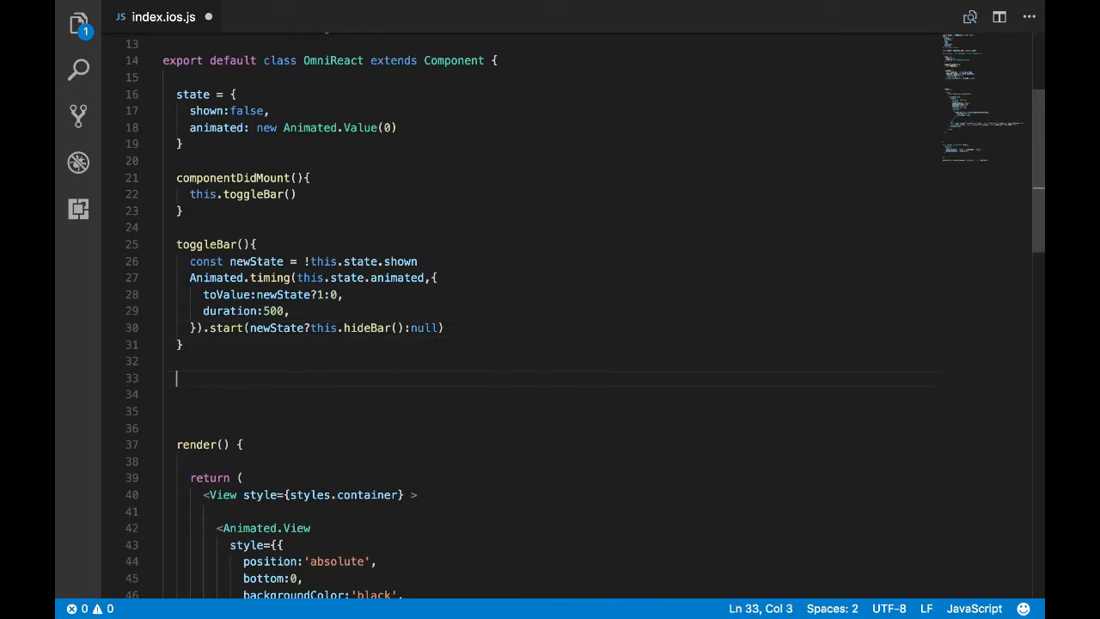
type("hideBar")
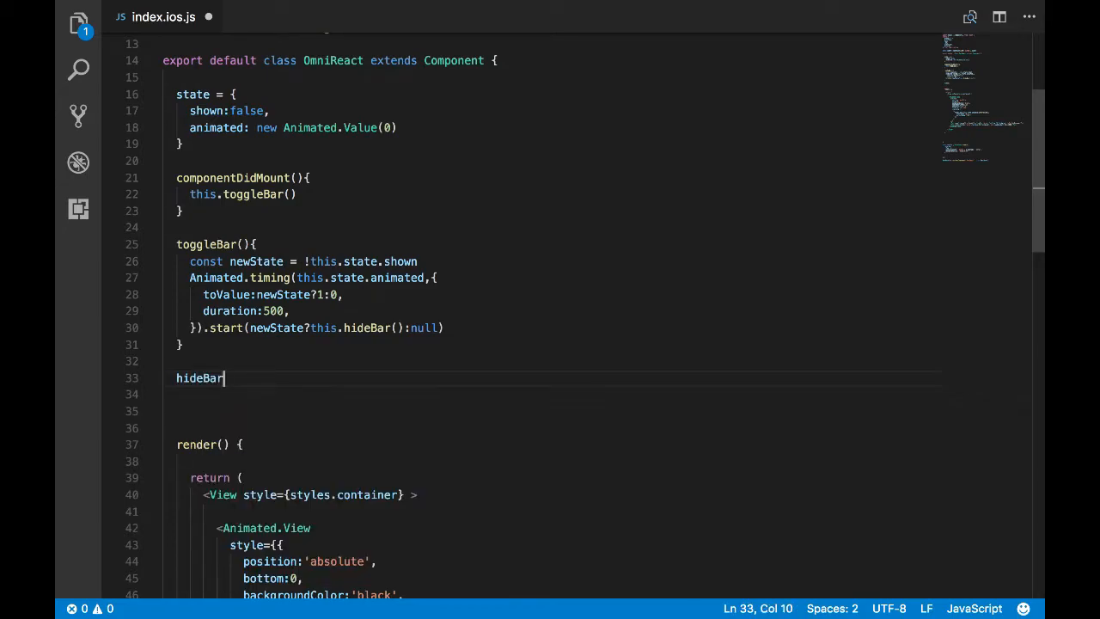
type("(){")
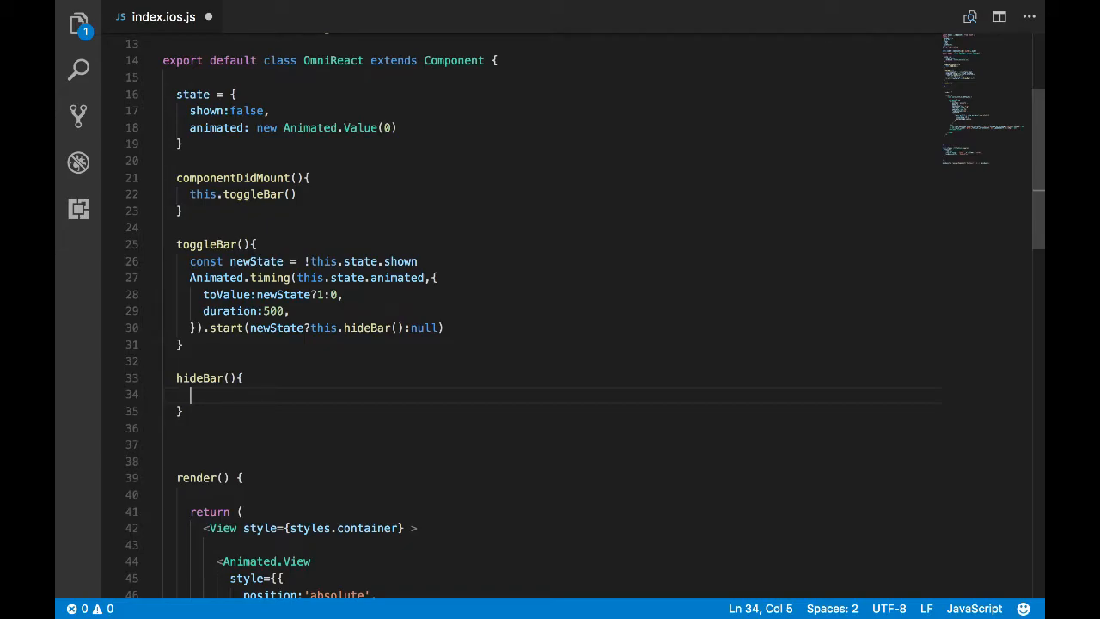
type("setTimeout(")
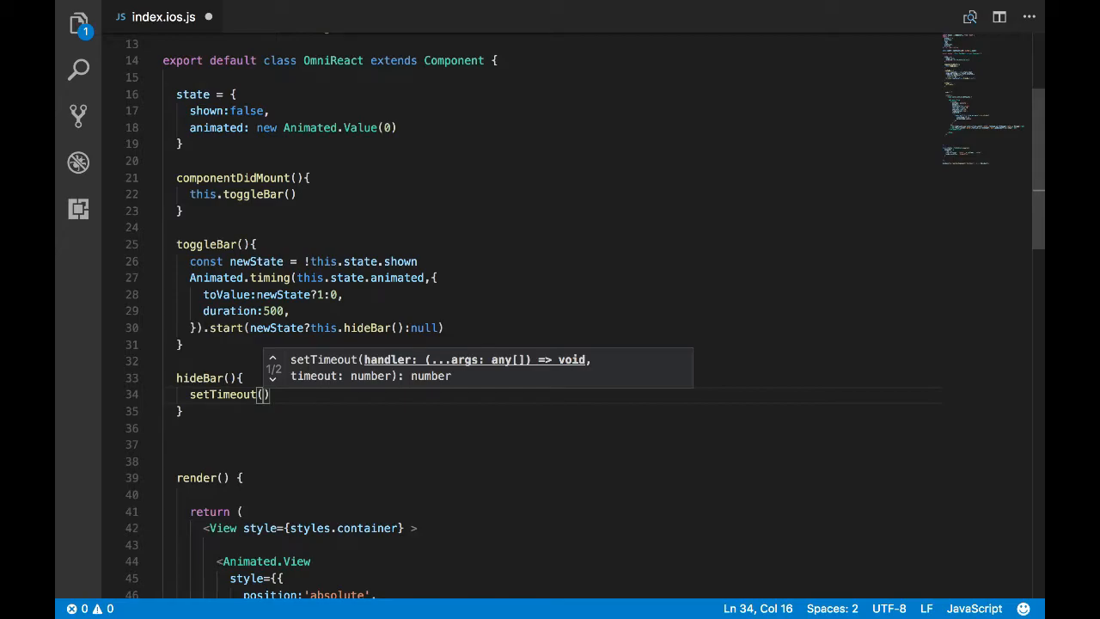
type("this")
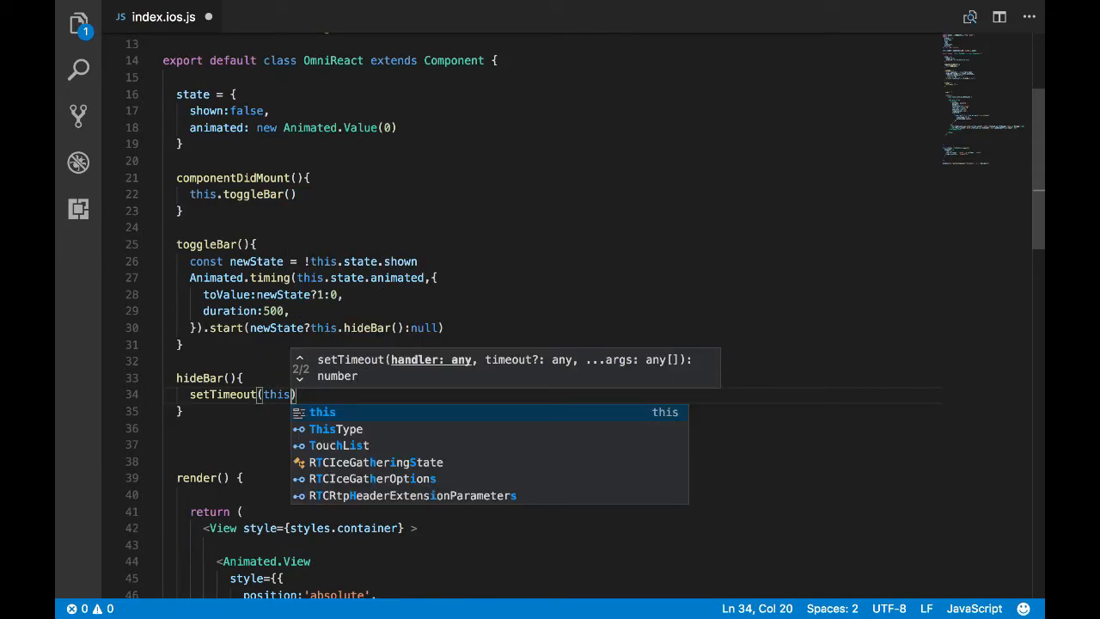
type(".toggleBar,")
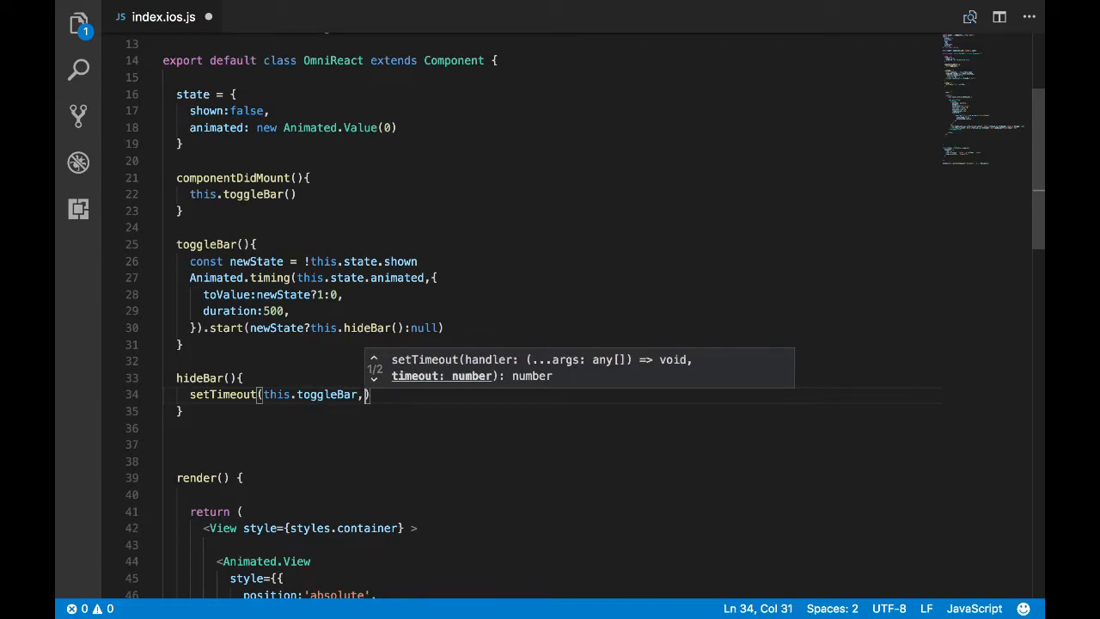
type("5")
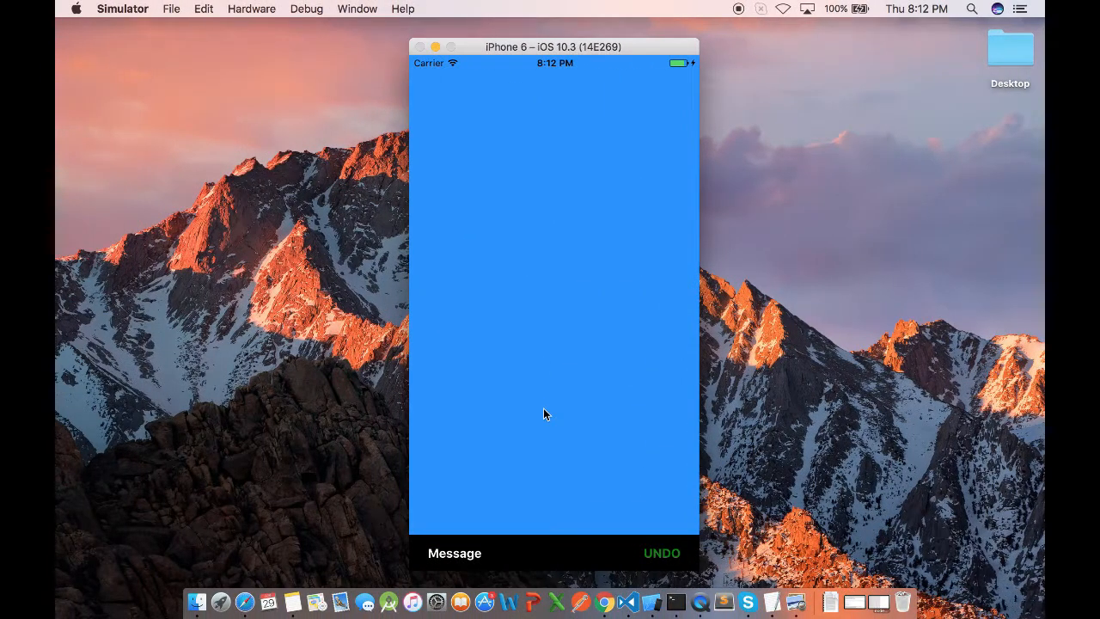
mouse_move(541, 519)
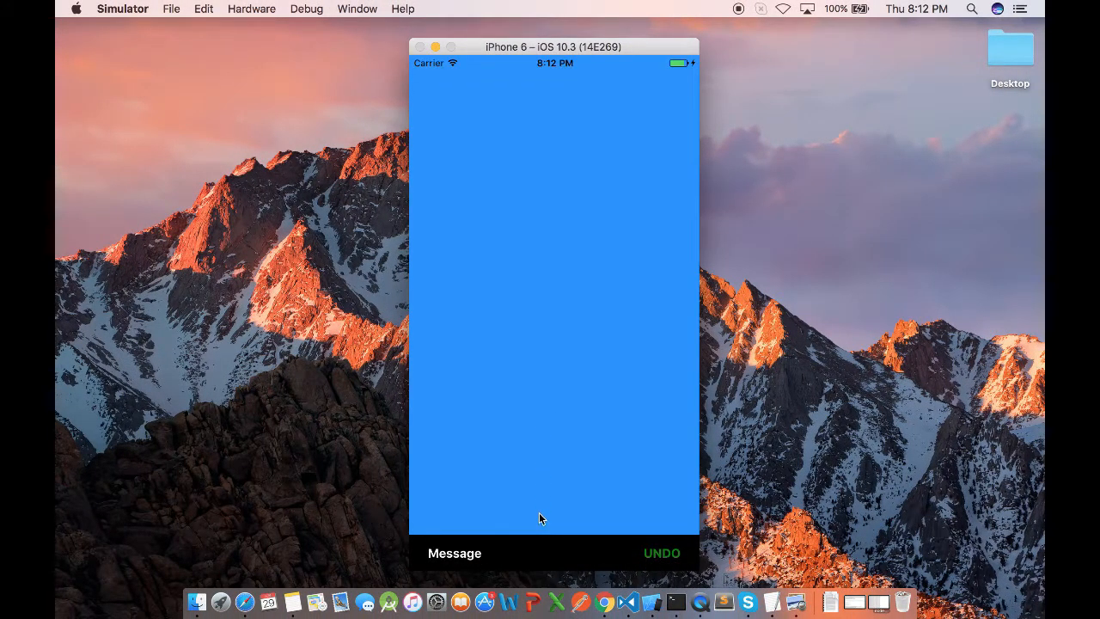
mouse_move(541, 550)
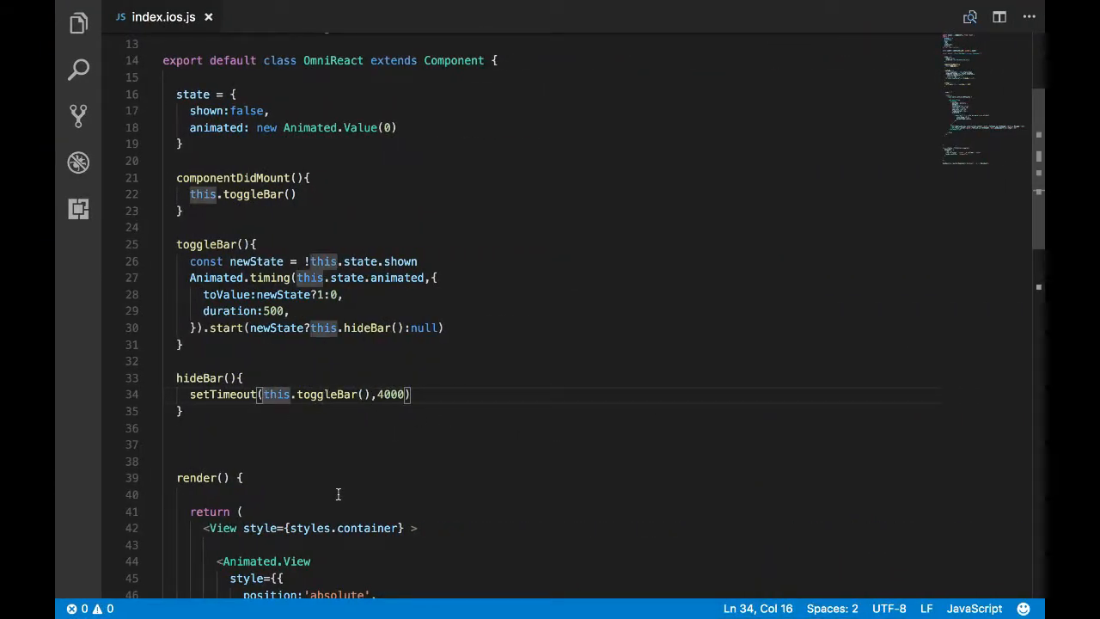
- Wrap the setTimeout call in an arrow function and dismiss the call-stack error so the Message/UNDO bar shows
type("(")
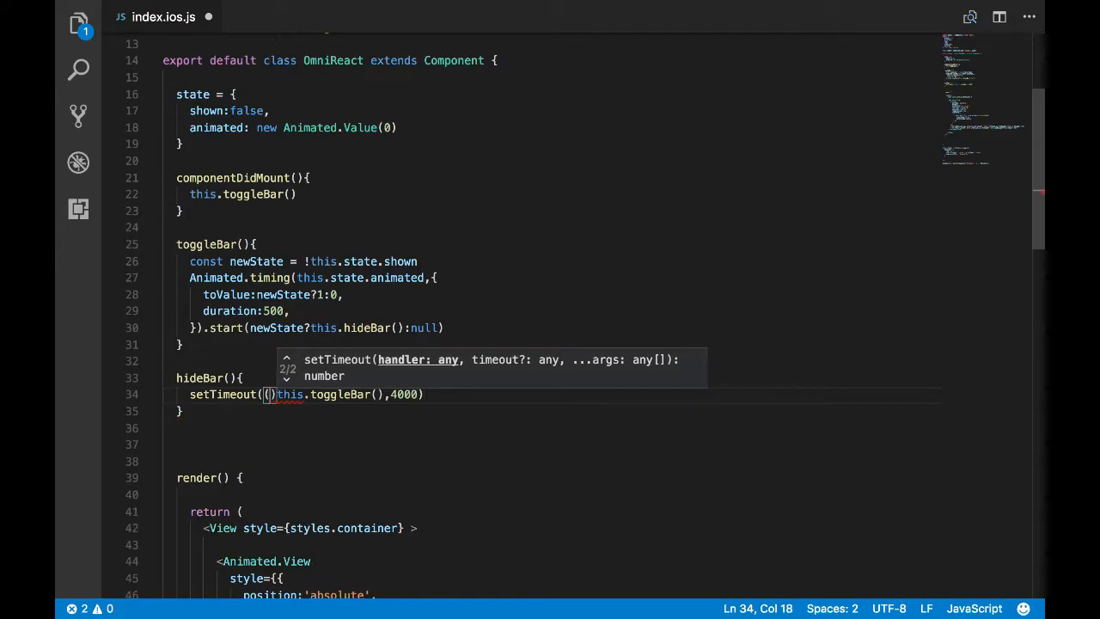
type("=>")
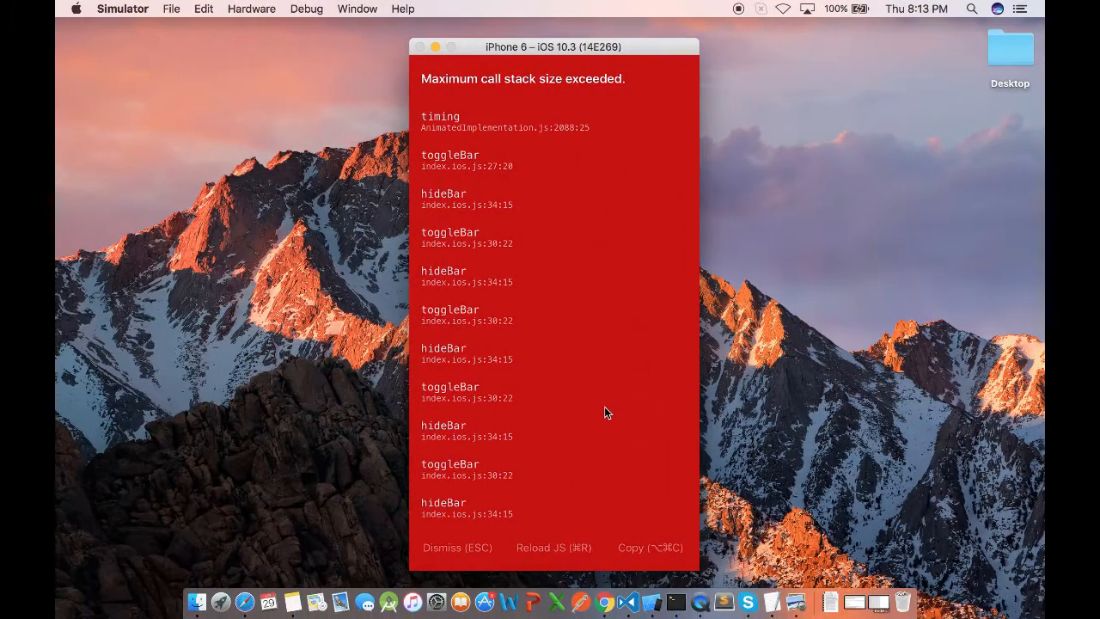
left_click(457, 547)
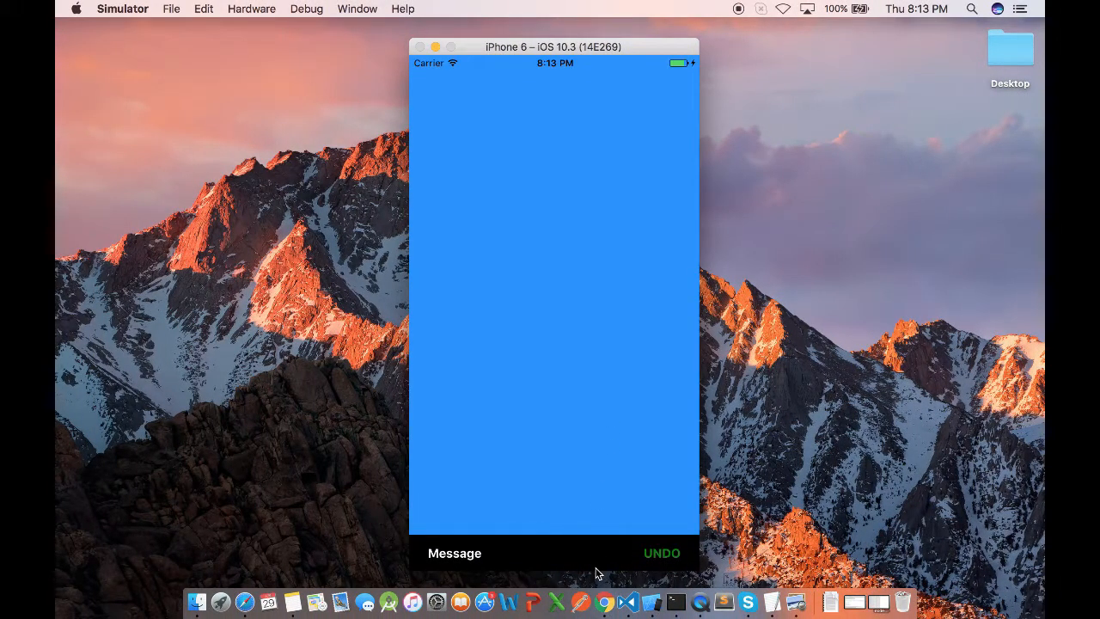
mouse_move(591, 553)
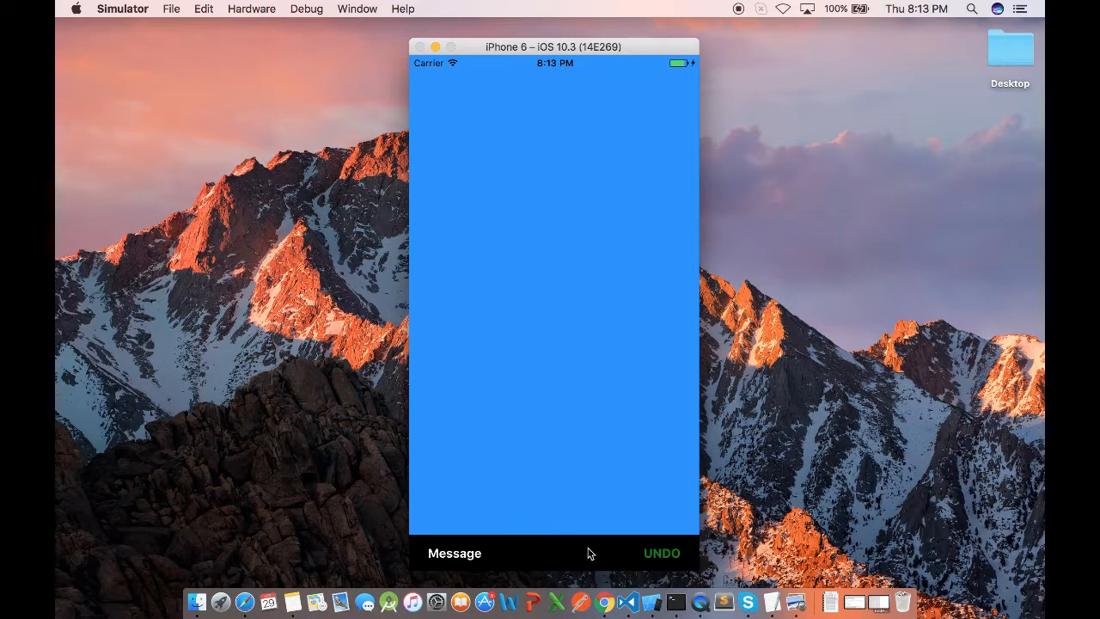
mouse_move(601, 509)
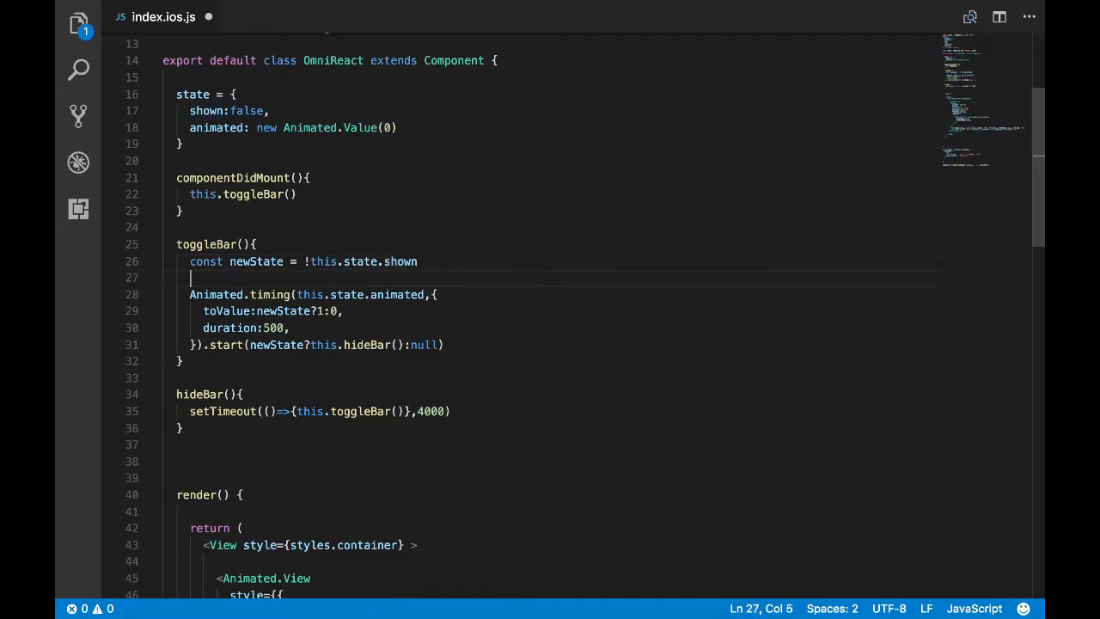
- Store the new value with this.setState({shown: newState}) in toggleBar before animating
type("this.")
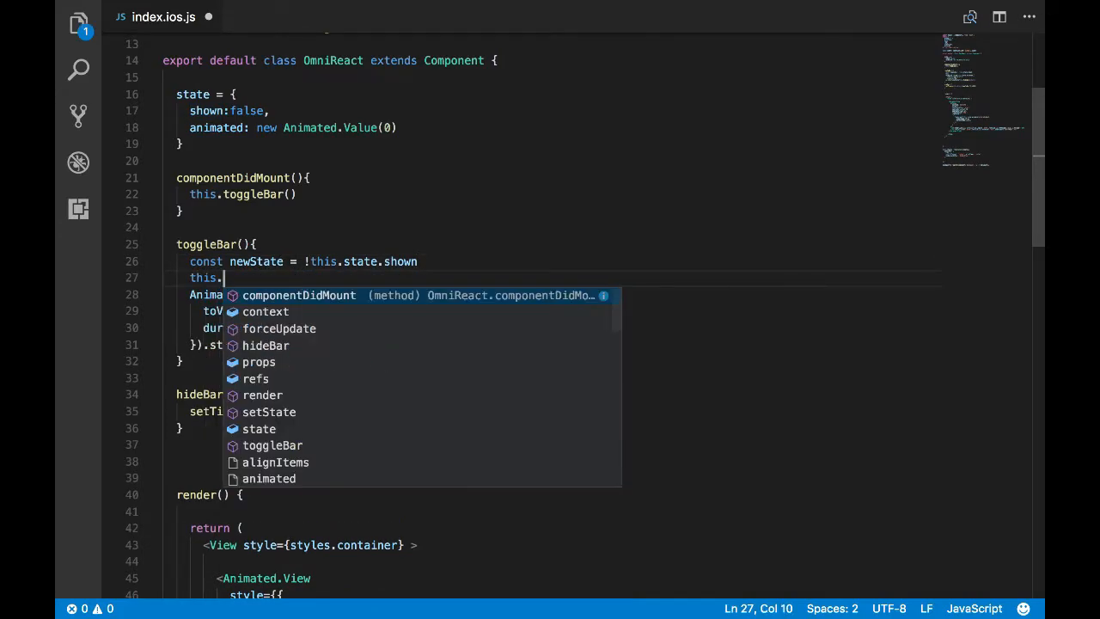
type("setState")
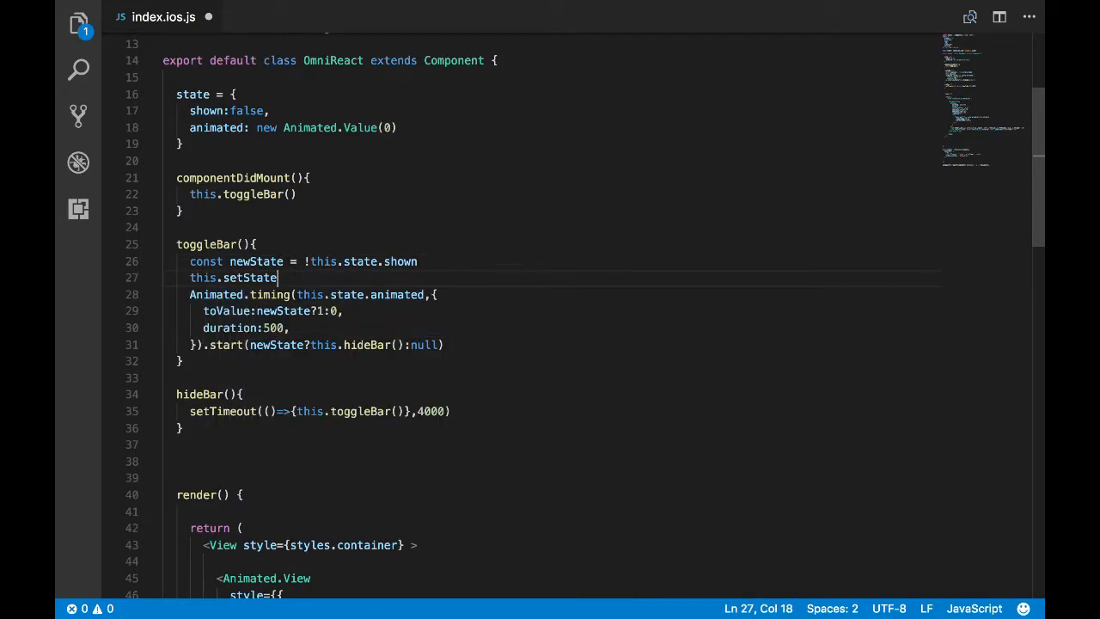
type("({newState")
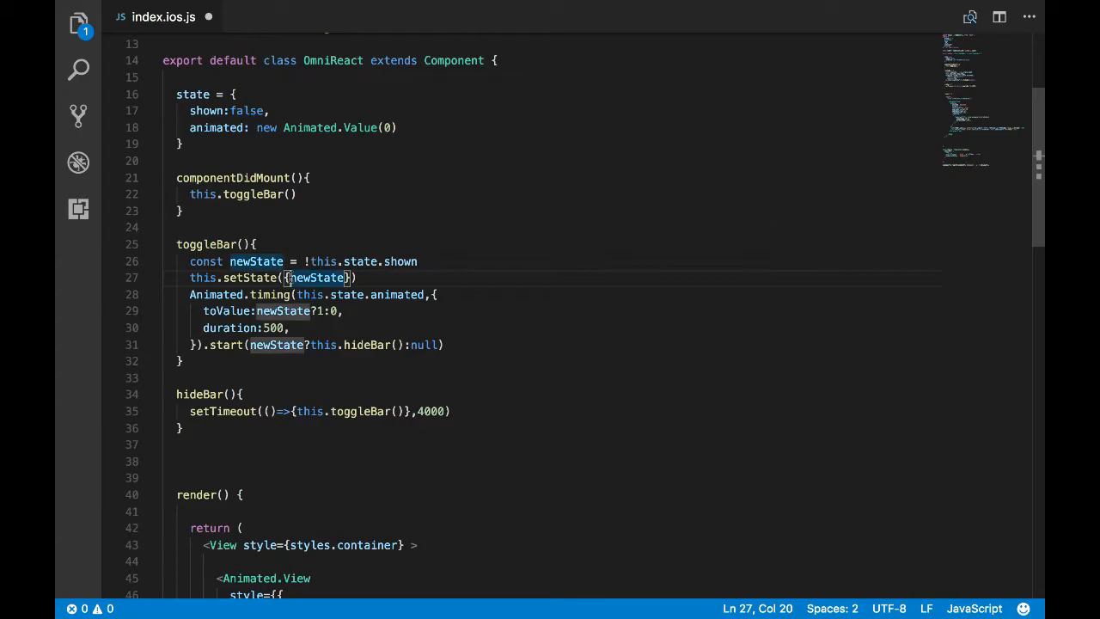
type("{shown:")
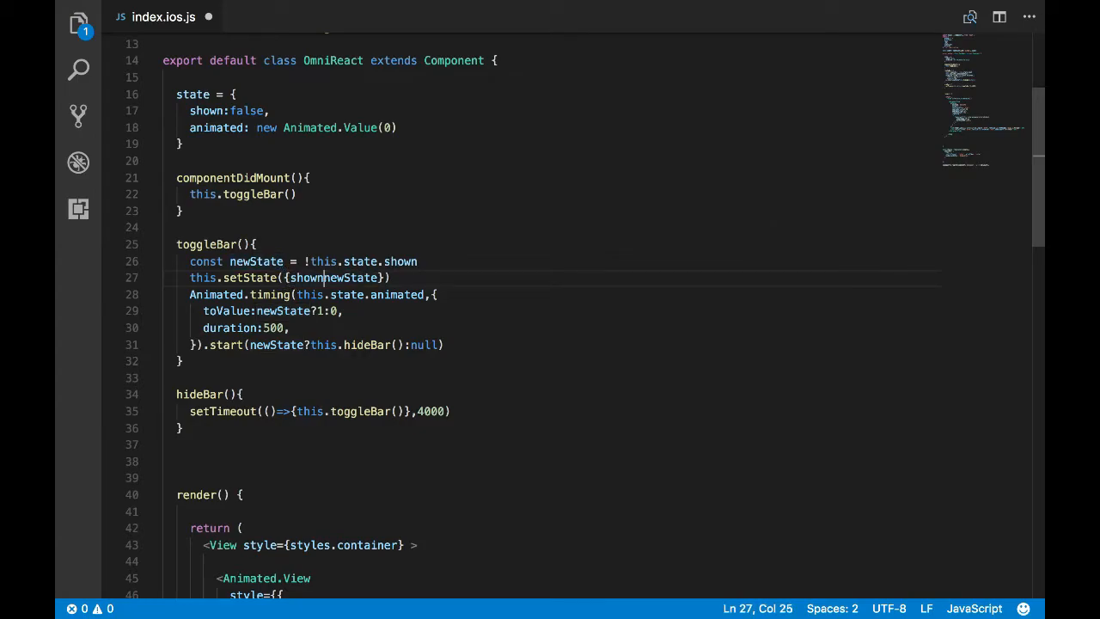
type(":")
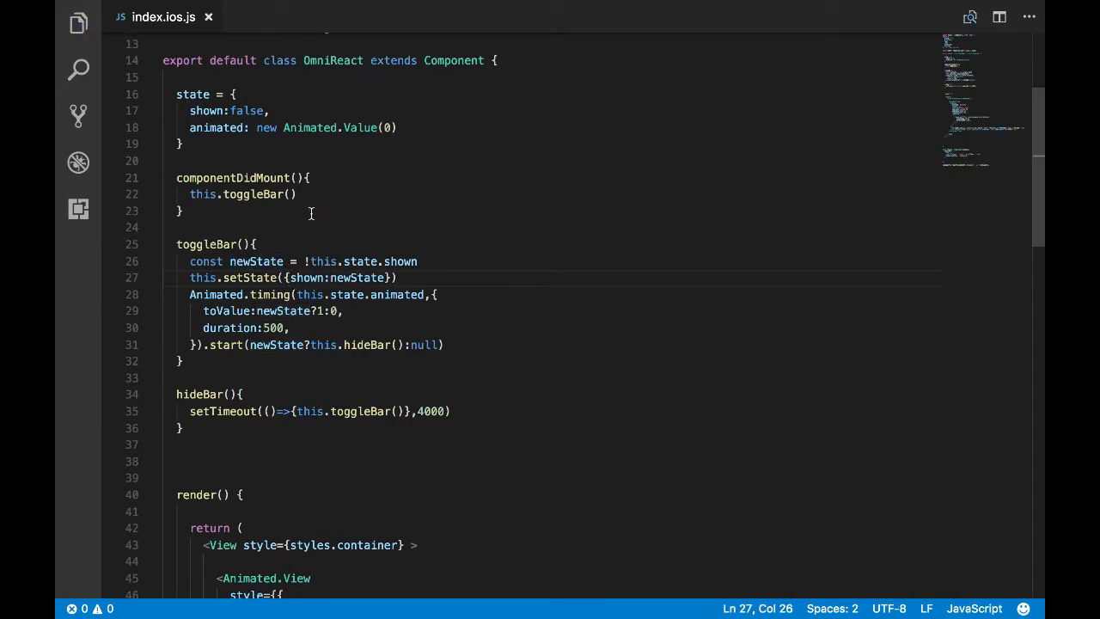
mouse_move(361, 306)
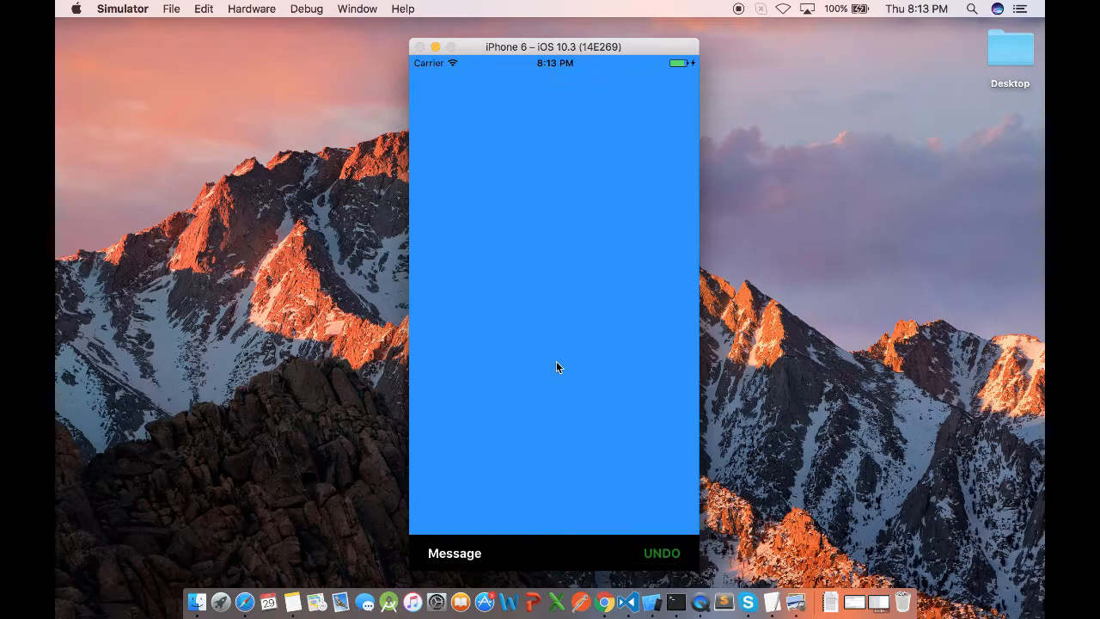
mouse_move(557, 564)
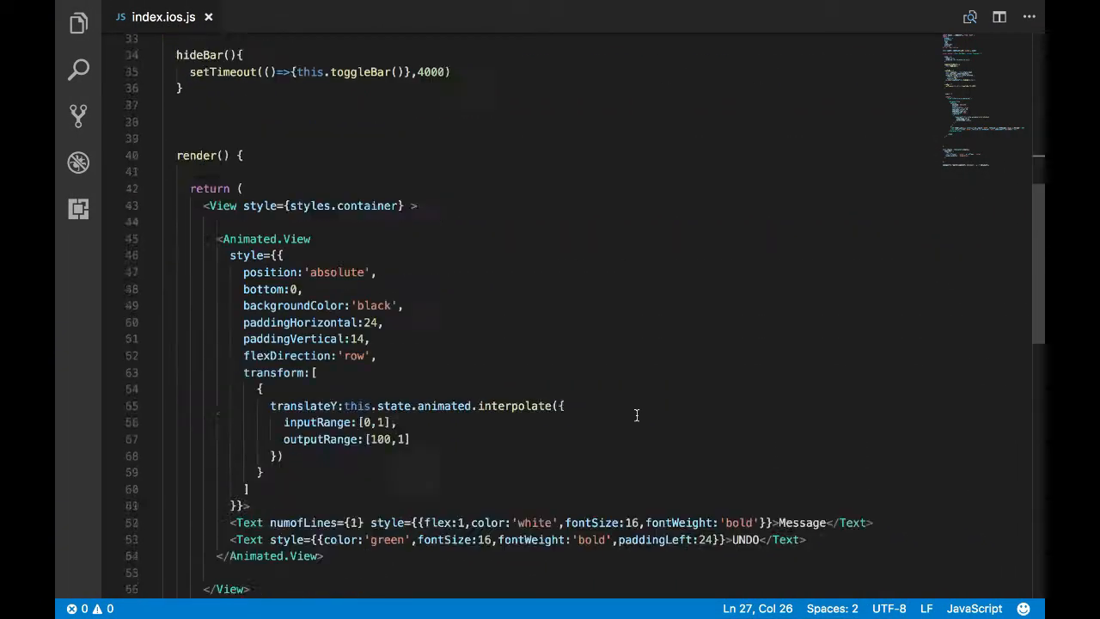
- Create a new SnackBar.js file in src/components and move the component code into it
double_click(803, 340)
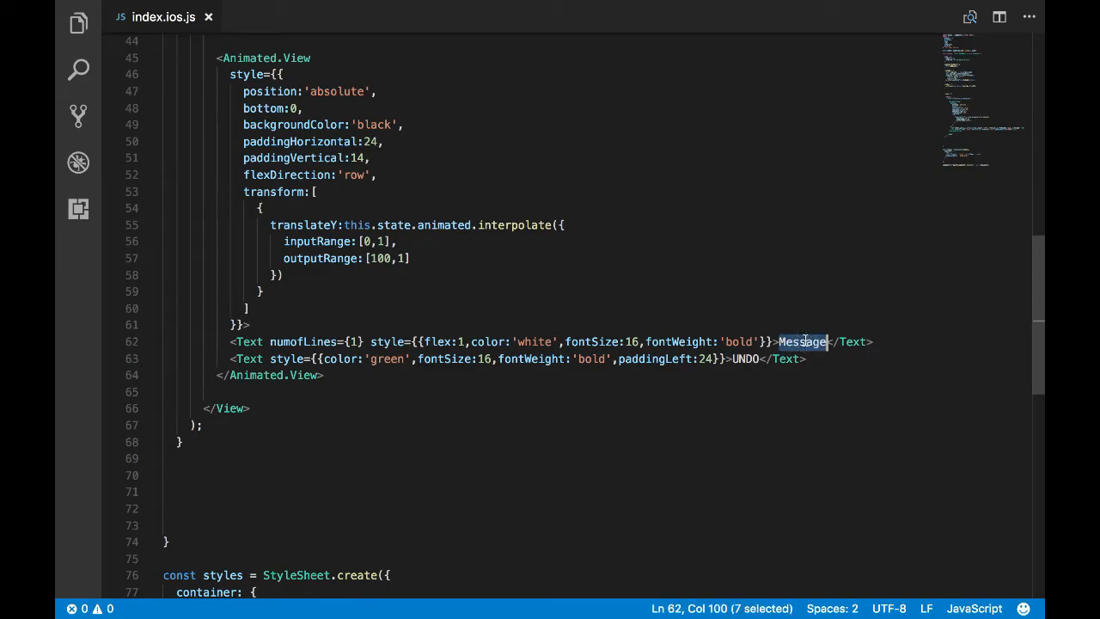
mouse_move(568, 280)
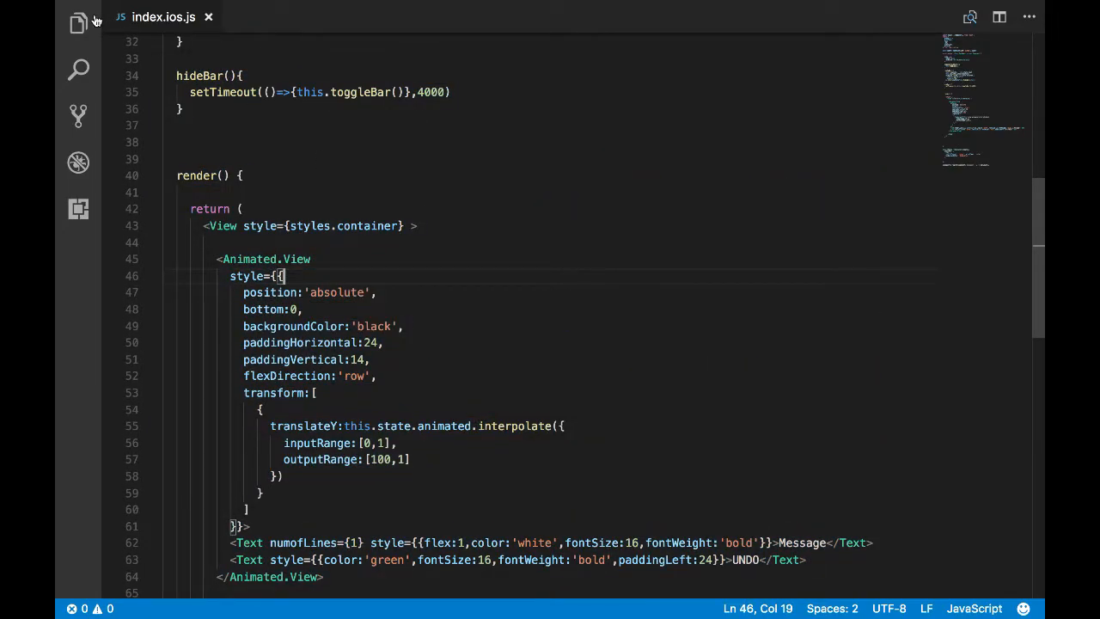
left_click(295, 93)
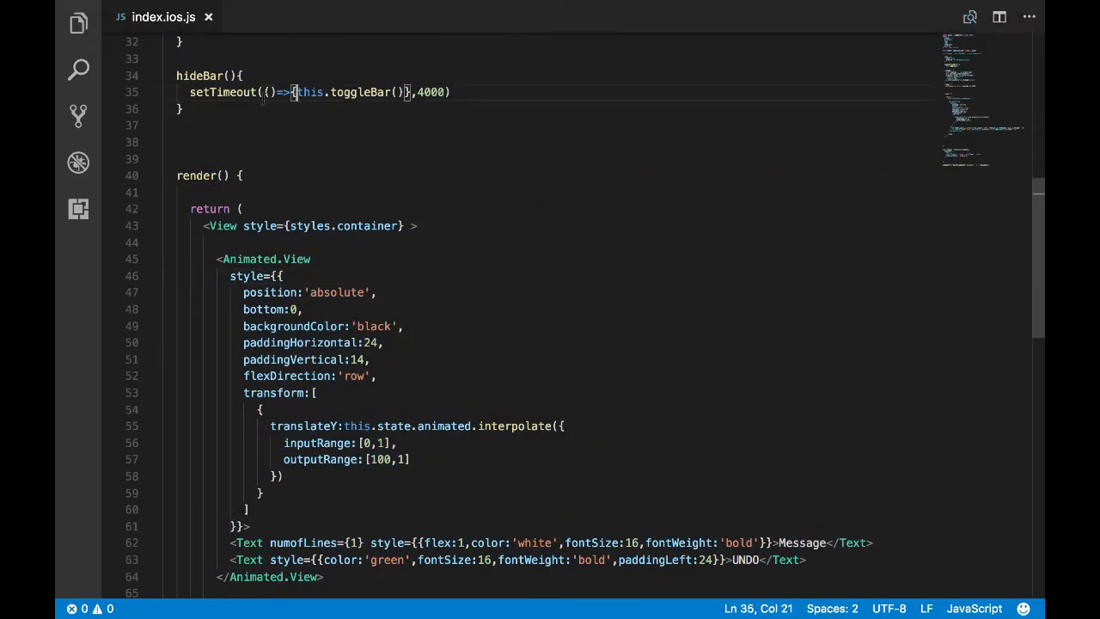
left_click(79, 24)
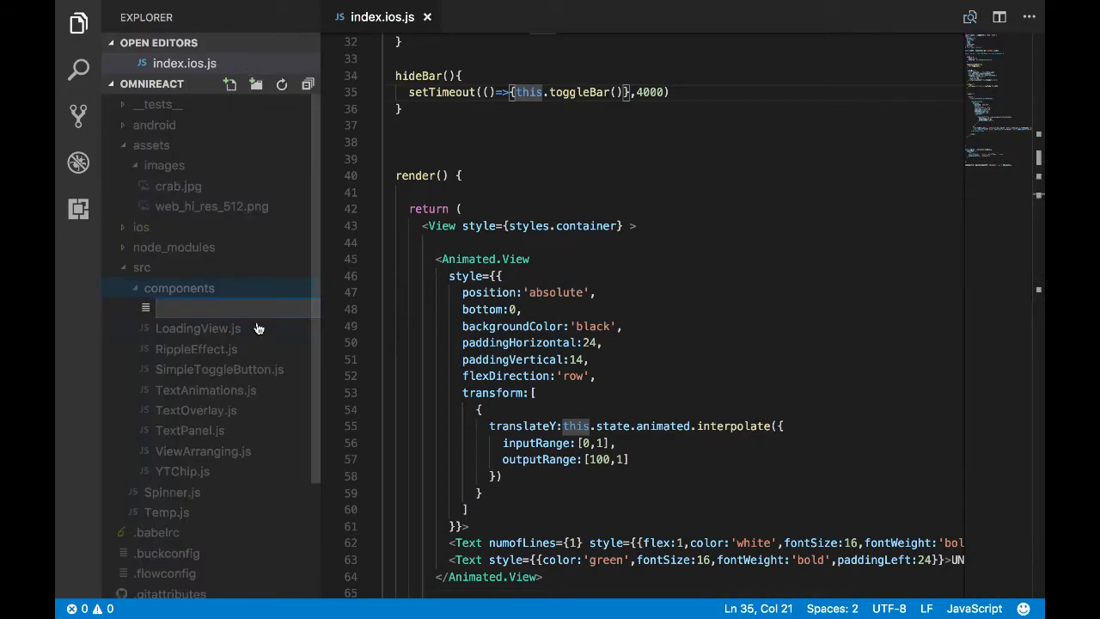
type("SnackBar.js")
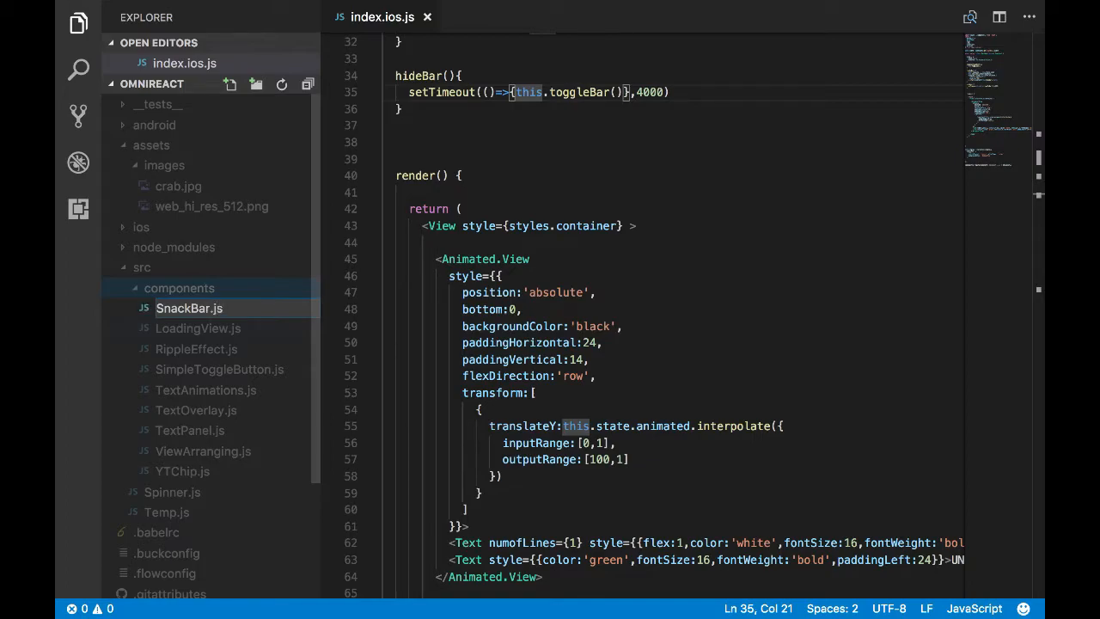
left_click(189, 307)
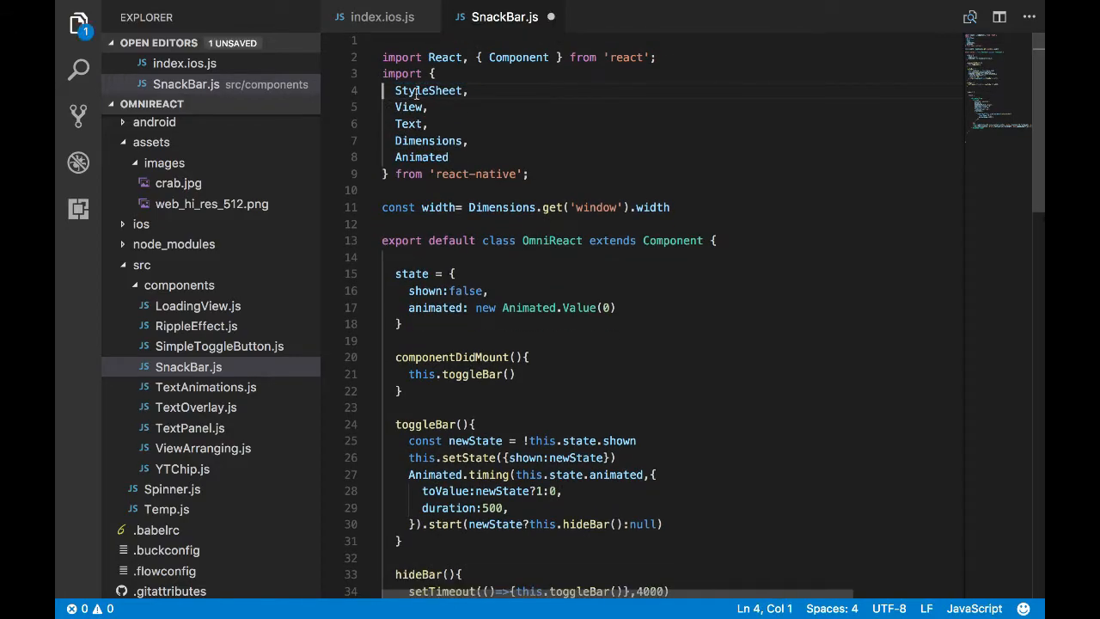
- Rename the class in SnackBar.js from OmniReact to SnackBar
double_click(549, 241)
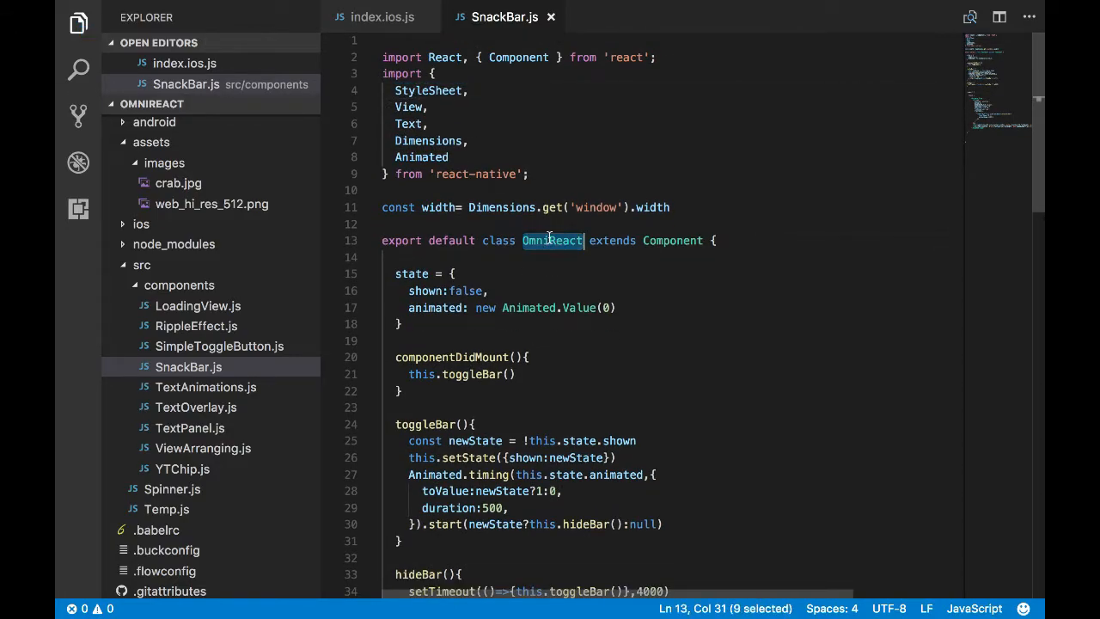
type("Snac")
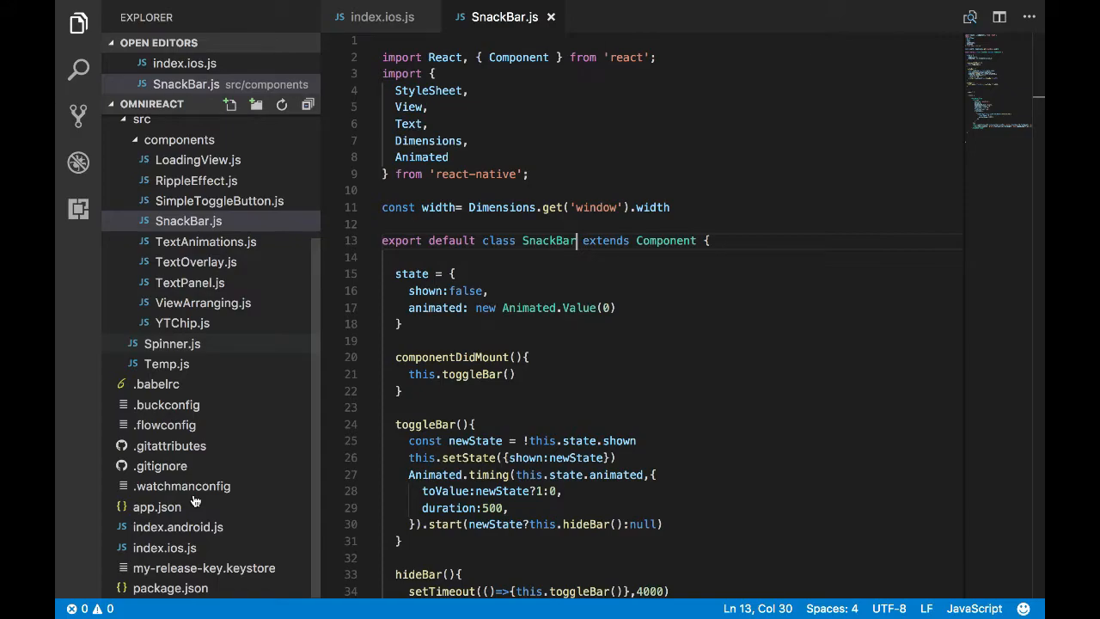
- Replace the animated bar markup in index.ios.js render with a <SnackBar/> element
left_click(165, 547)
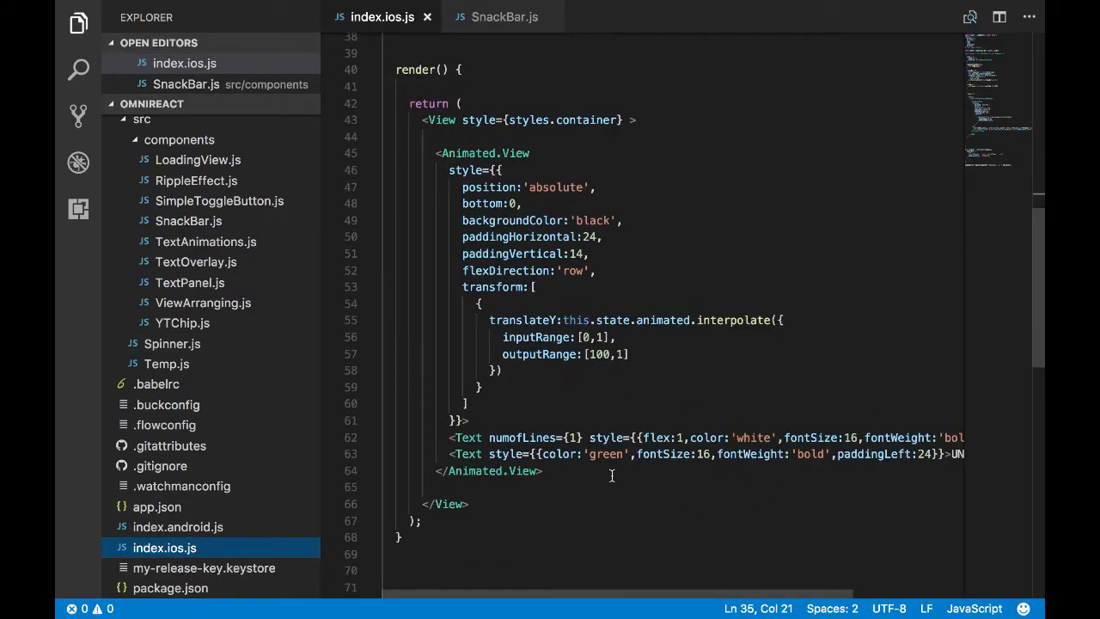
left_click_drag(436, 153, 543, 471)
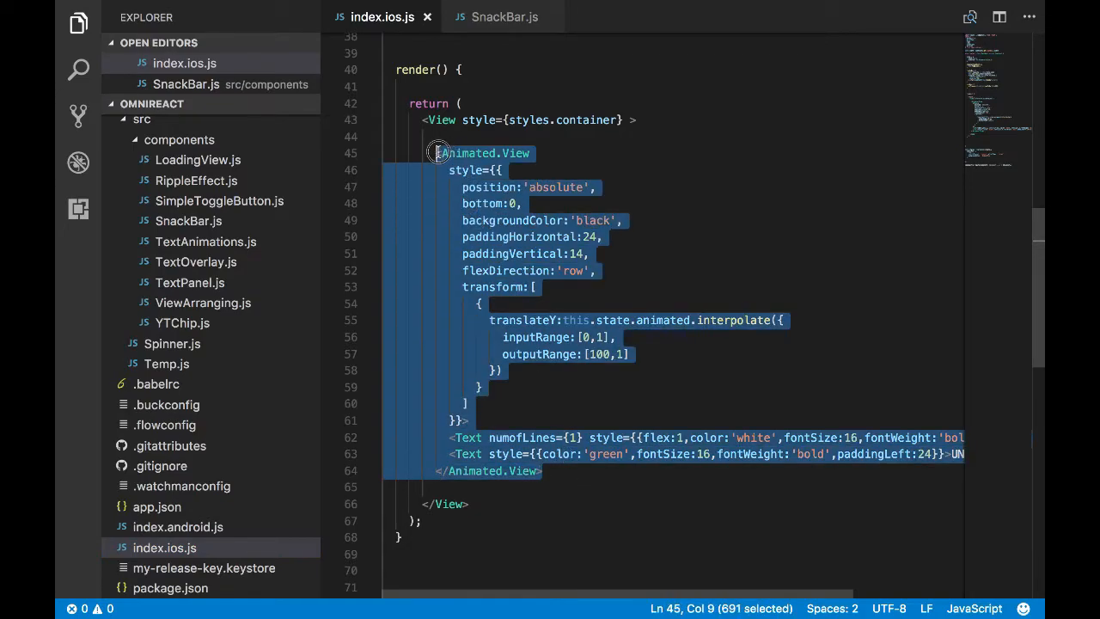
type("Sna")
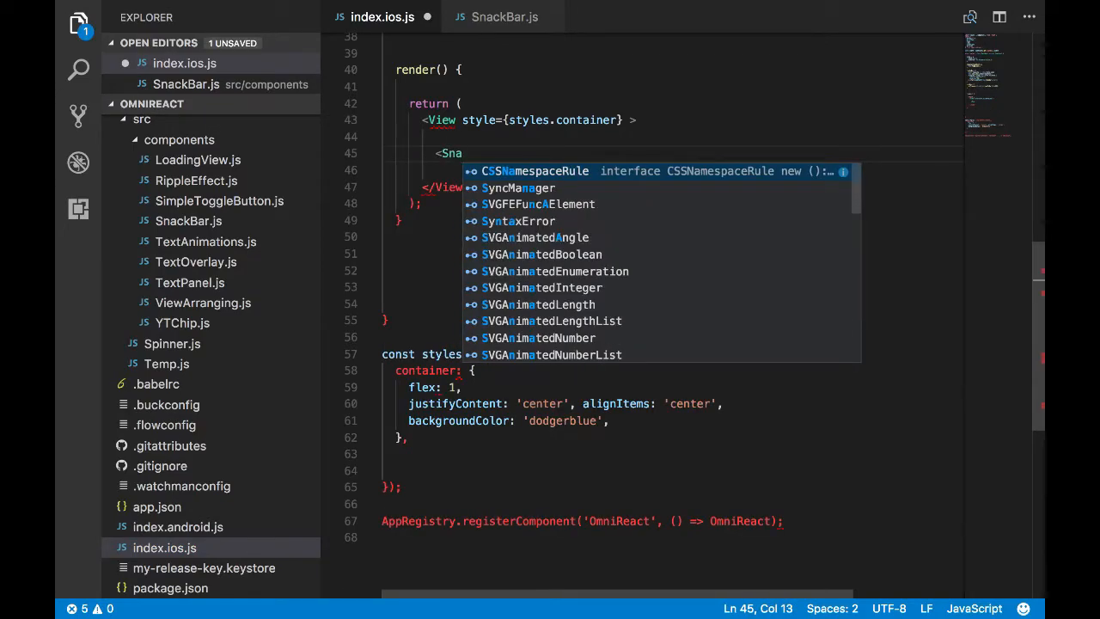
type("ckBar/>")
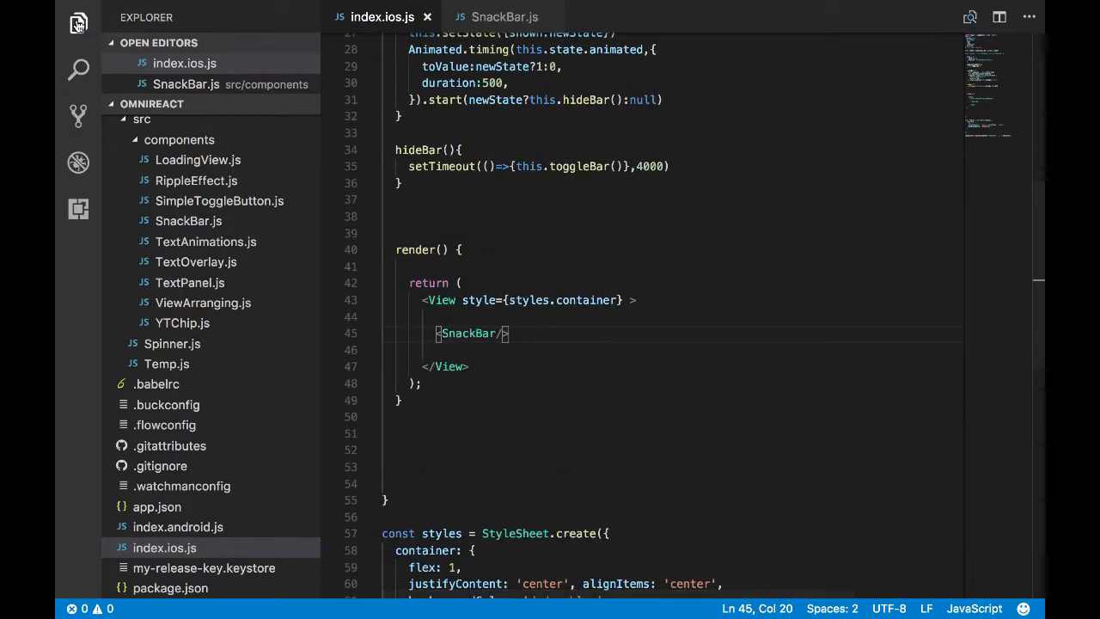
left_click(79, 24)
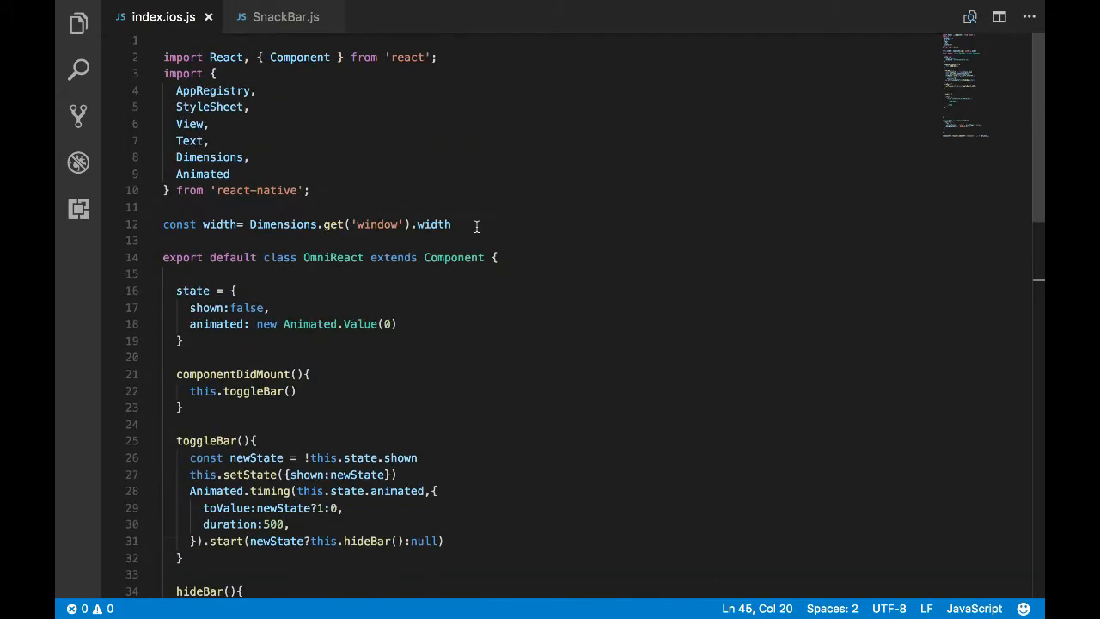
- Add import SnackBar from './src/components/SnackBar' after the react-native imports
left_click(310, 189)
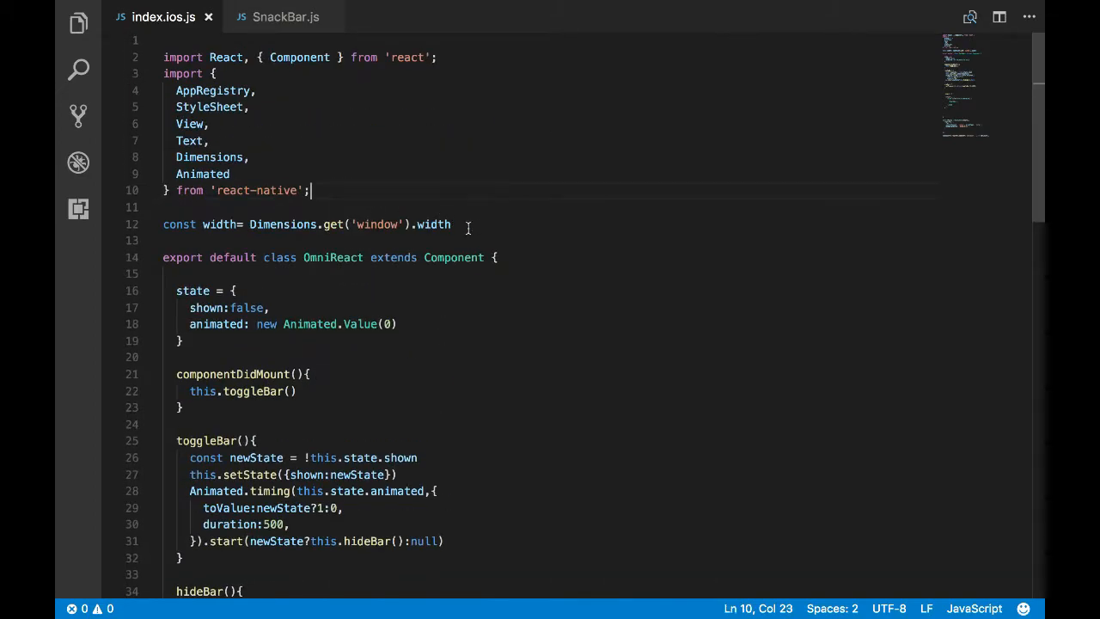
type("i")
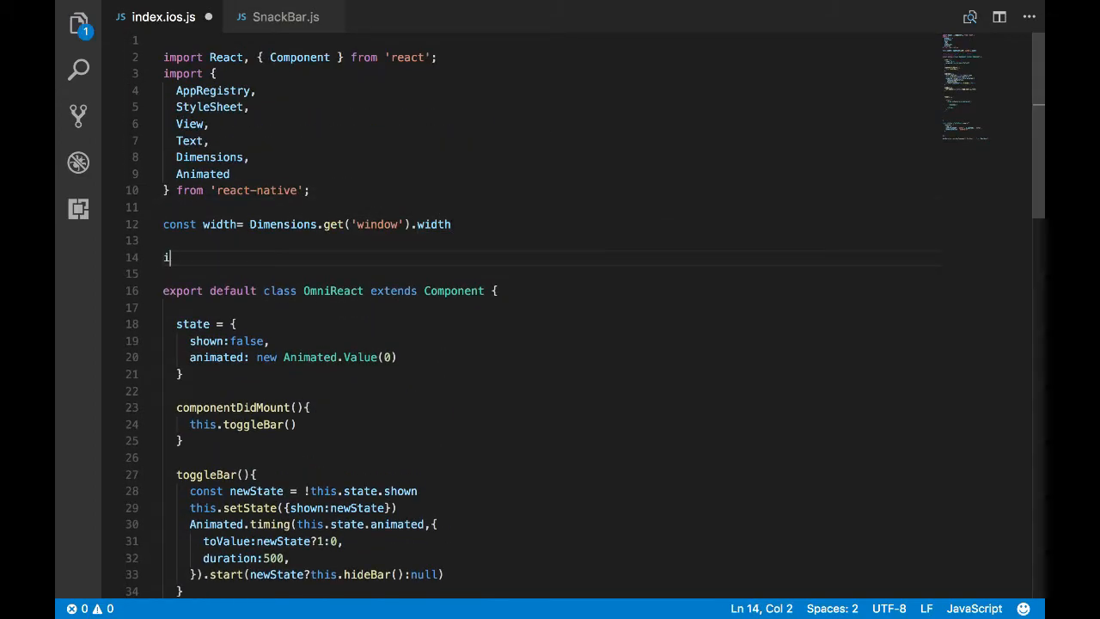
type("mport")
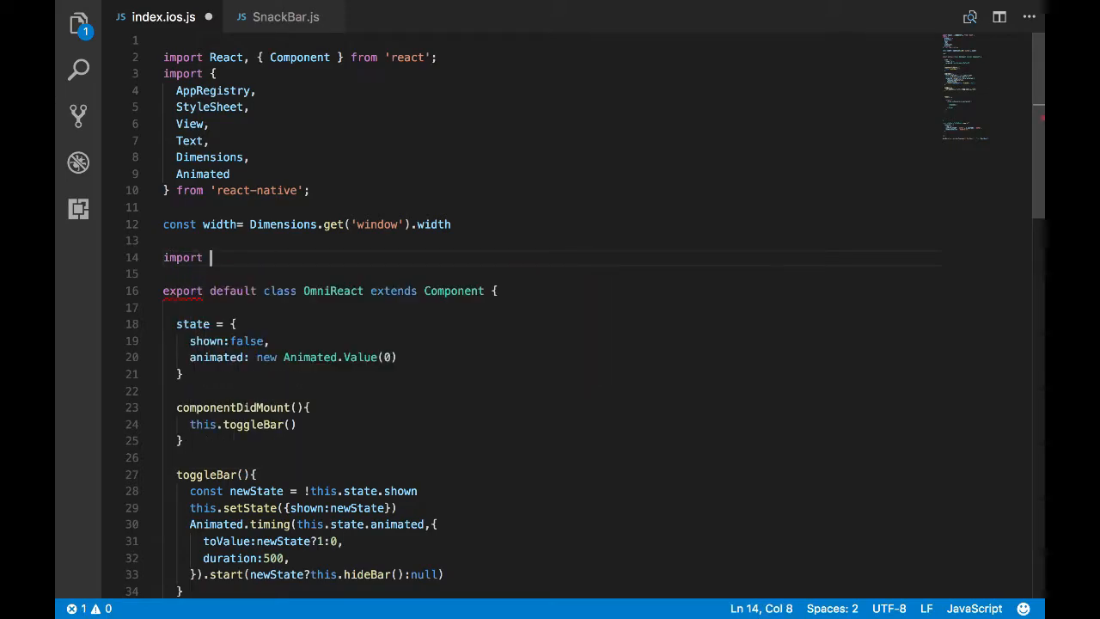
type("SnackBar")
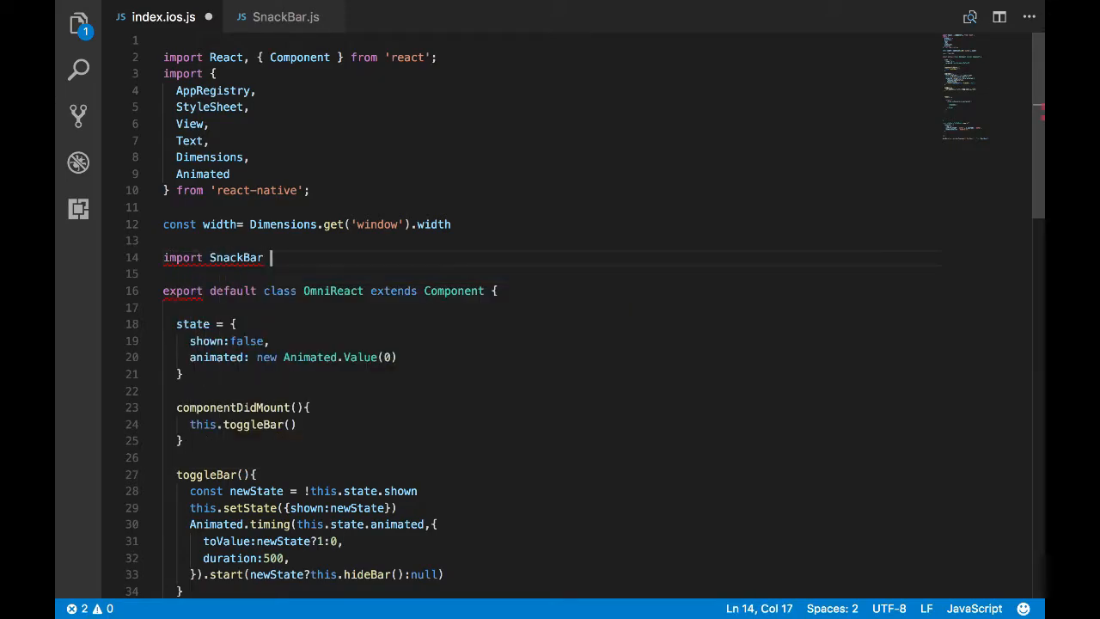
type("from '")
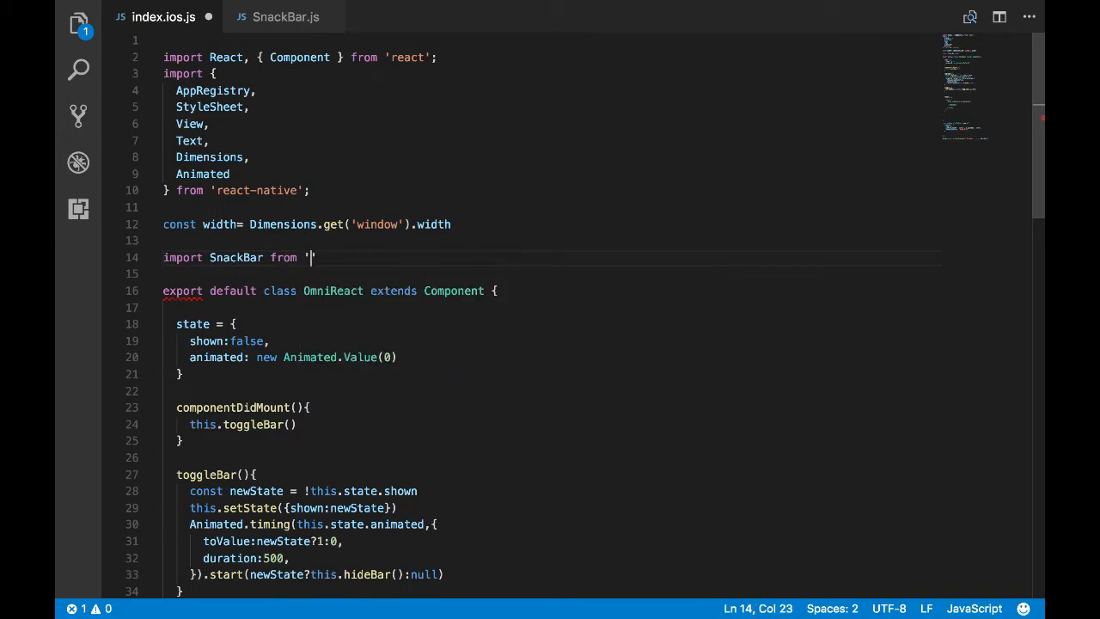
type("./s")
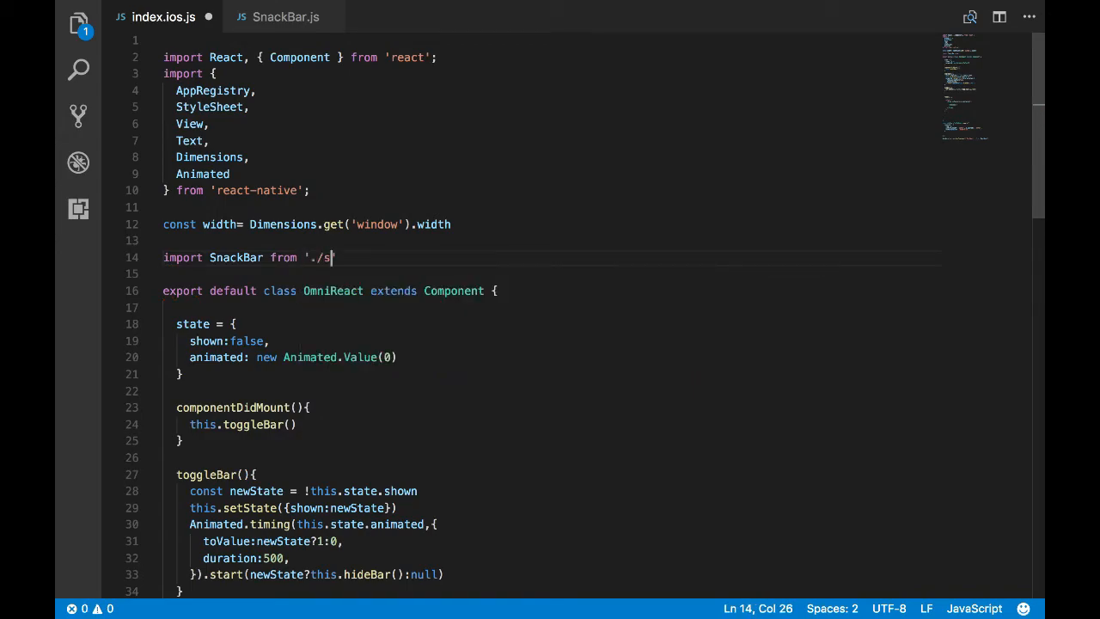
type("rc/components/")
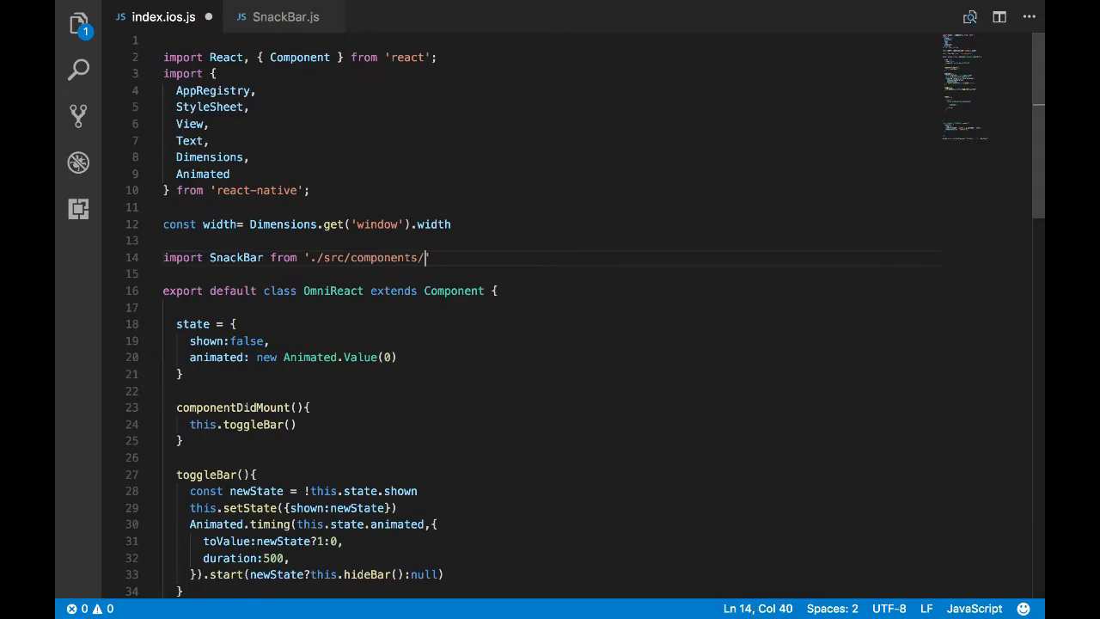
type("SnackBar/>")
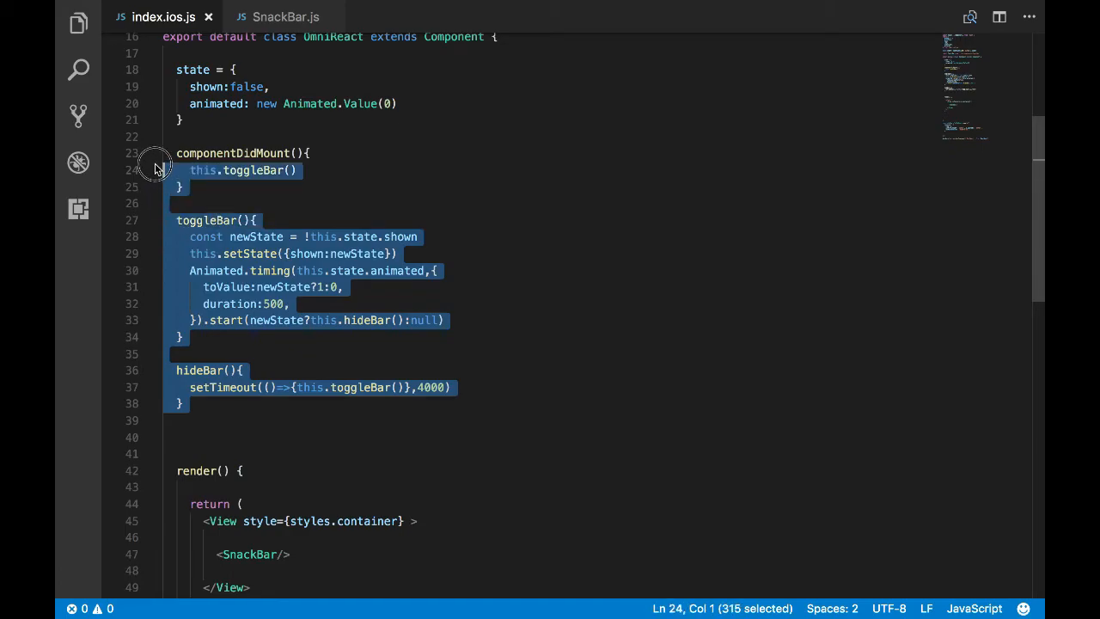
- Delete the state and animation methods from index.ios.js and pass message={'Hello'} to SnackBar
key("Delete")
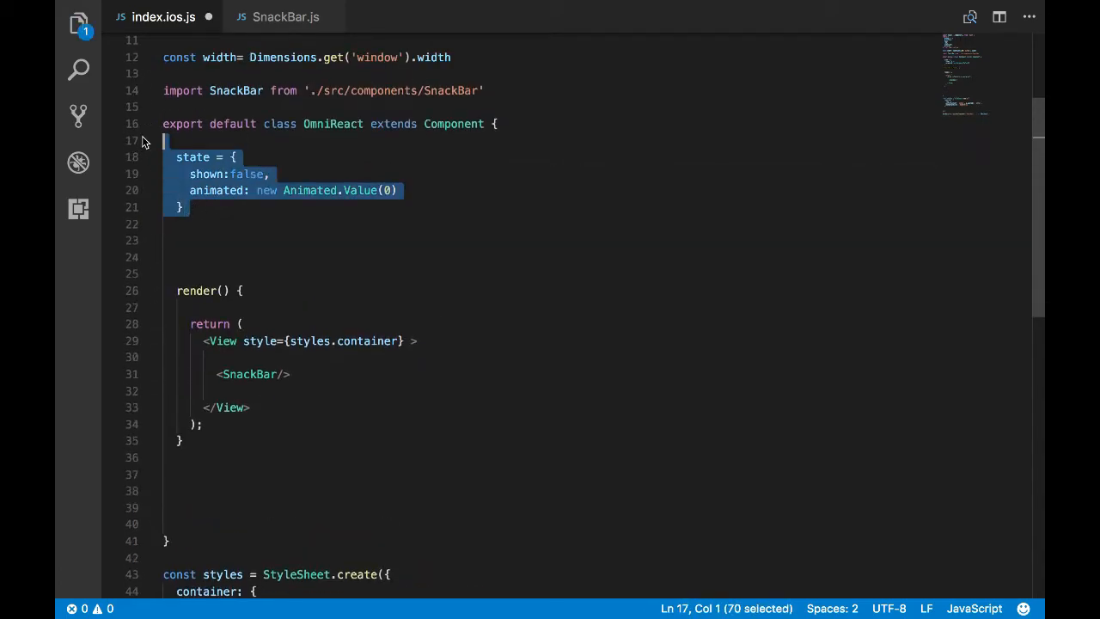
key("Delete")
type(" m")
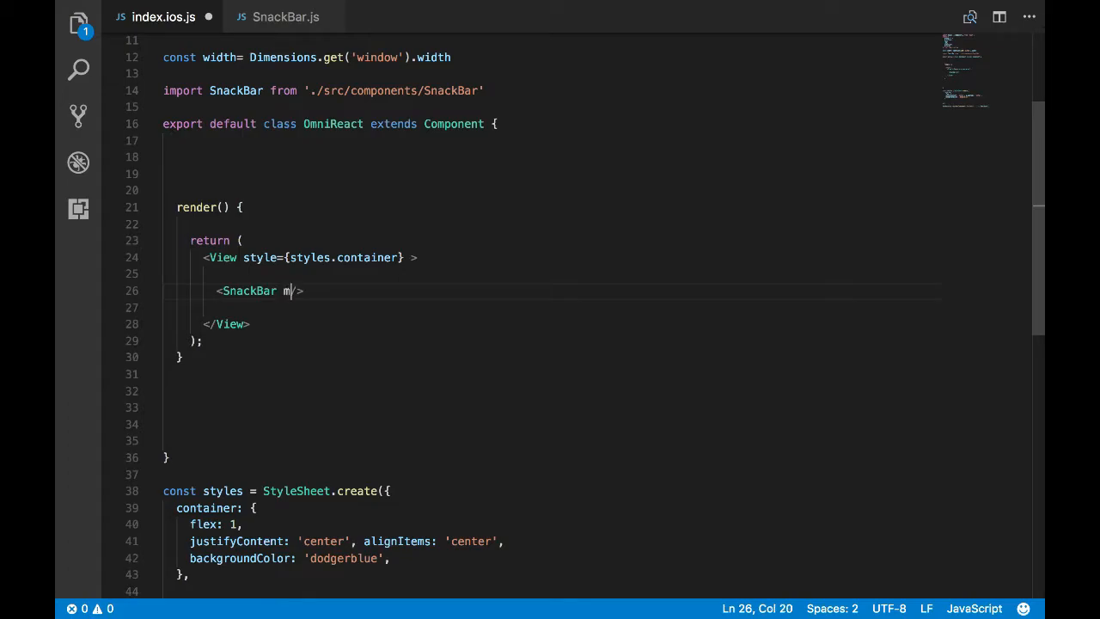
type("essage={")
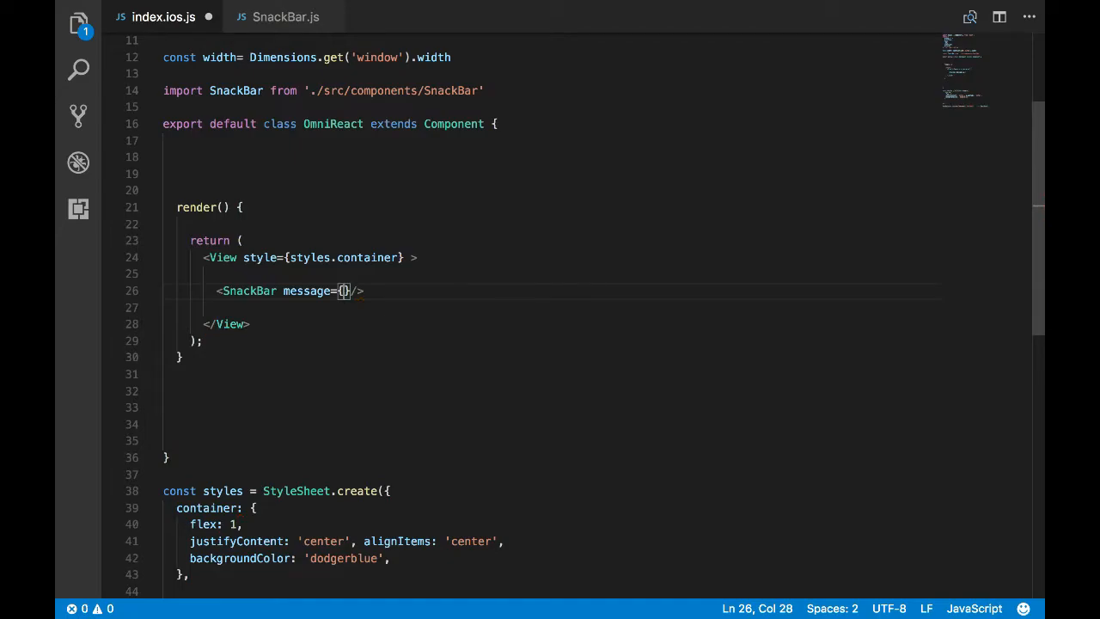
type("'He")
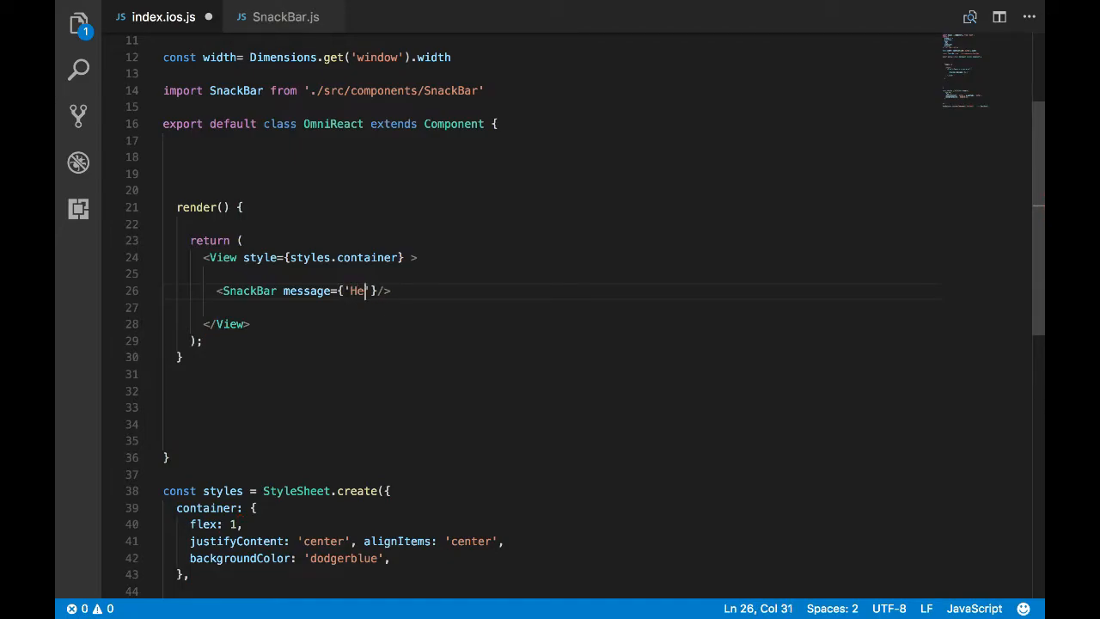
type("llo'")
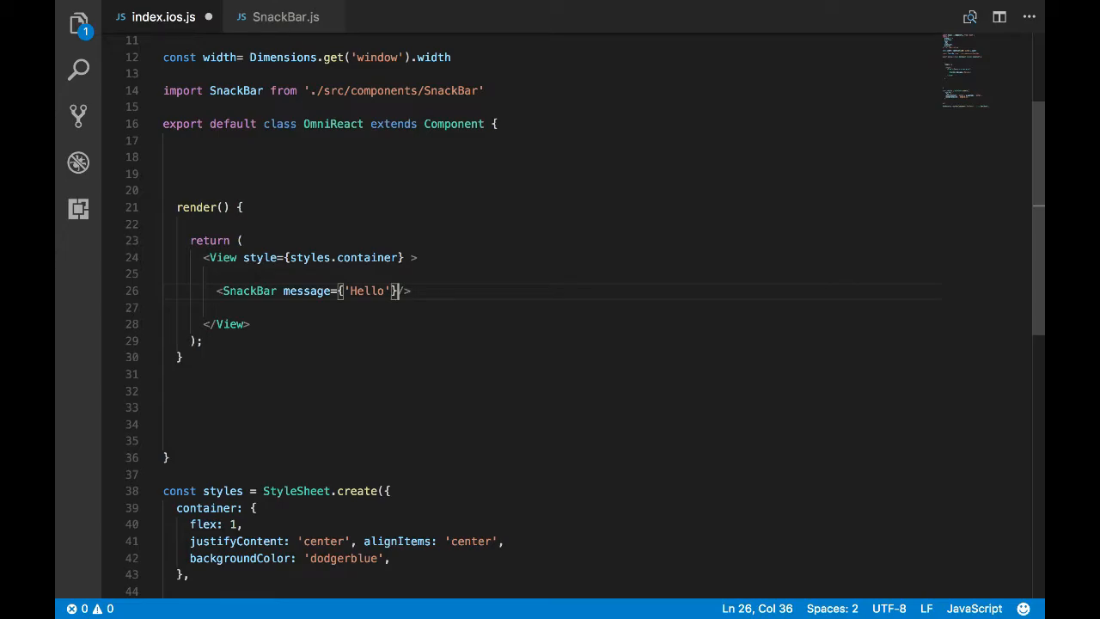
- Pass actionText={'delete'} as a prop on the SnackBar tag
type("ac")
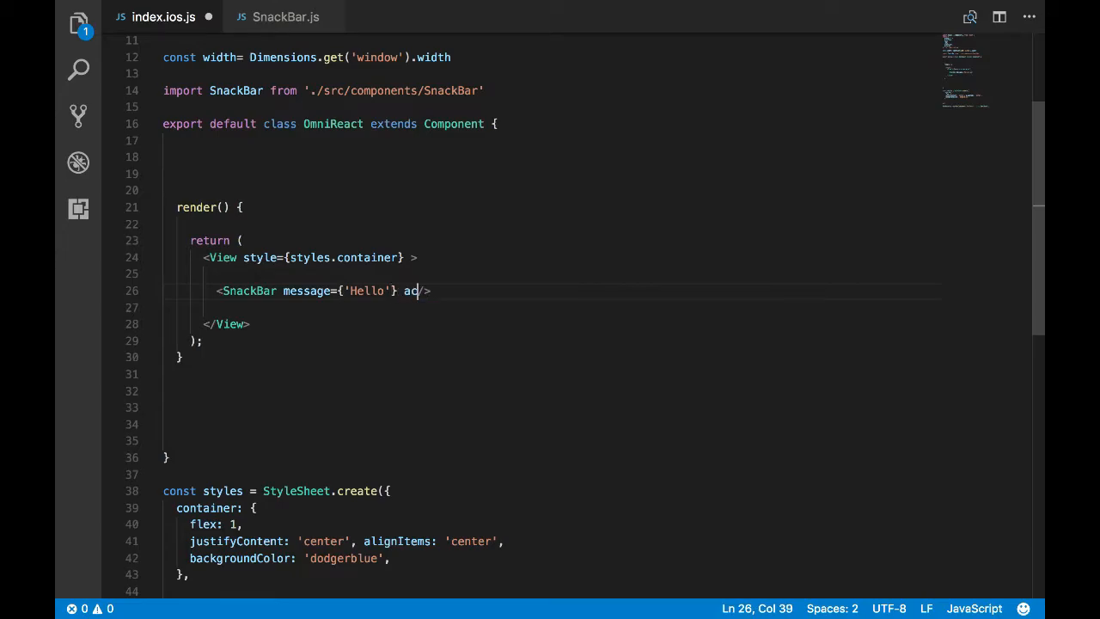
type("tion")
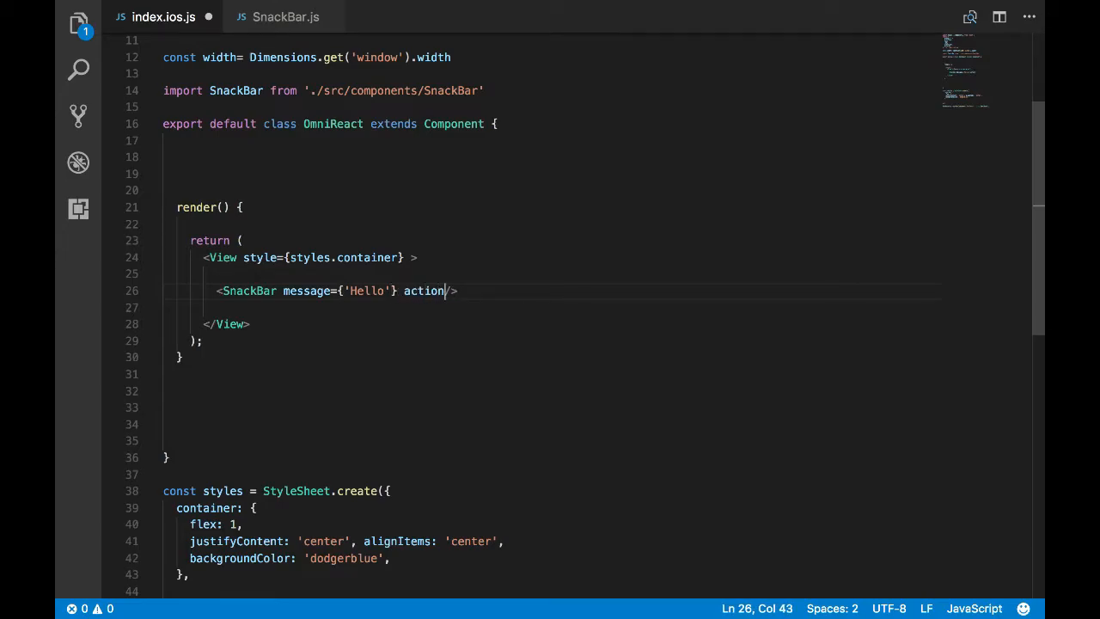
type("Text")
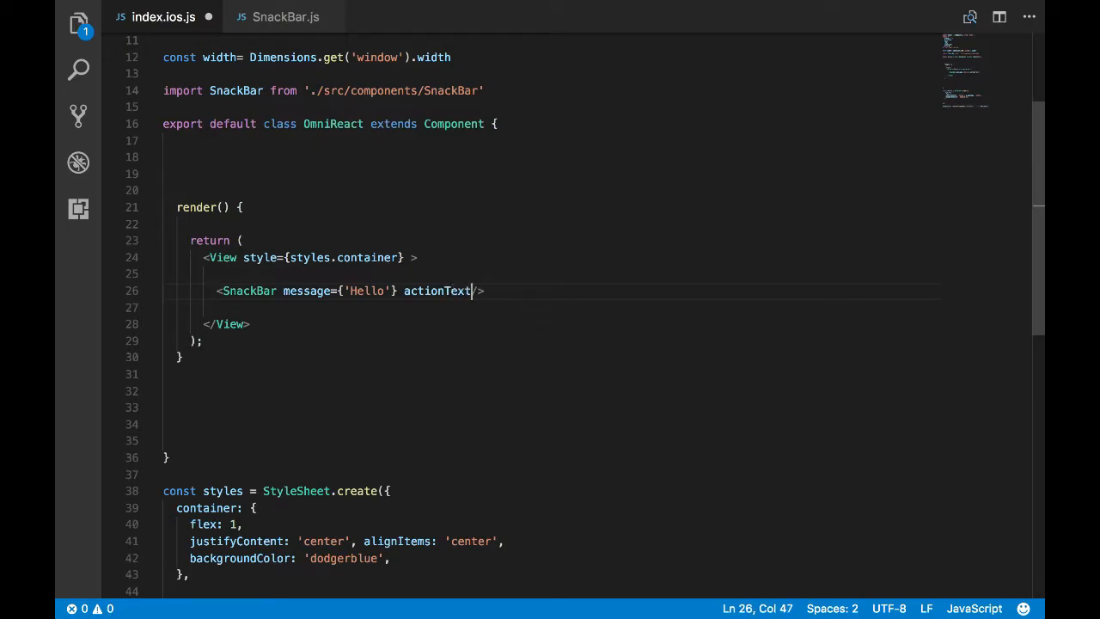
type("=")
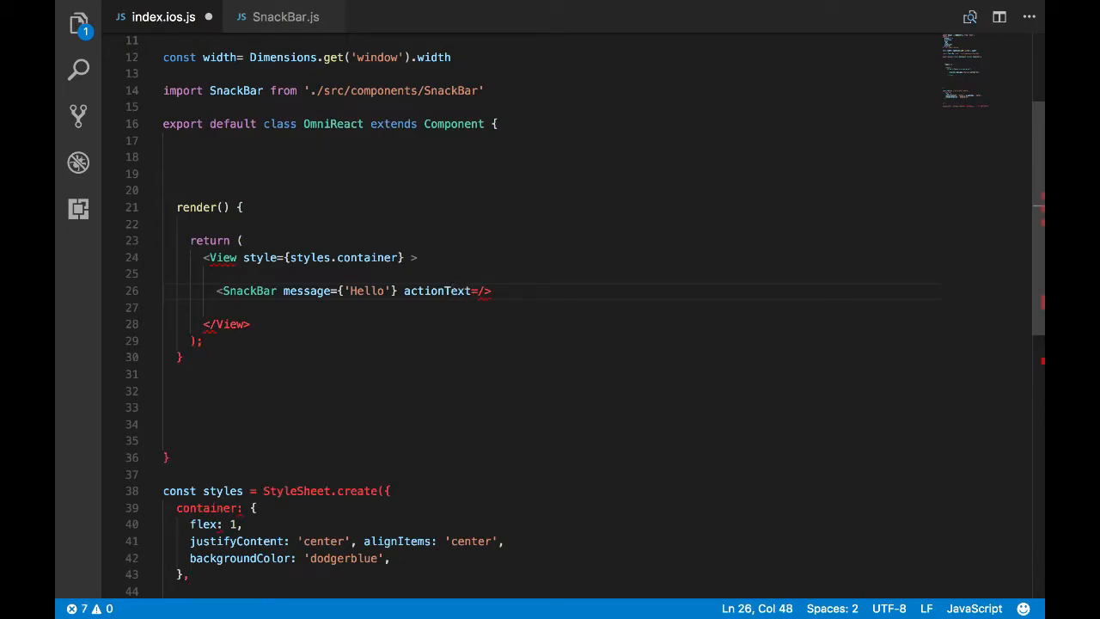
type("{")
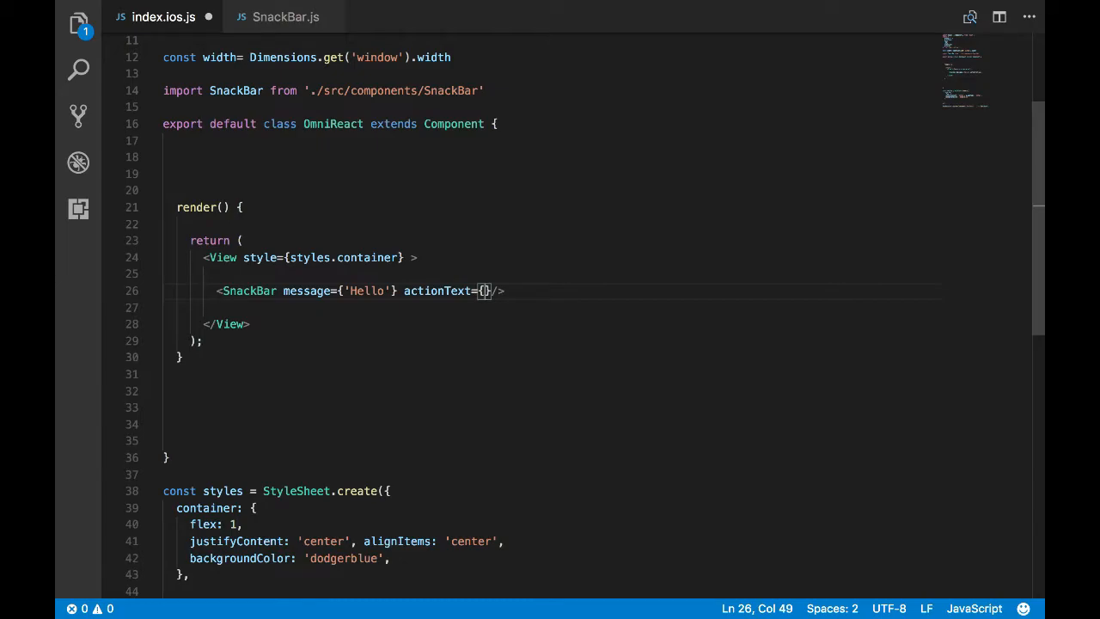
type("''")
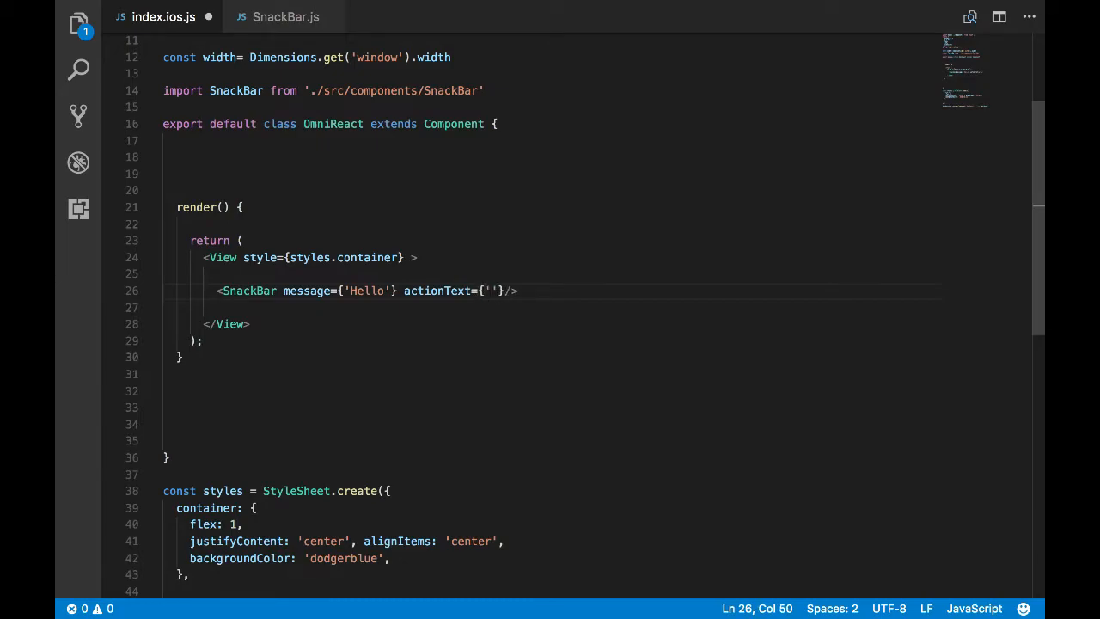
type("DELETE")
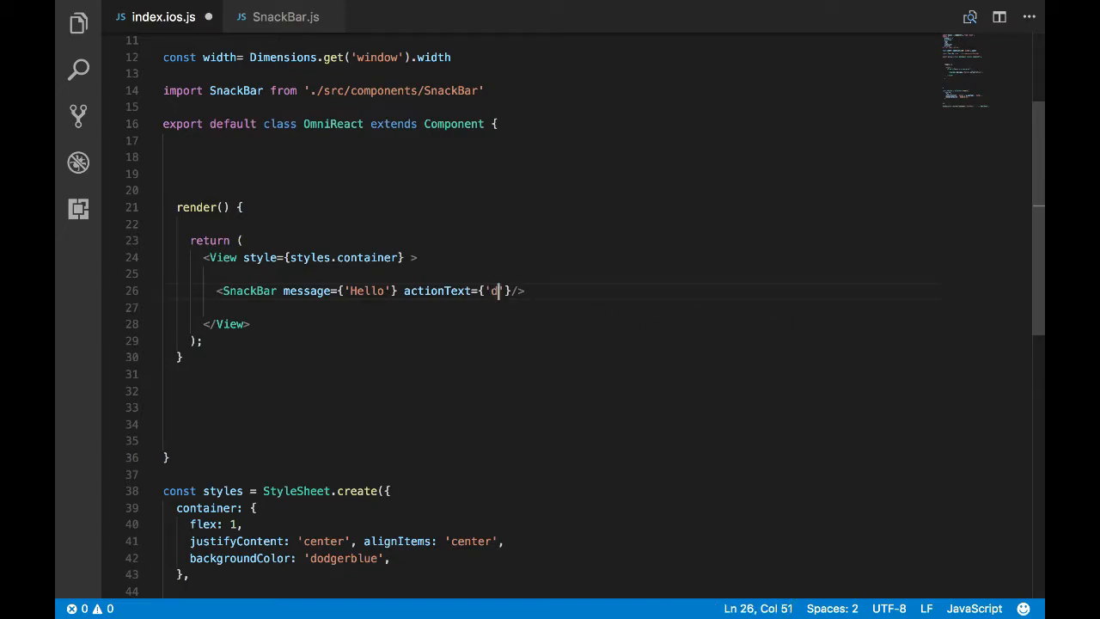
type("elete")
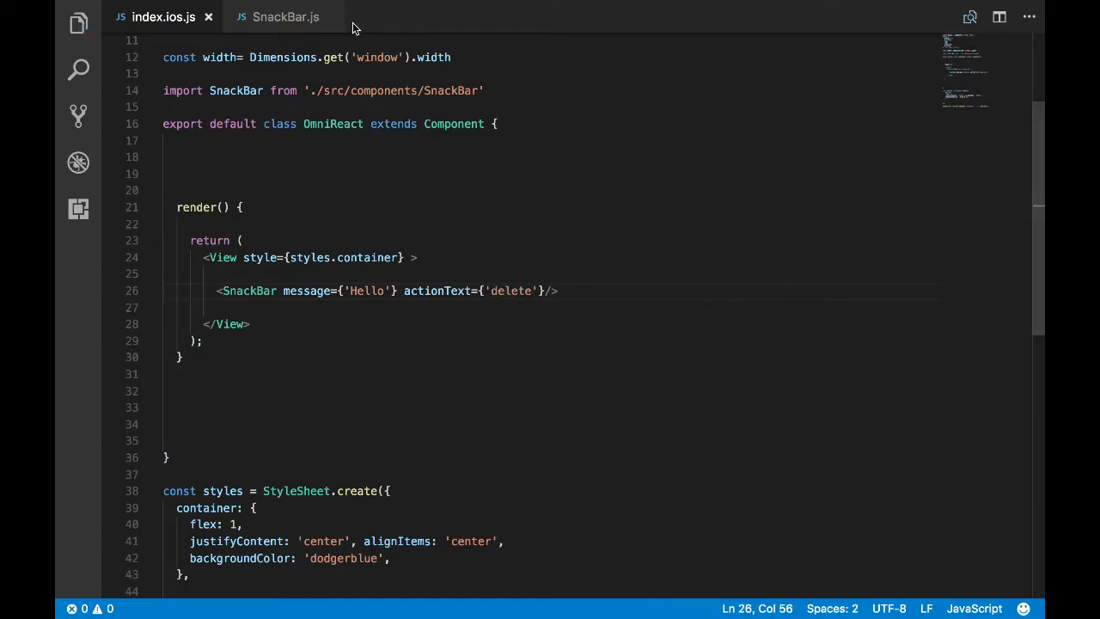
- Destructure const {message, actionText} = this.props in SnackBar's render
left_click(286, 17)
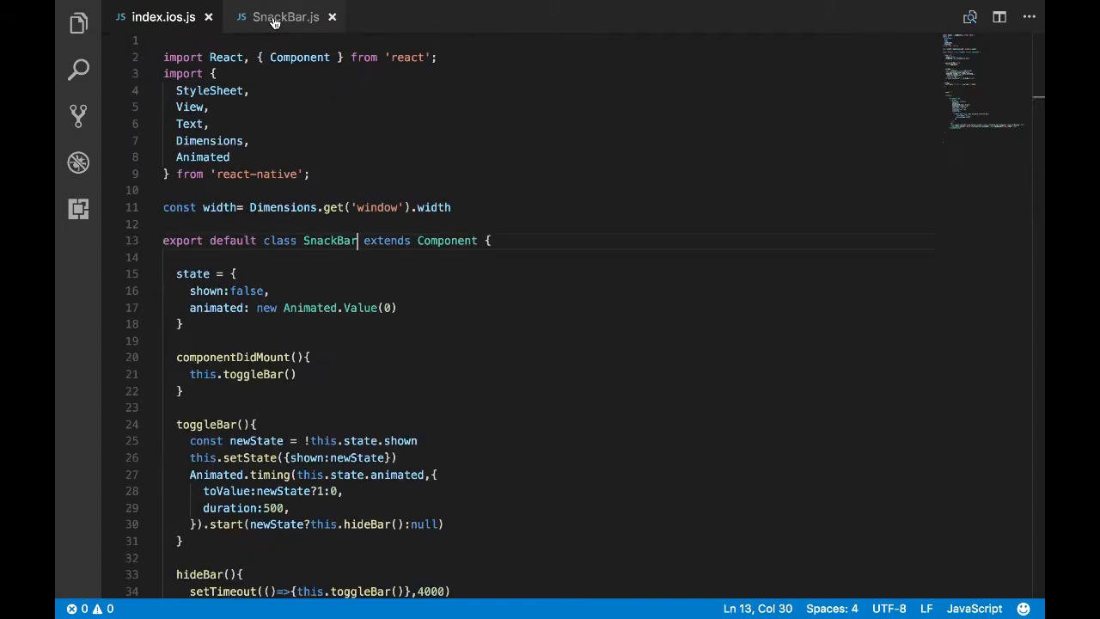
scroll("down", 3)
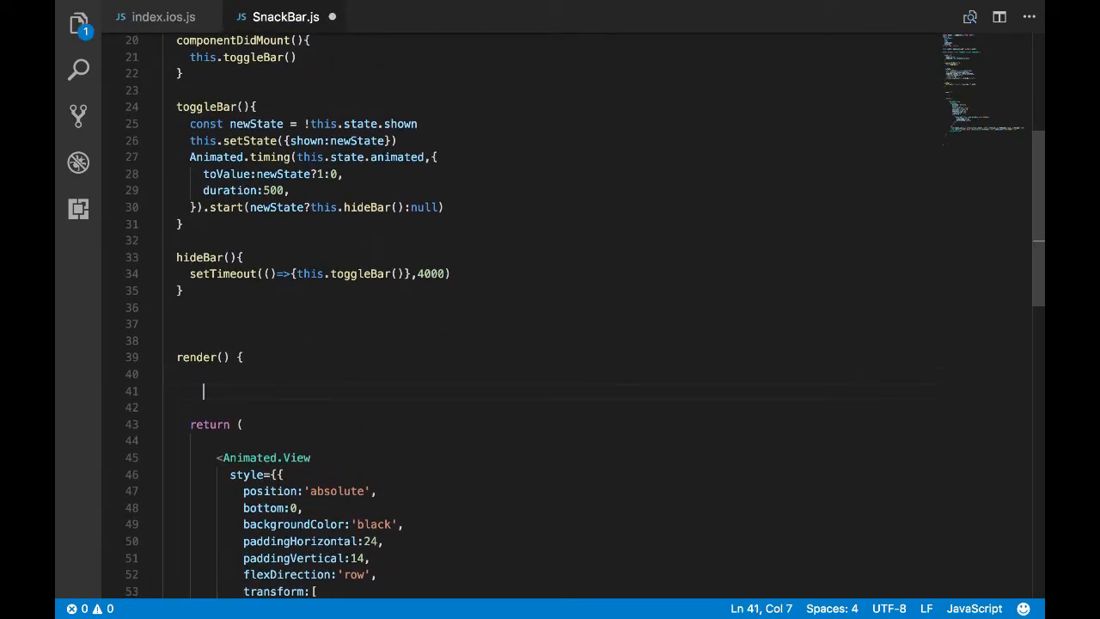
type("const")
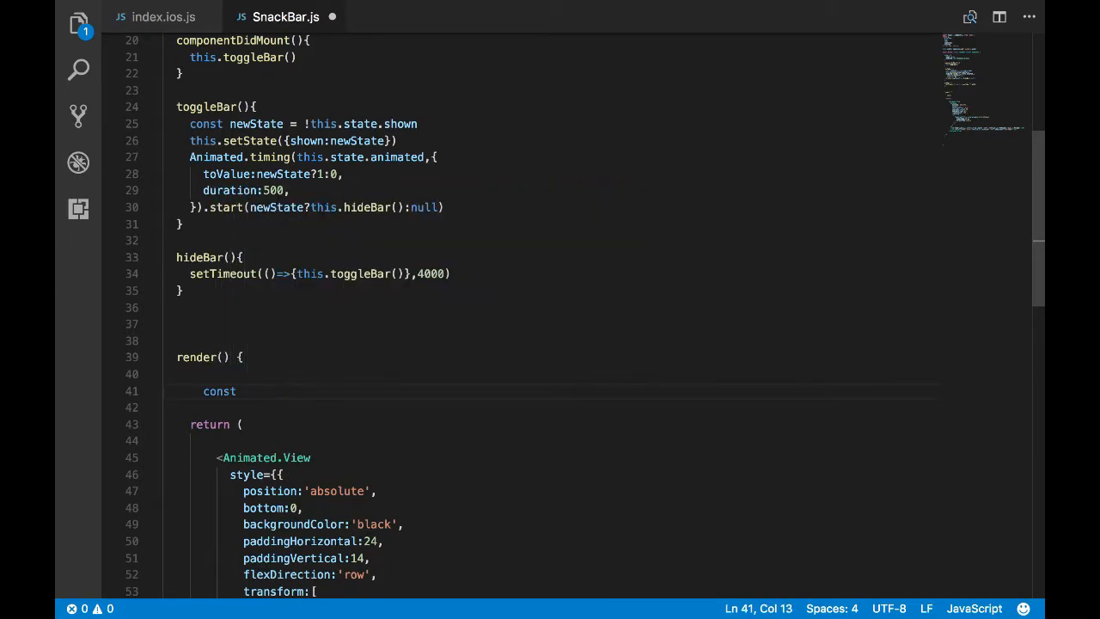
type("{mes")
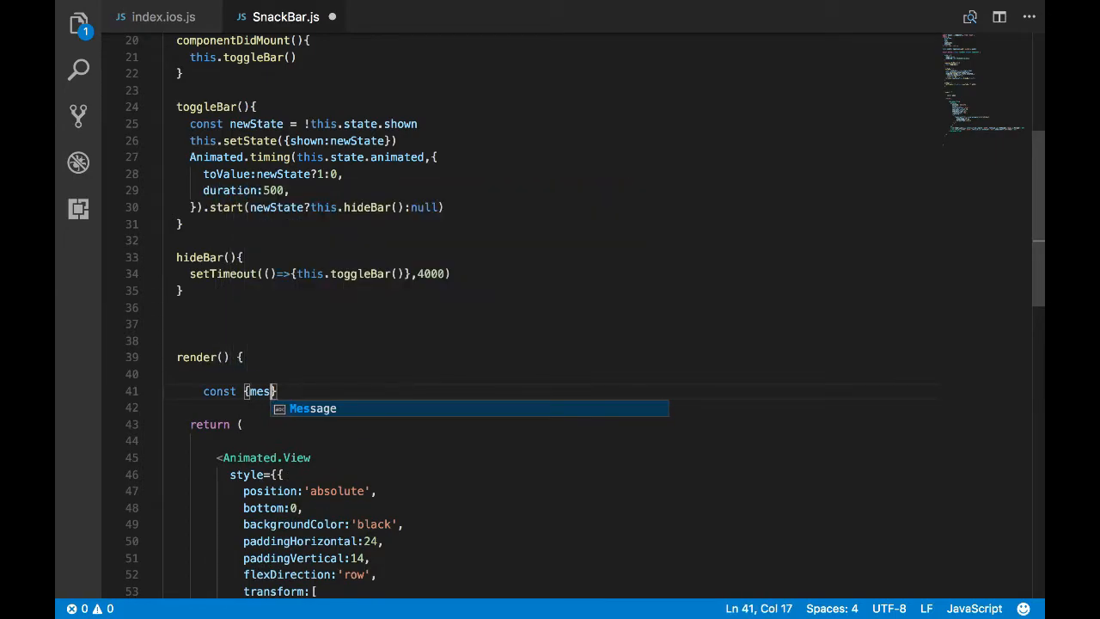
type("sage,actionTex")
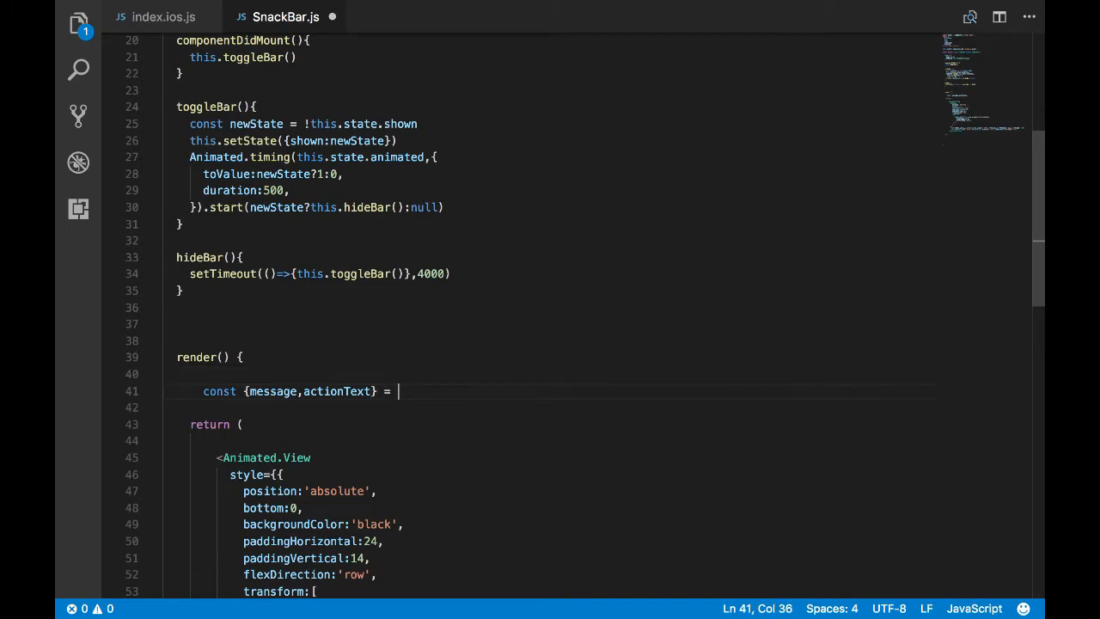
type("this.props")
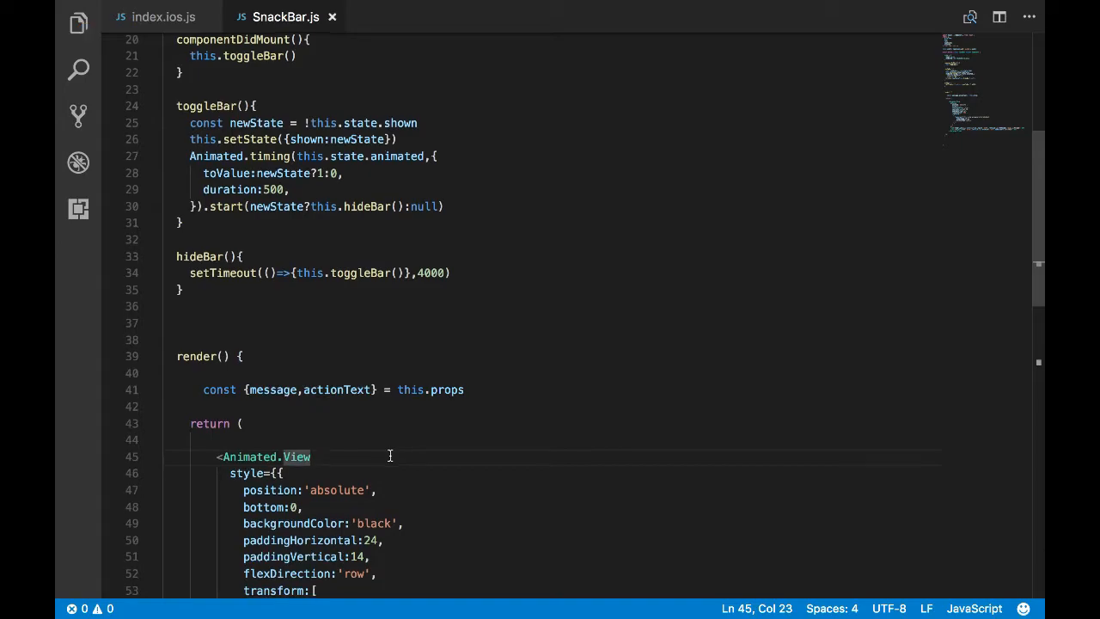
- Display {message} and {actionText.toUpperCase()} in place of the fixed message and UNDO texts
double_click(801, 529)
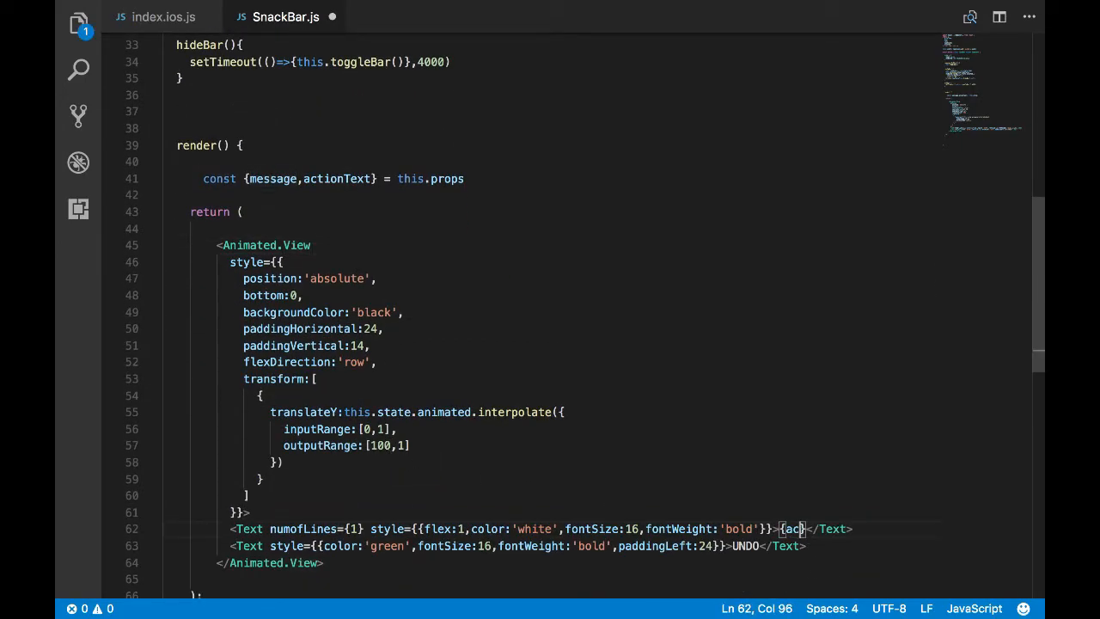
type("message")
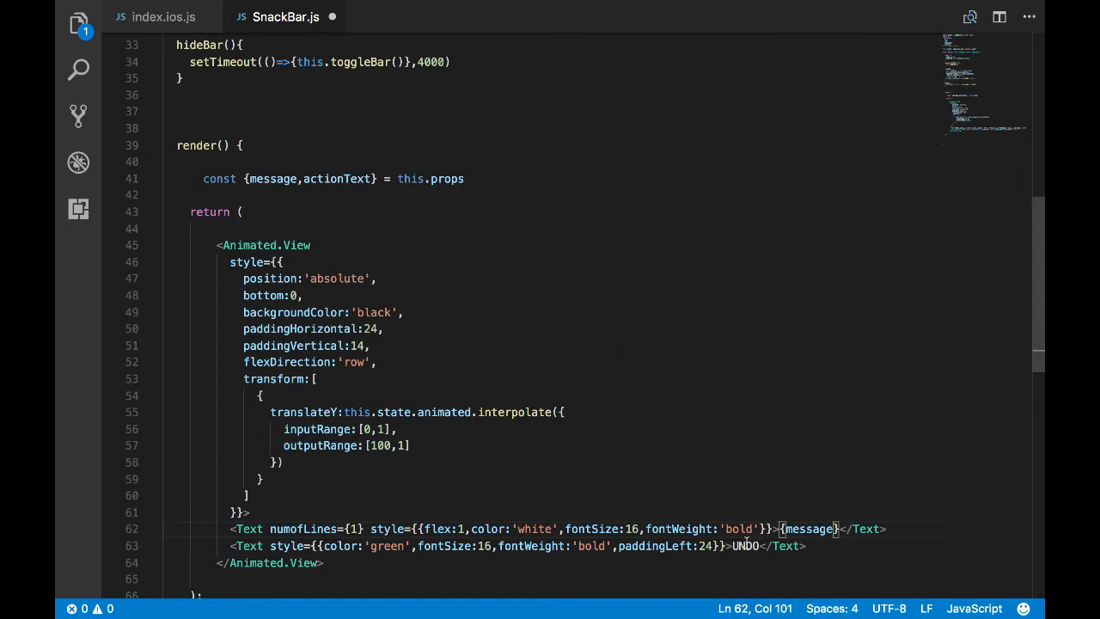
double_click(745, 546)
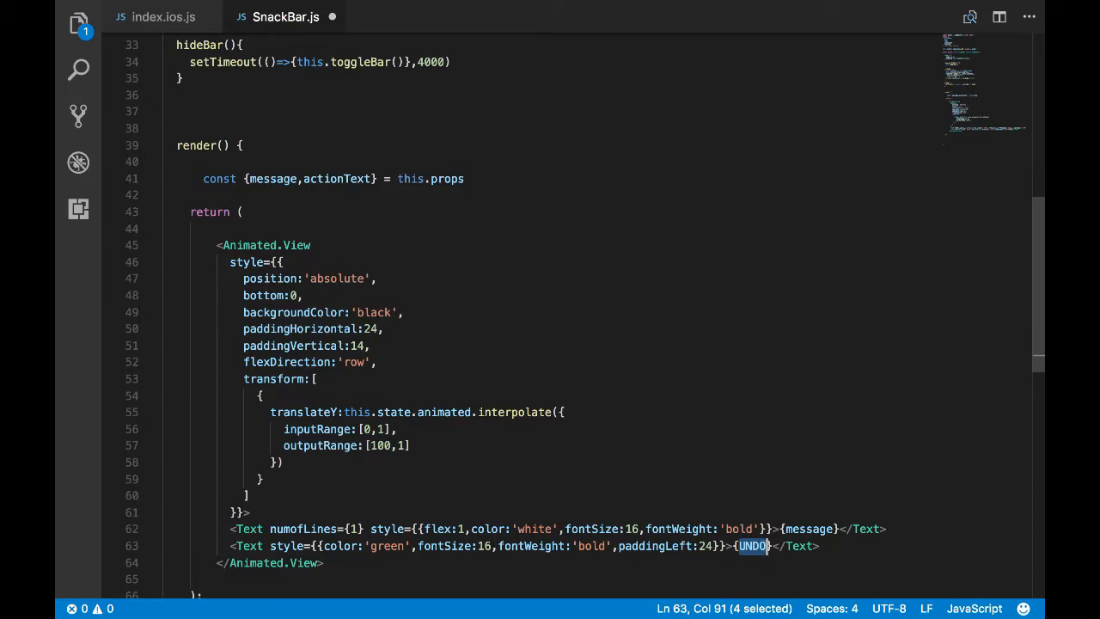
type("actionText.toUpperCase(")
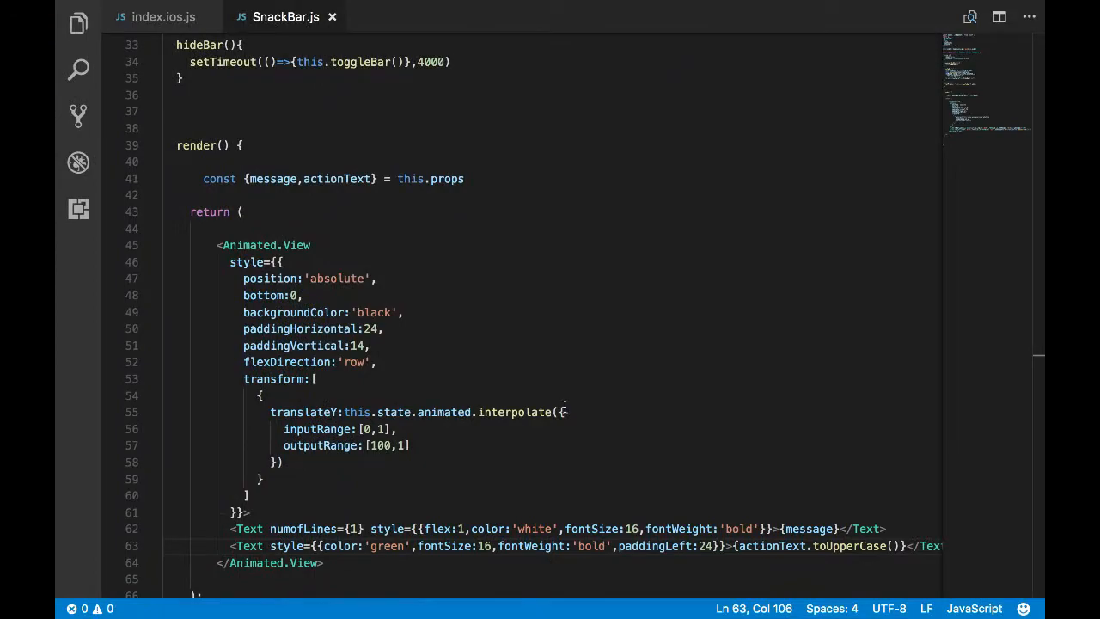
- Pass a long gibberish message from index.ios.js and confirm it truncates to one line beside DELETE
left_click(163, 17)
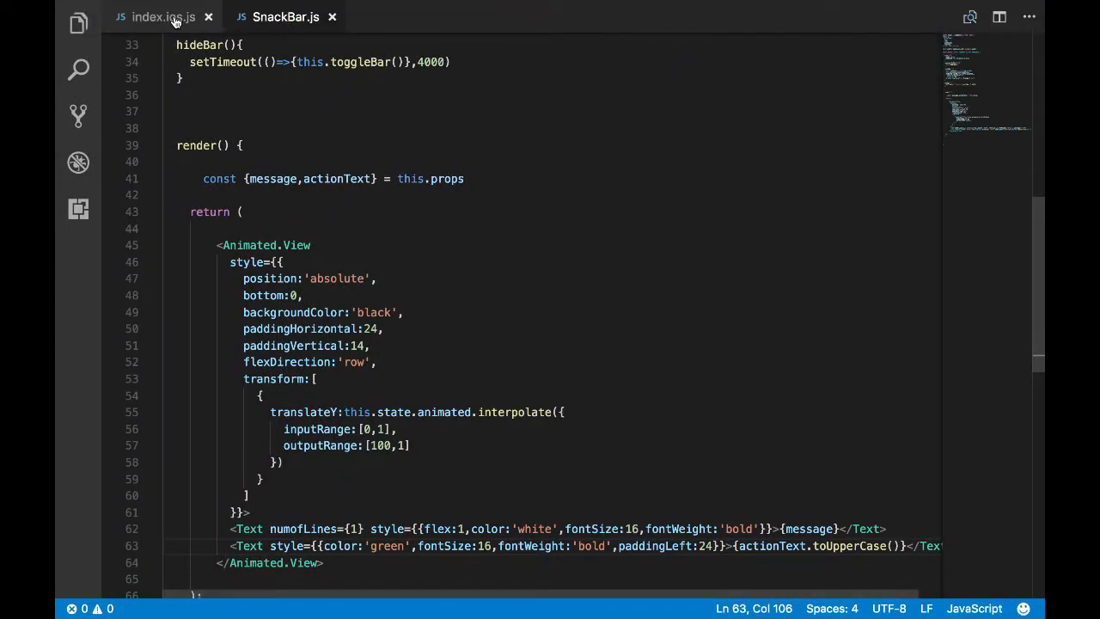
left_click(164, 17)
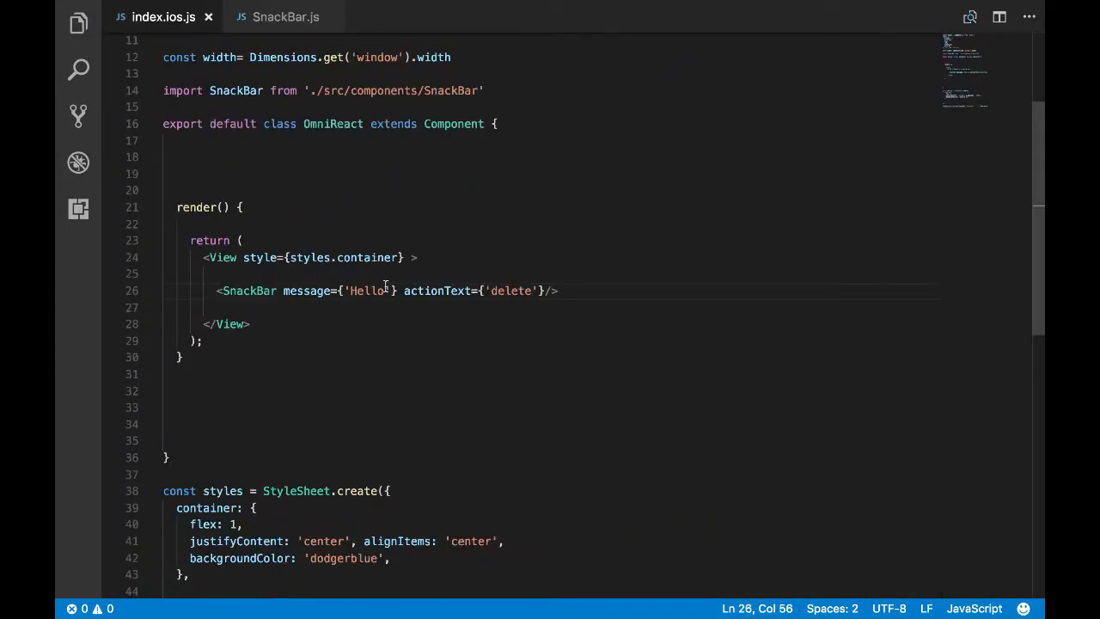
type("hsbdbeuhu")
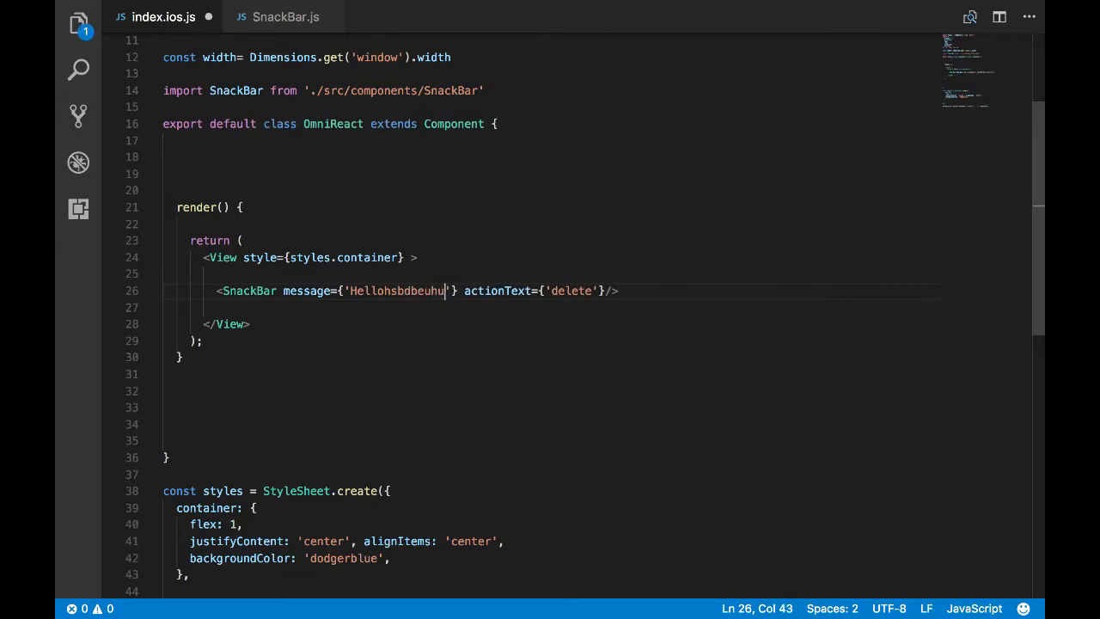
type("jwjdbejd")
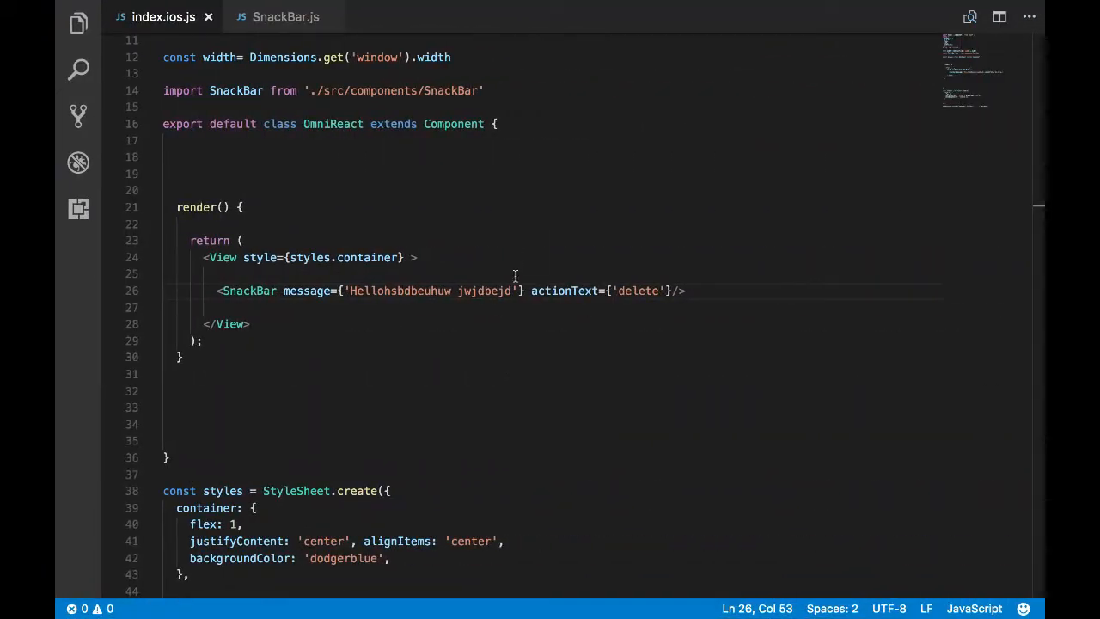
type("\" \"")
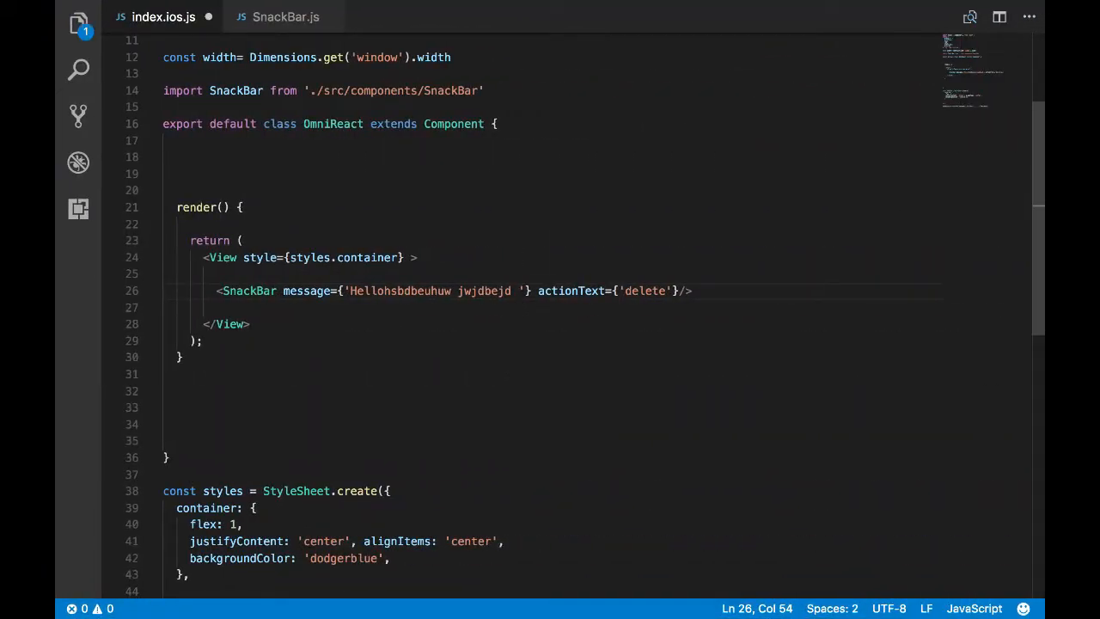
type("end")
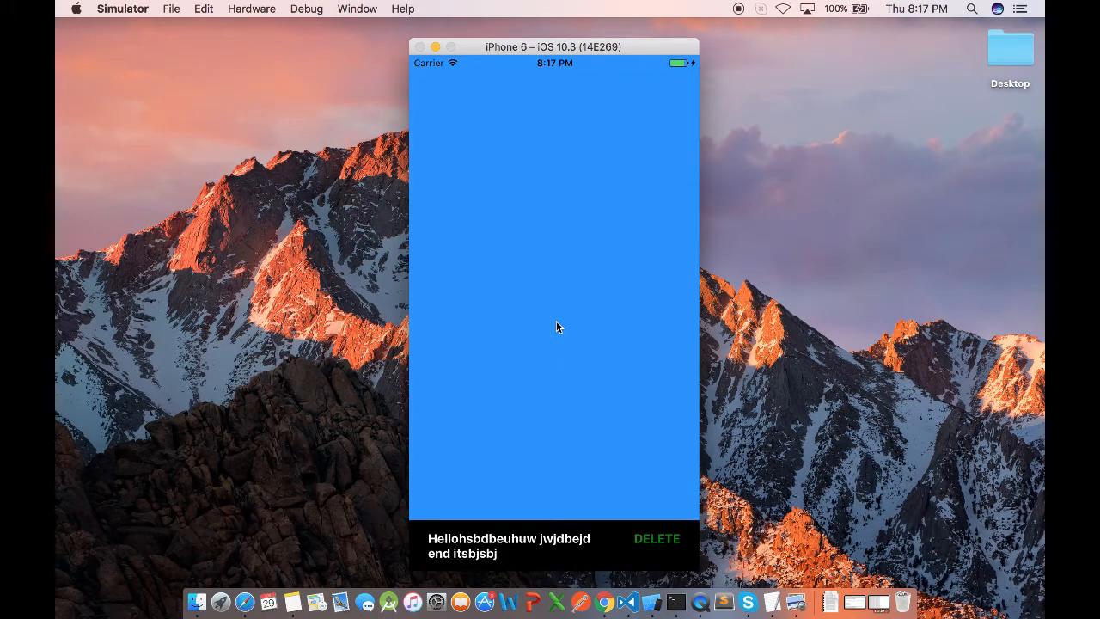
mouse_move(560, 522)
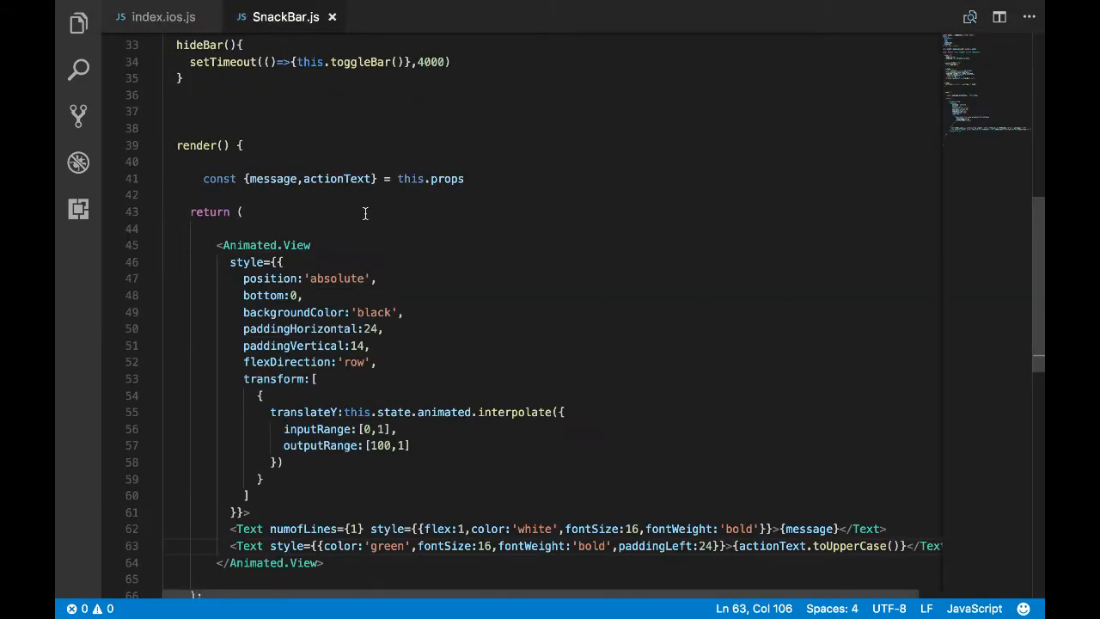
scroll("down", 3)
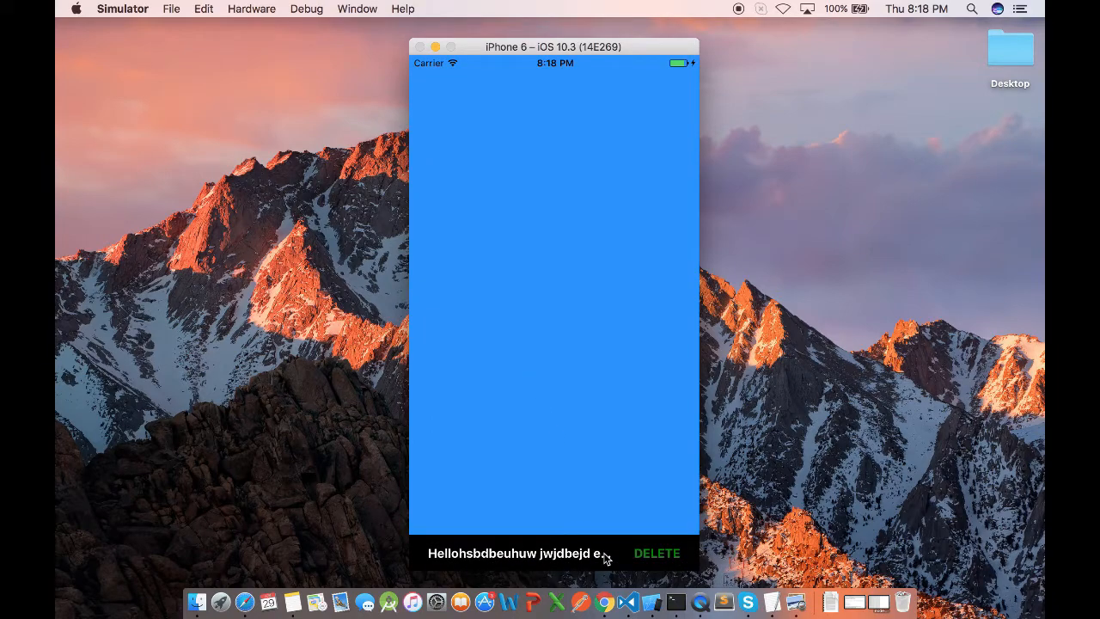
mouse_move(598, 420)
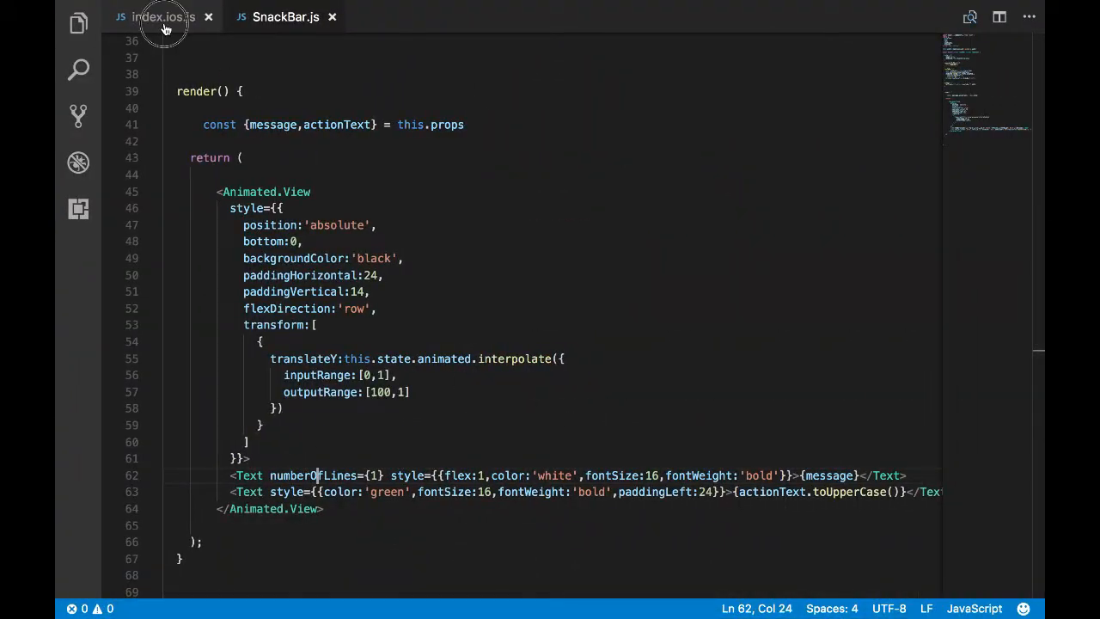
- Add an onActionPress={()=>{}} arrow-function handler to the SnackBar element in index.ios.js
left_click(162, 18)
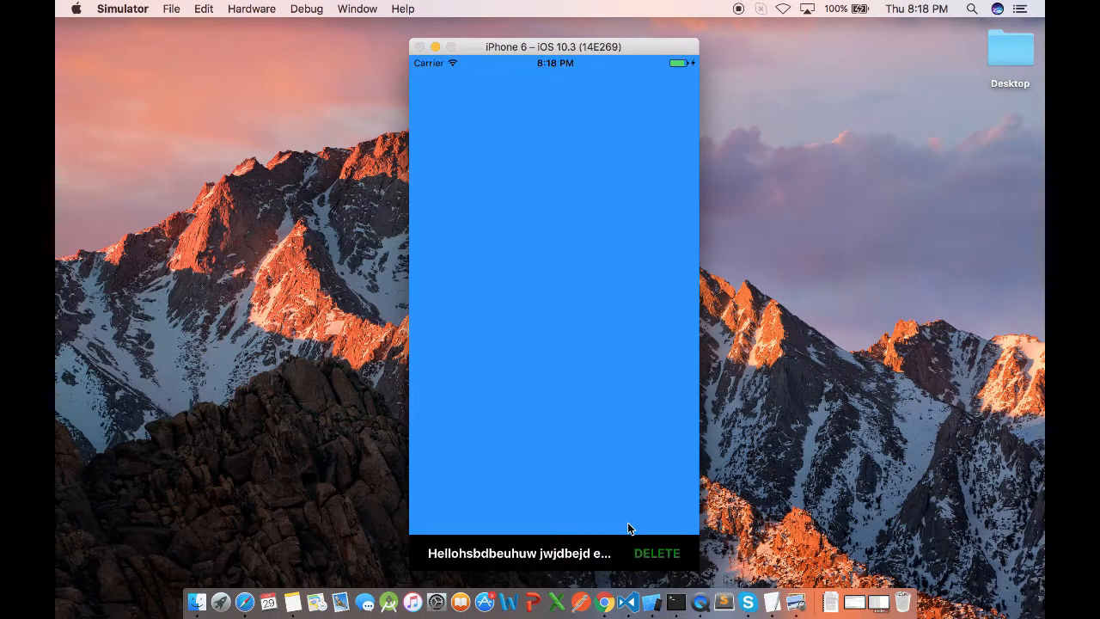
mouse_move(639, 469)
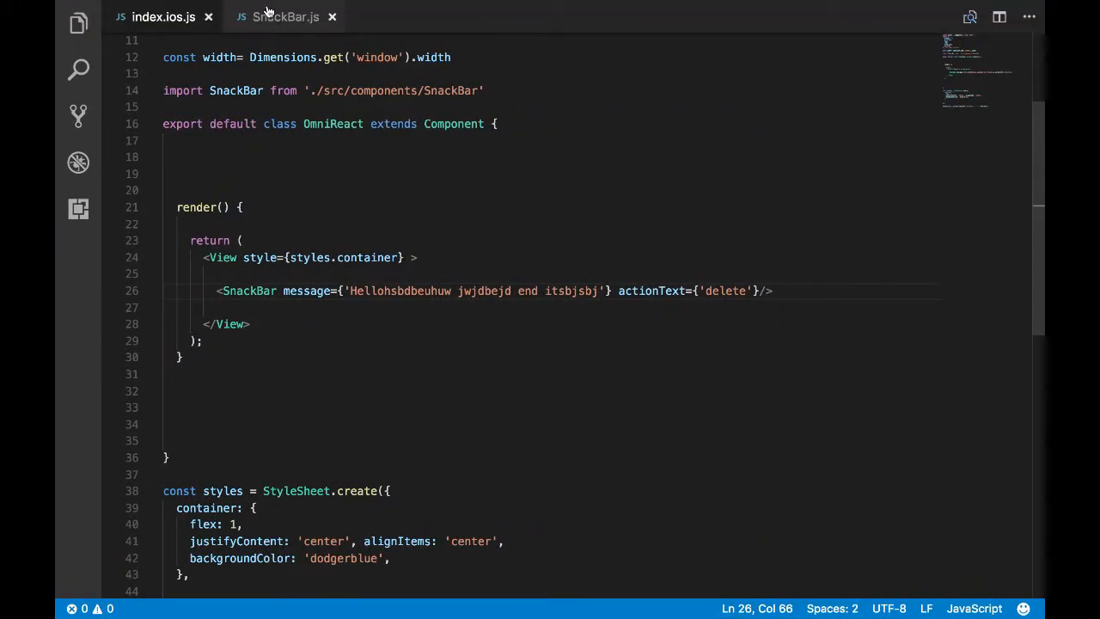
left_click(285, 17)
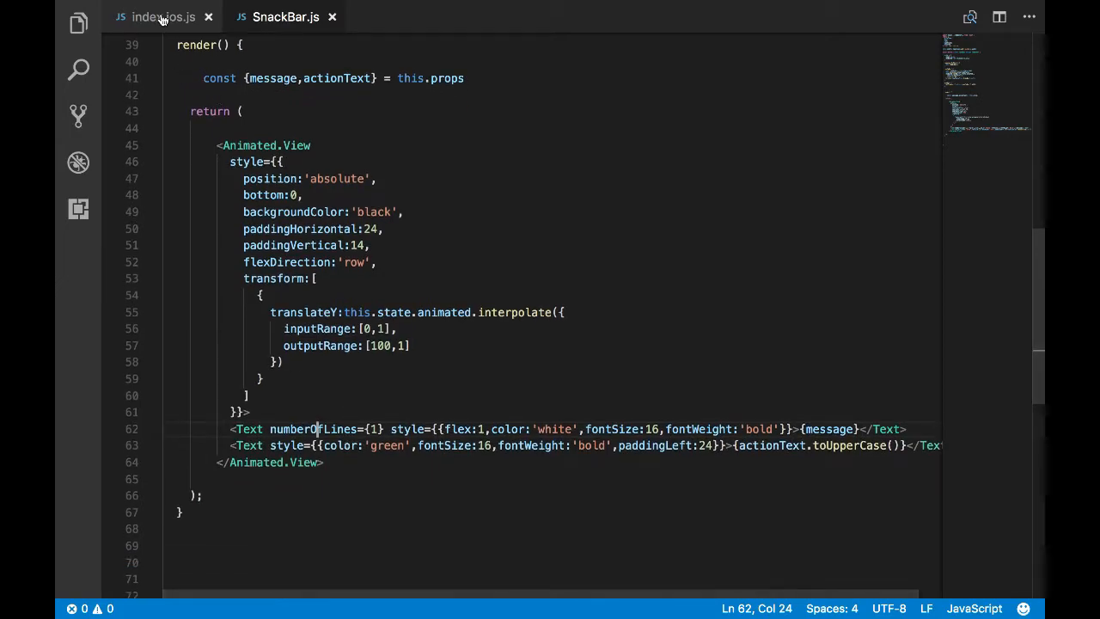
left_click(162, 17)
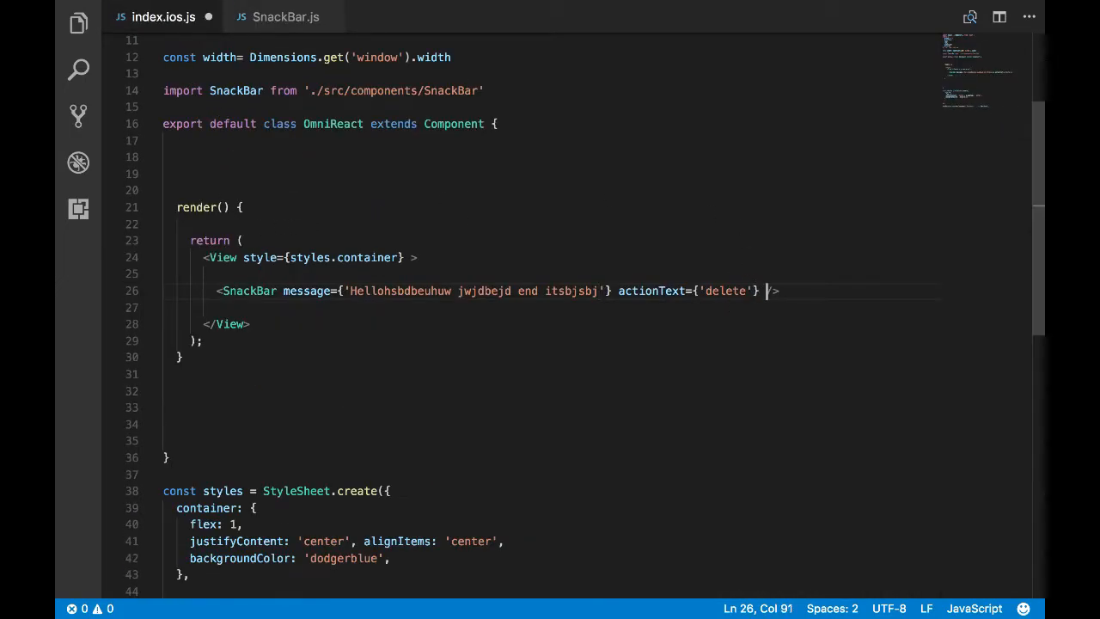
type("onAction")
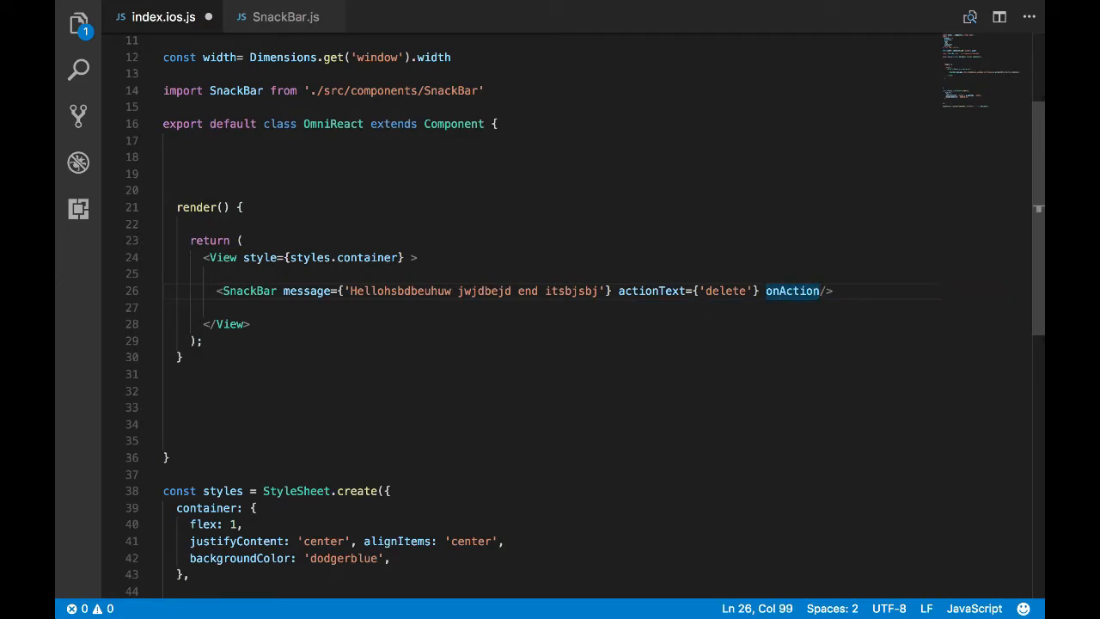
type("Press={}")
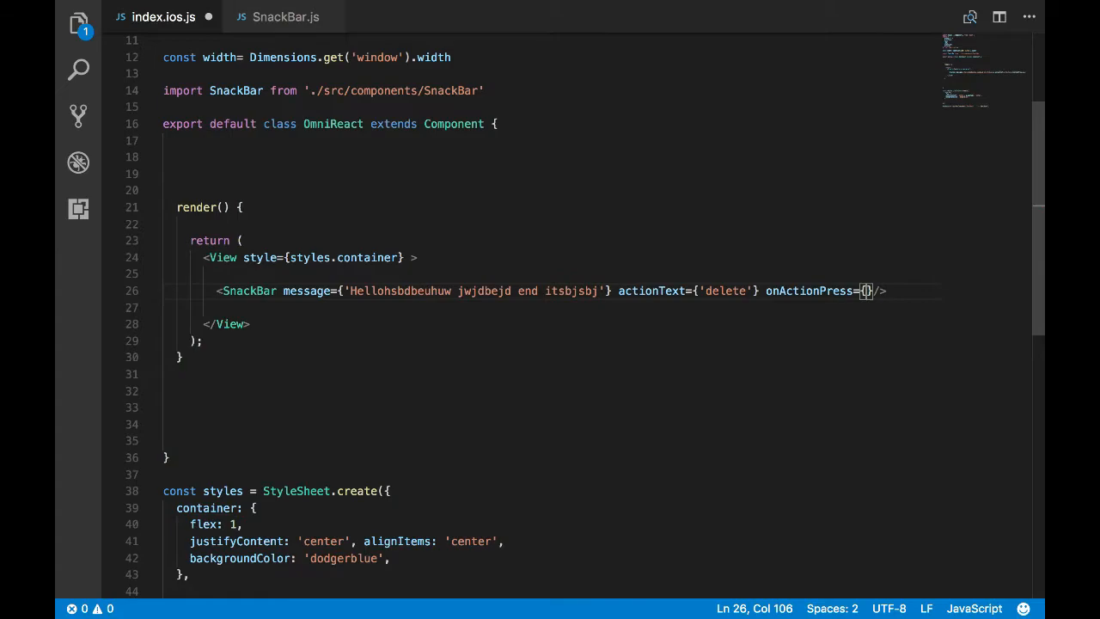
type("()=>")
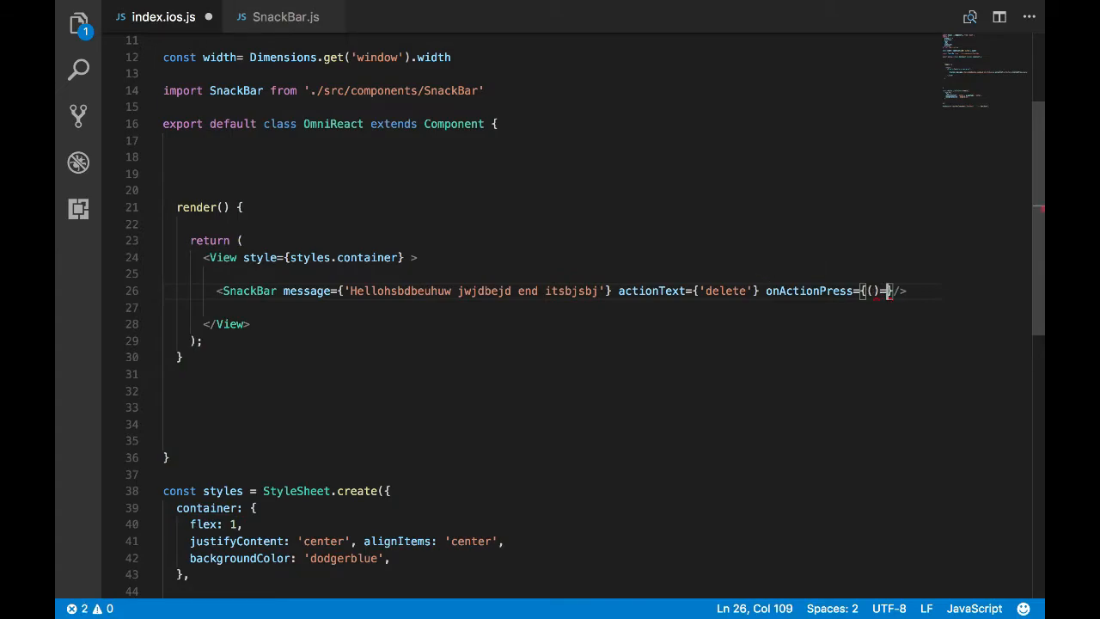
type("{}}/>")
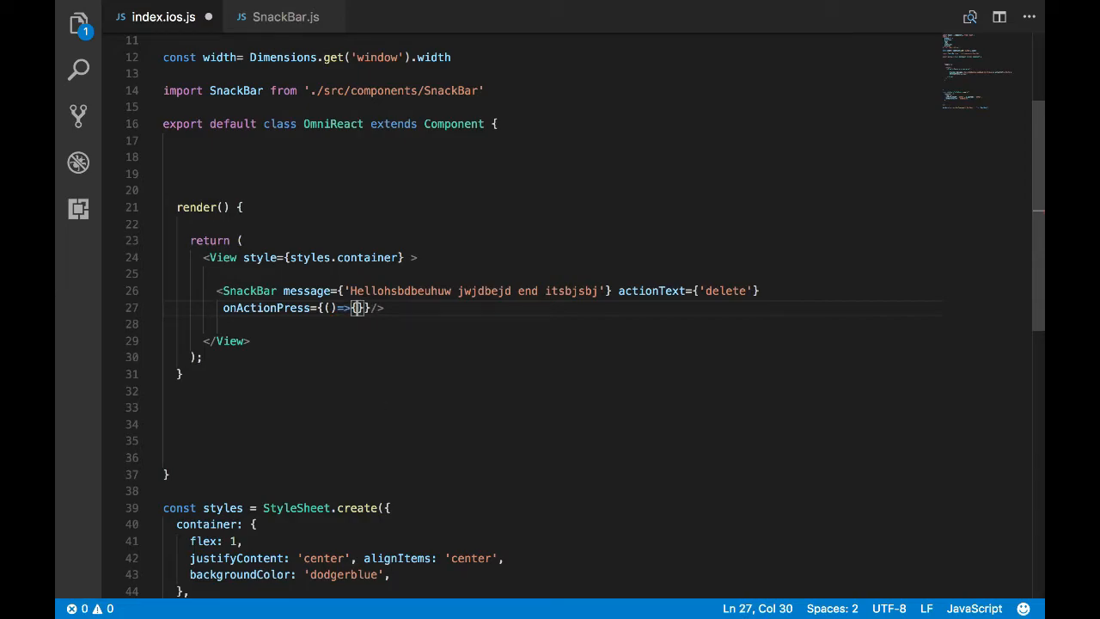
- Make the handler call Alert.alert("Deleted"), with Alert imported from react-native
type("Alert.")
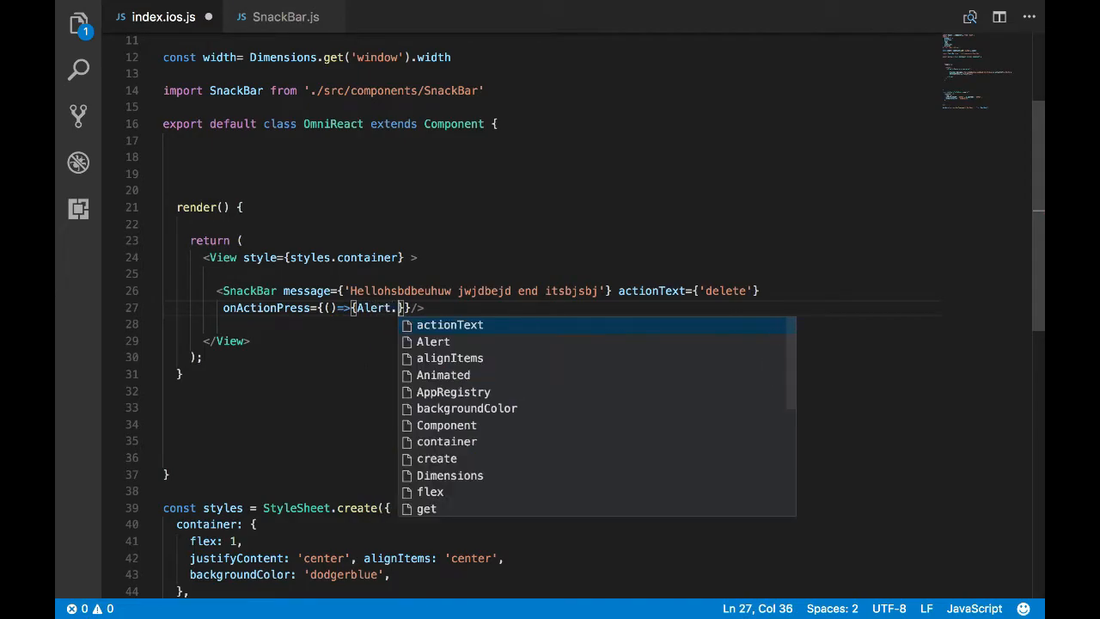
type("alert(")
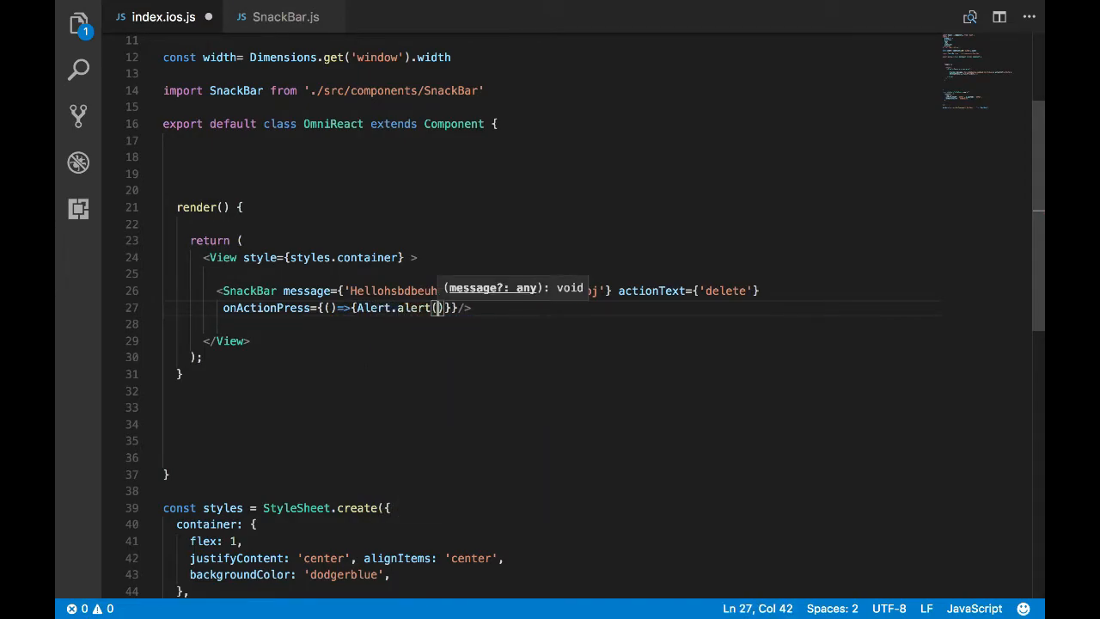
type("\"Del\"")
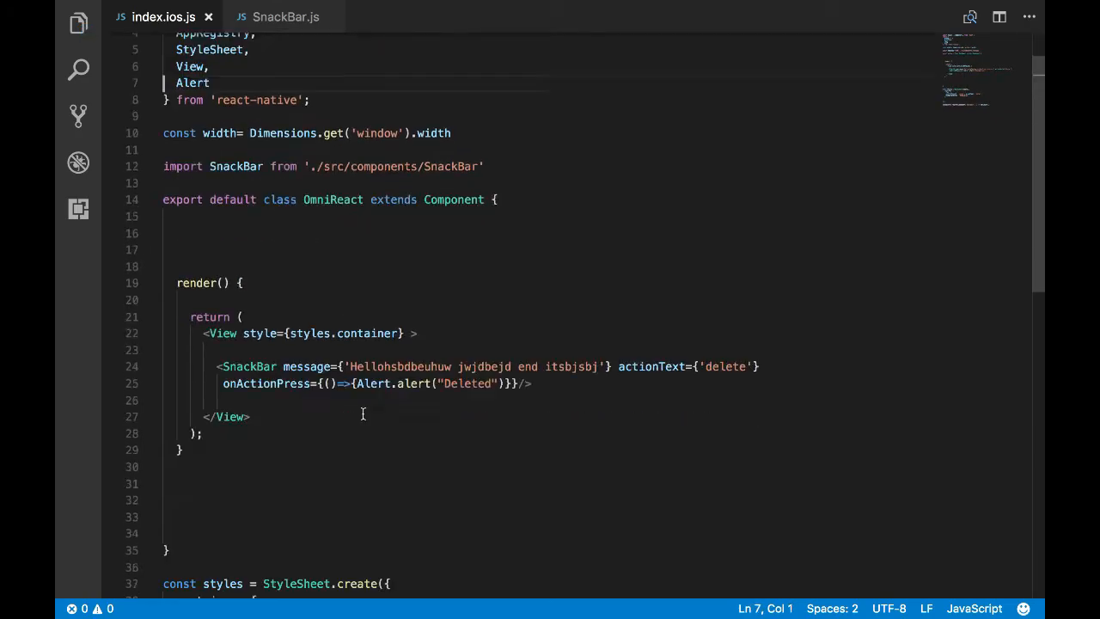
- Destructure onActionPress from props in SnackBar.js and start the action Text's onPress
left_click(285, 17)
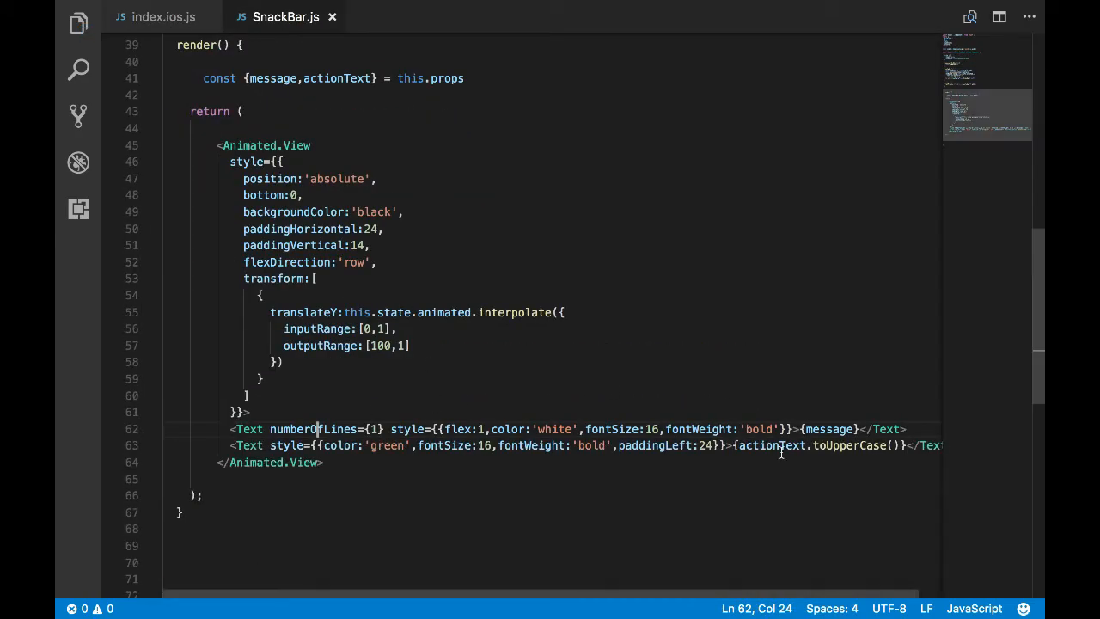
type("onPress={")
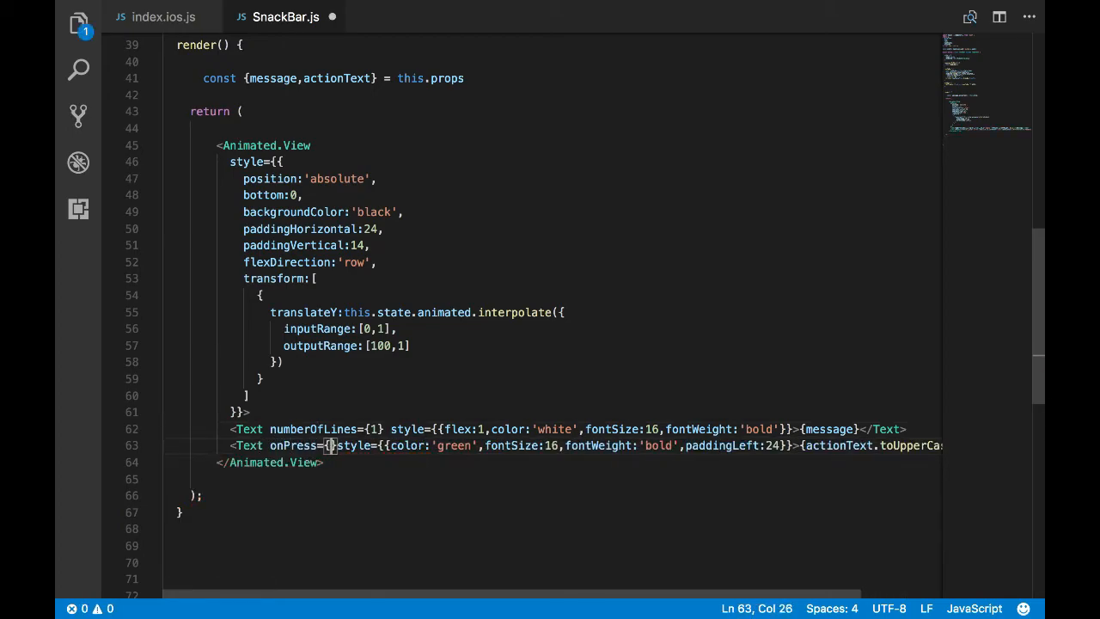
type("t")
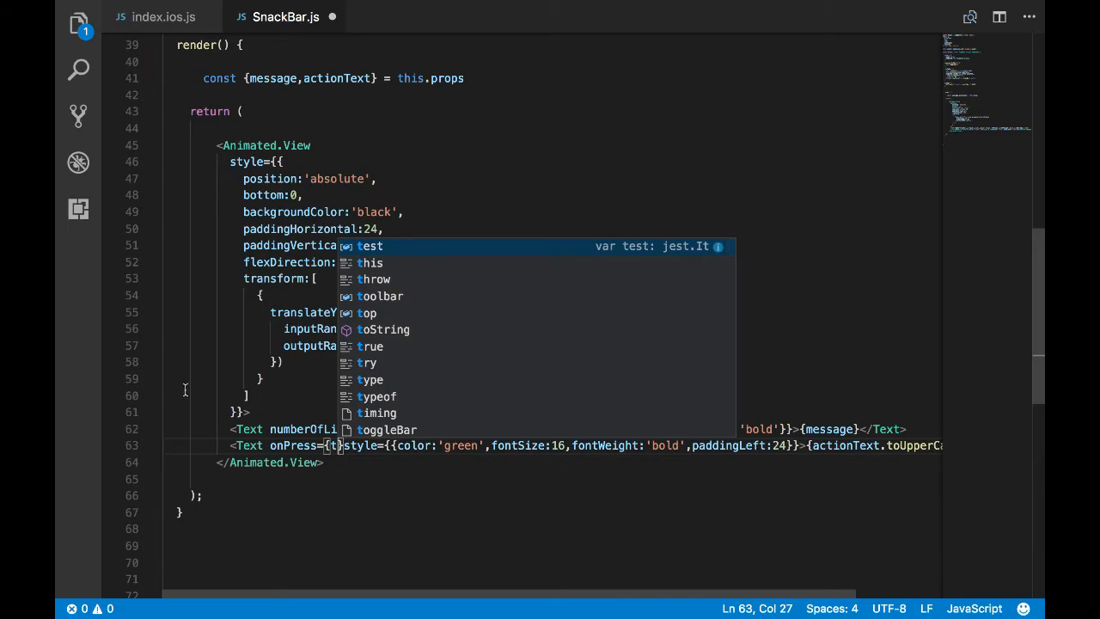
type("onA")
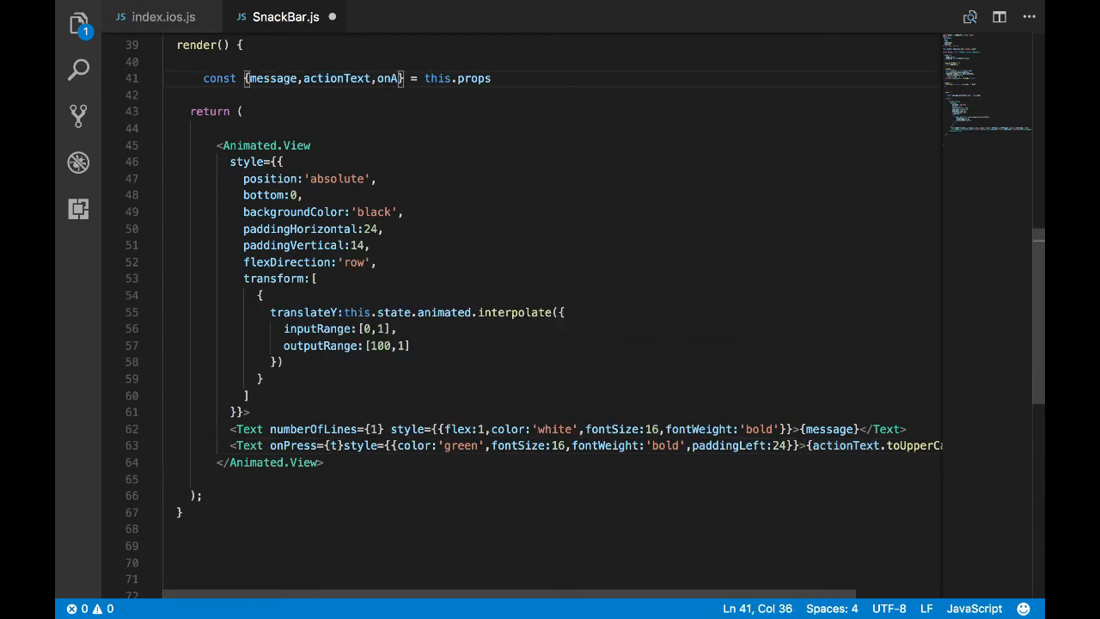
left_click(163, 17)
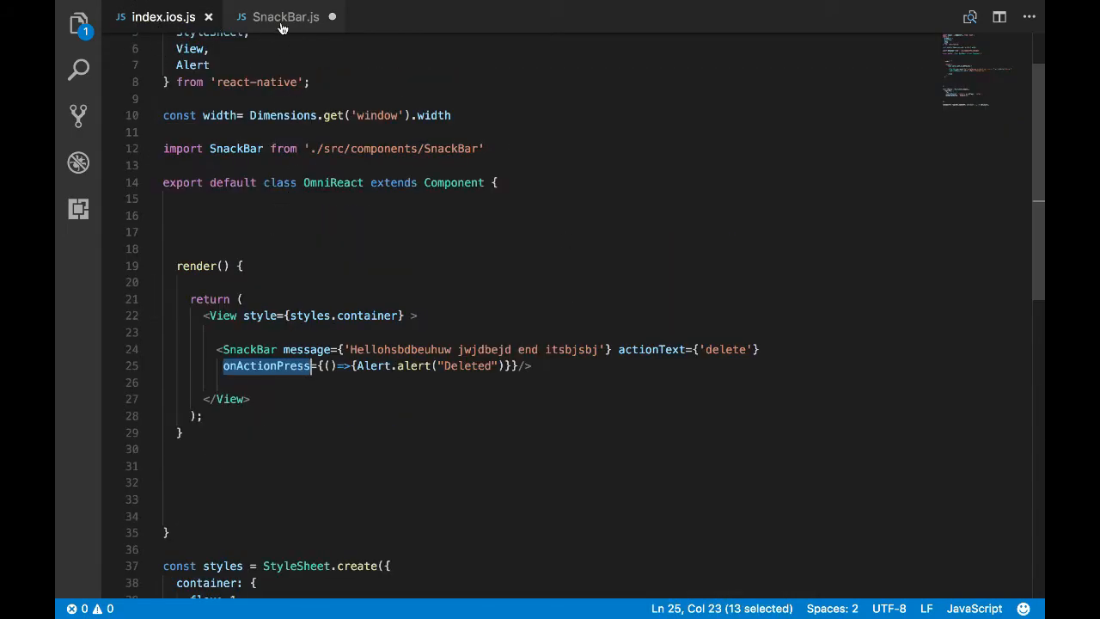
left_click(285, 17)
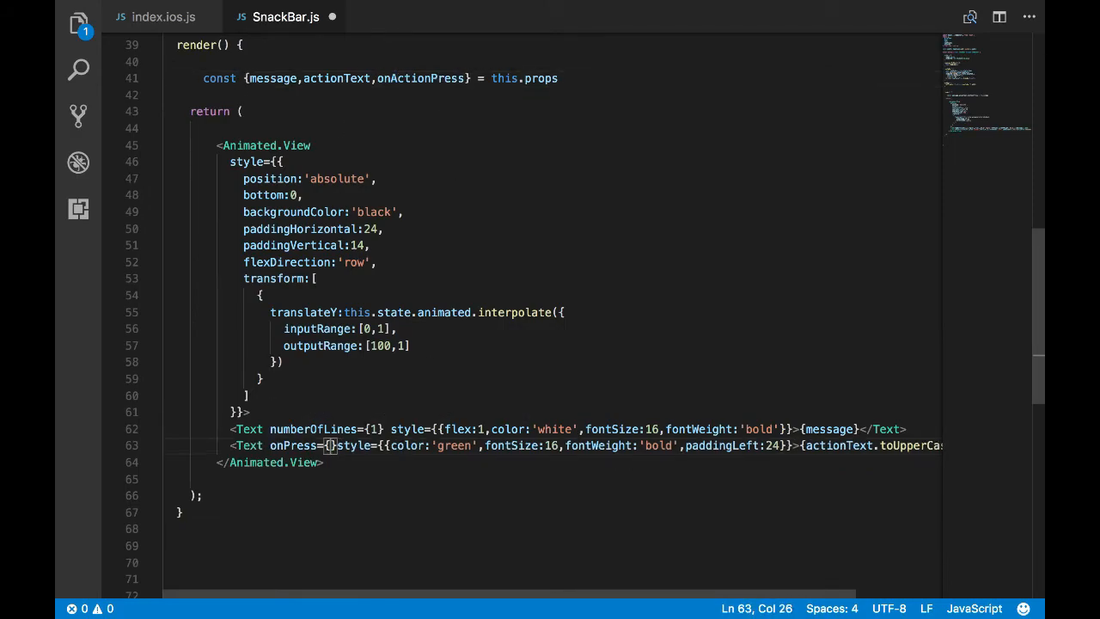
- Set onPress={()=>{onActionPress && onActionPress()}} so the handler runs only when provided
type("()=>{")
type("onActionPress")
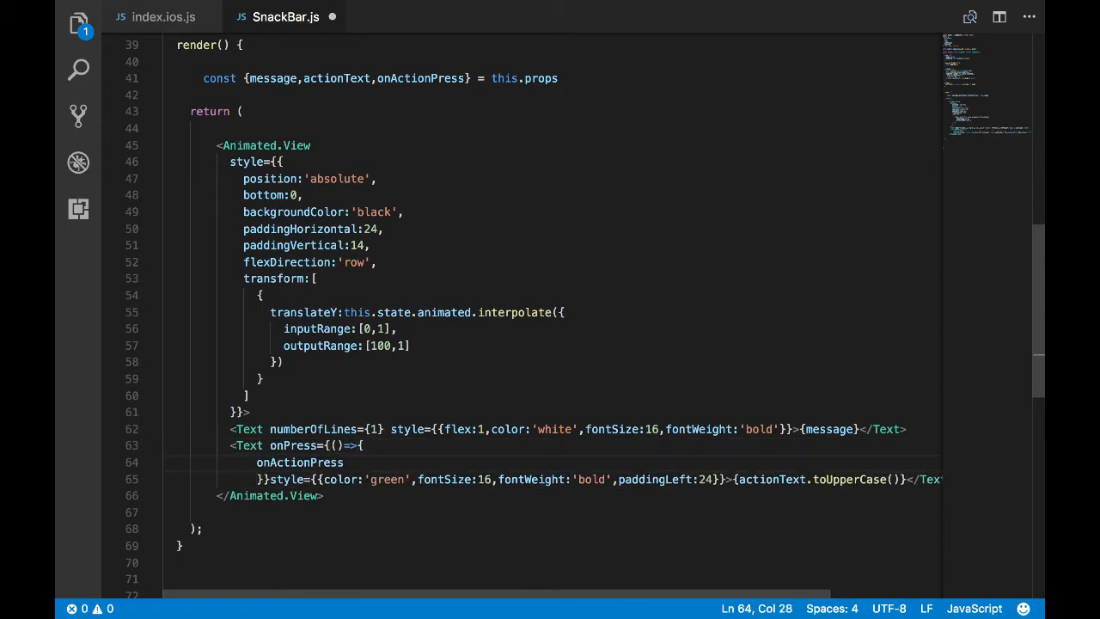
type("&& o")
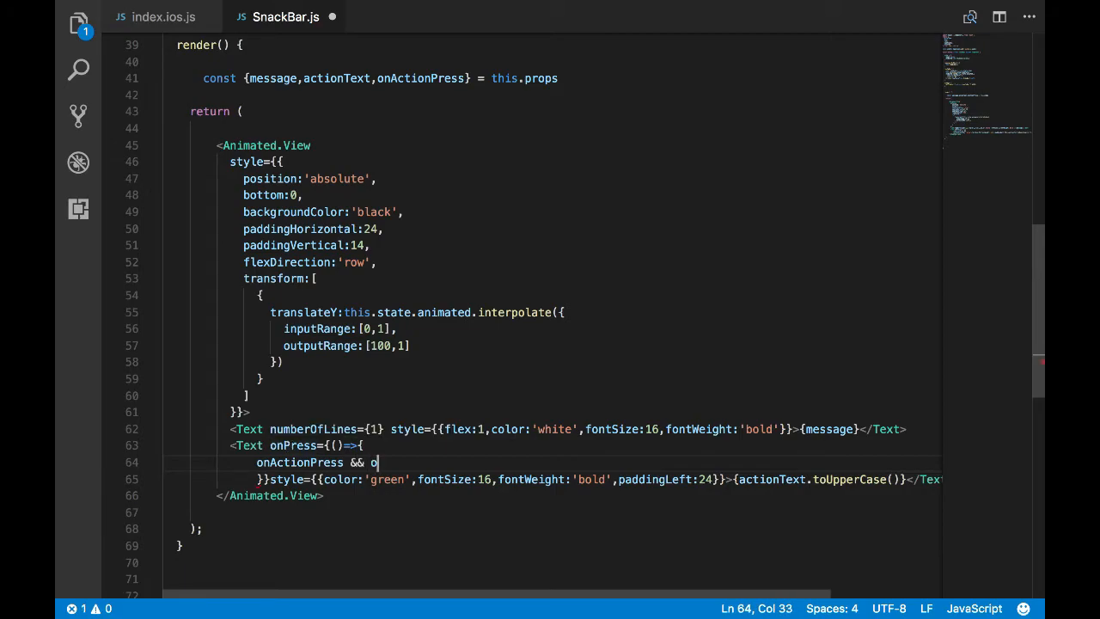
type("nActionPress")
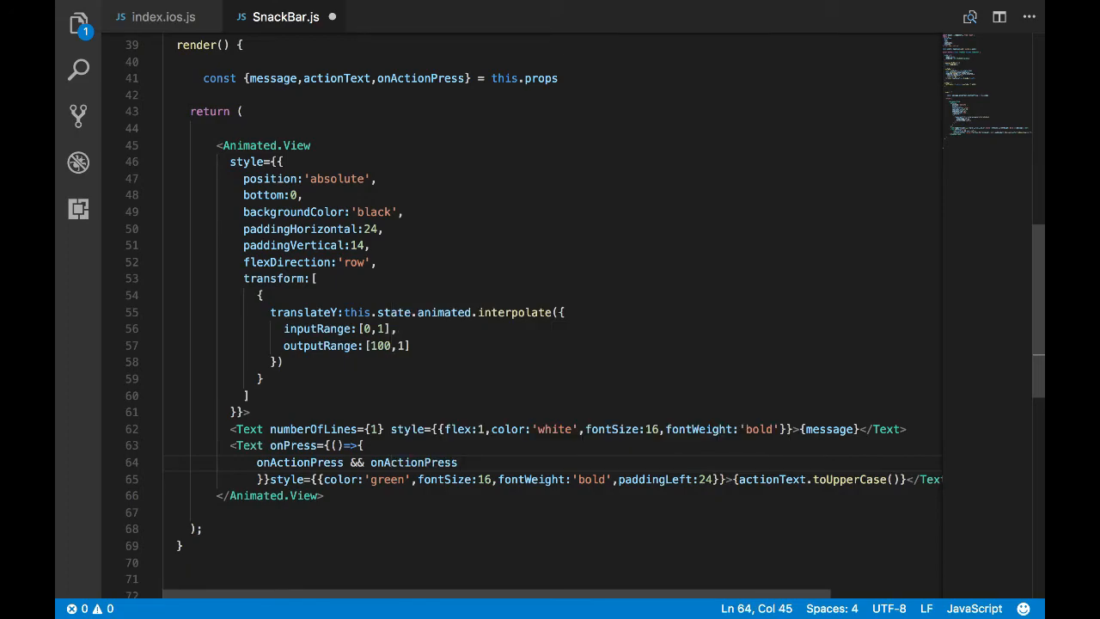
type("()")
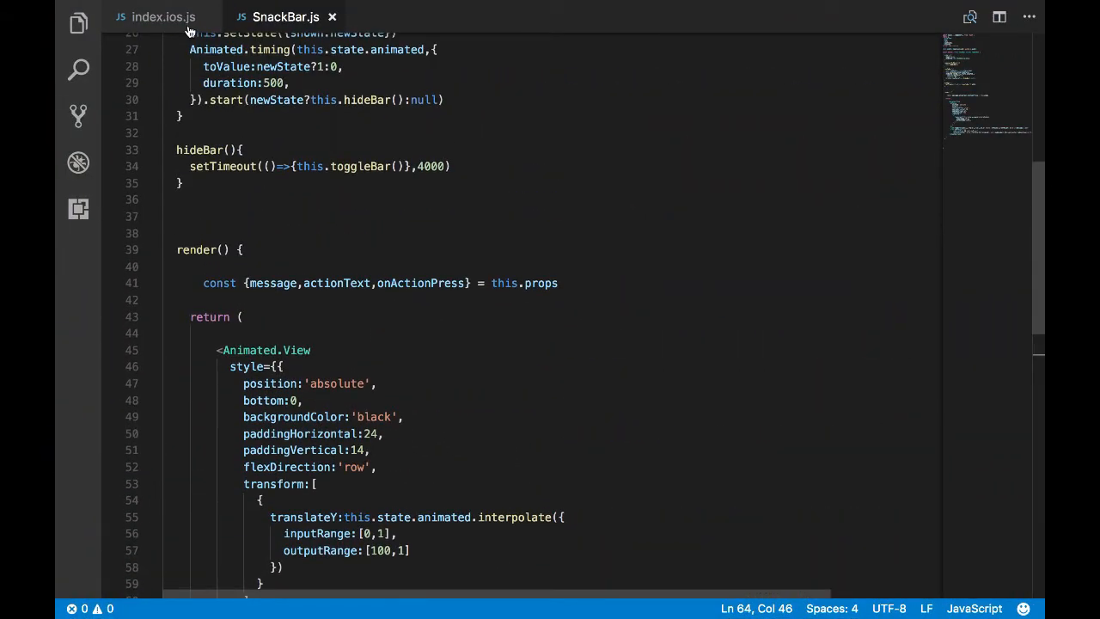
- Tap DELETE on the snack bar in Simulator and dismiss the resulting "Deleted" alert
left_click(163, 17)
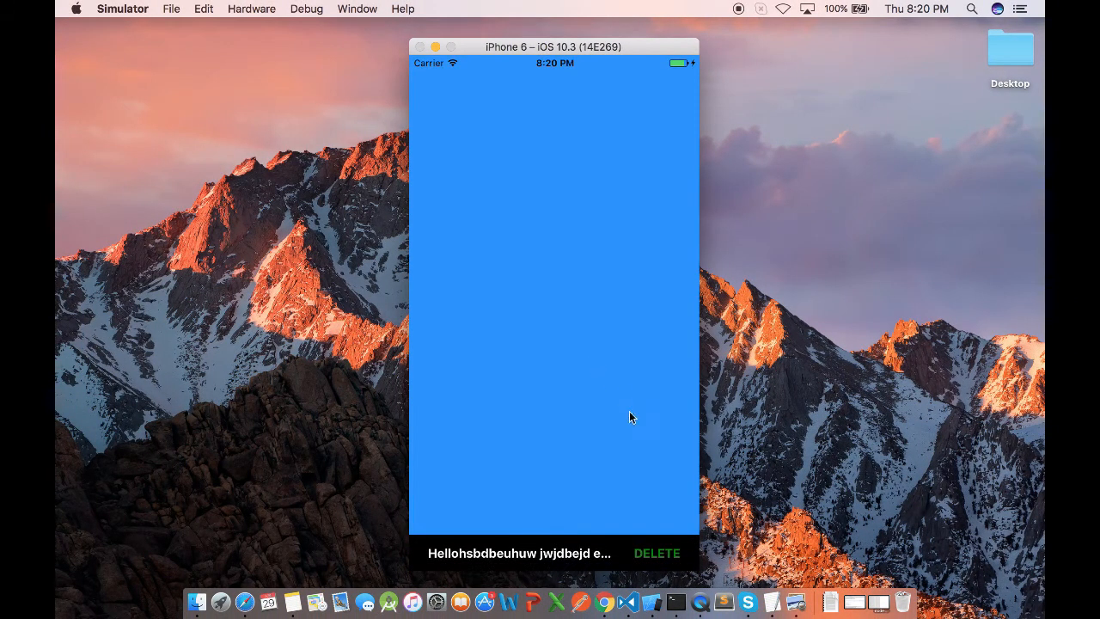
left_click(656, 554)
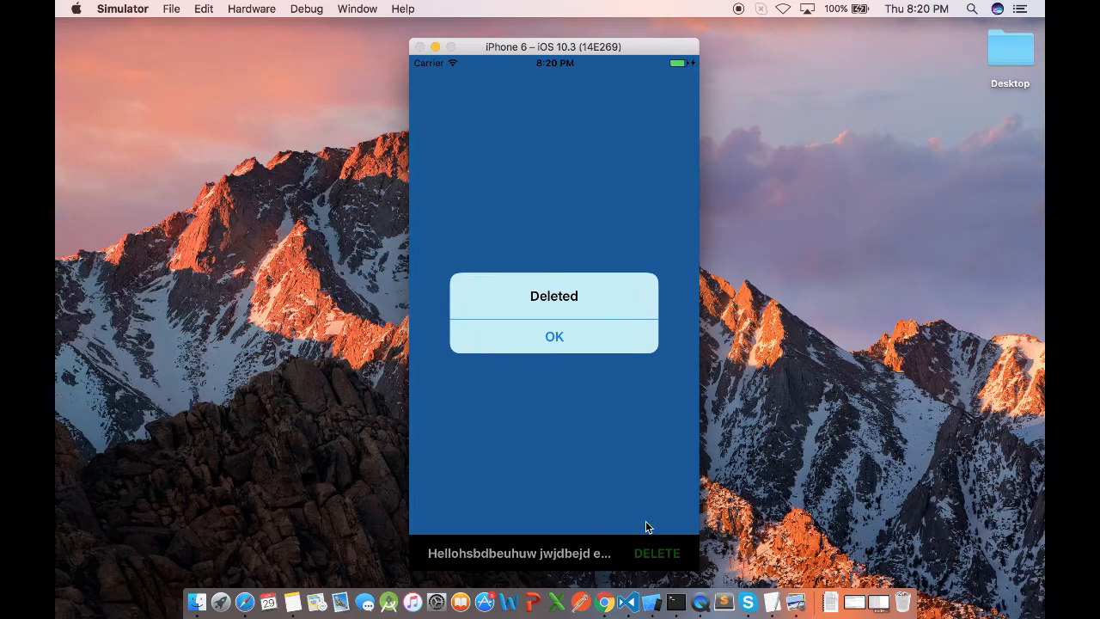
left_click(553, 335)
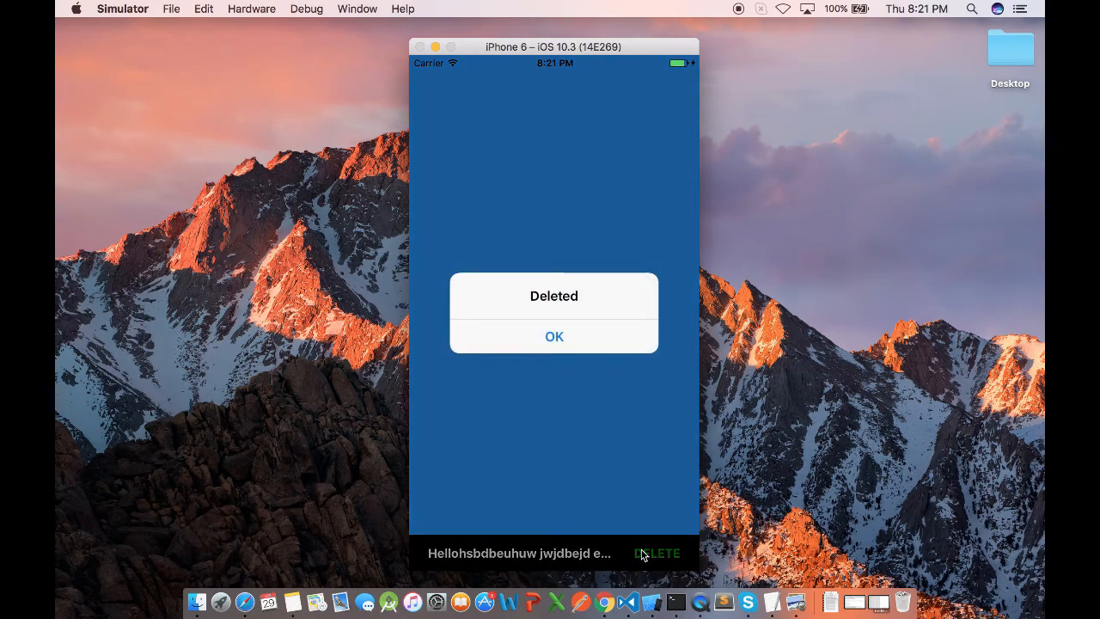
left_click(553, 335)
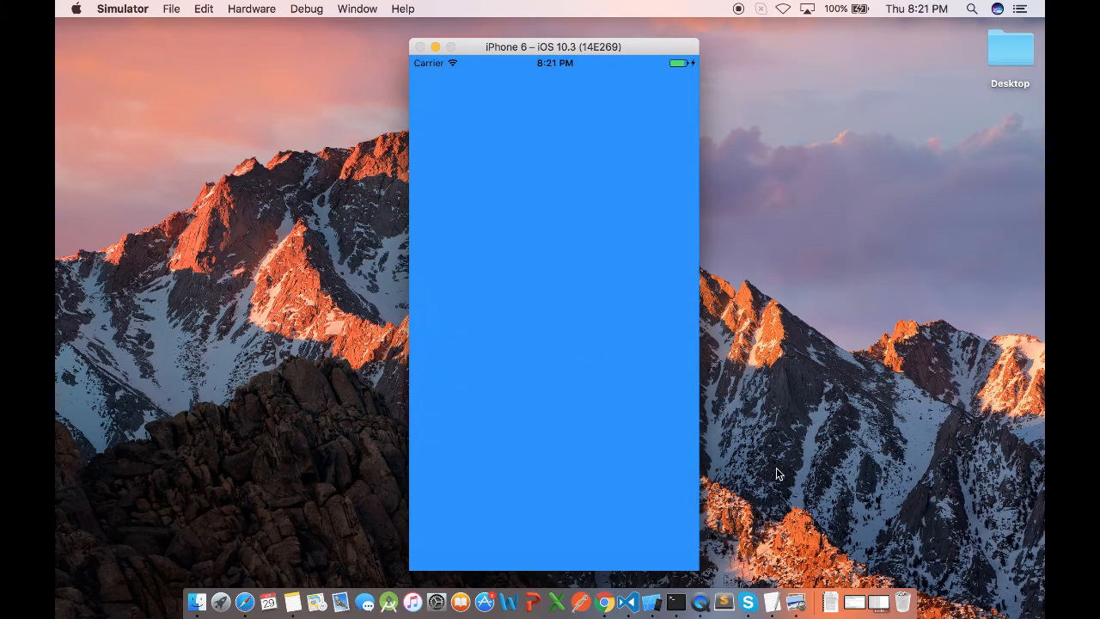